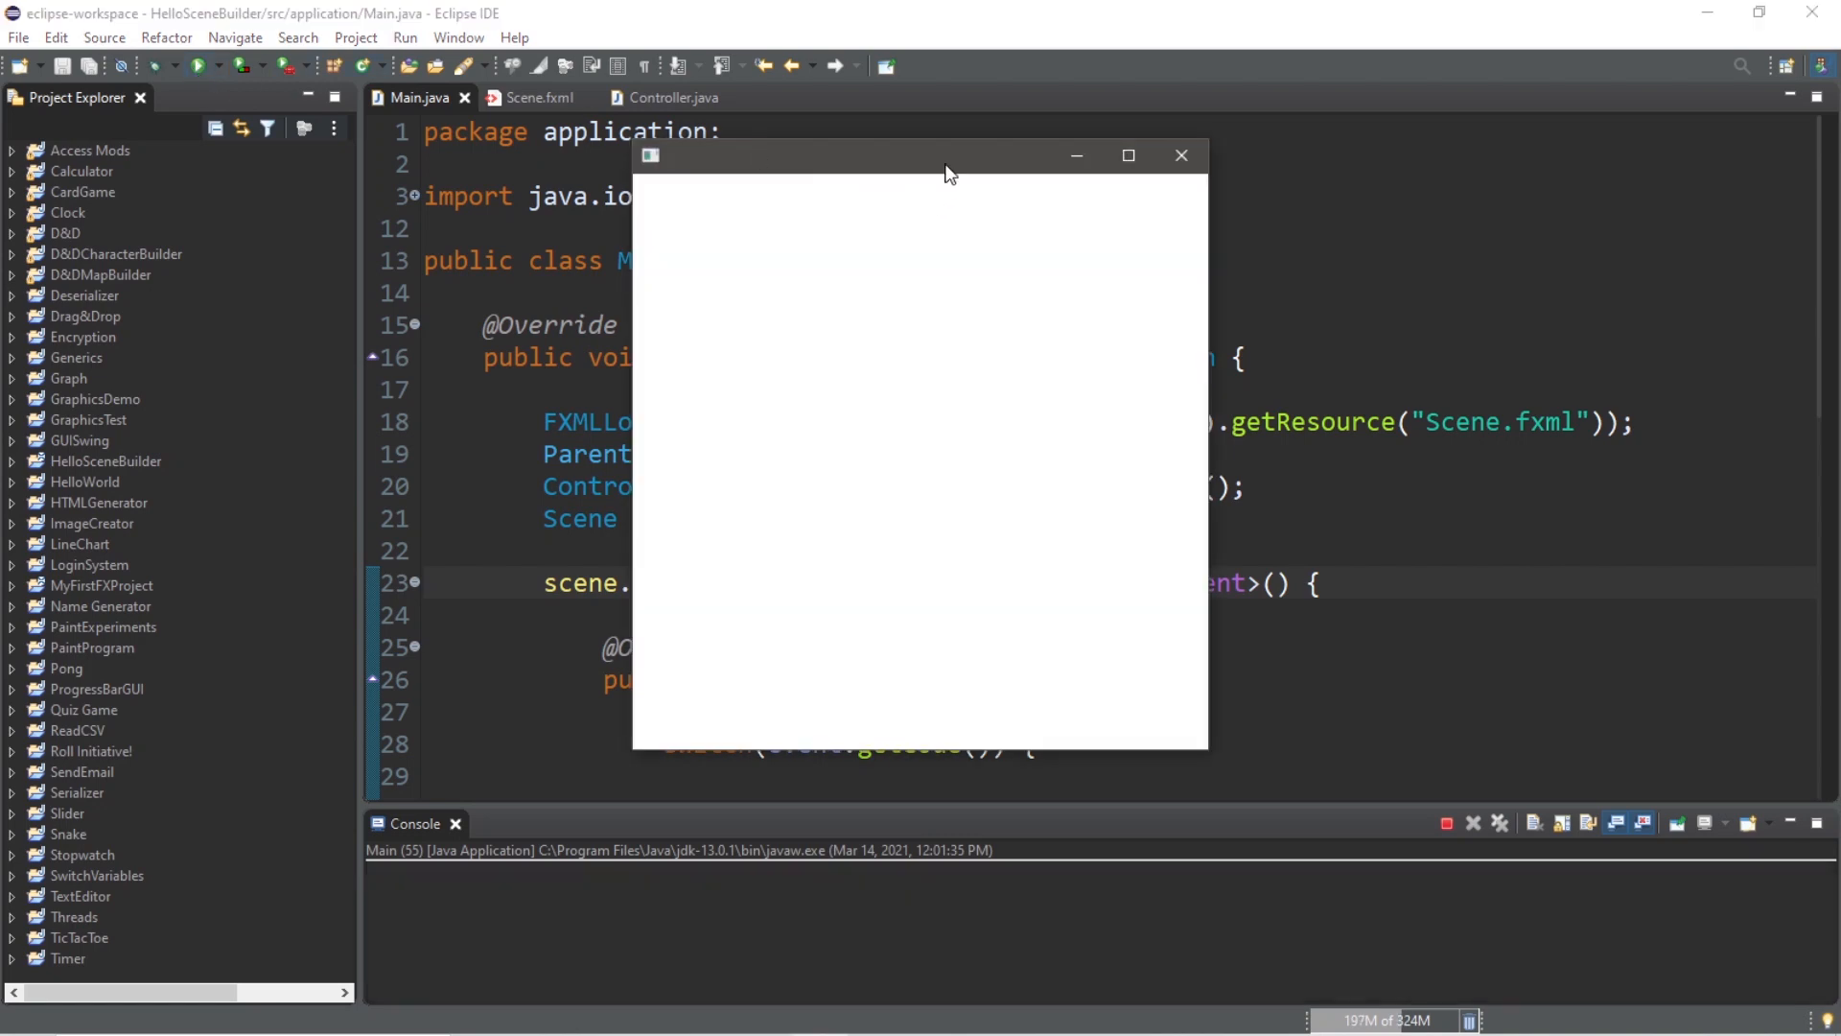
# Step: Press keys in the running JavaFX window so the console logs the key-press messages
pyautogui.press('w')
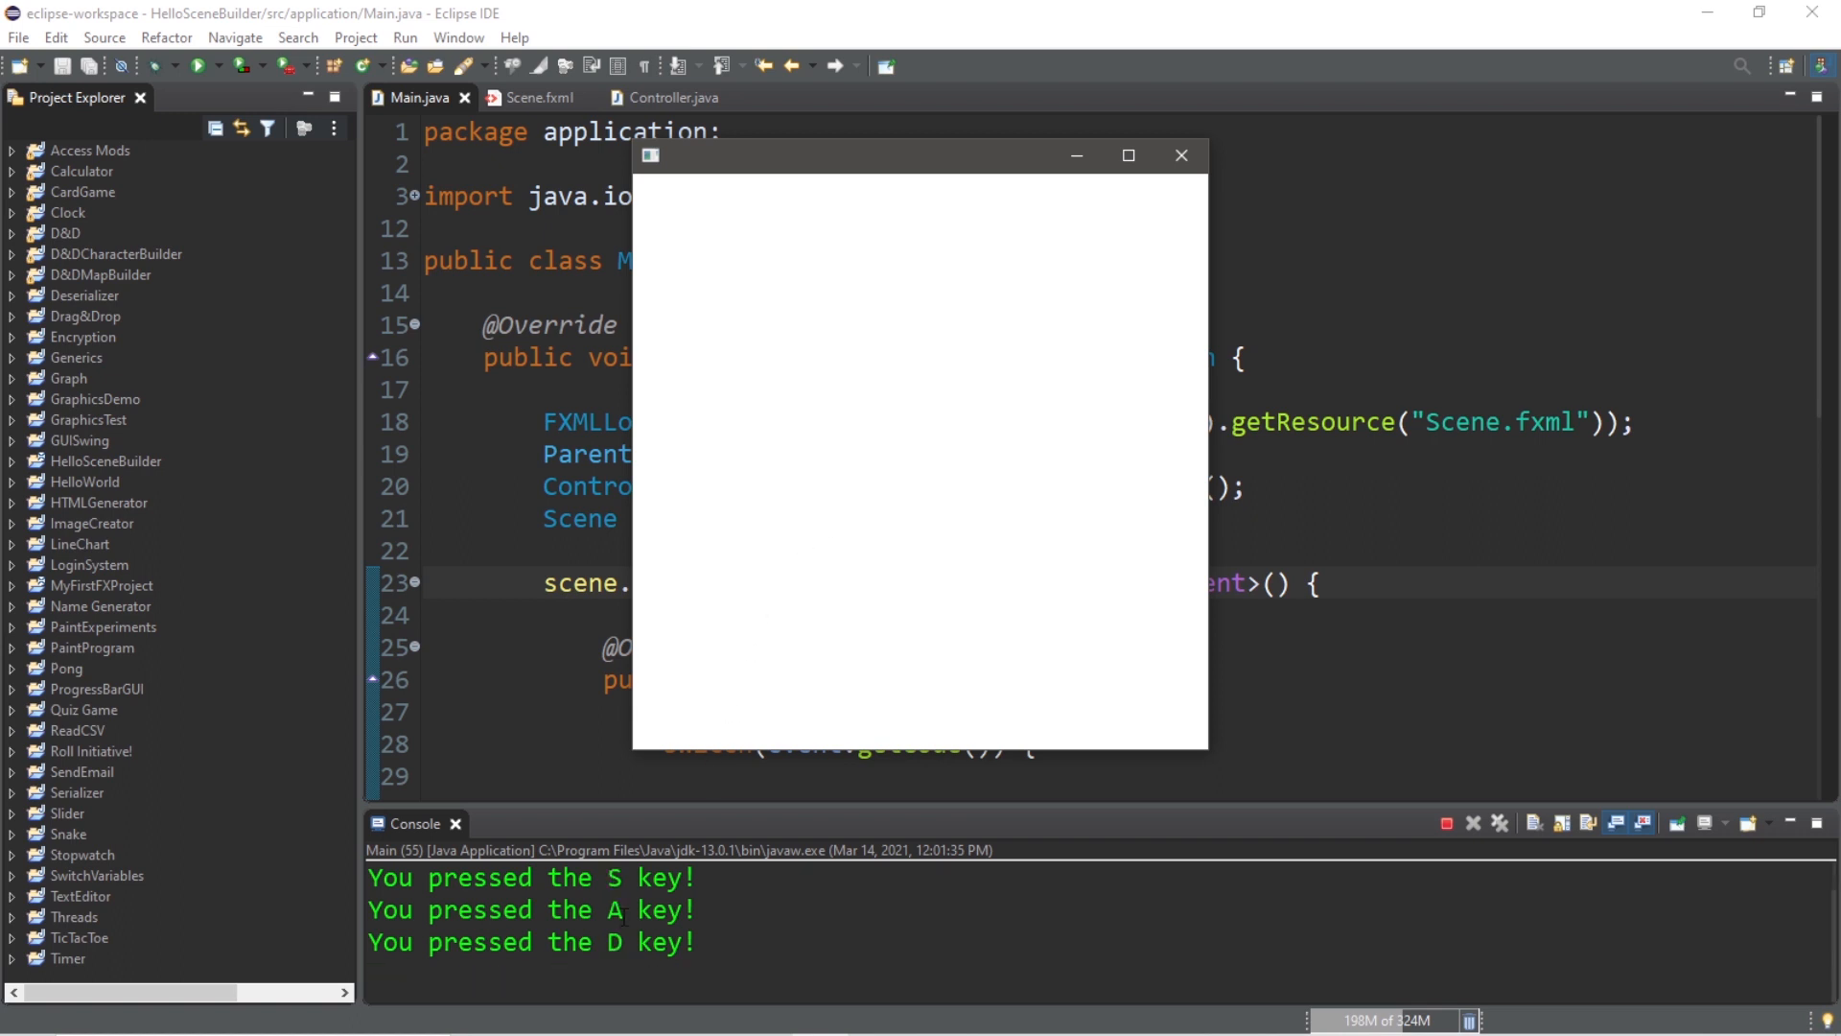
pyautogui.press('w')
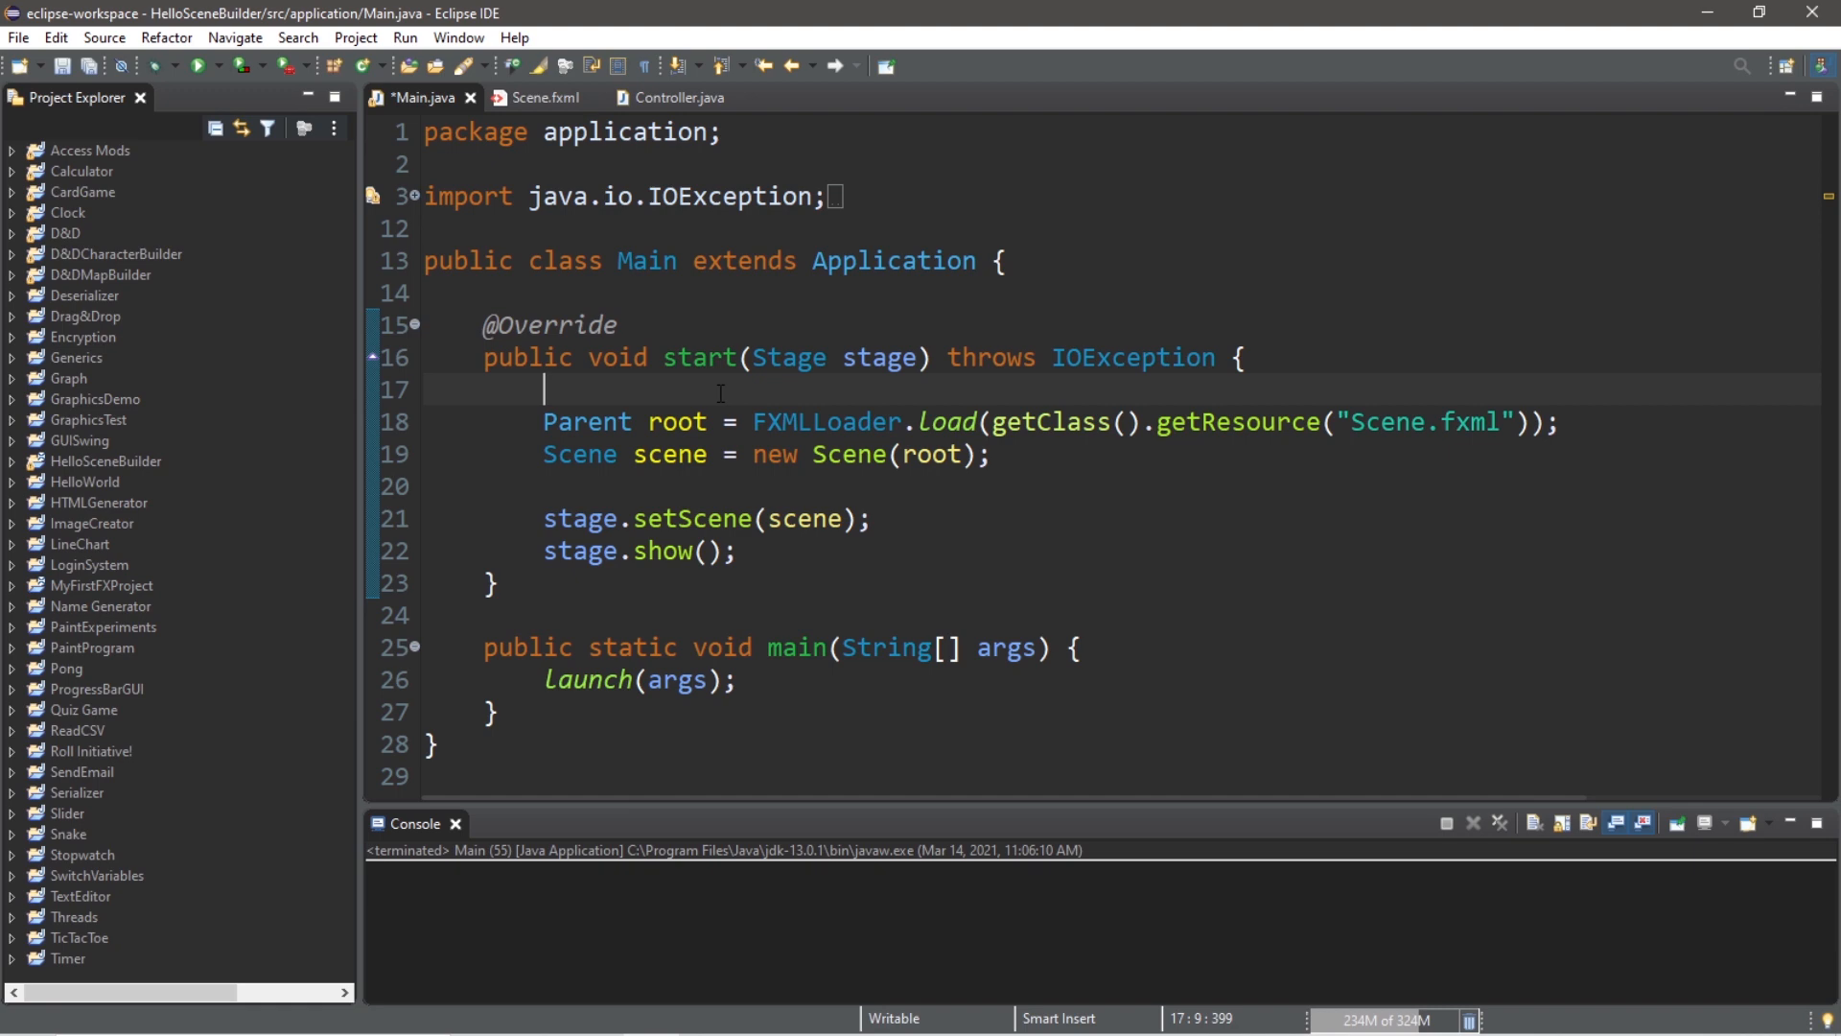
# Step: Clear start() down to the root and scene lines and open a blank line above them
pyautogui.doubleClick(669, 453)
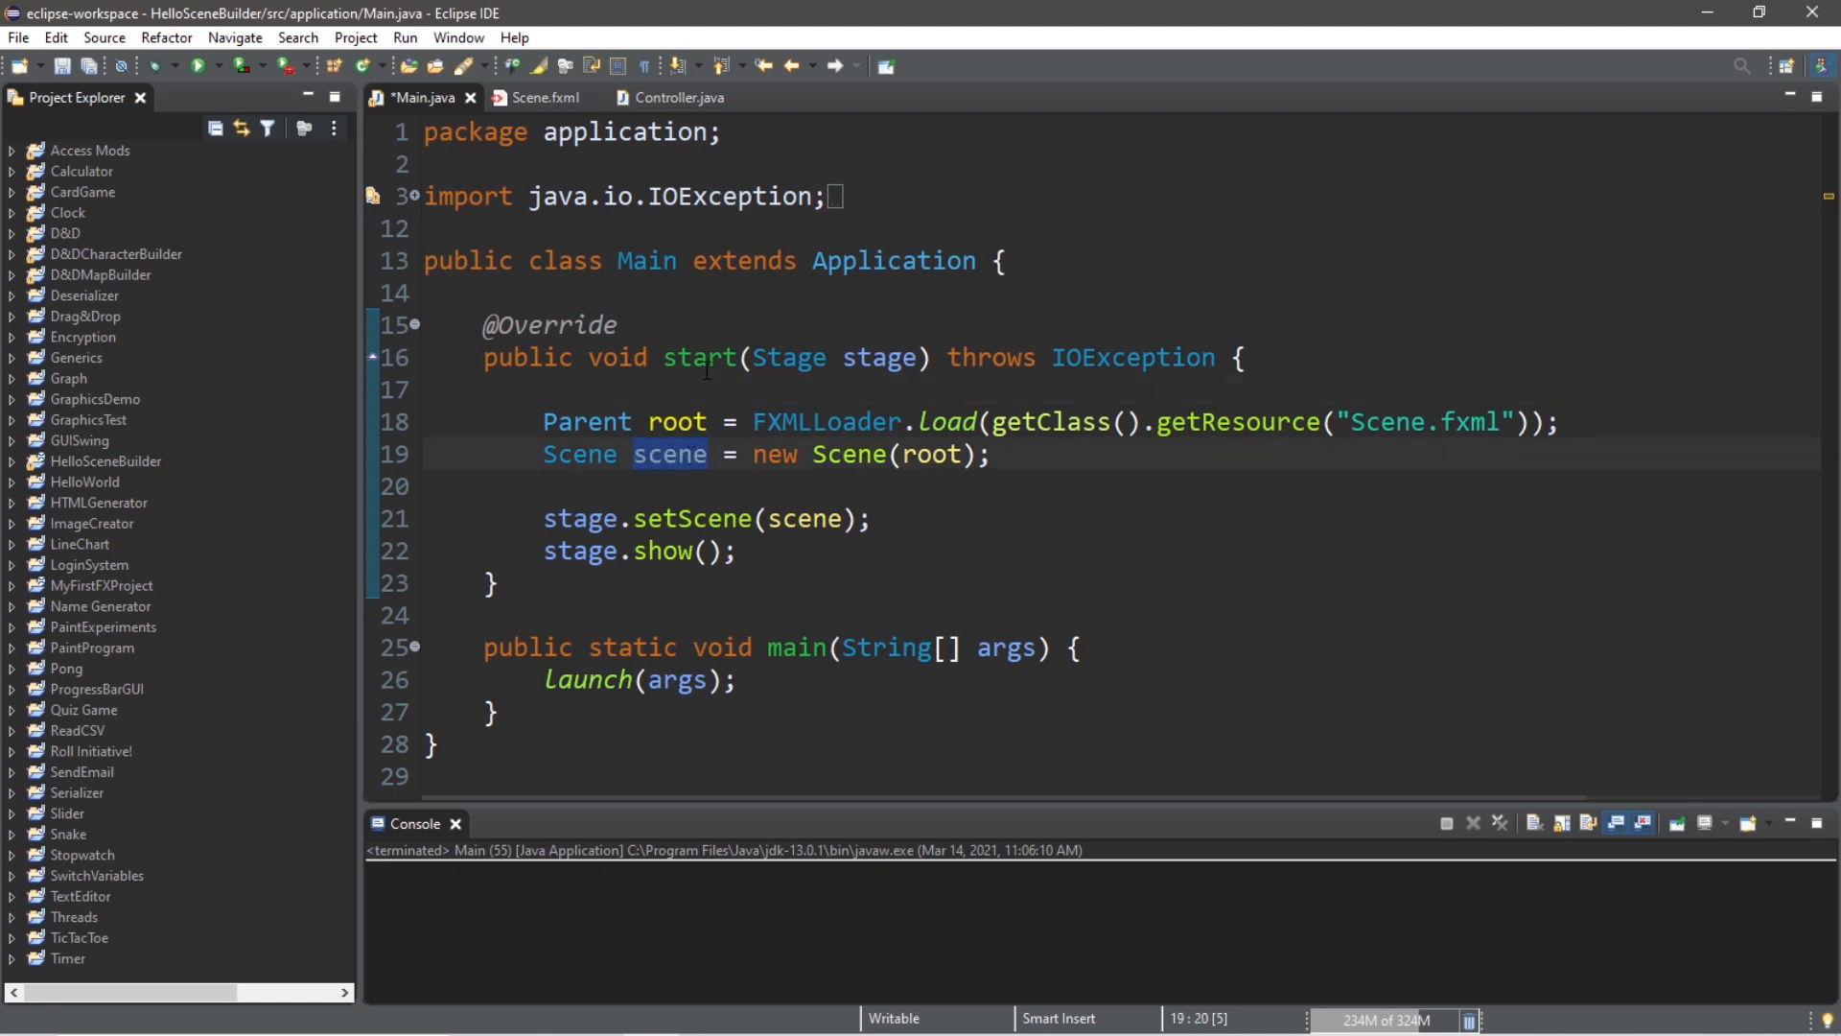
pyautogui.click(694, 389)
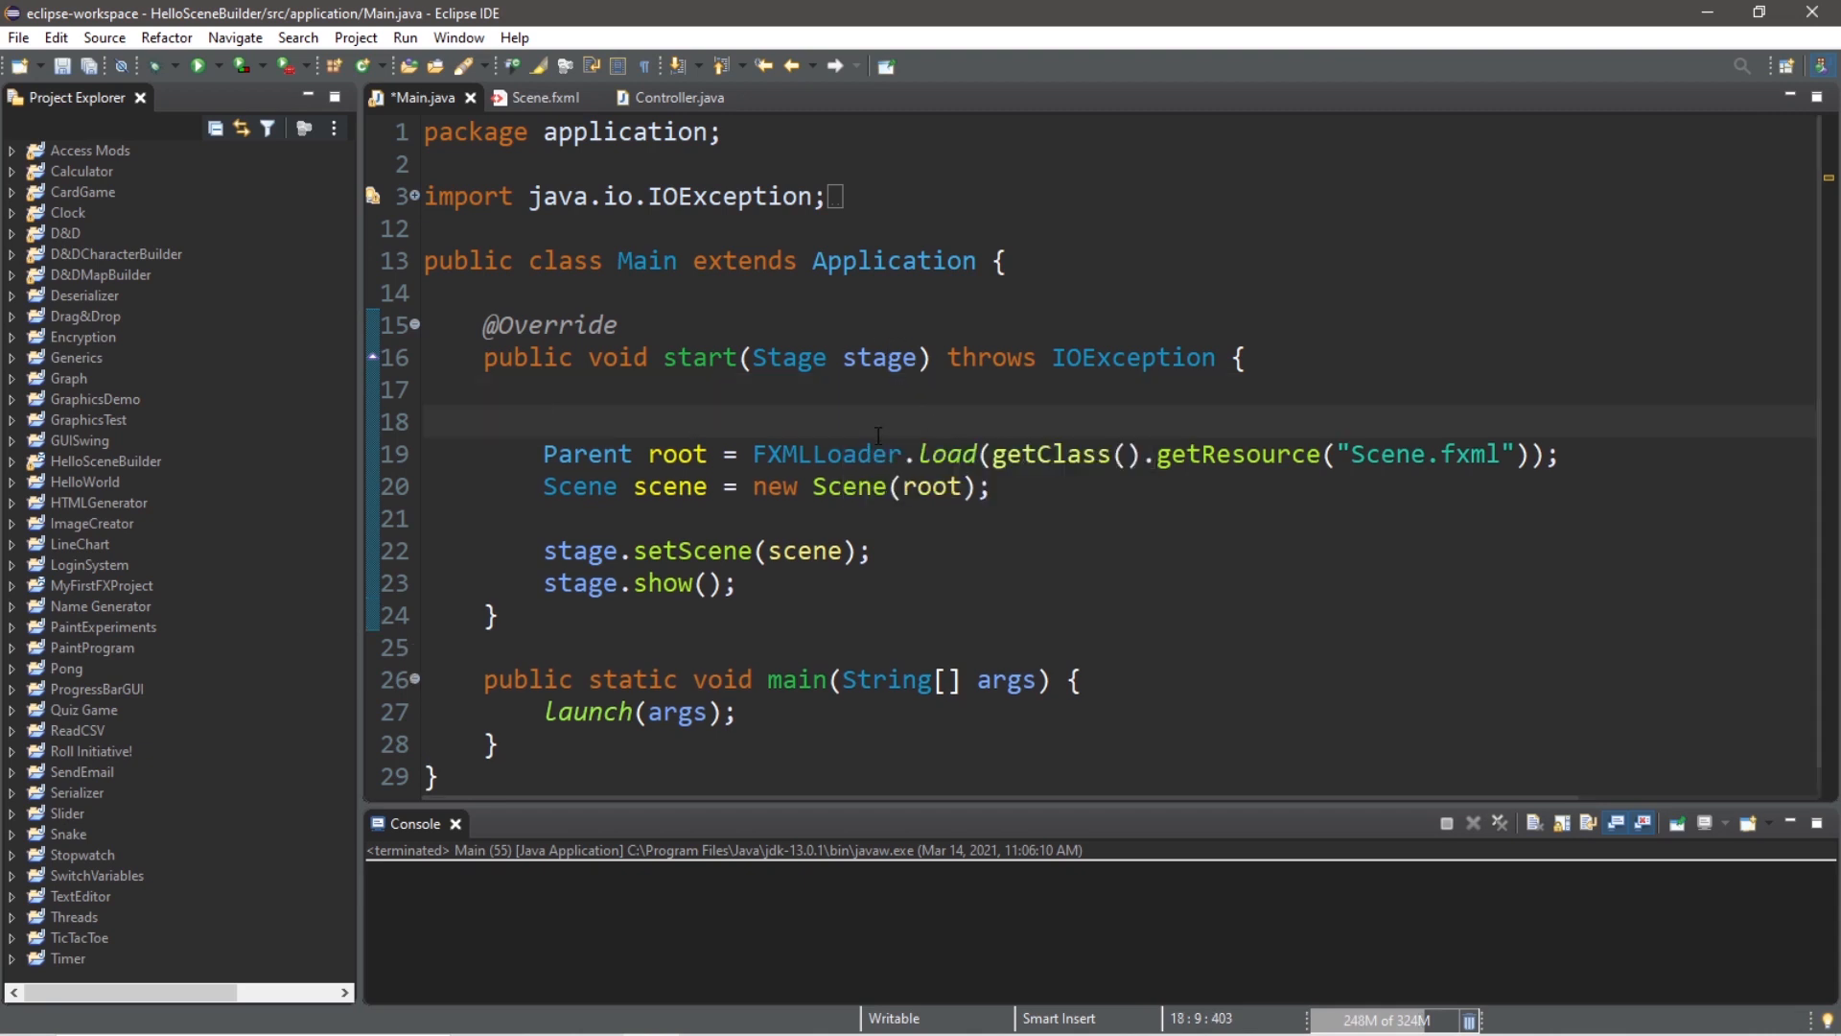
pyautogui.moveTo(1435, 456)
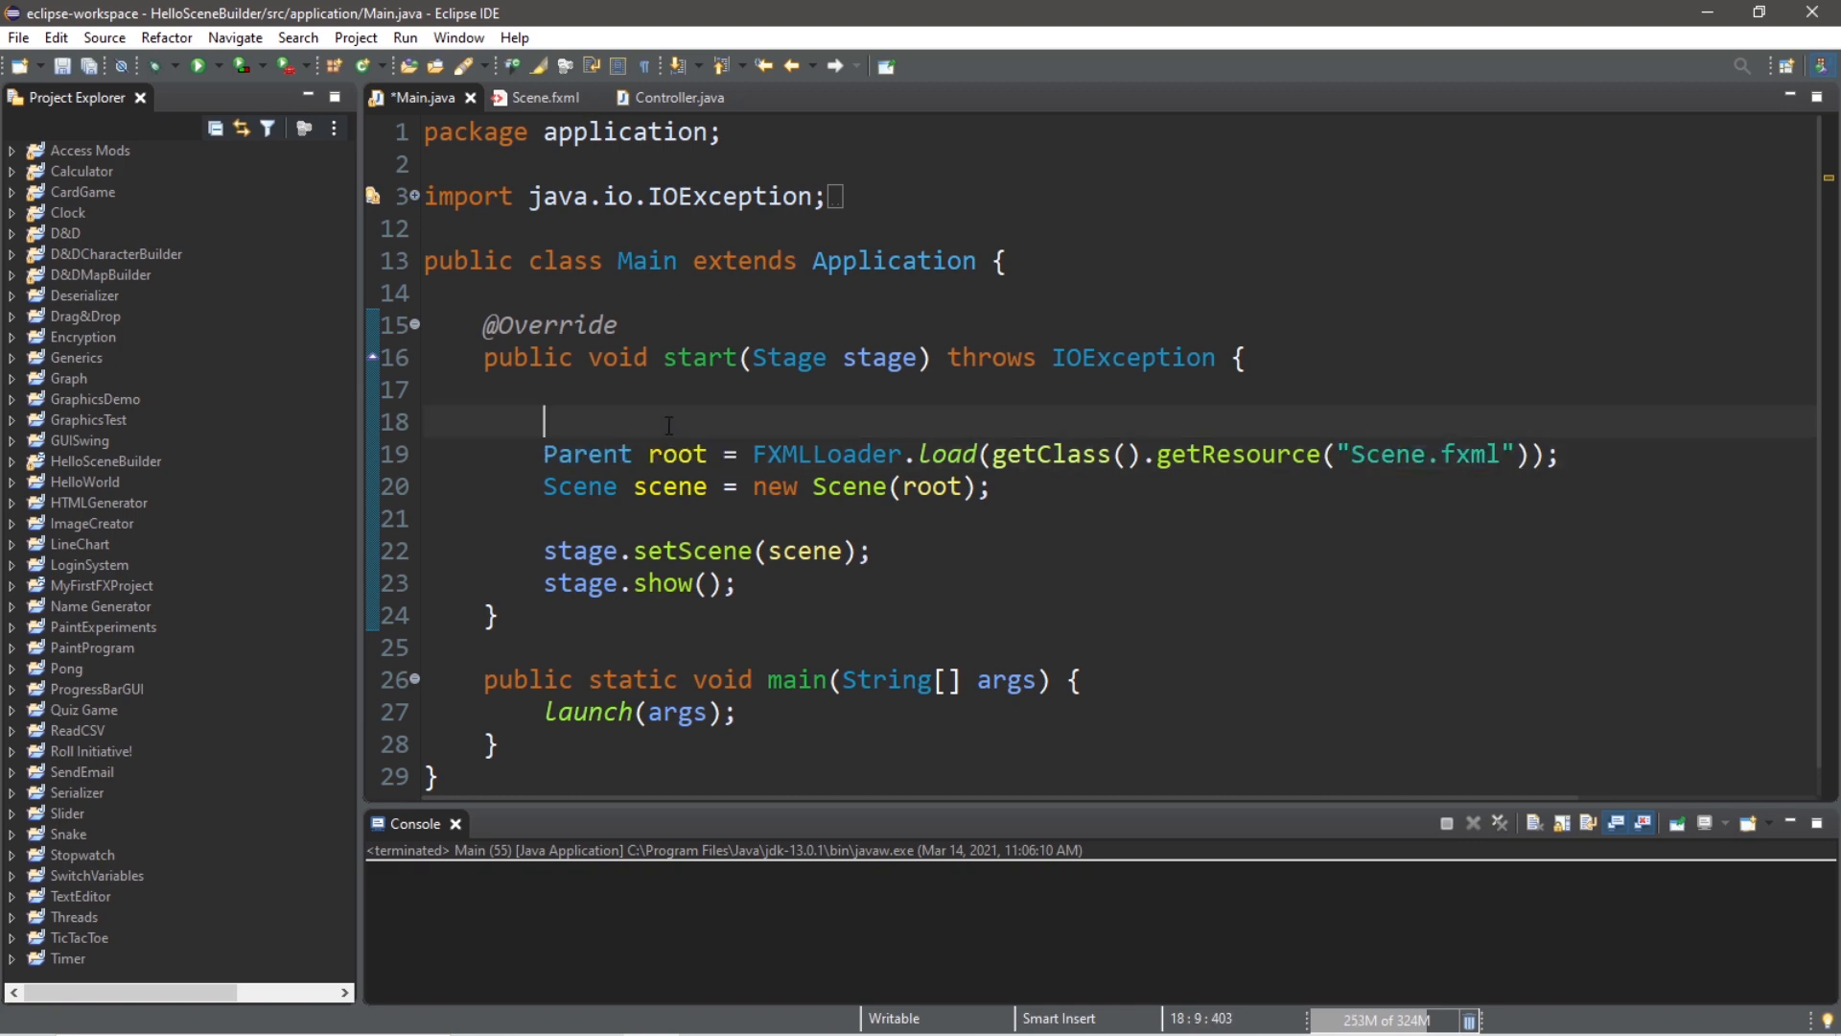
# Step: Declare FXMLLoader loader = new FXMLLoader(getClass().getResource("Scene.fxml"));
pyautogui.write('FXMLLoa')
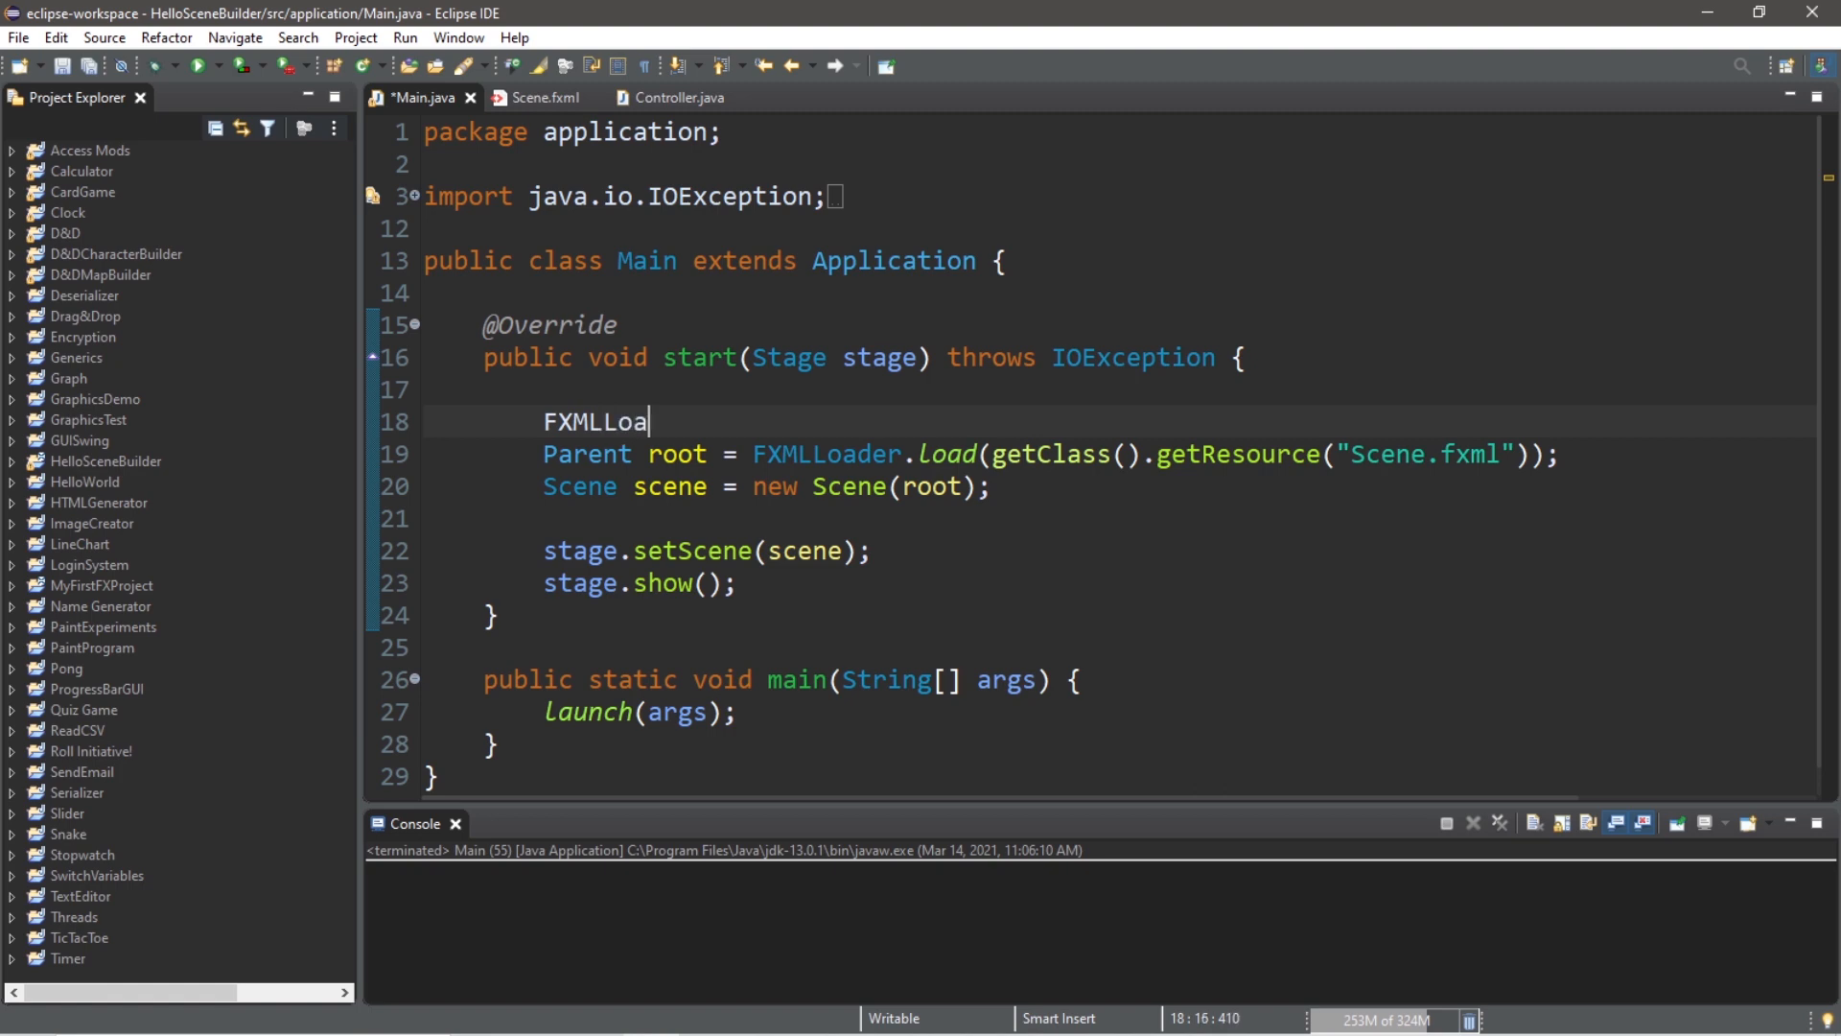
pyautogui.write('der loader = new F')
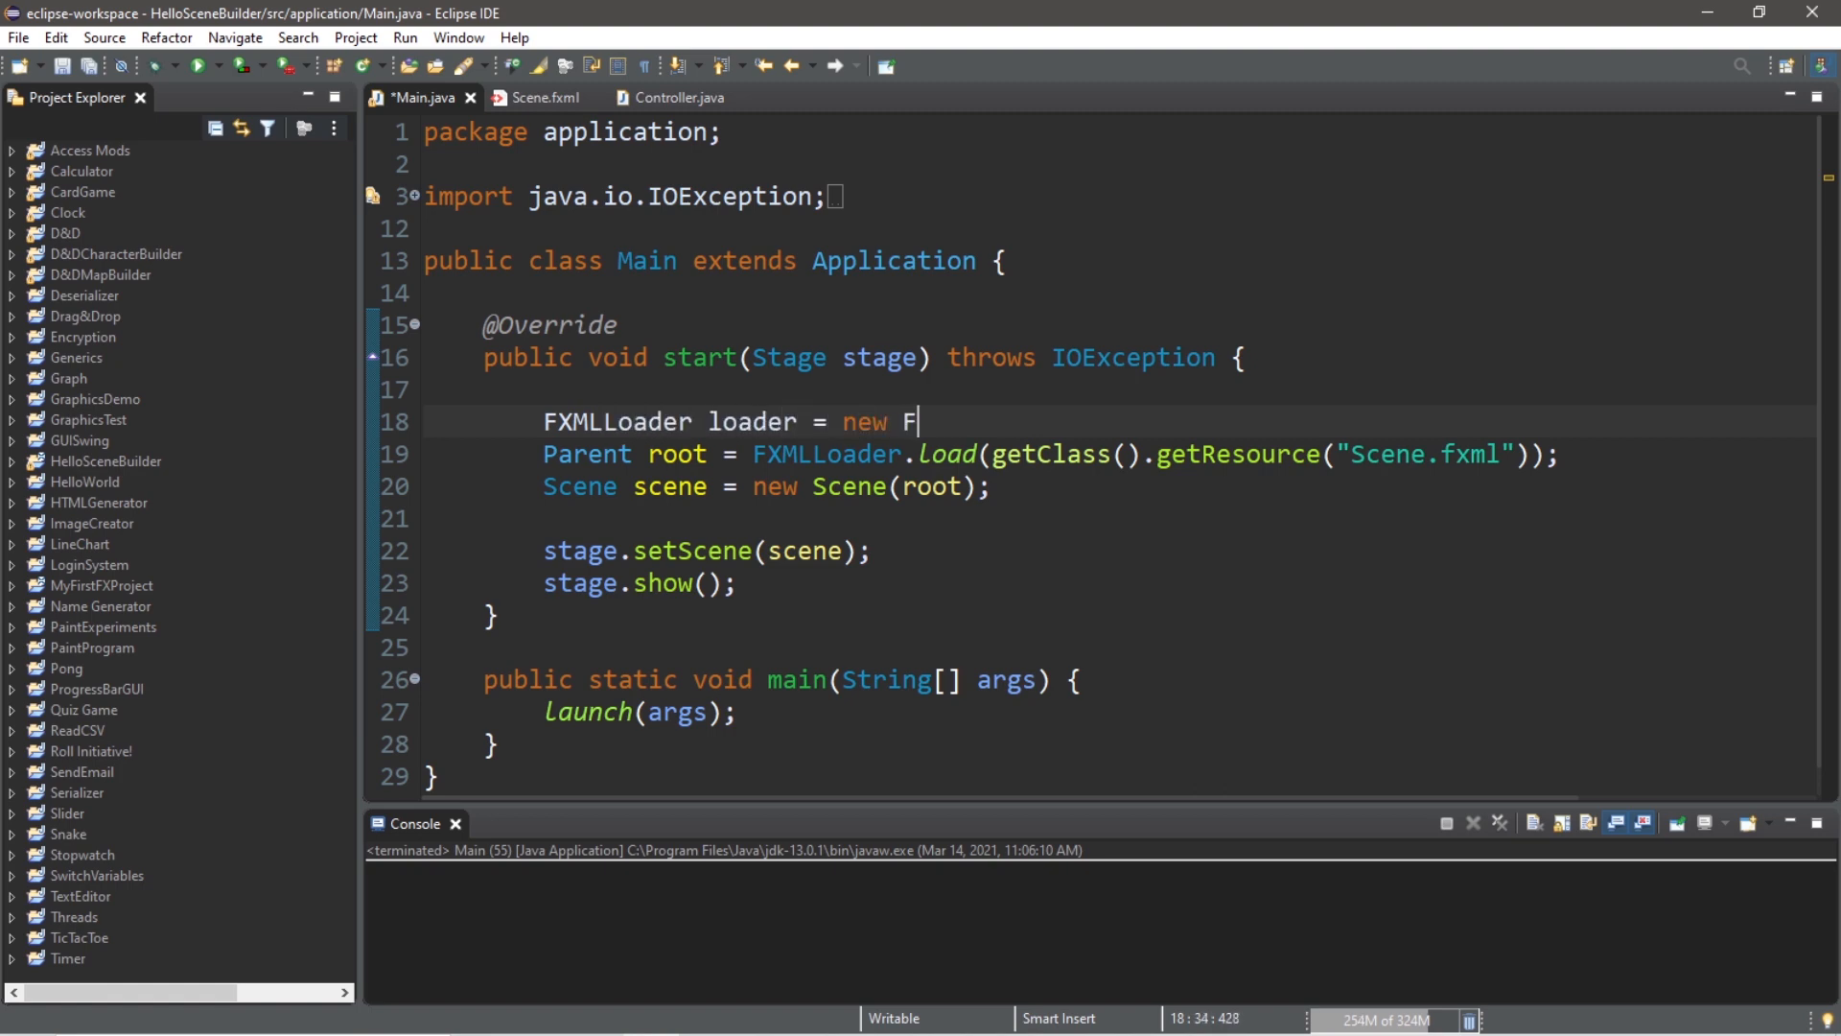
pyautogui.write('XMLLoader()')
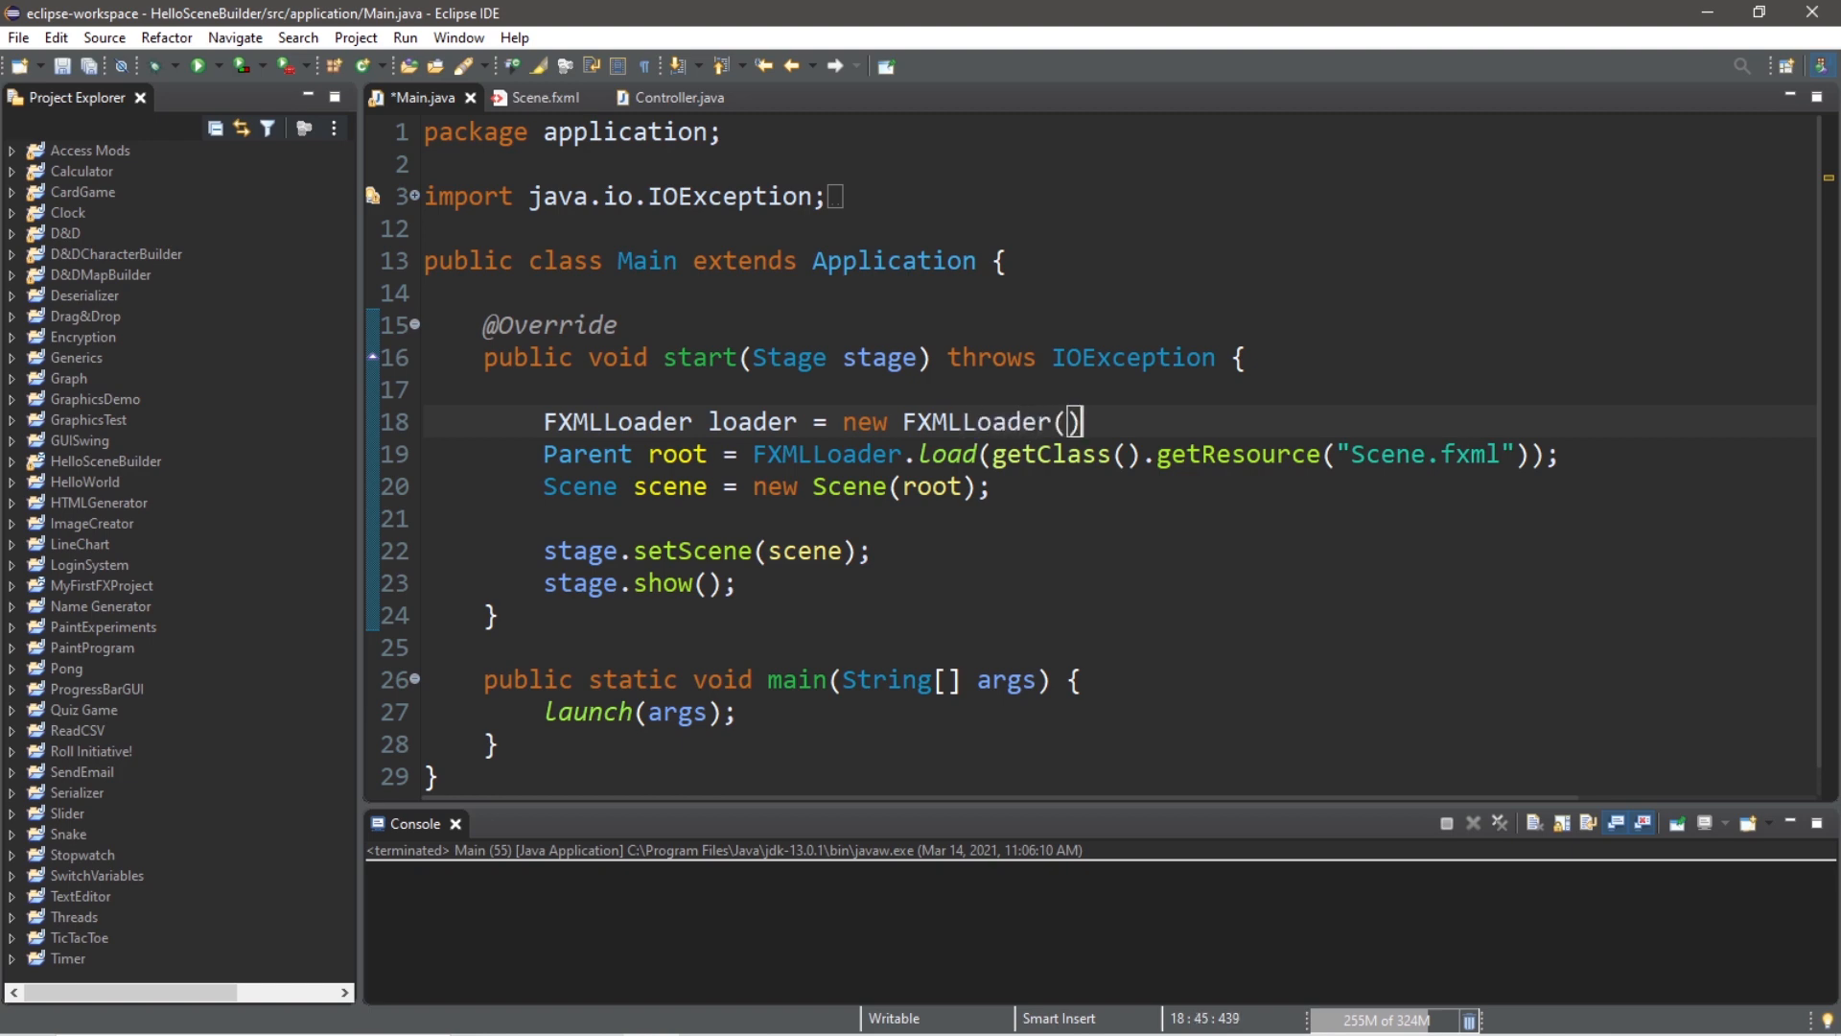
pyautogui.write(';')
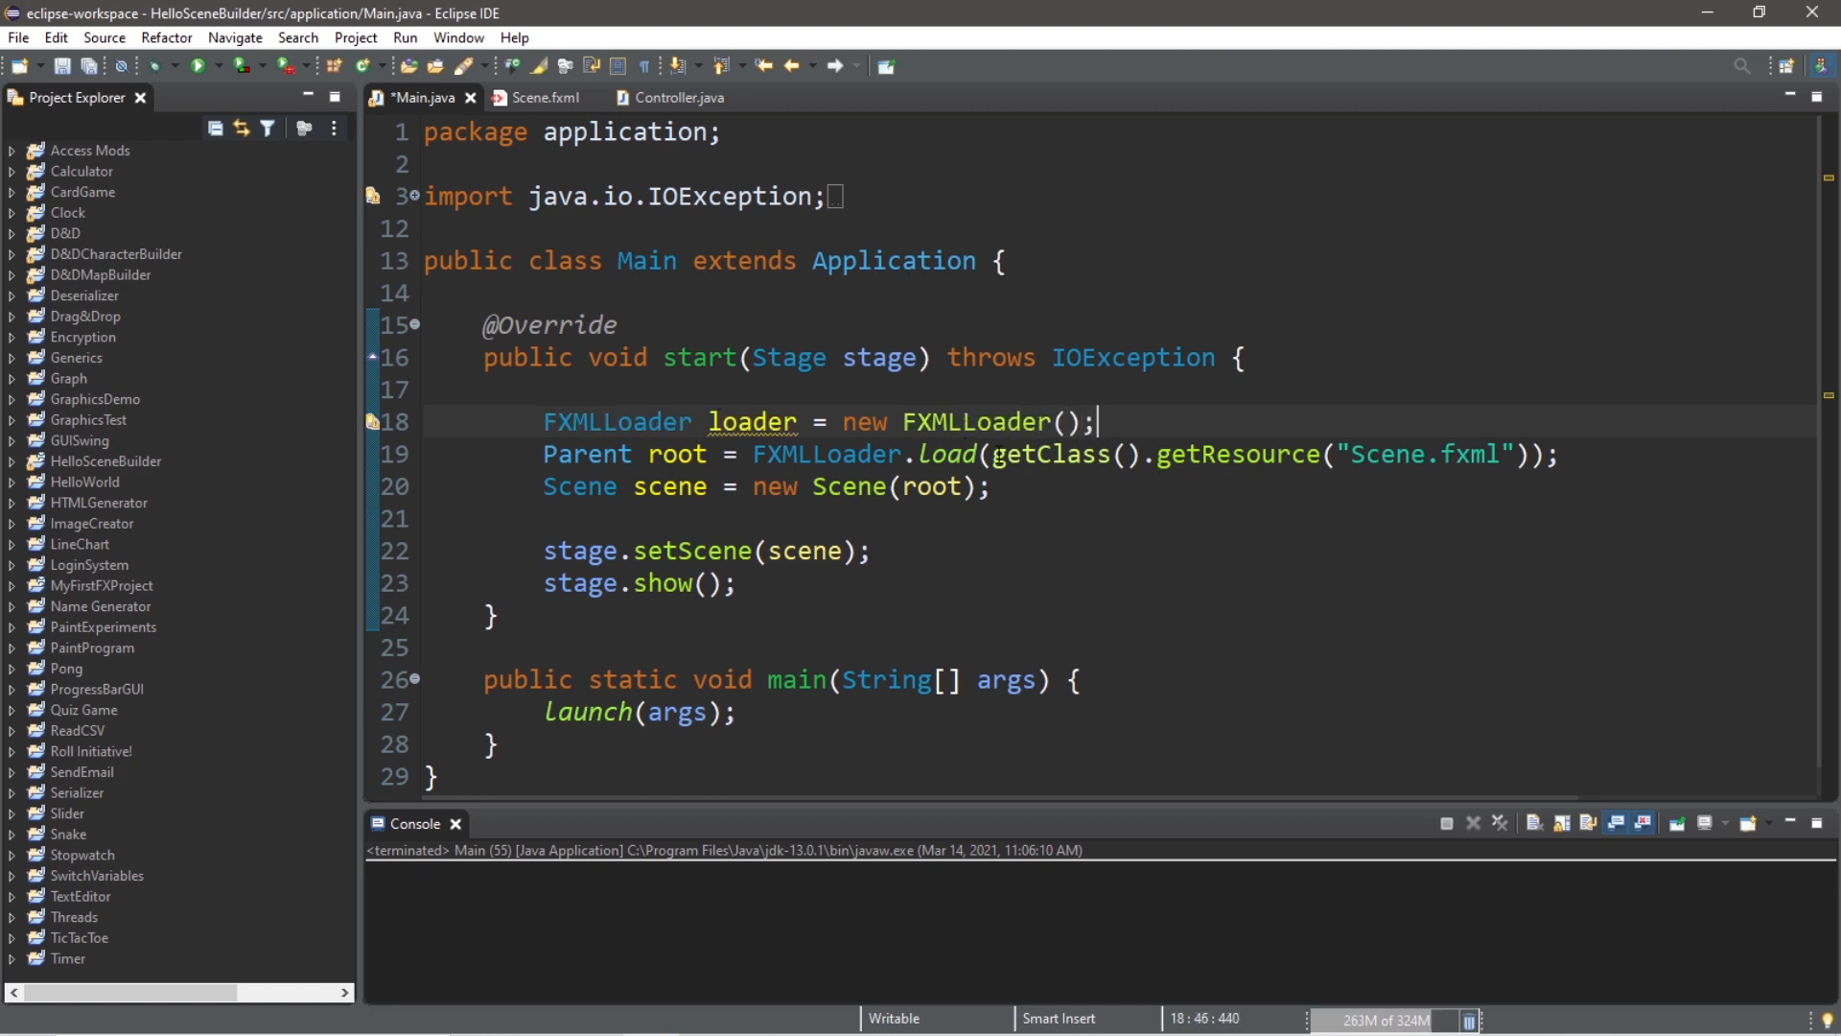
pyautogui.moveTo(983, 453); pyautogui.dragTo(1532, 452)
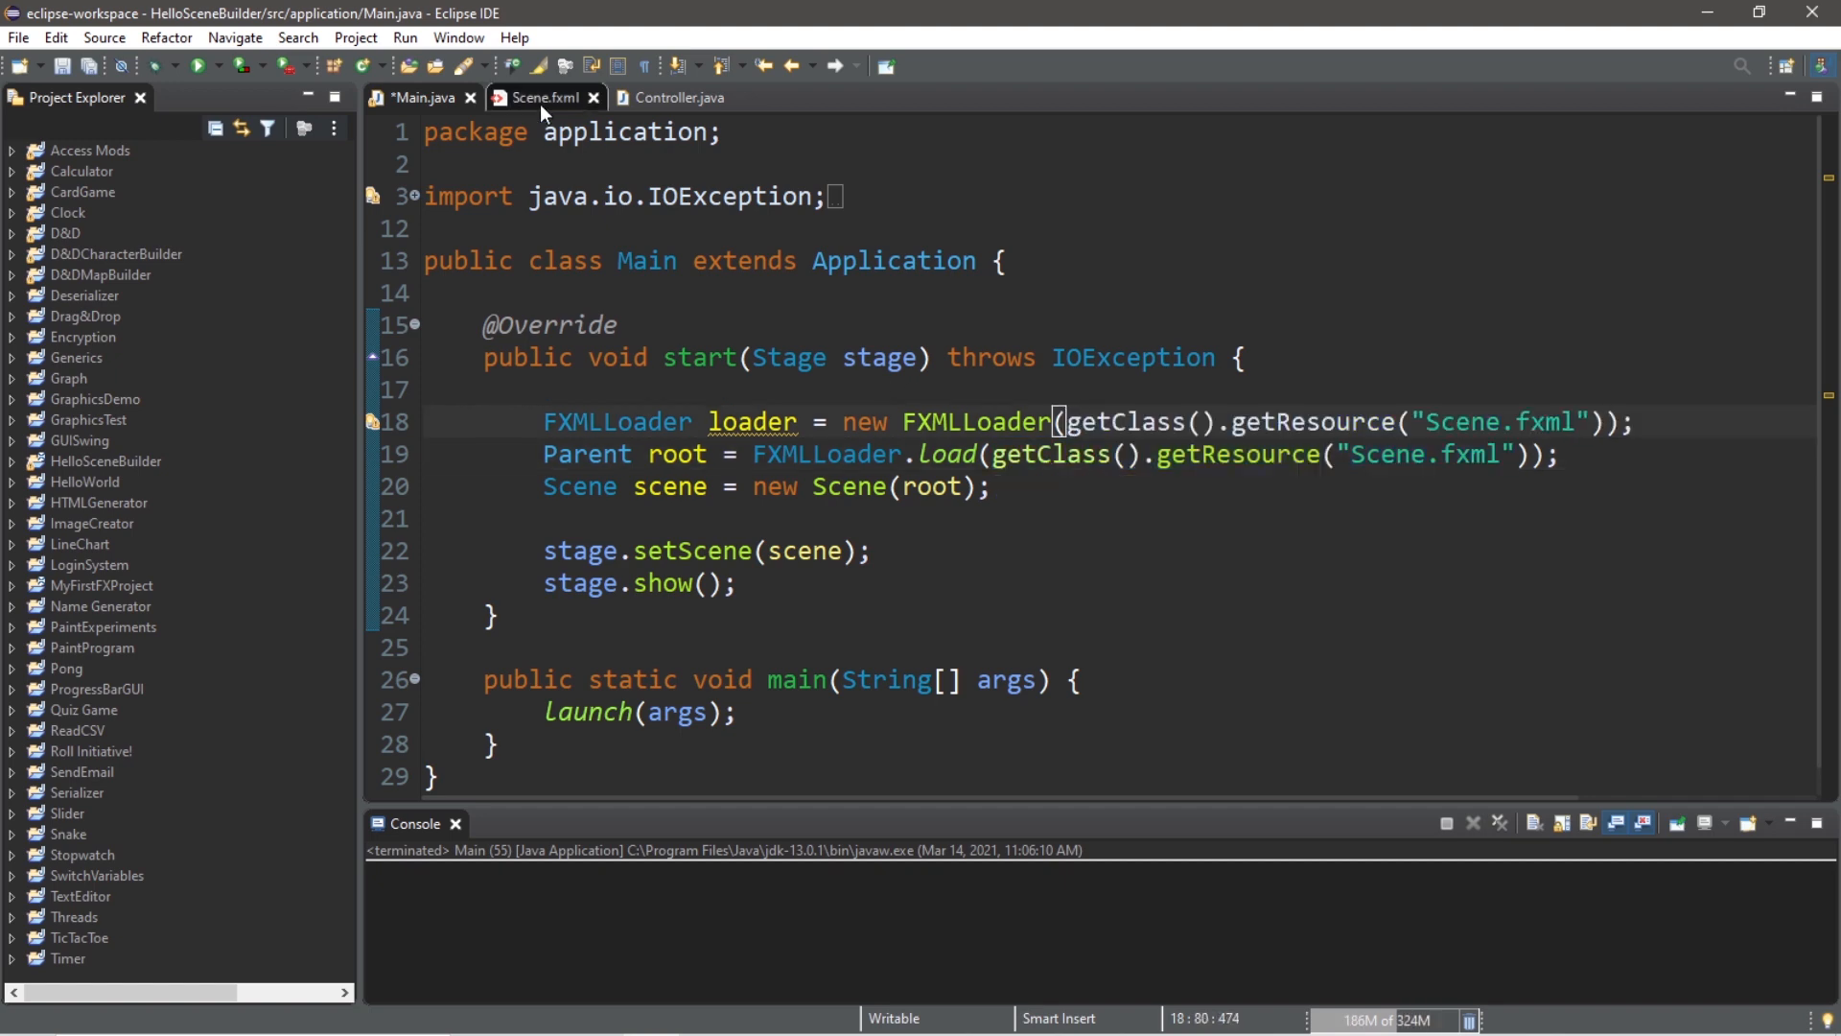
pyautogui.click(420, 96)
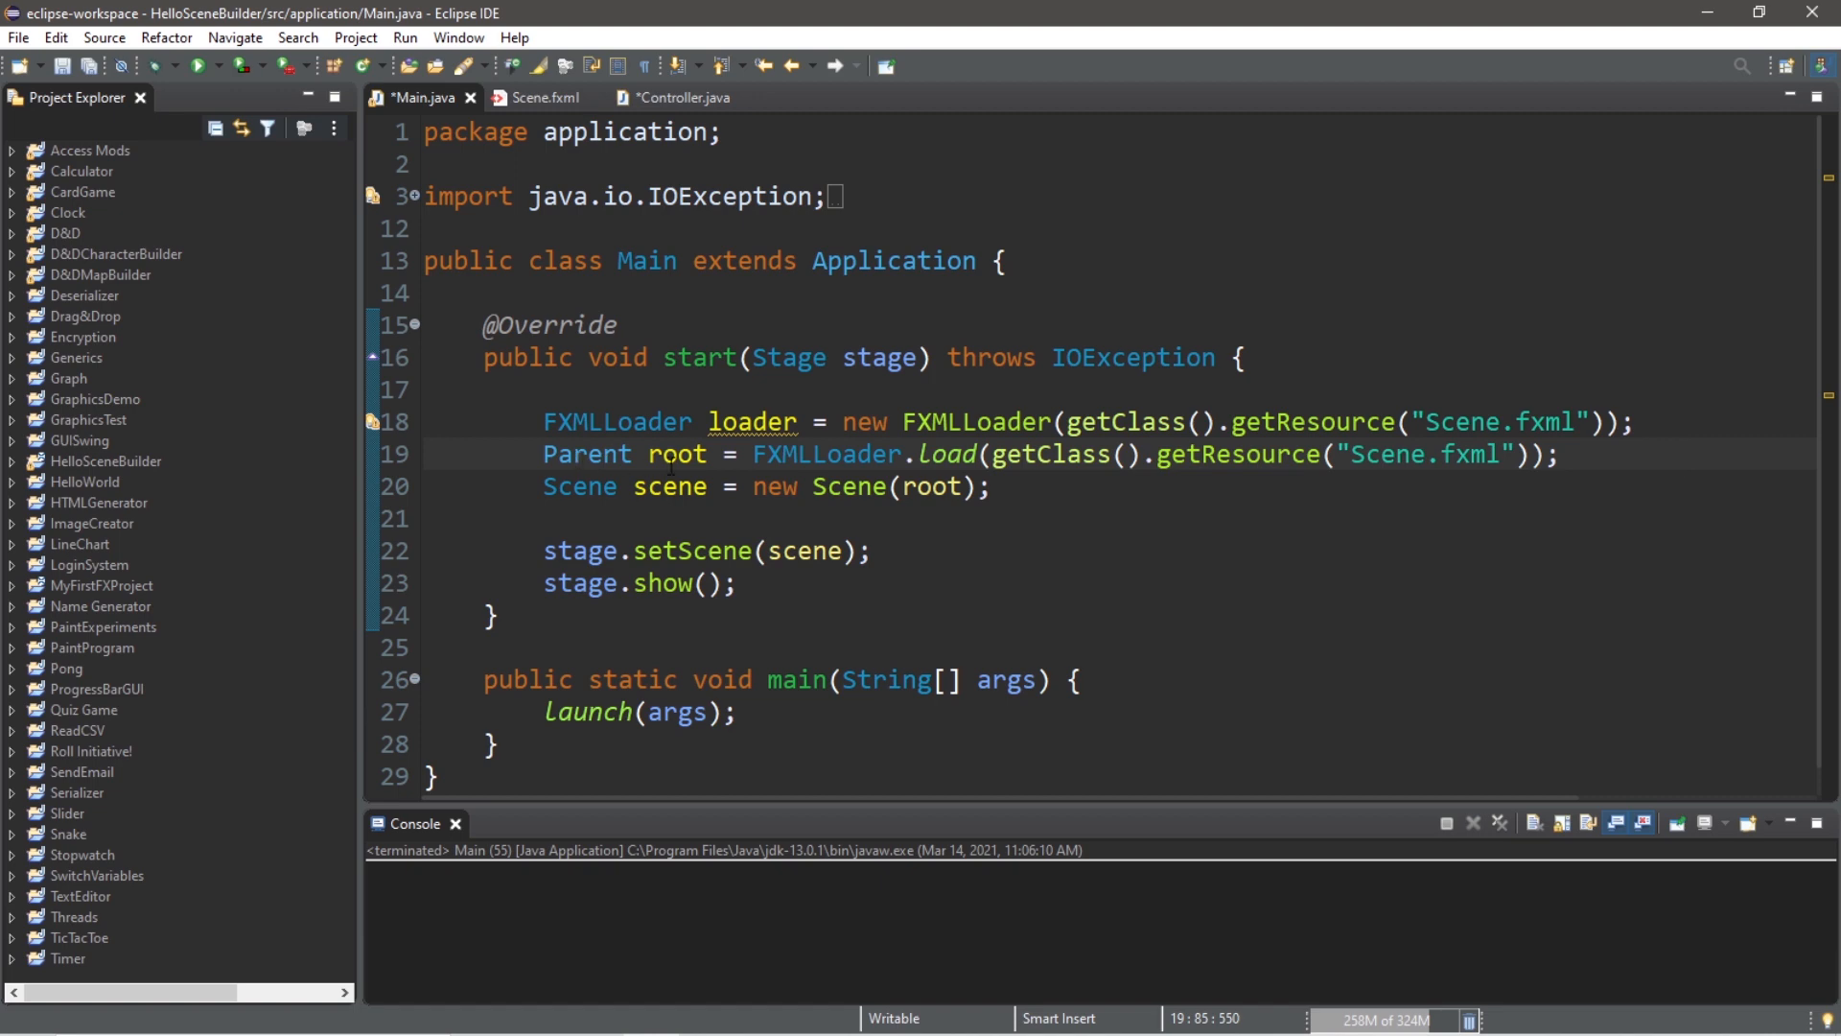
# Step: Replace the static load call with loader.load() so root comes from the loader
pyautogui.moveTo(753, 454); pyautogui.dragTo(1562, 455)
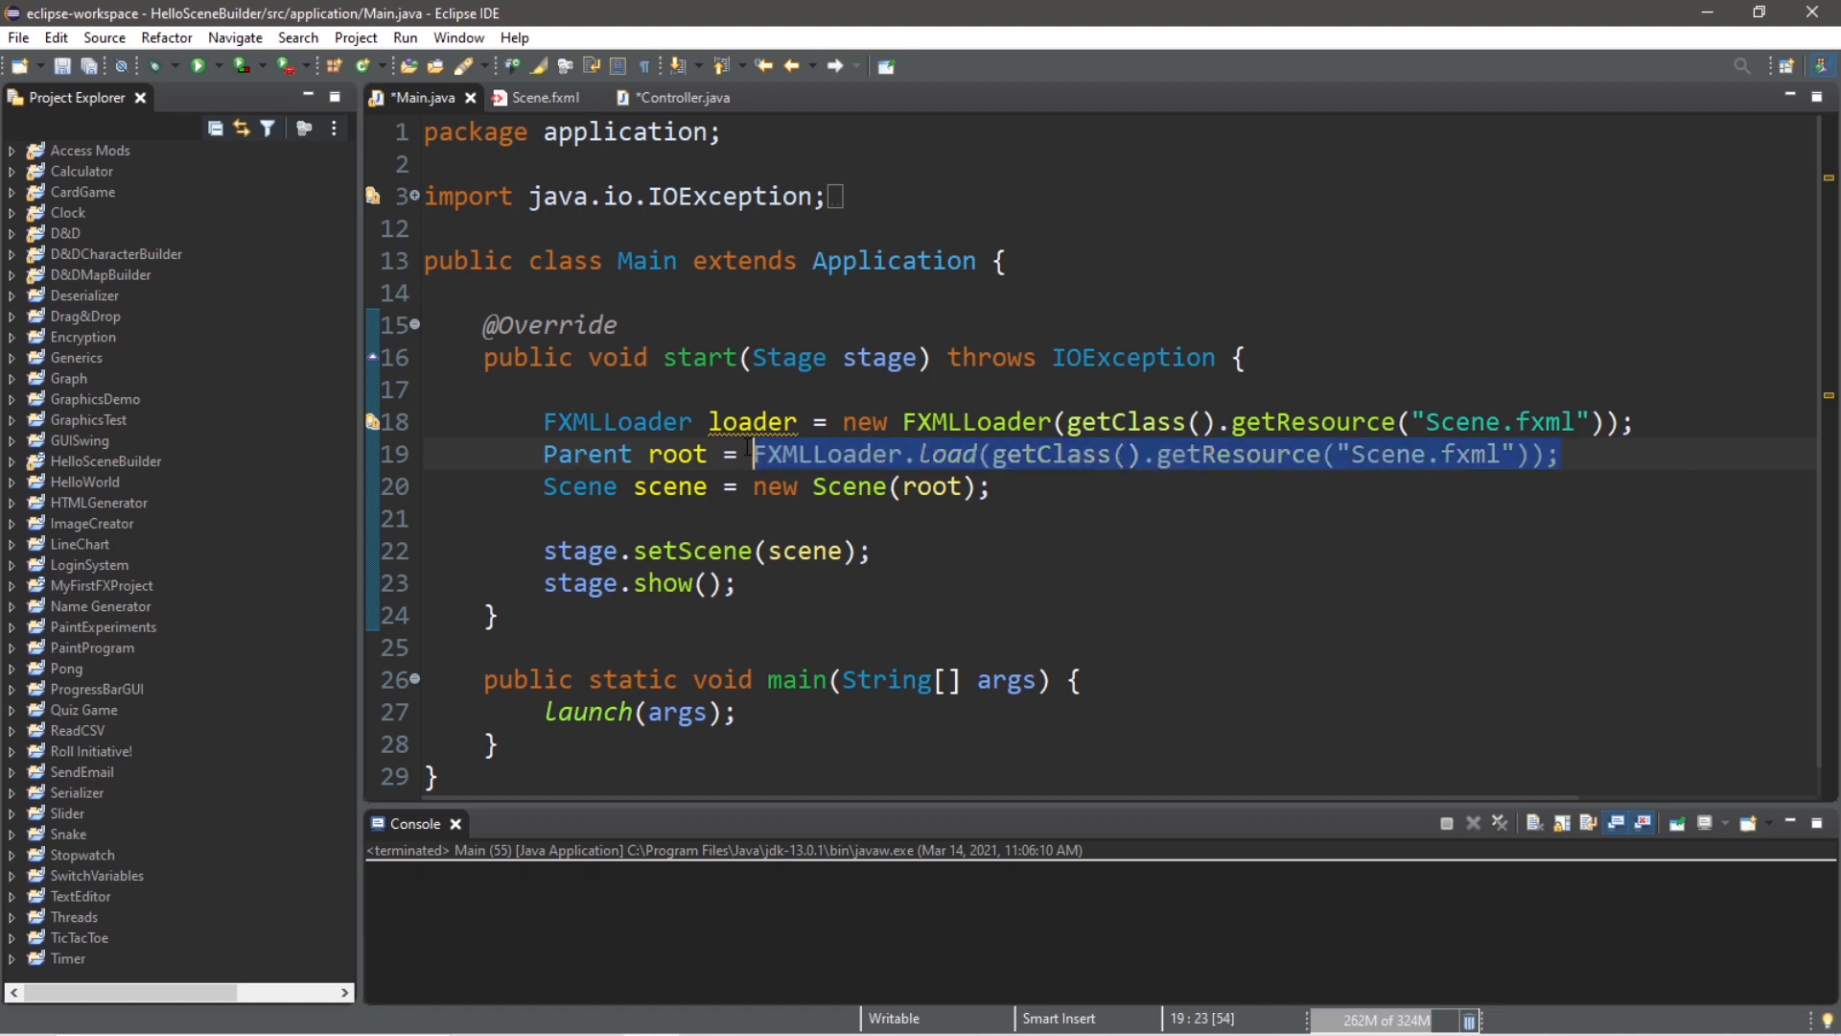
pyautogui.write('loader.')
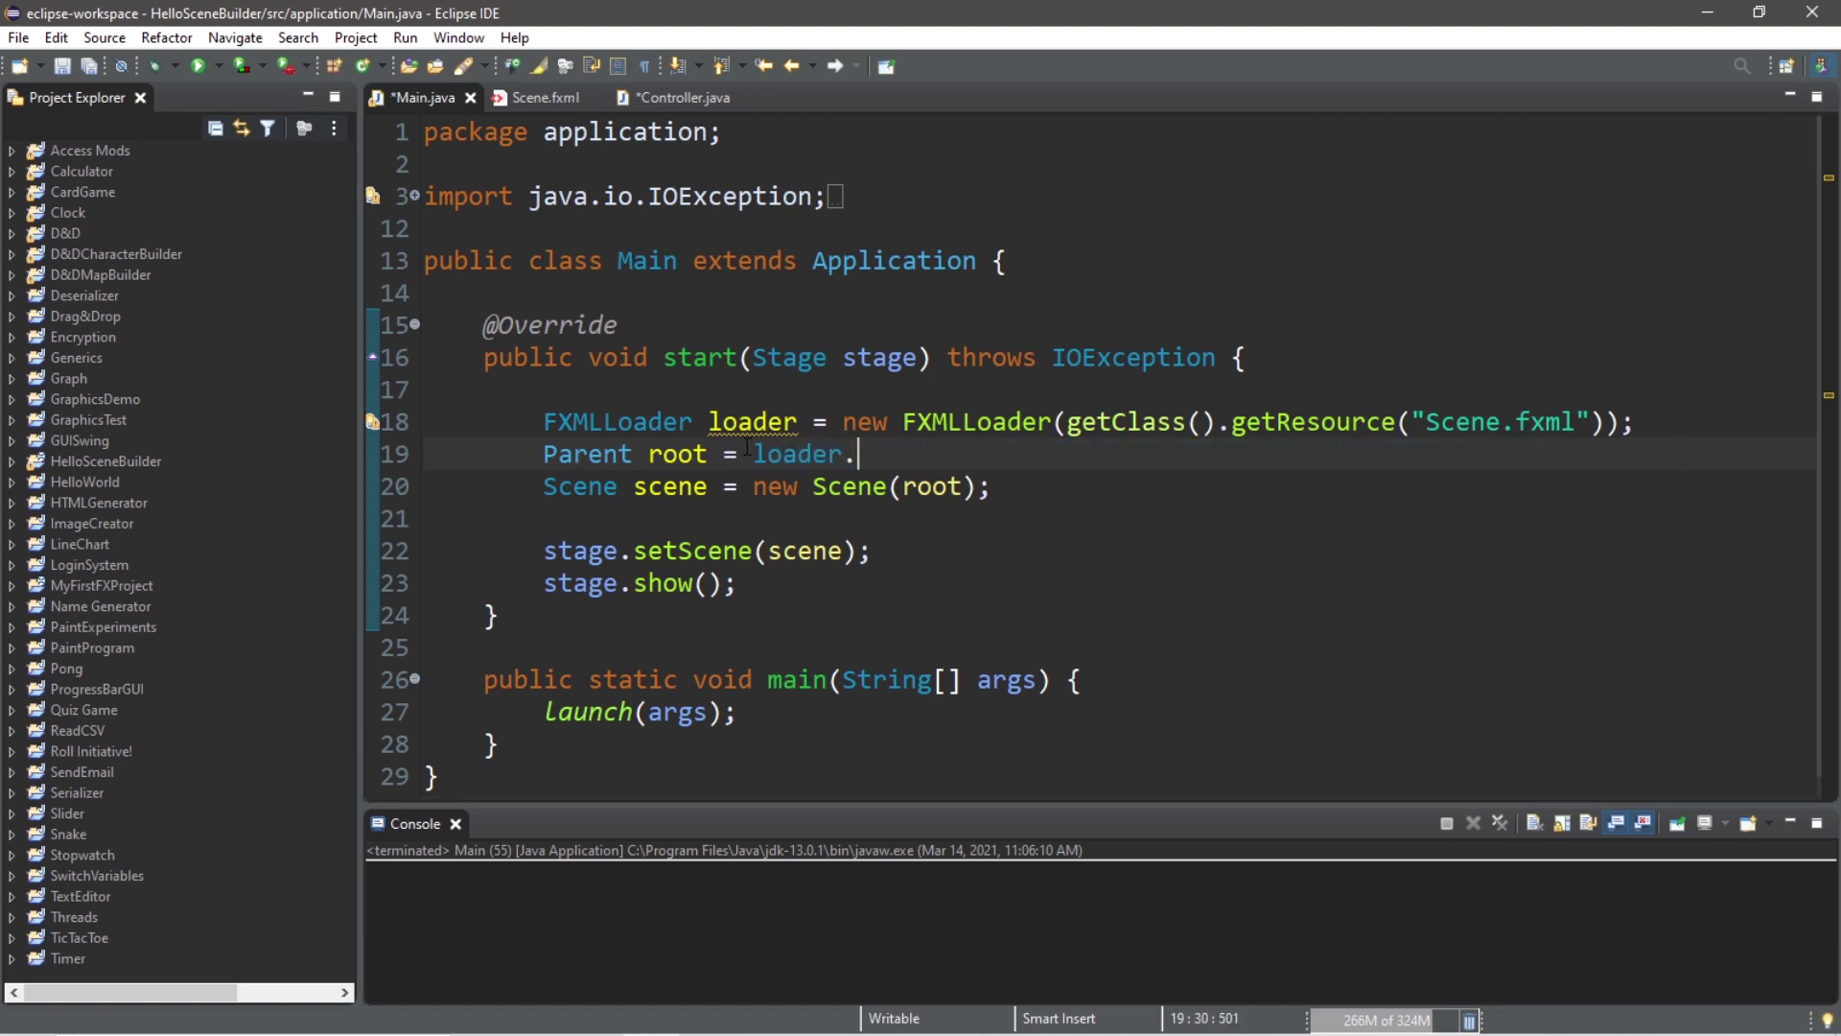
pyautogui.write('load();')
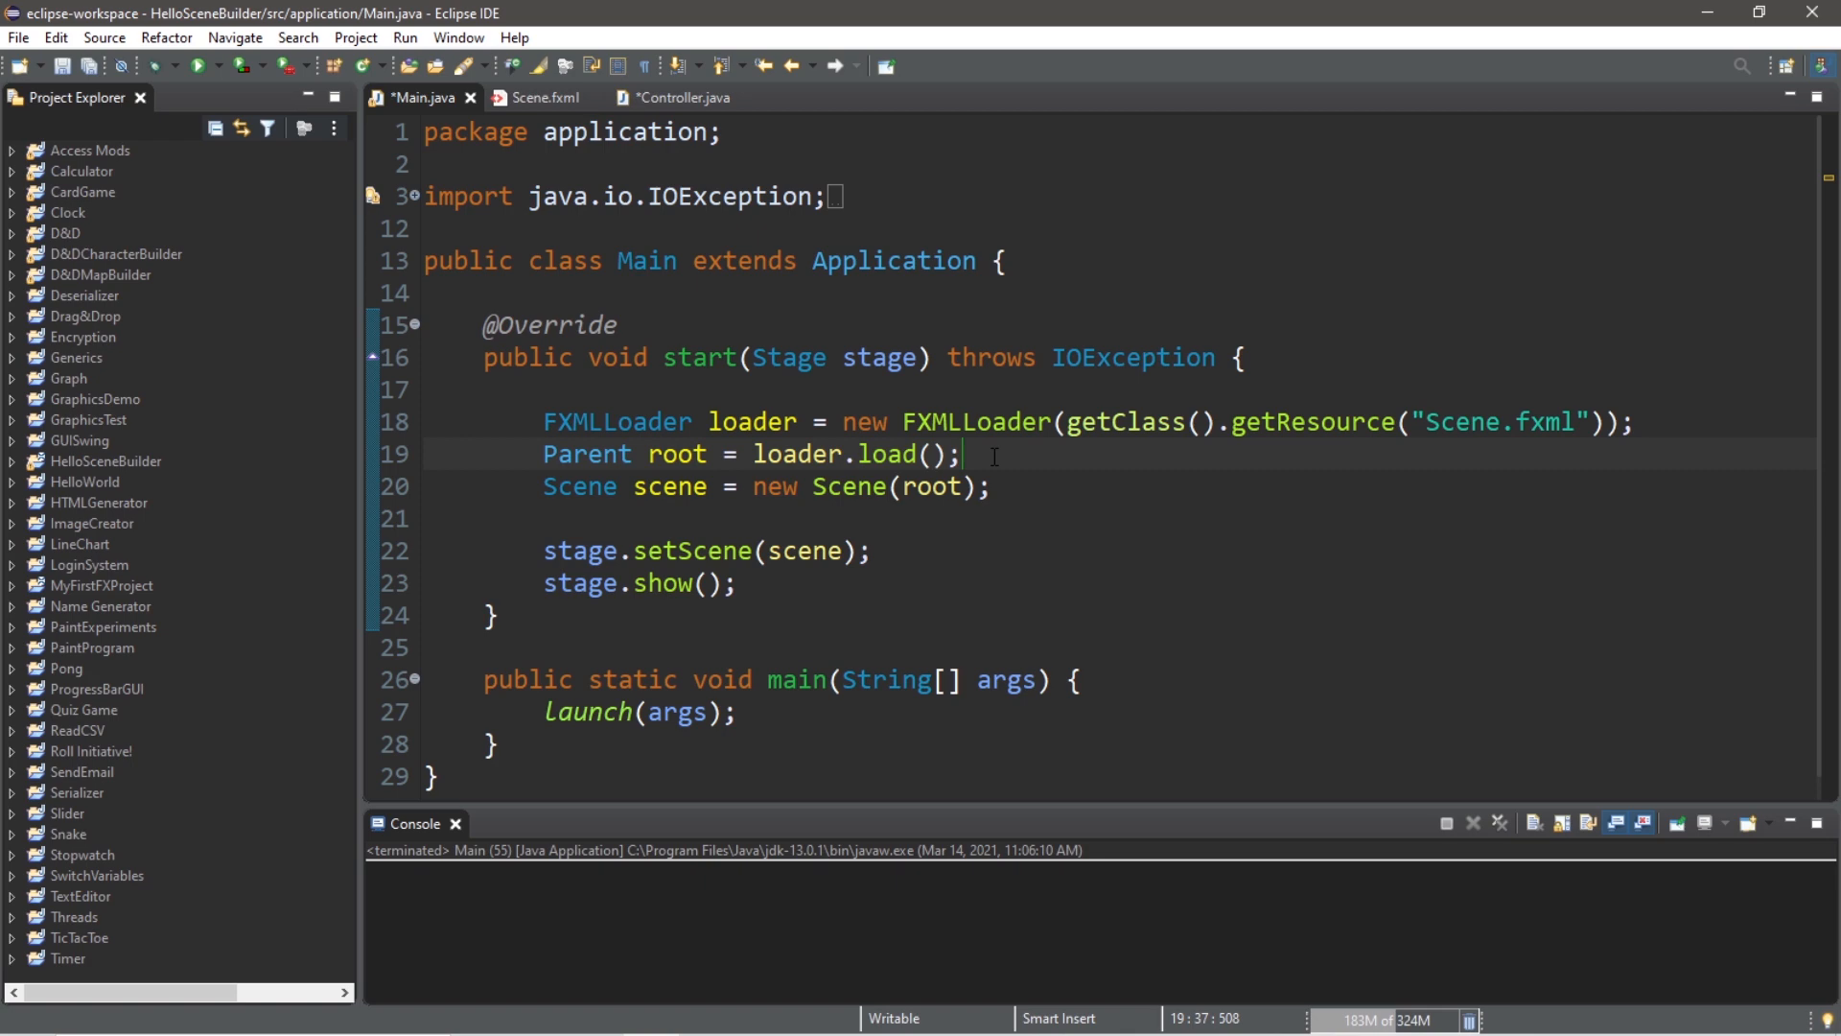
pyautogui.click(667, 98)
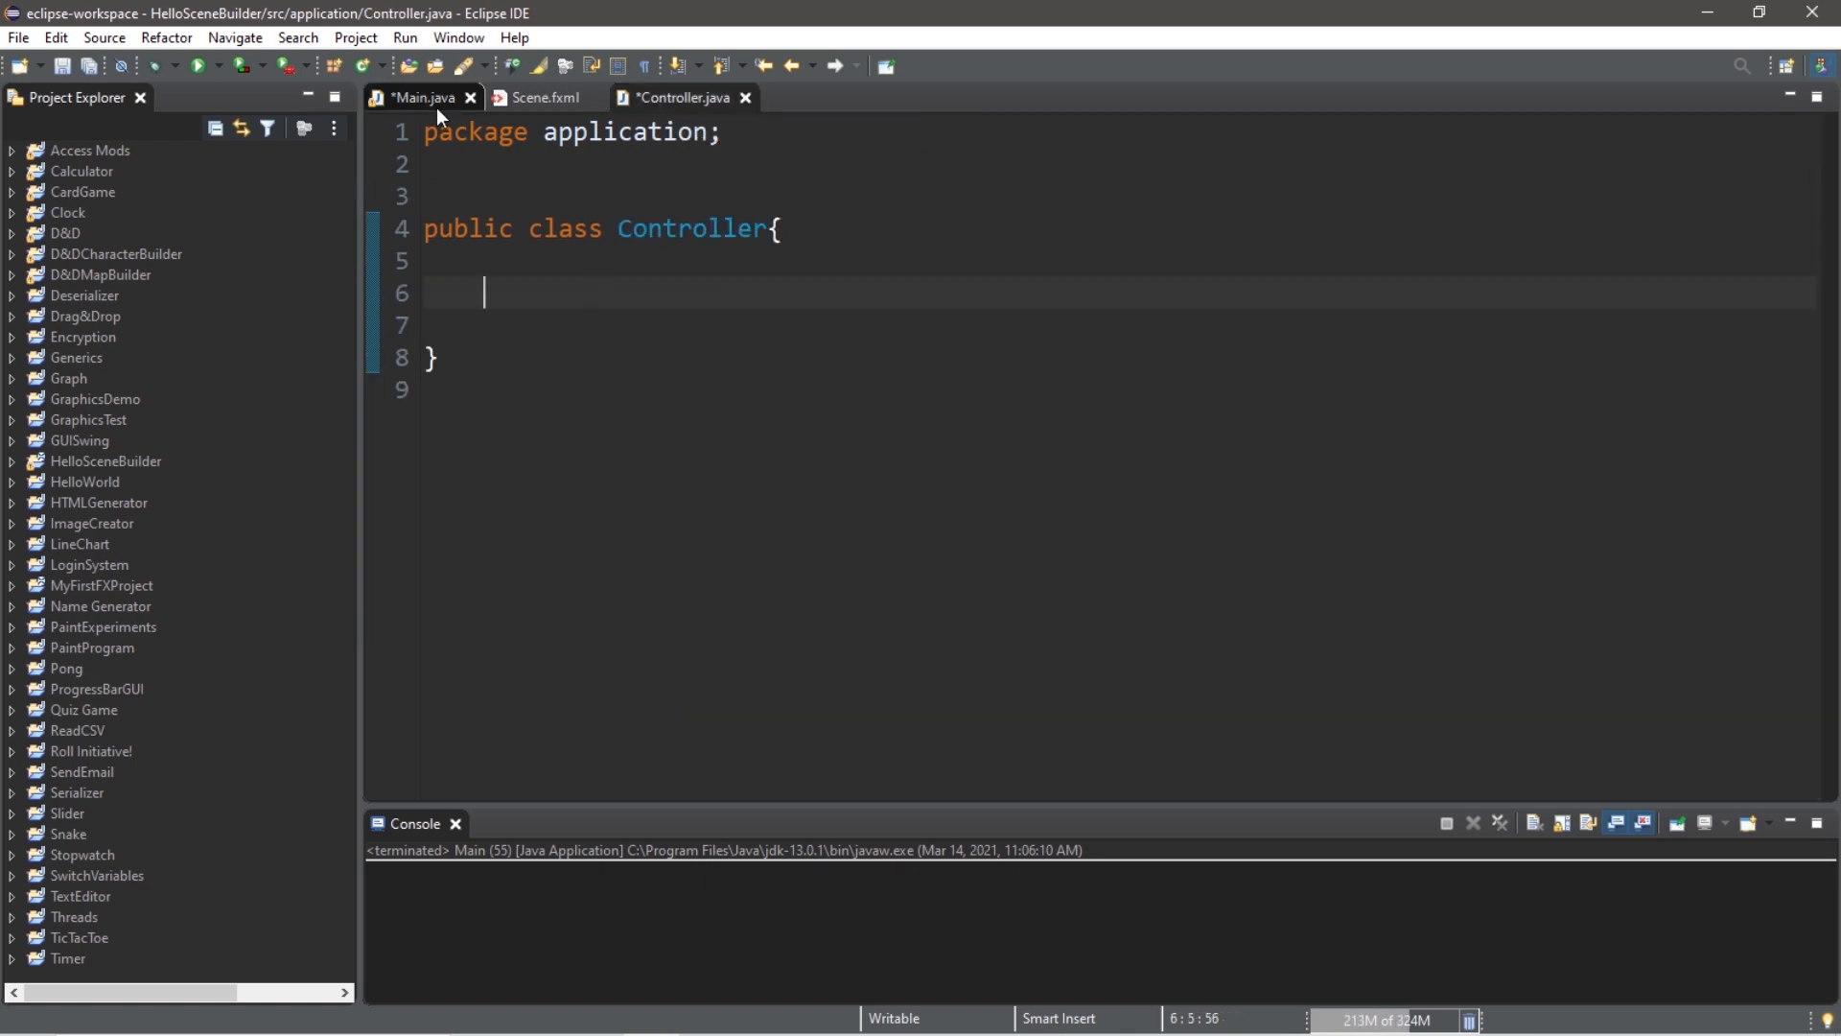
# Step: After the load line in Main.java, start declaring a Controller controller variable
pyautogui.click(418, 98)
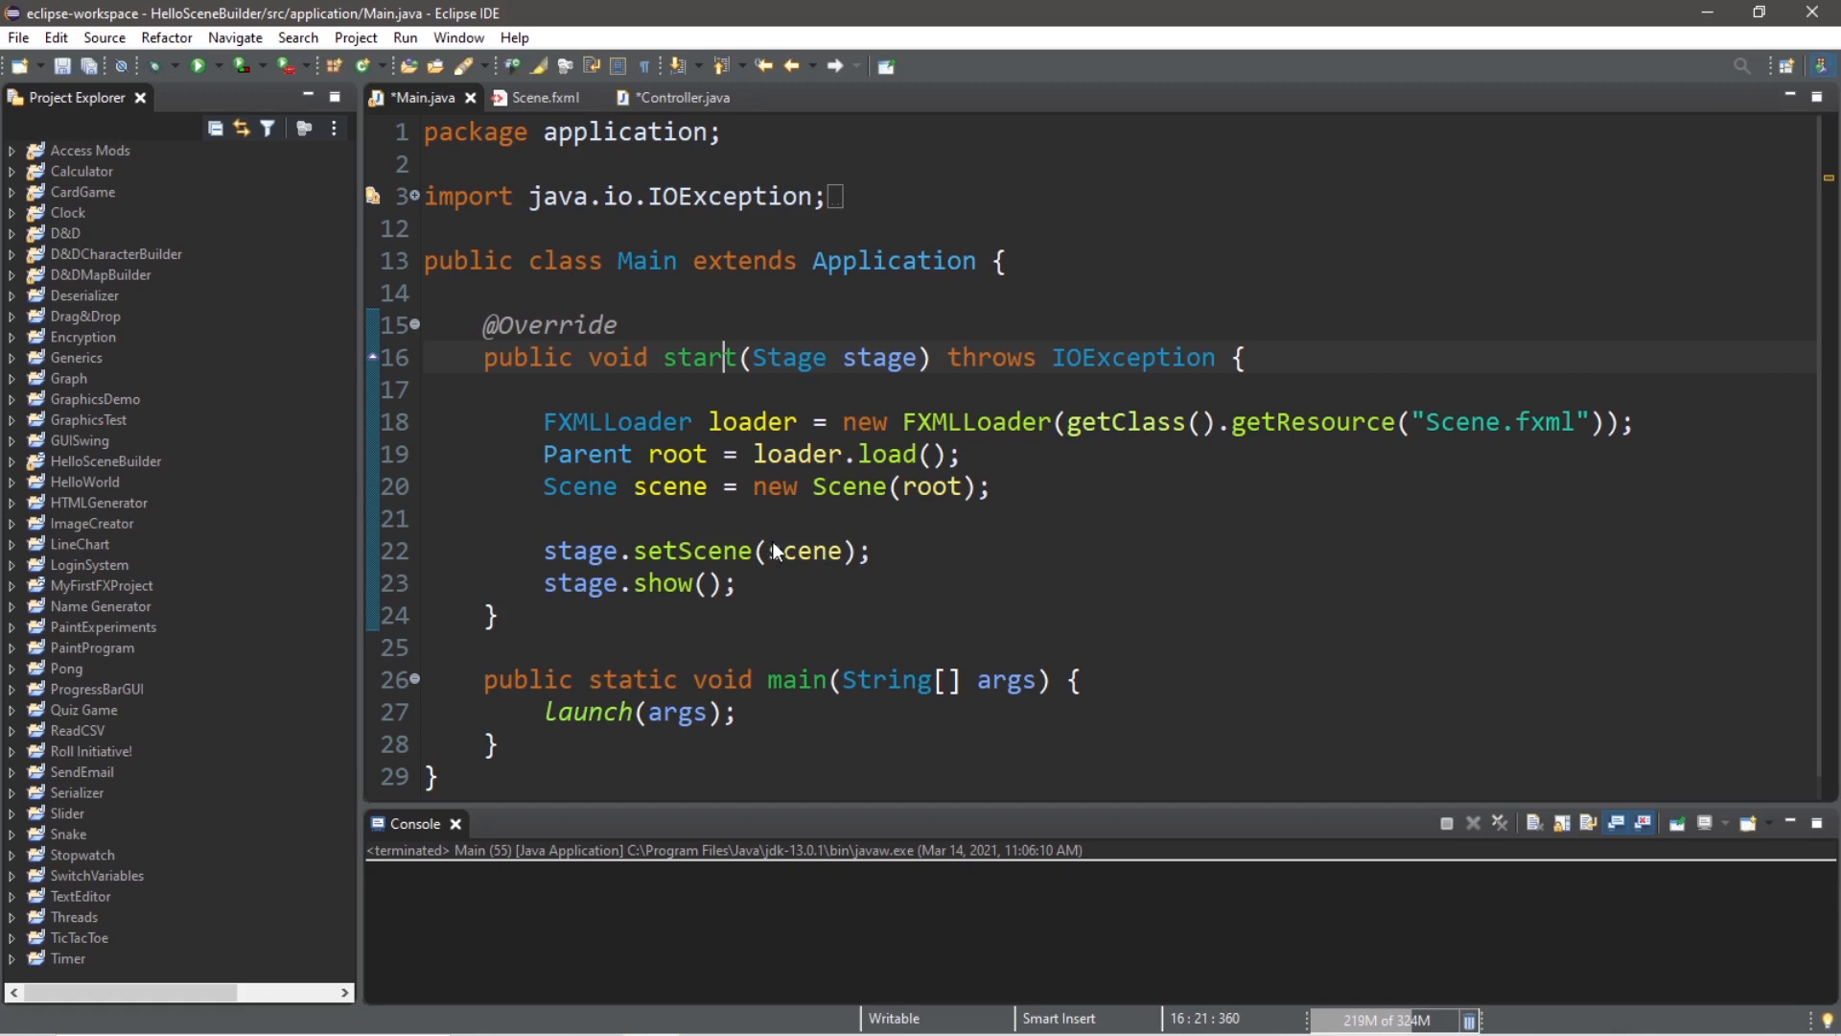
pyautogui.doubleClick(700, 357)
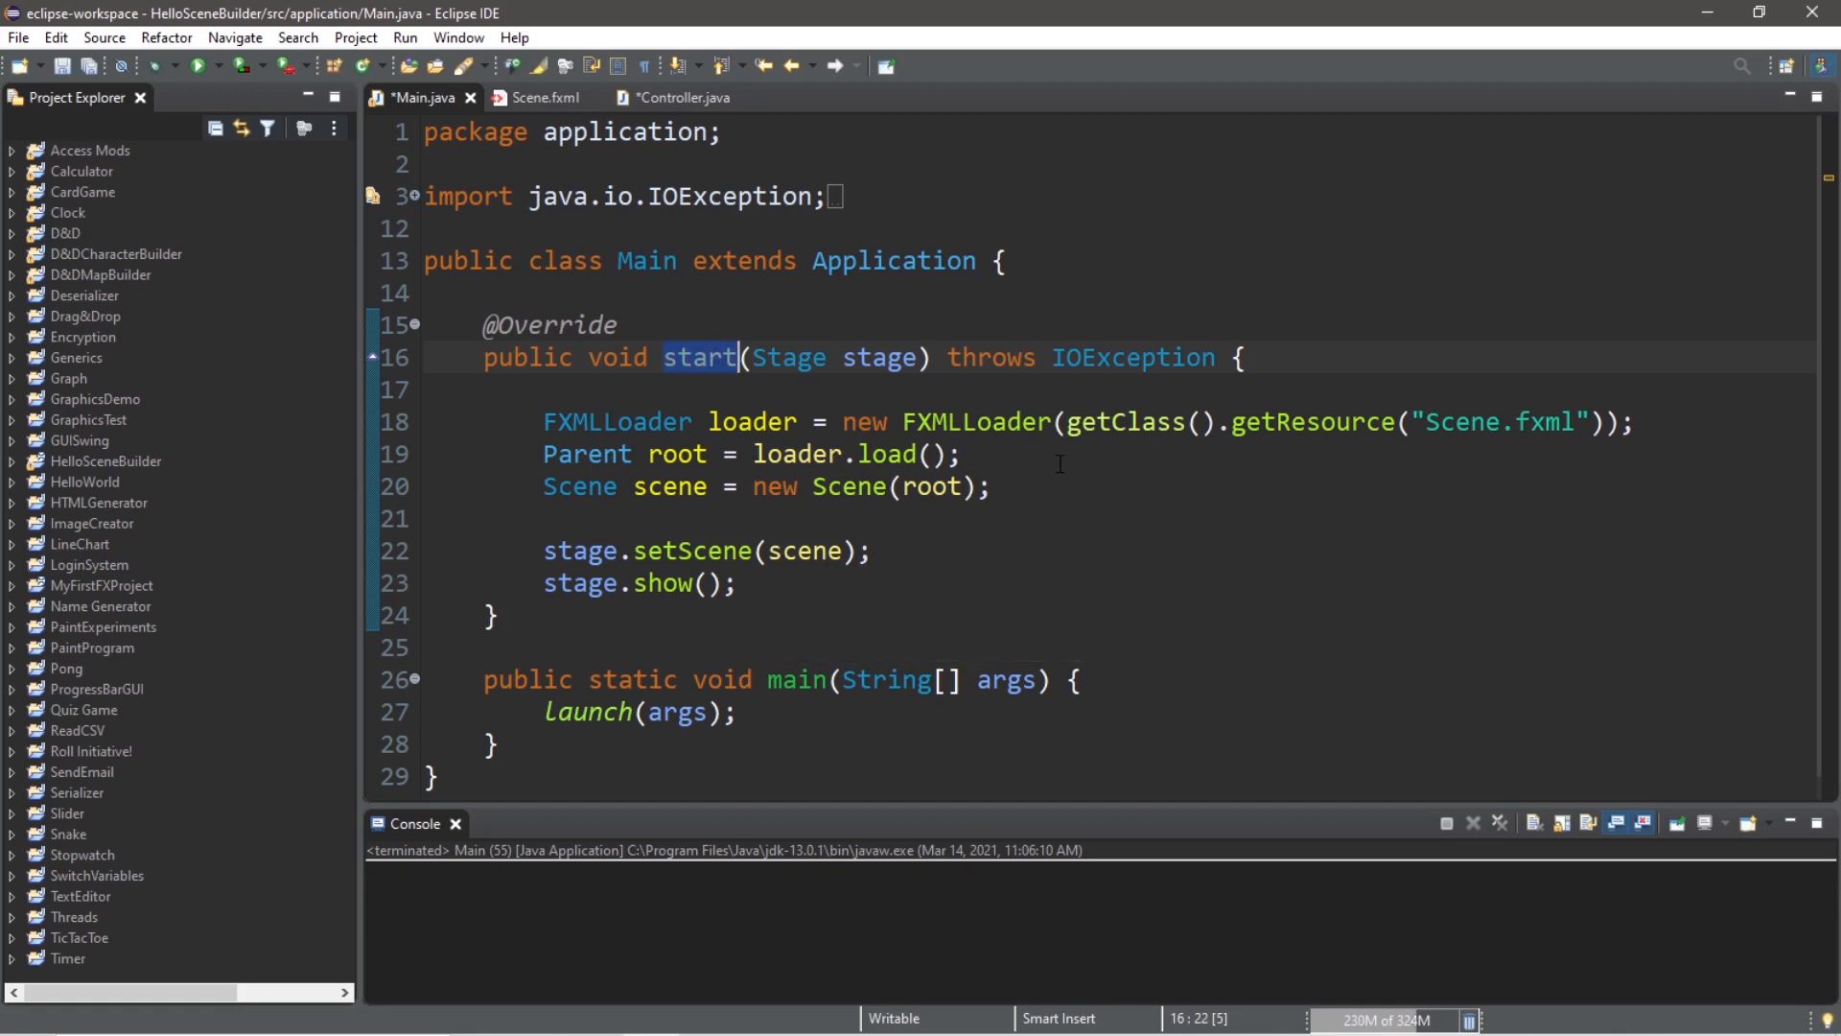
pyautogui.click(1051, 453)
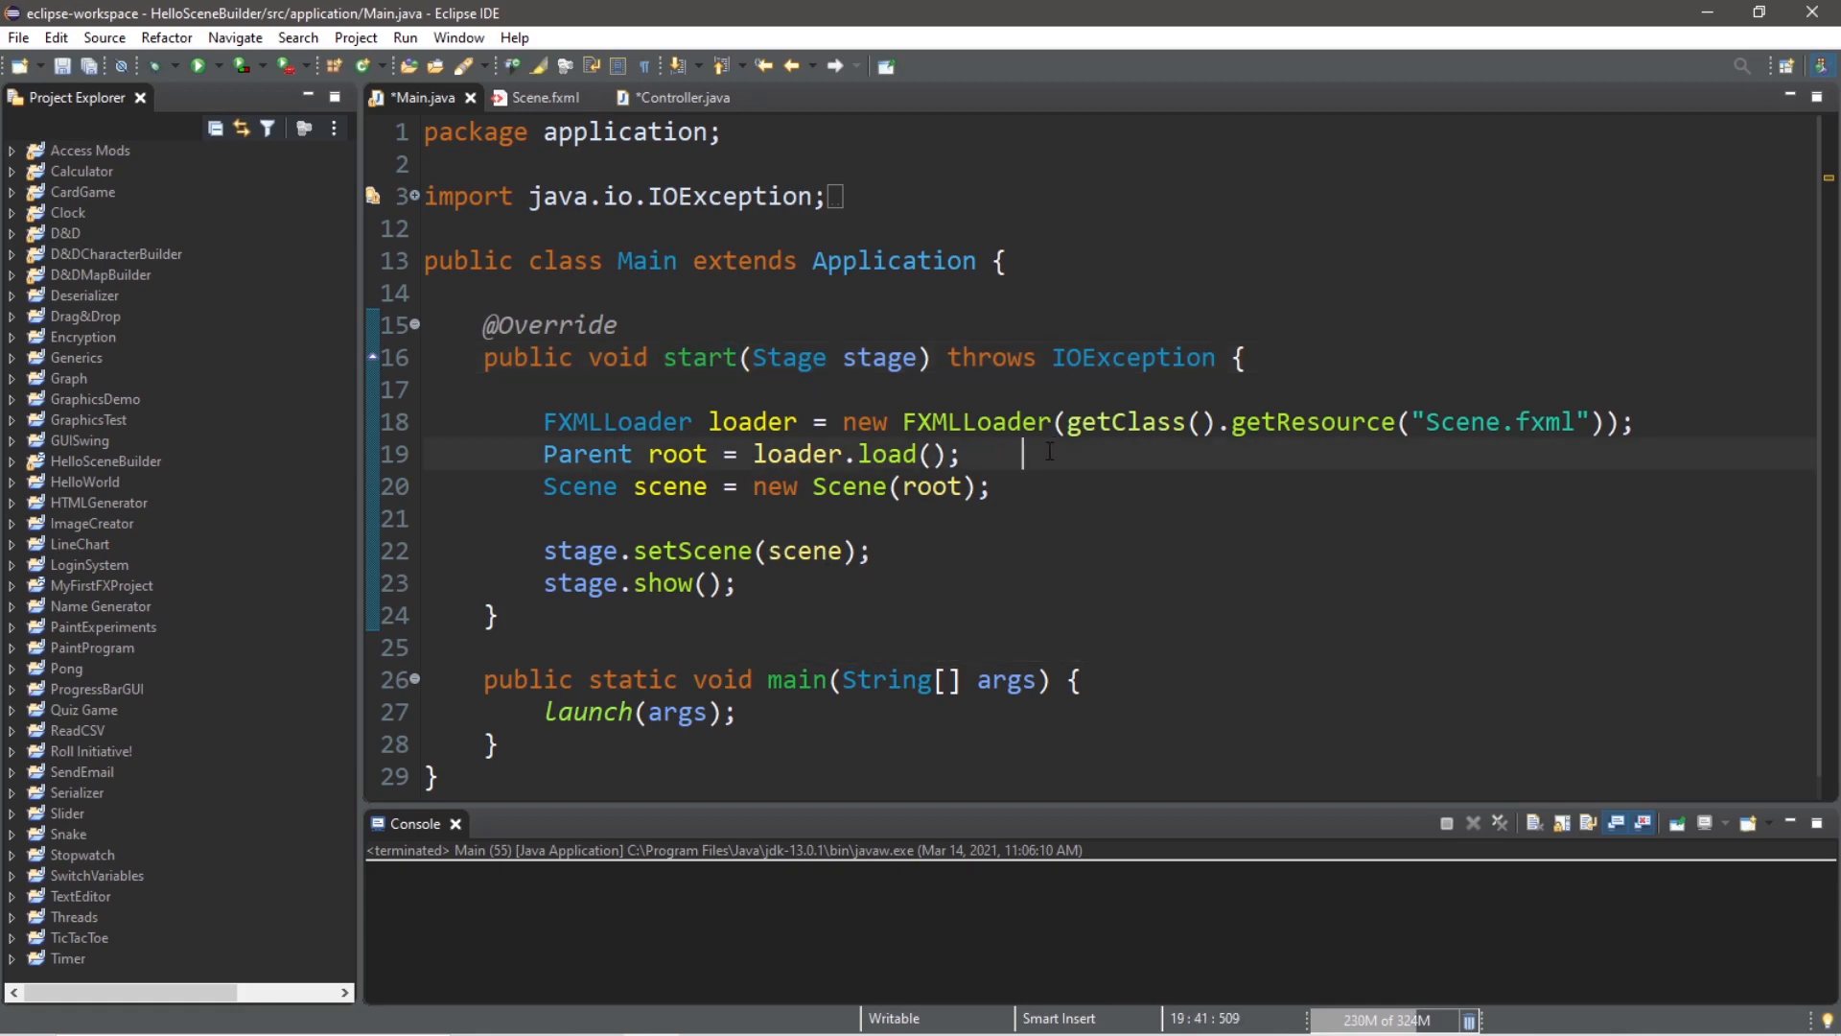
pyautogui.write('Contro')
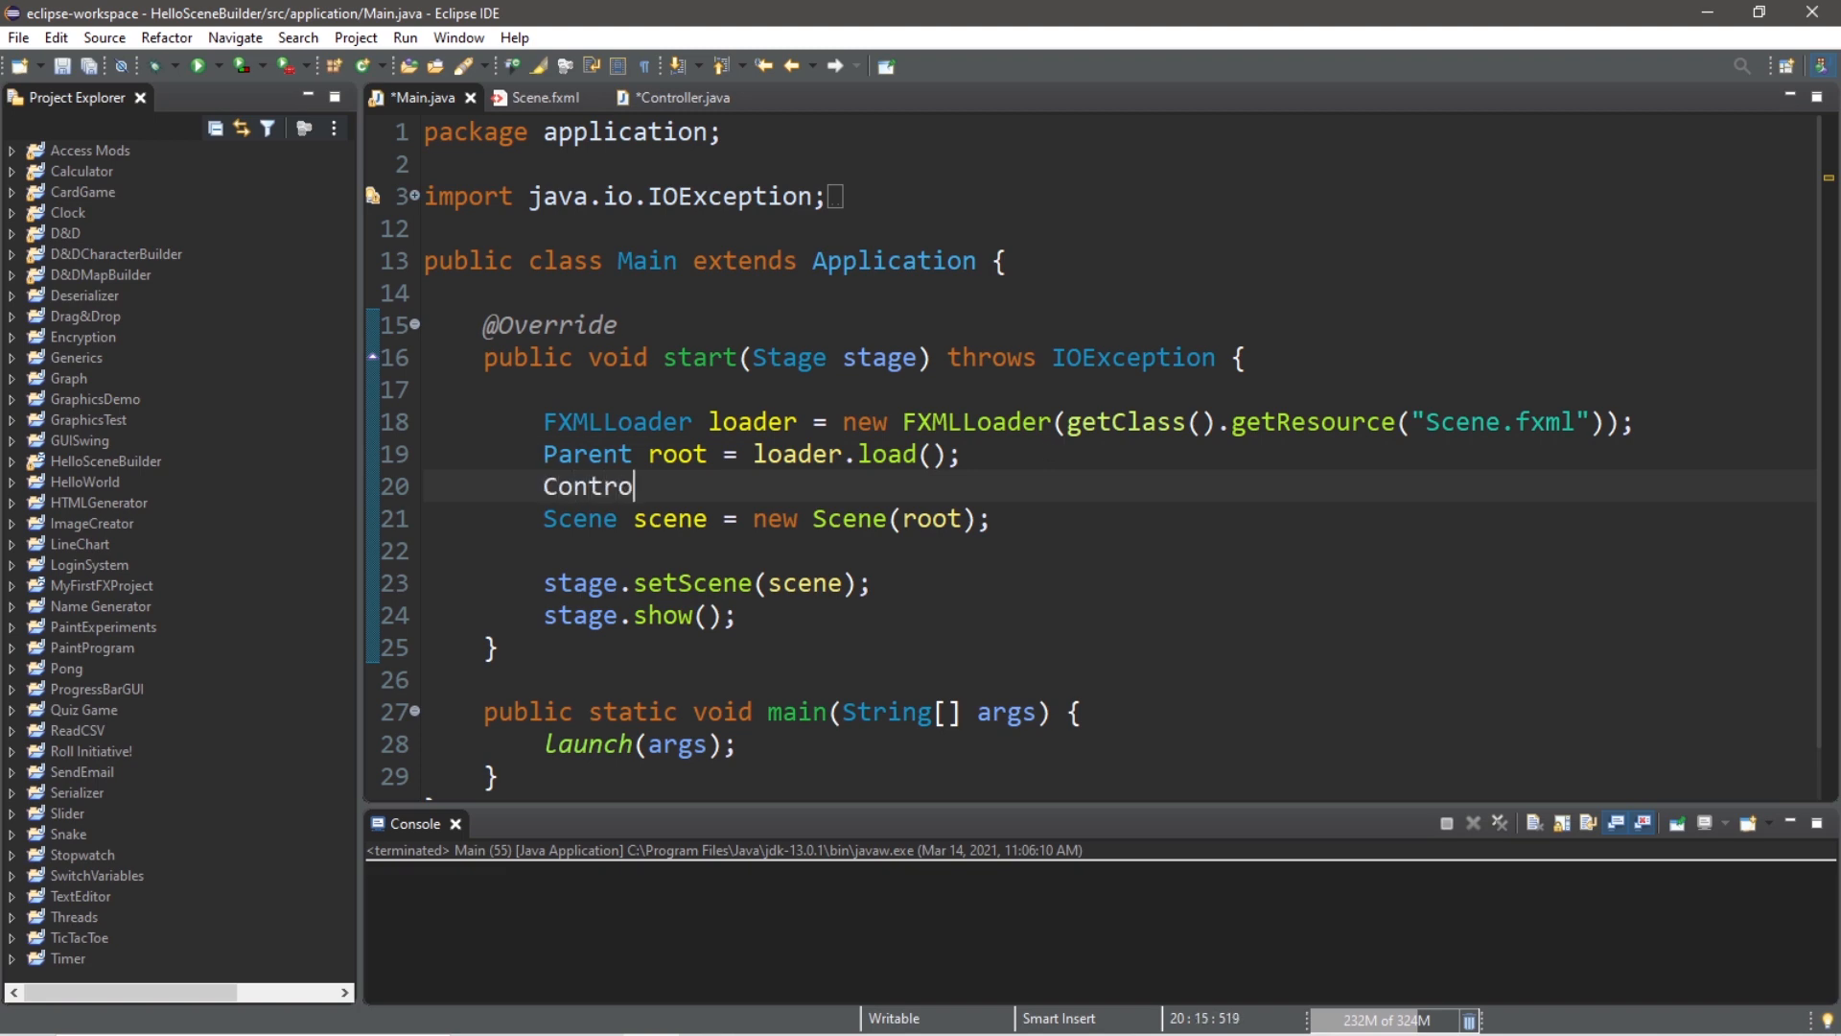
pyautogui.write('ller')
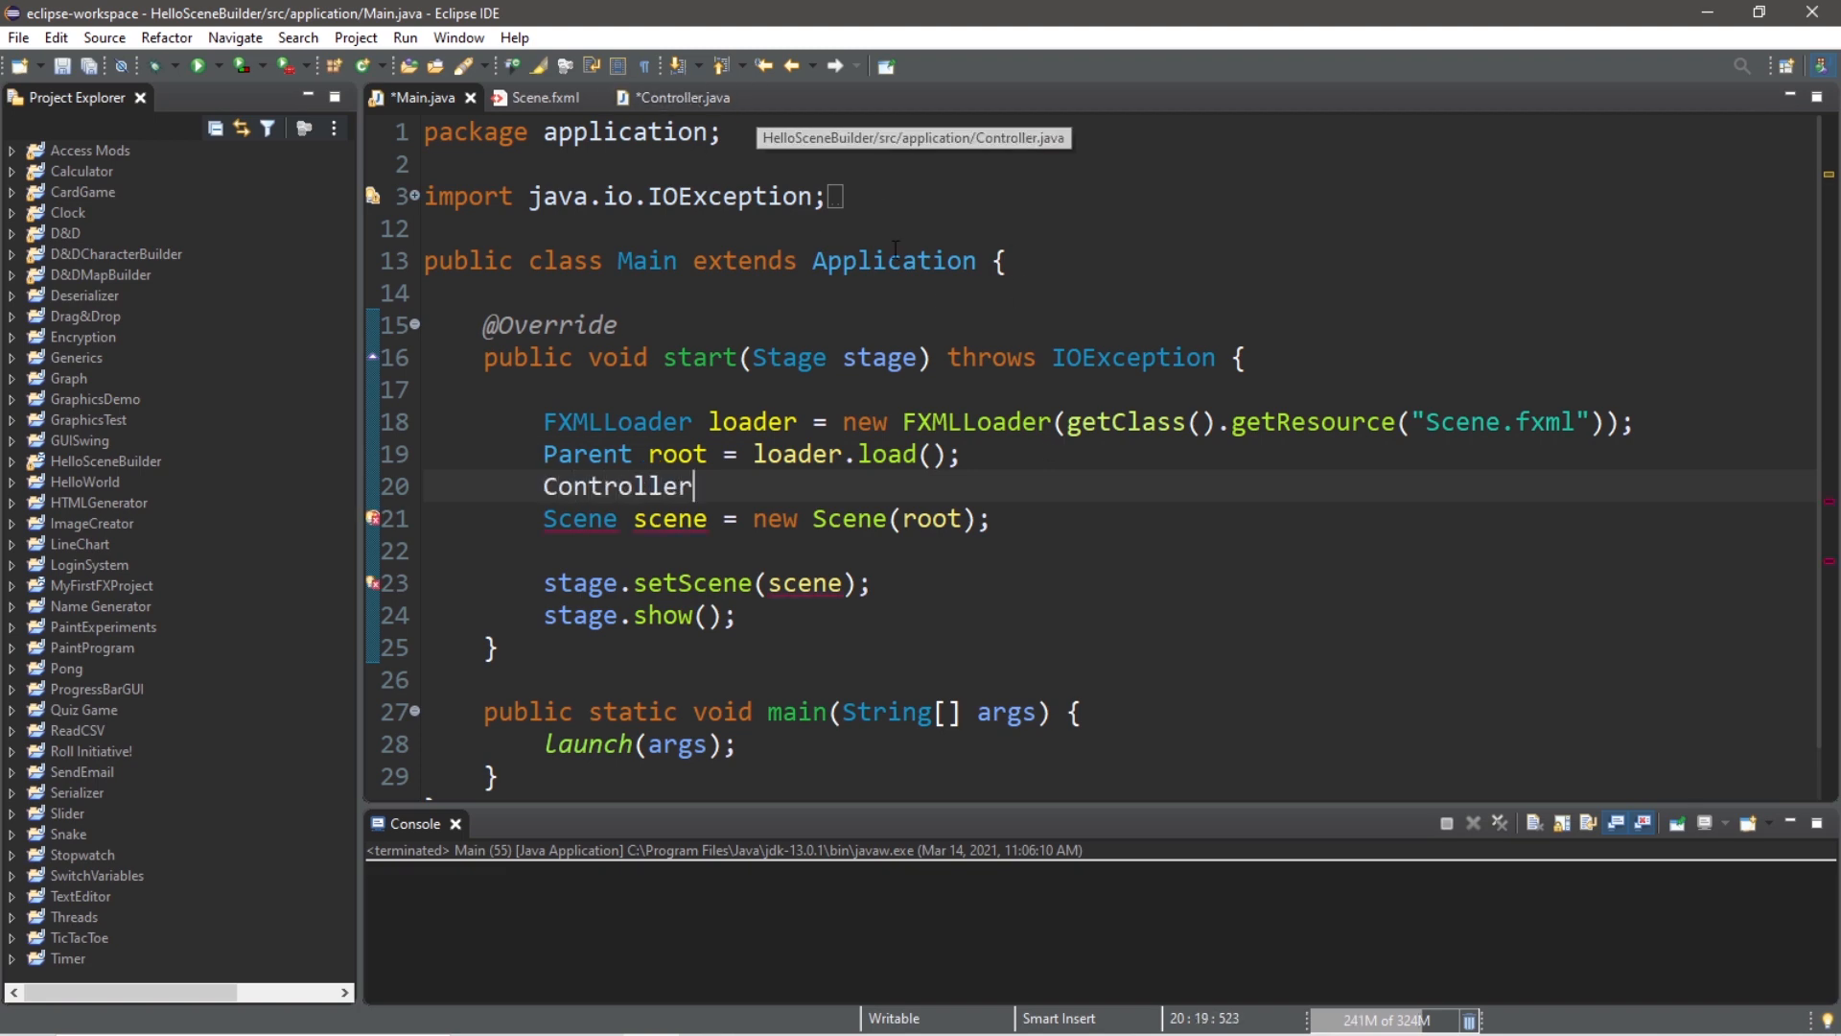
pyautogui.write('controller =')
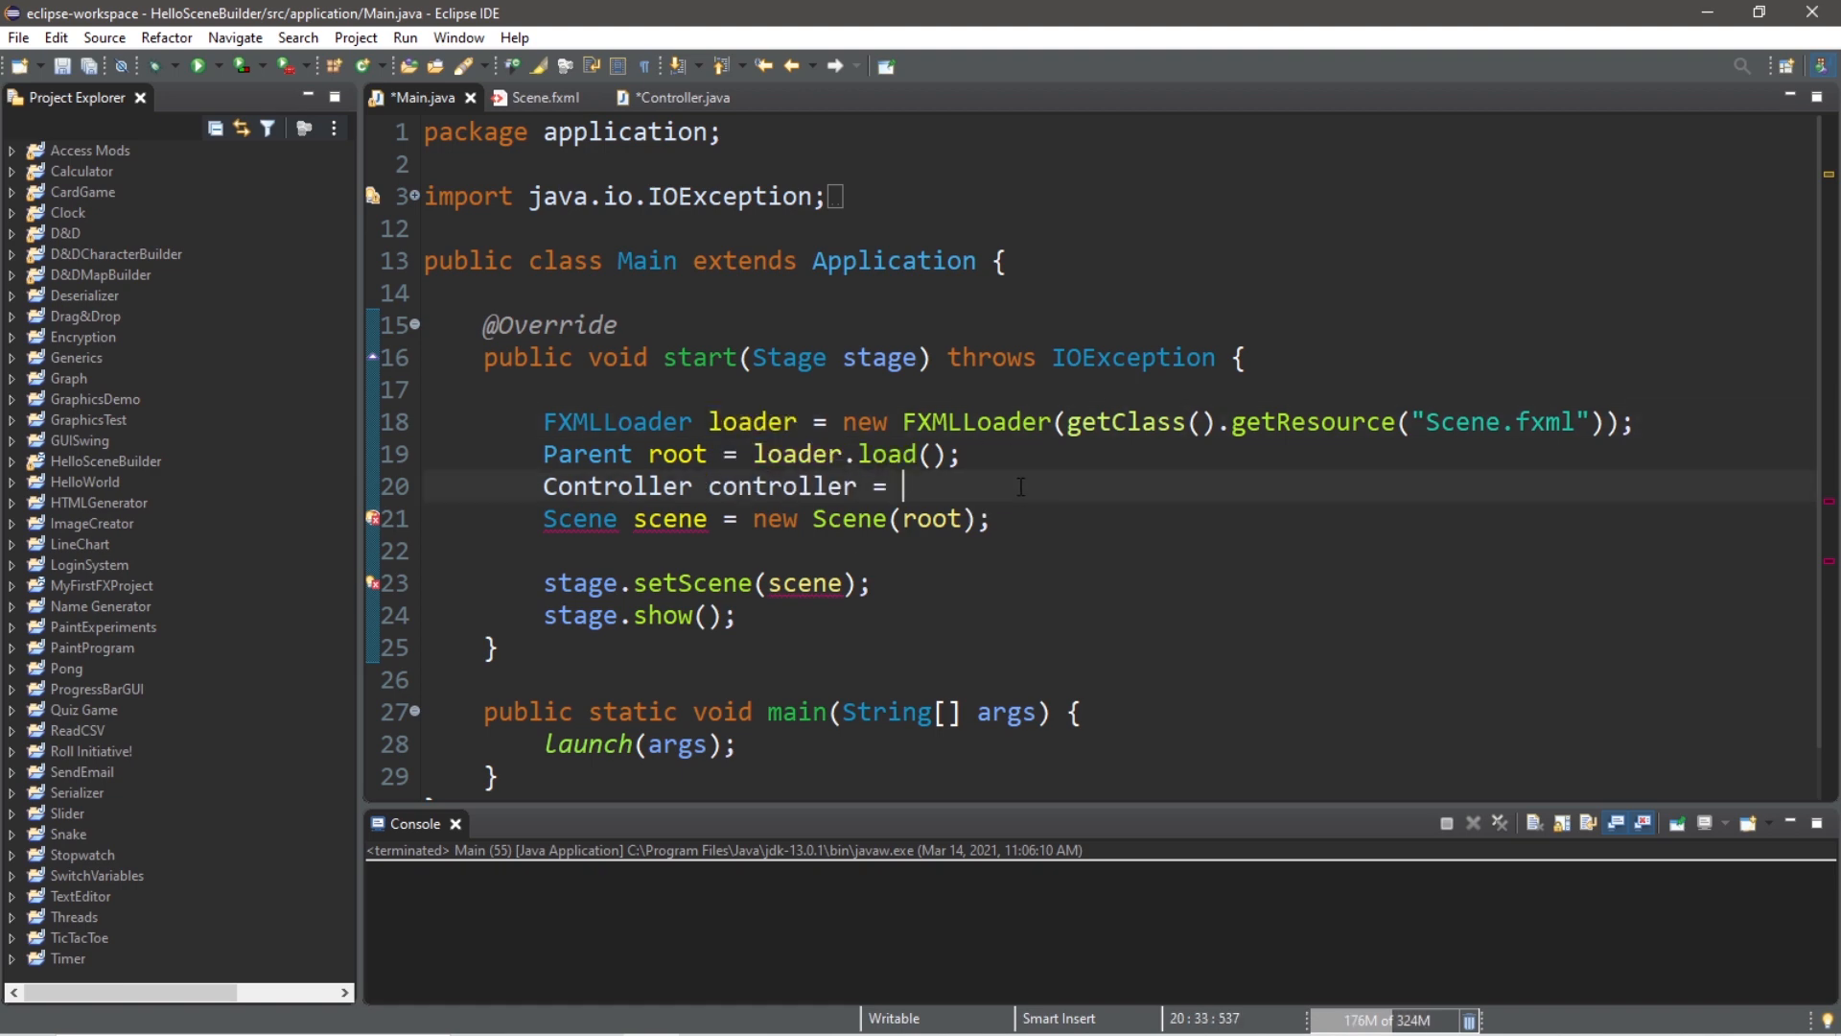
# Step: Assign it loader.getController(); using content assist, then return to Controller.java
pyautogui.write('loader.')
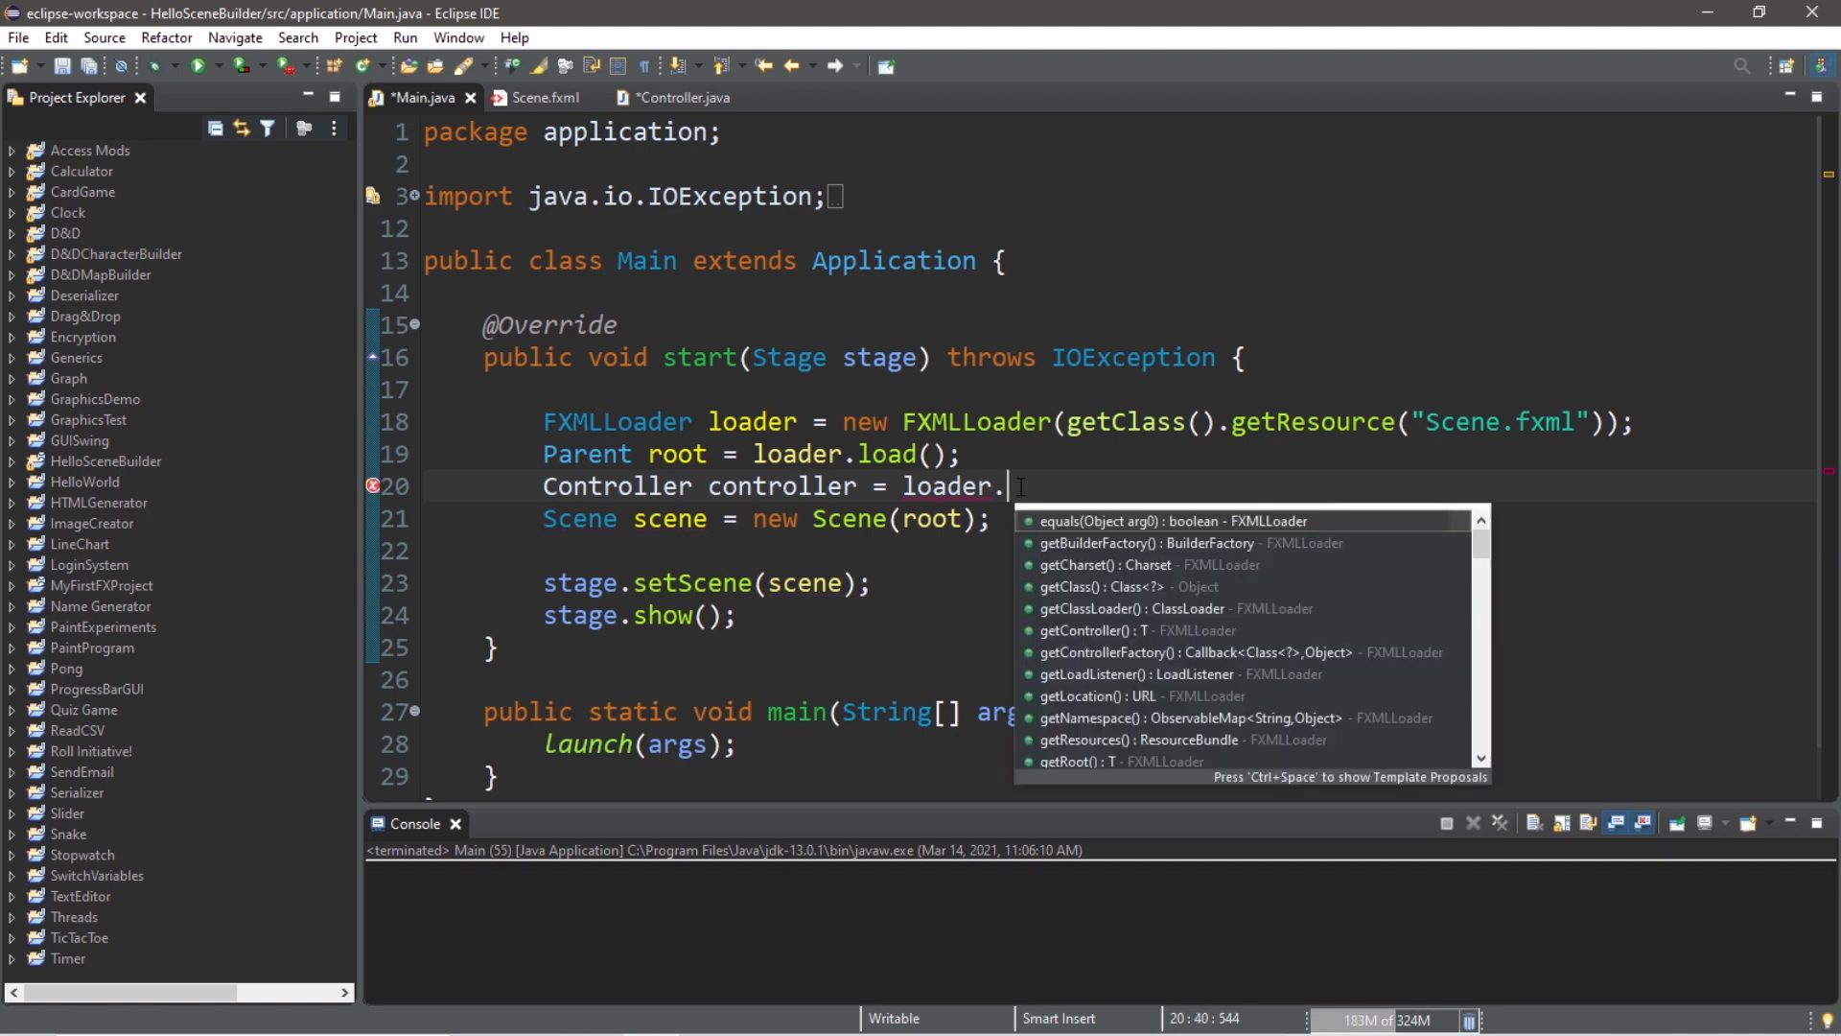
pyautogui.click(1086, 629)
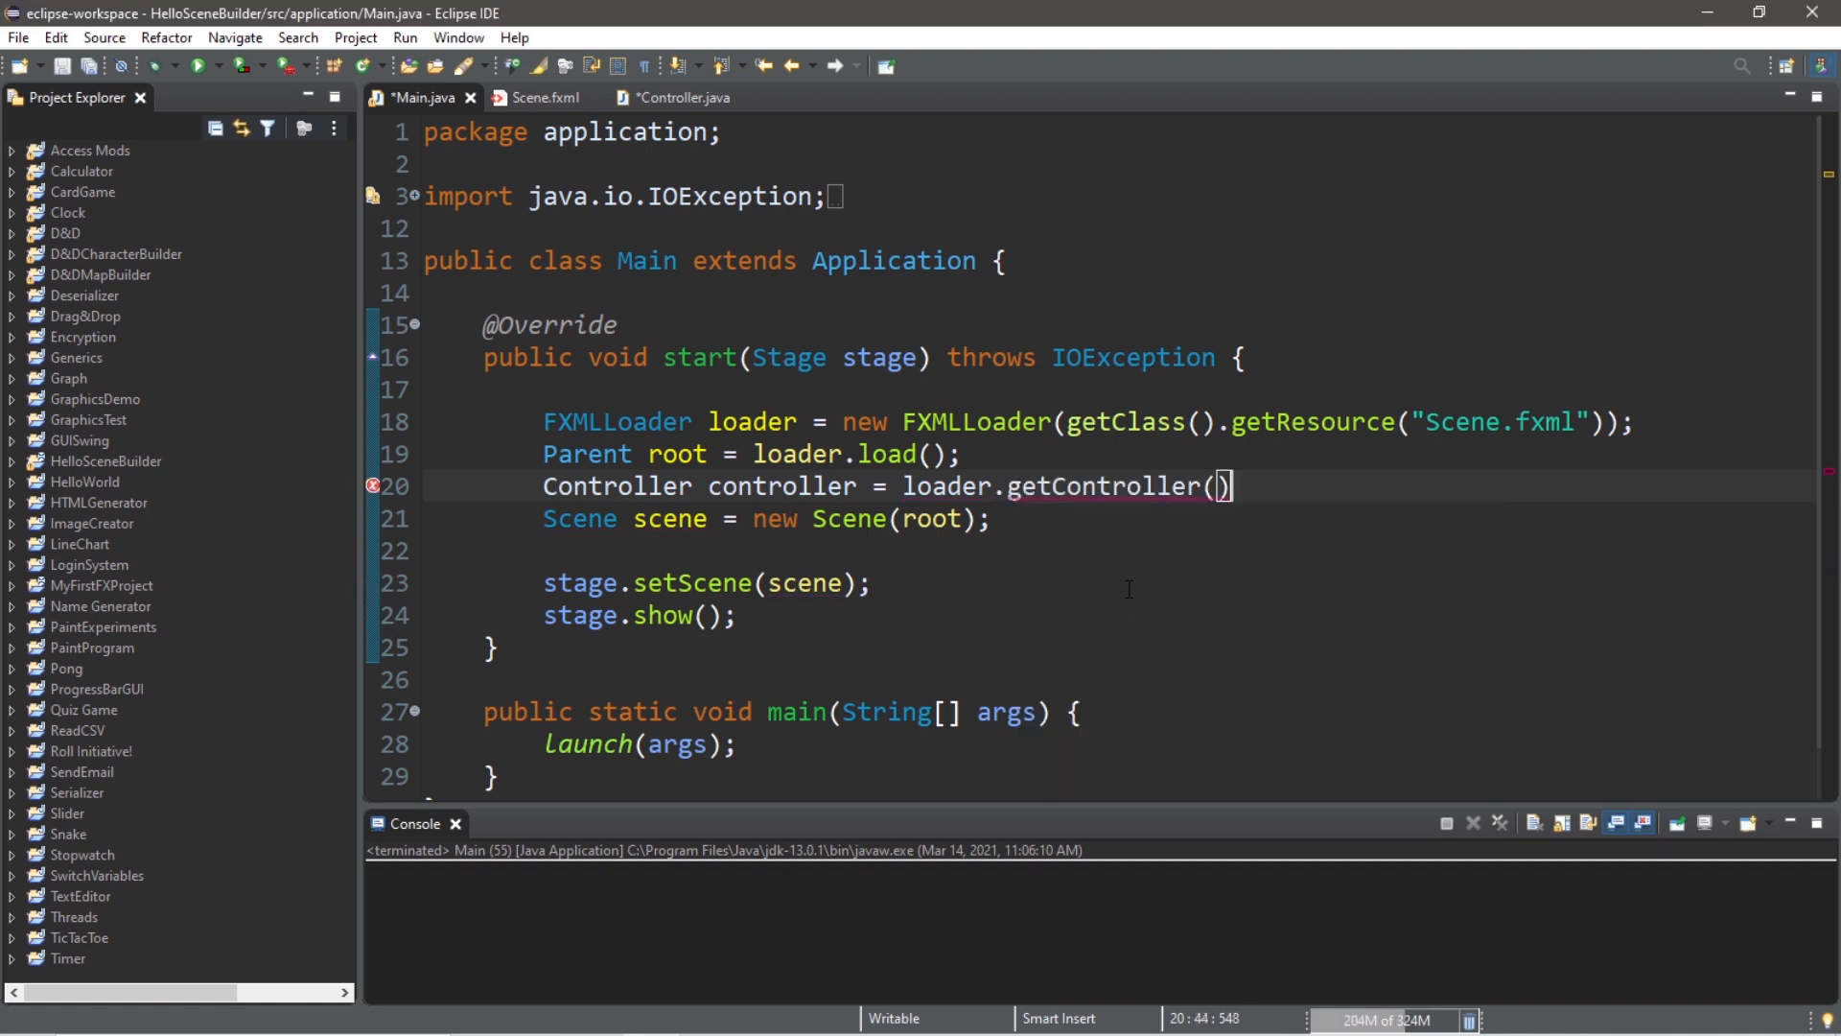
pyautogui.write(';')
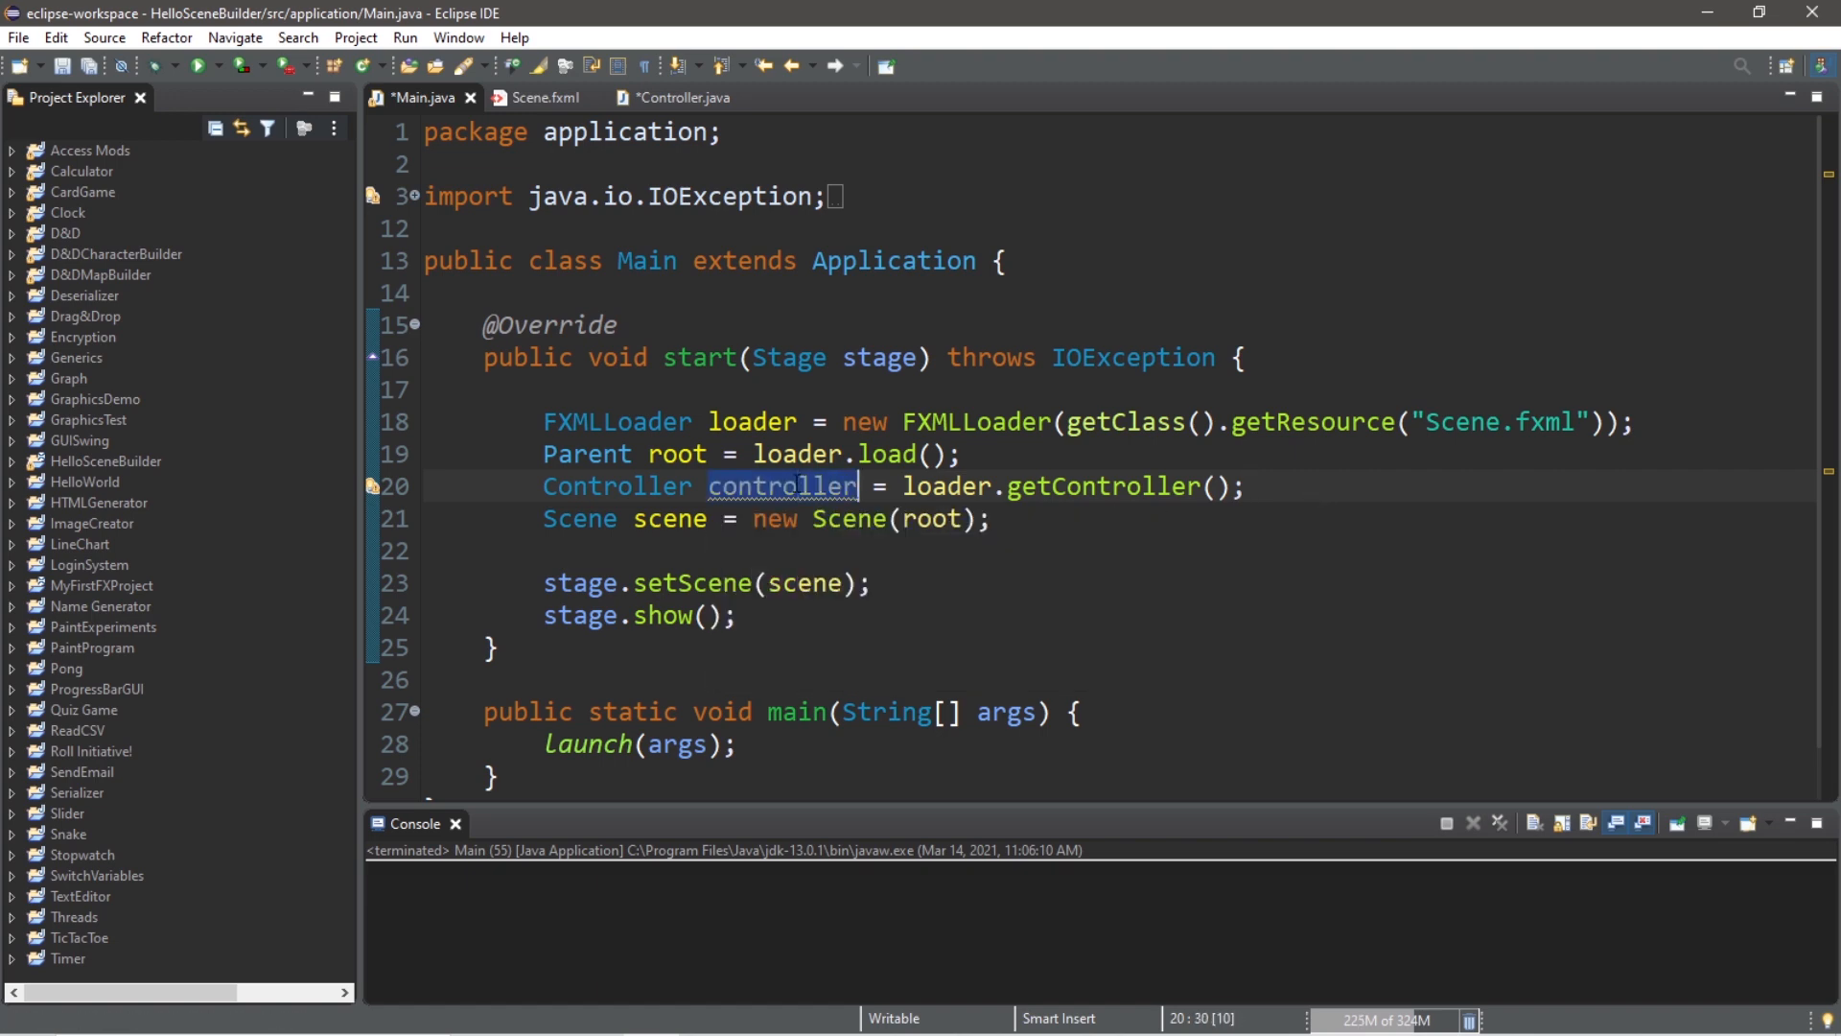
pyautogui.click(674, 96)
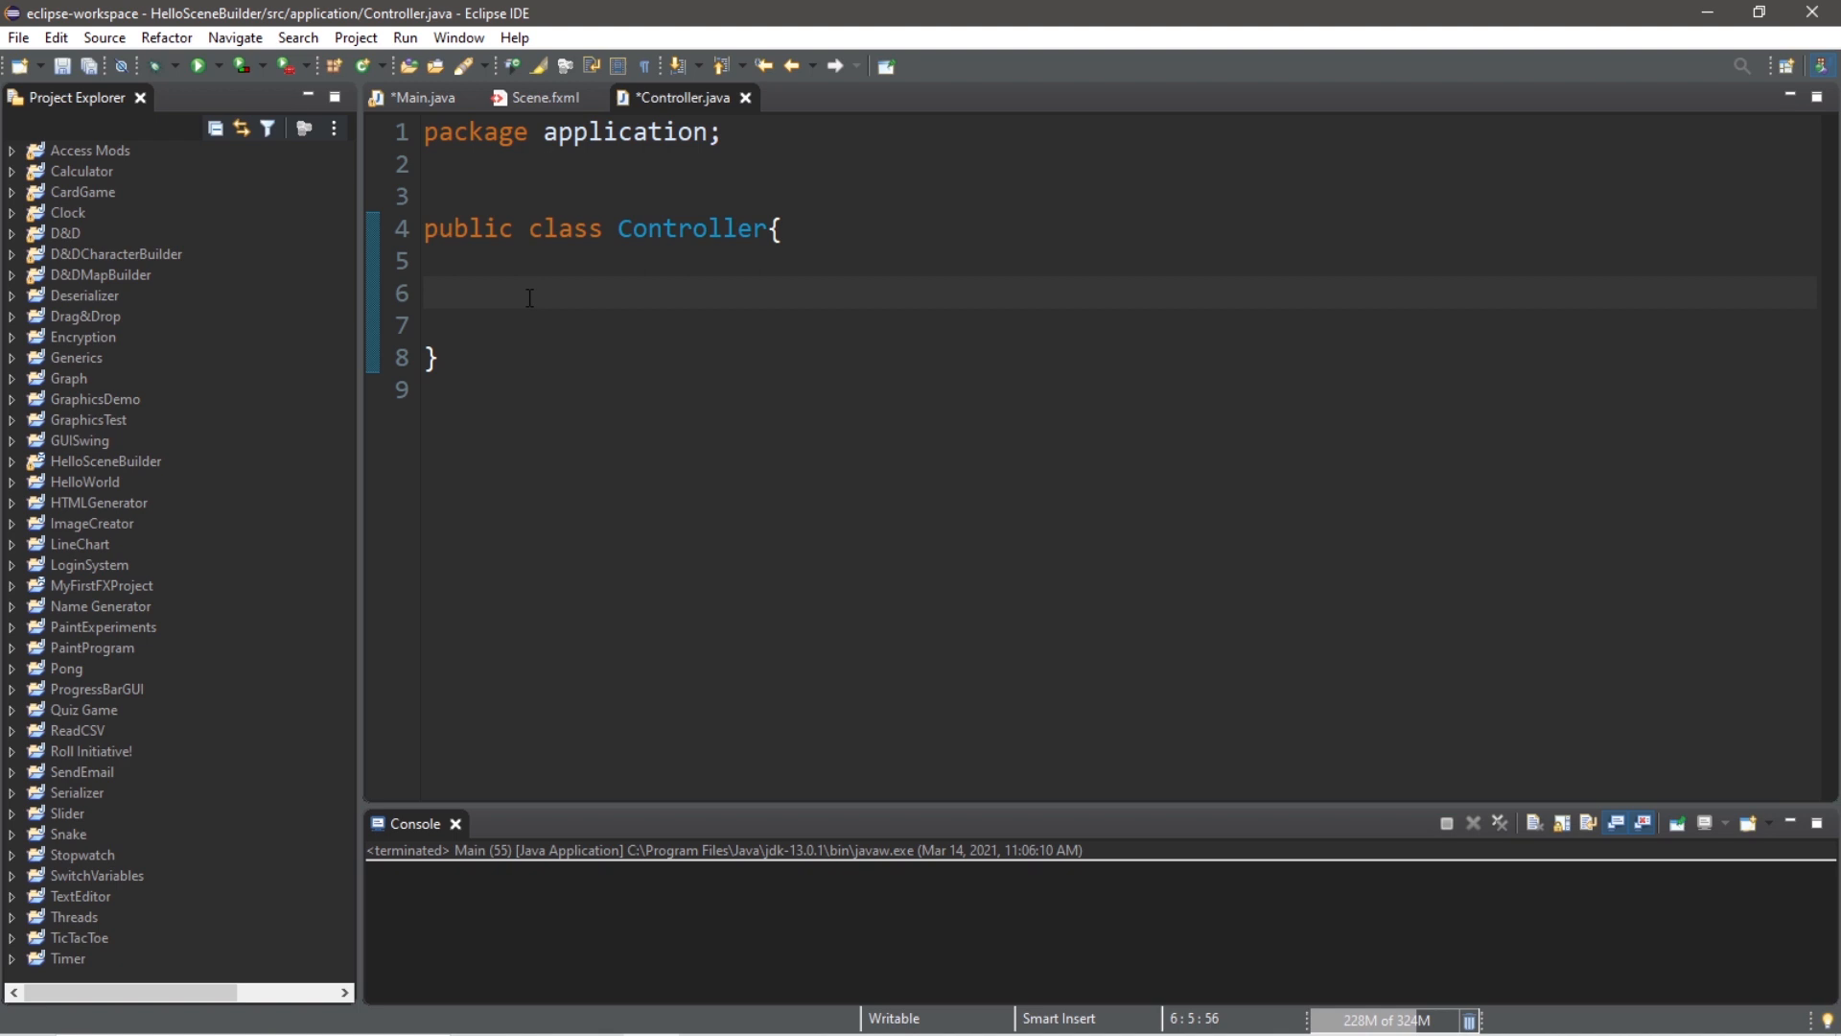
pyautogui.moveTo(823, 287)
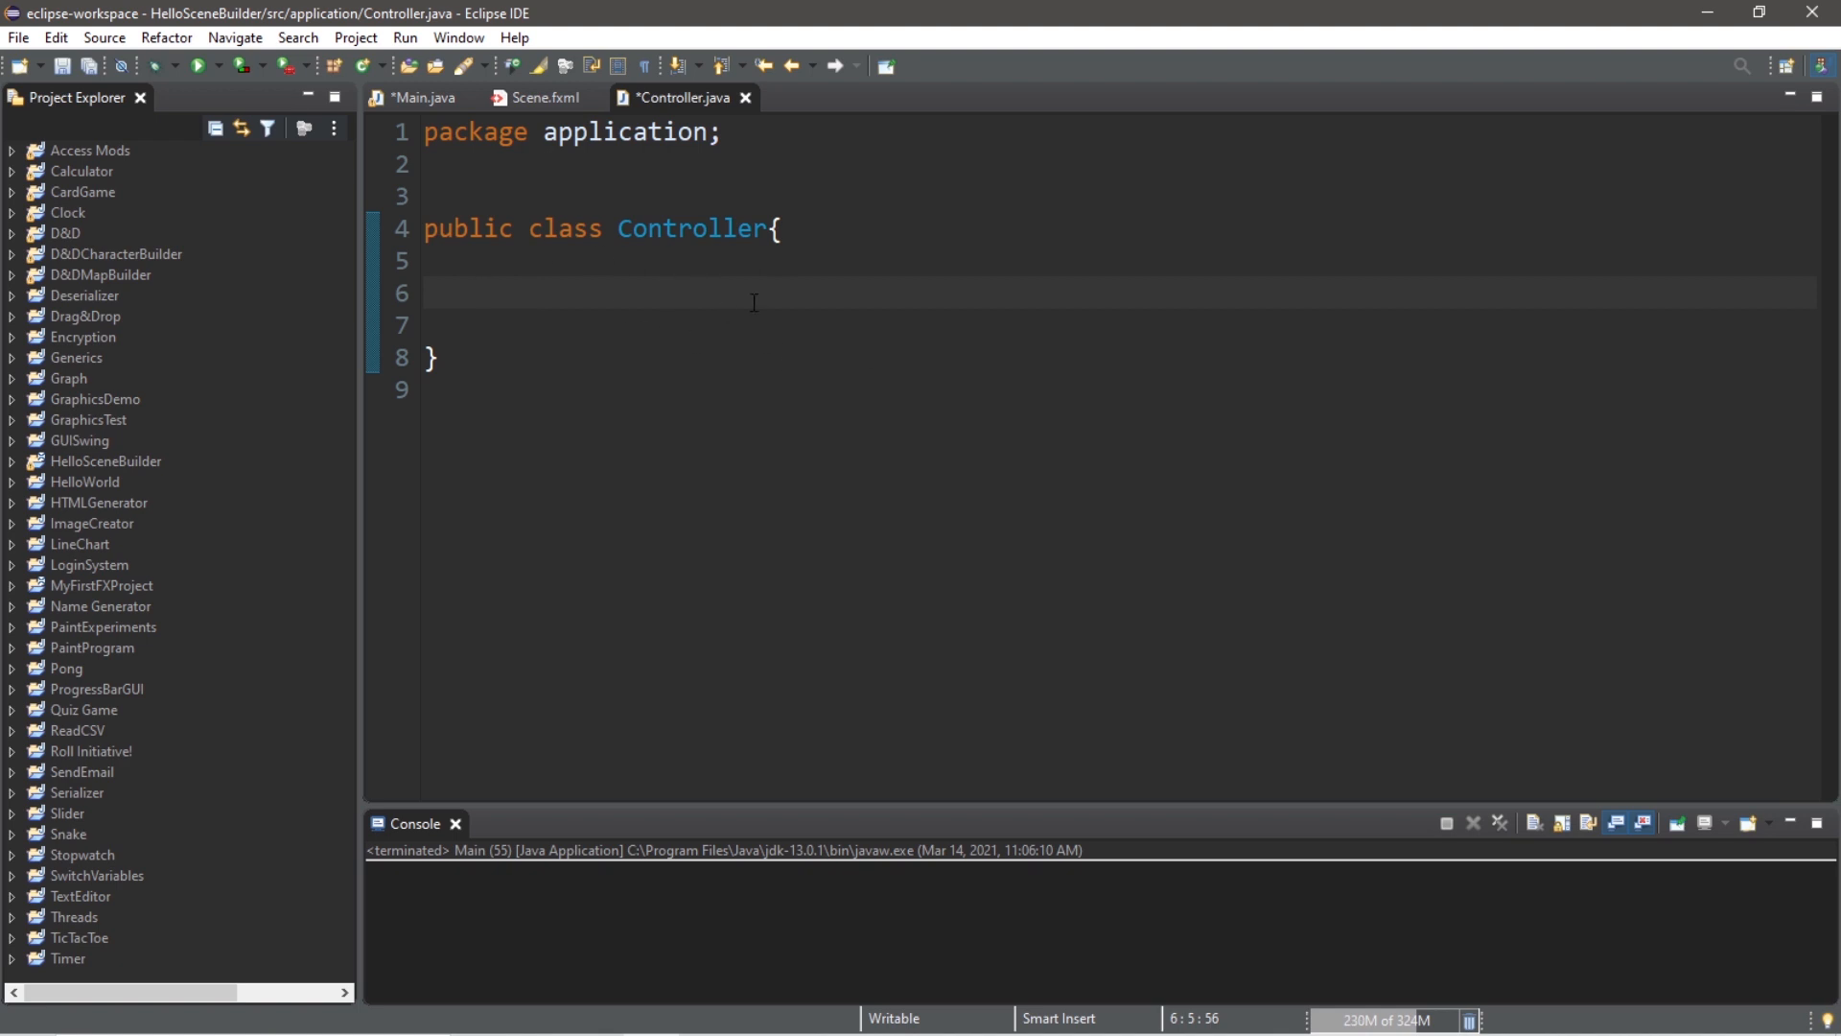
# Step: Write moveUp, moveDown, moveLeft and moveRight methods printing MOVIN' UP/DOWN/LEFT/RIGHT
pyautogui.write('publ')
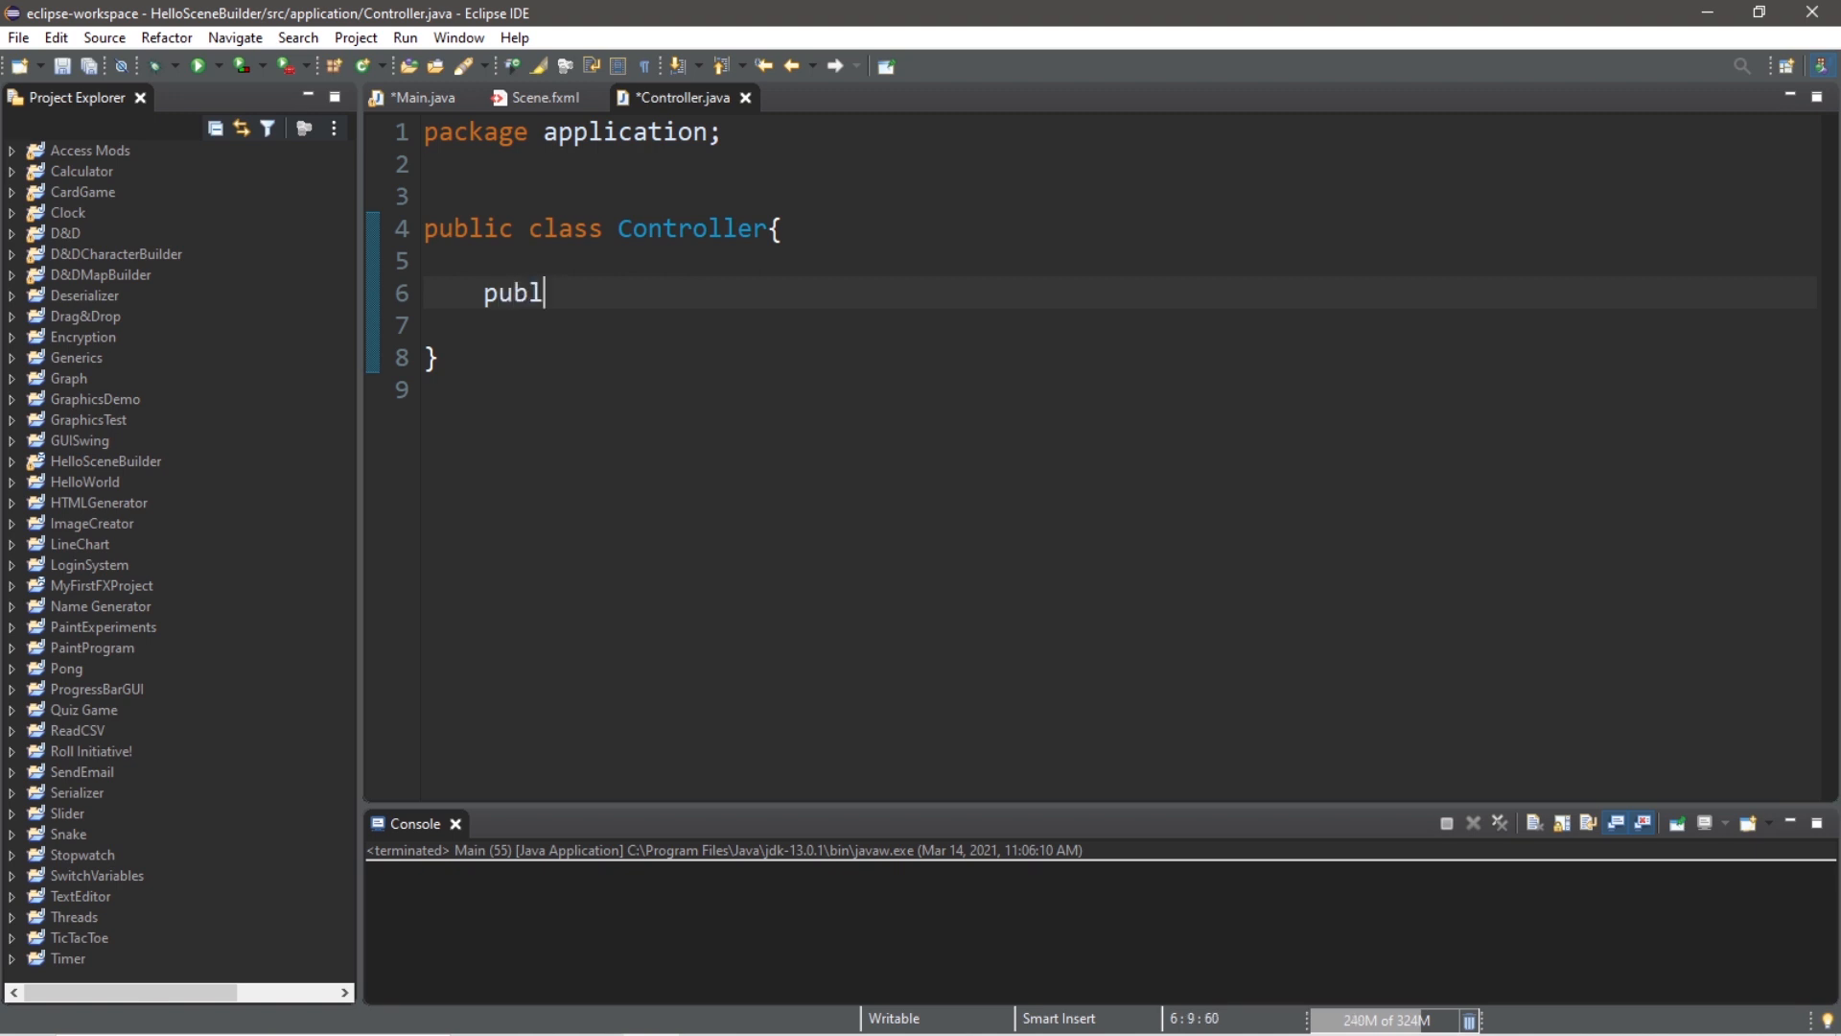
pyautogui.write('ic void')
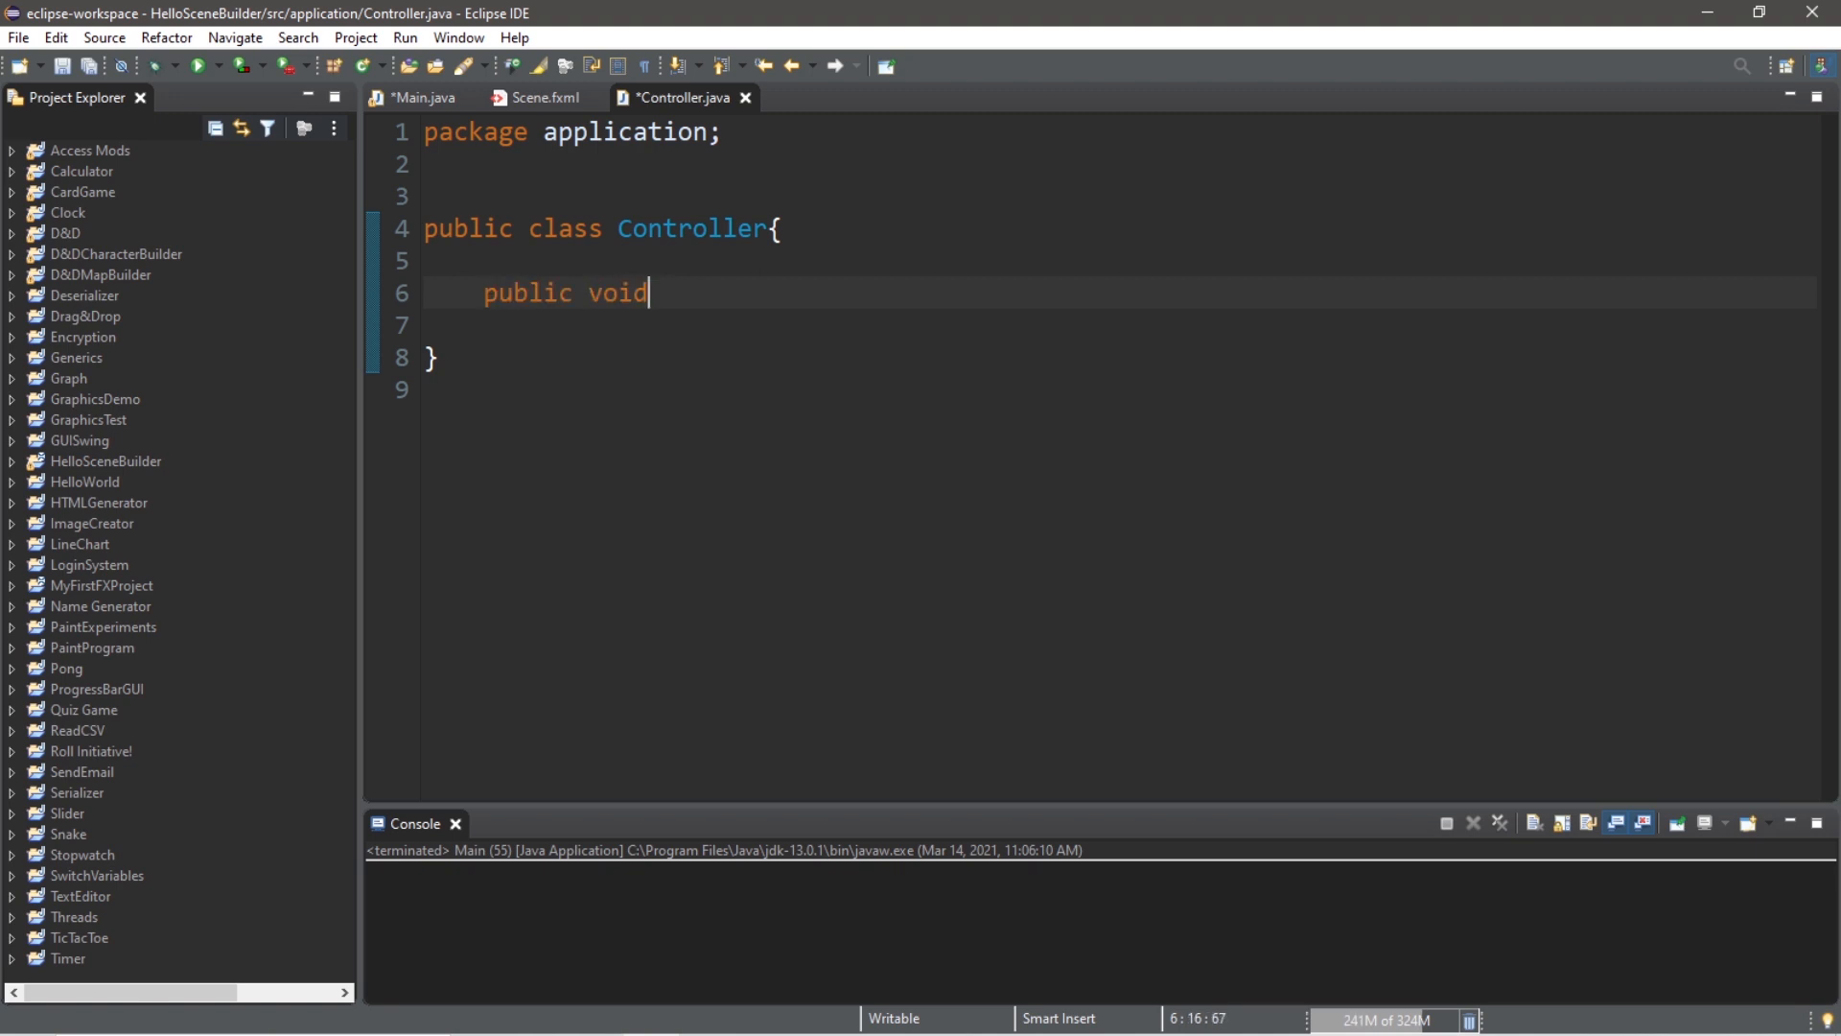
pyautogui.write('moveUp() {')
pyautogui.write('System.out.println("MO");')
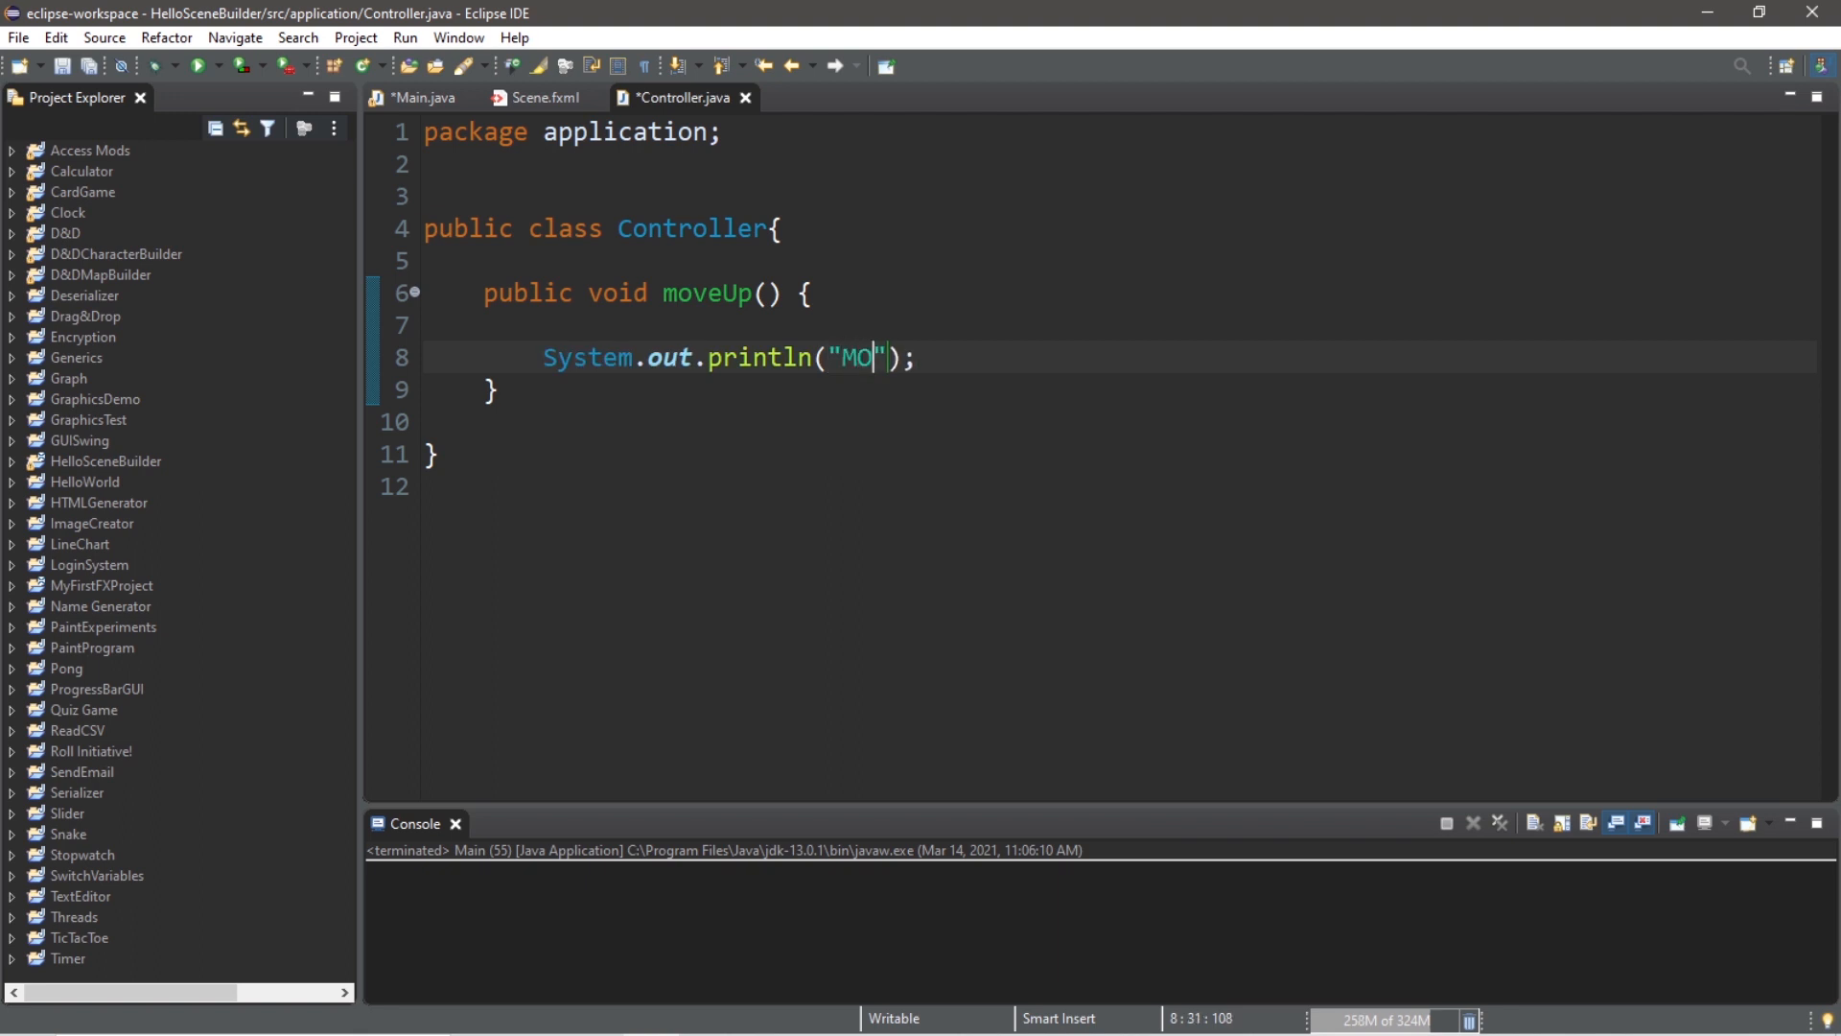
pyautogui.write("VIN' UPO")
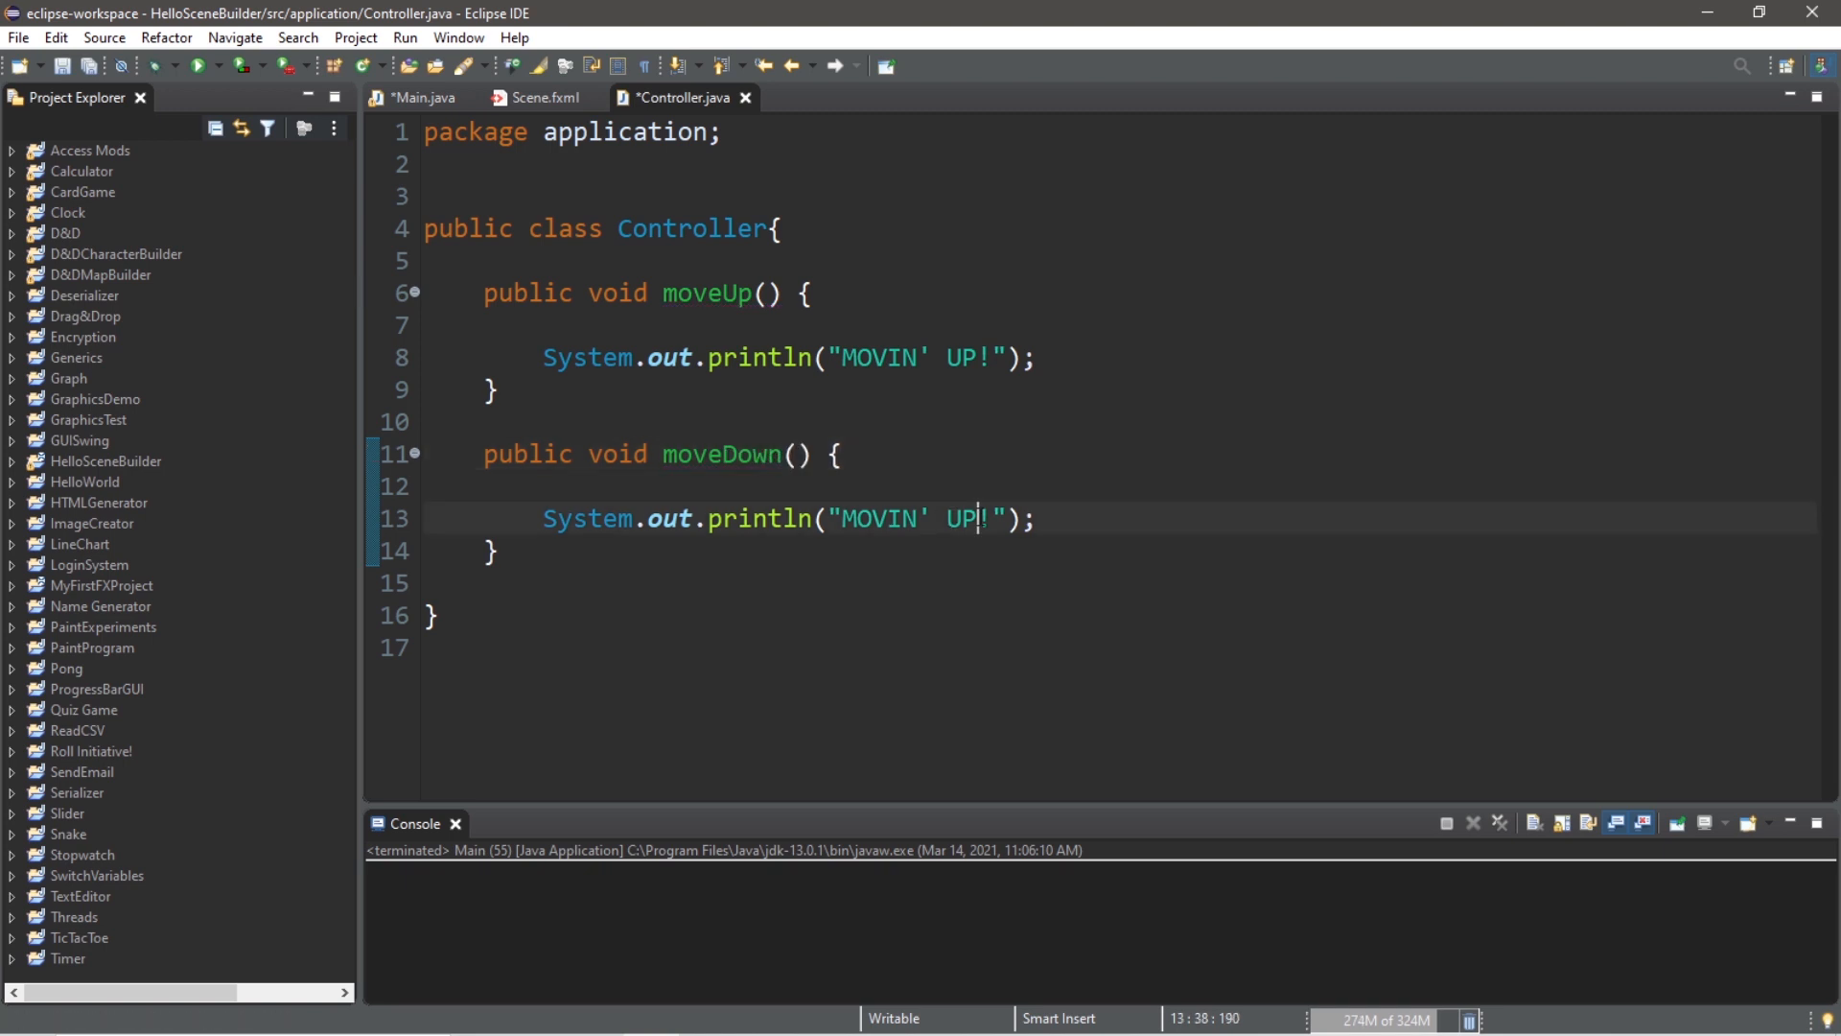
pyautogui.write('DOWN')
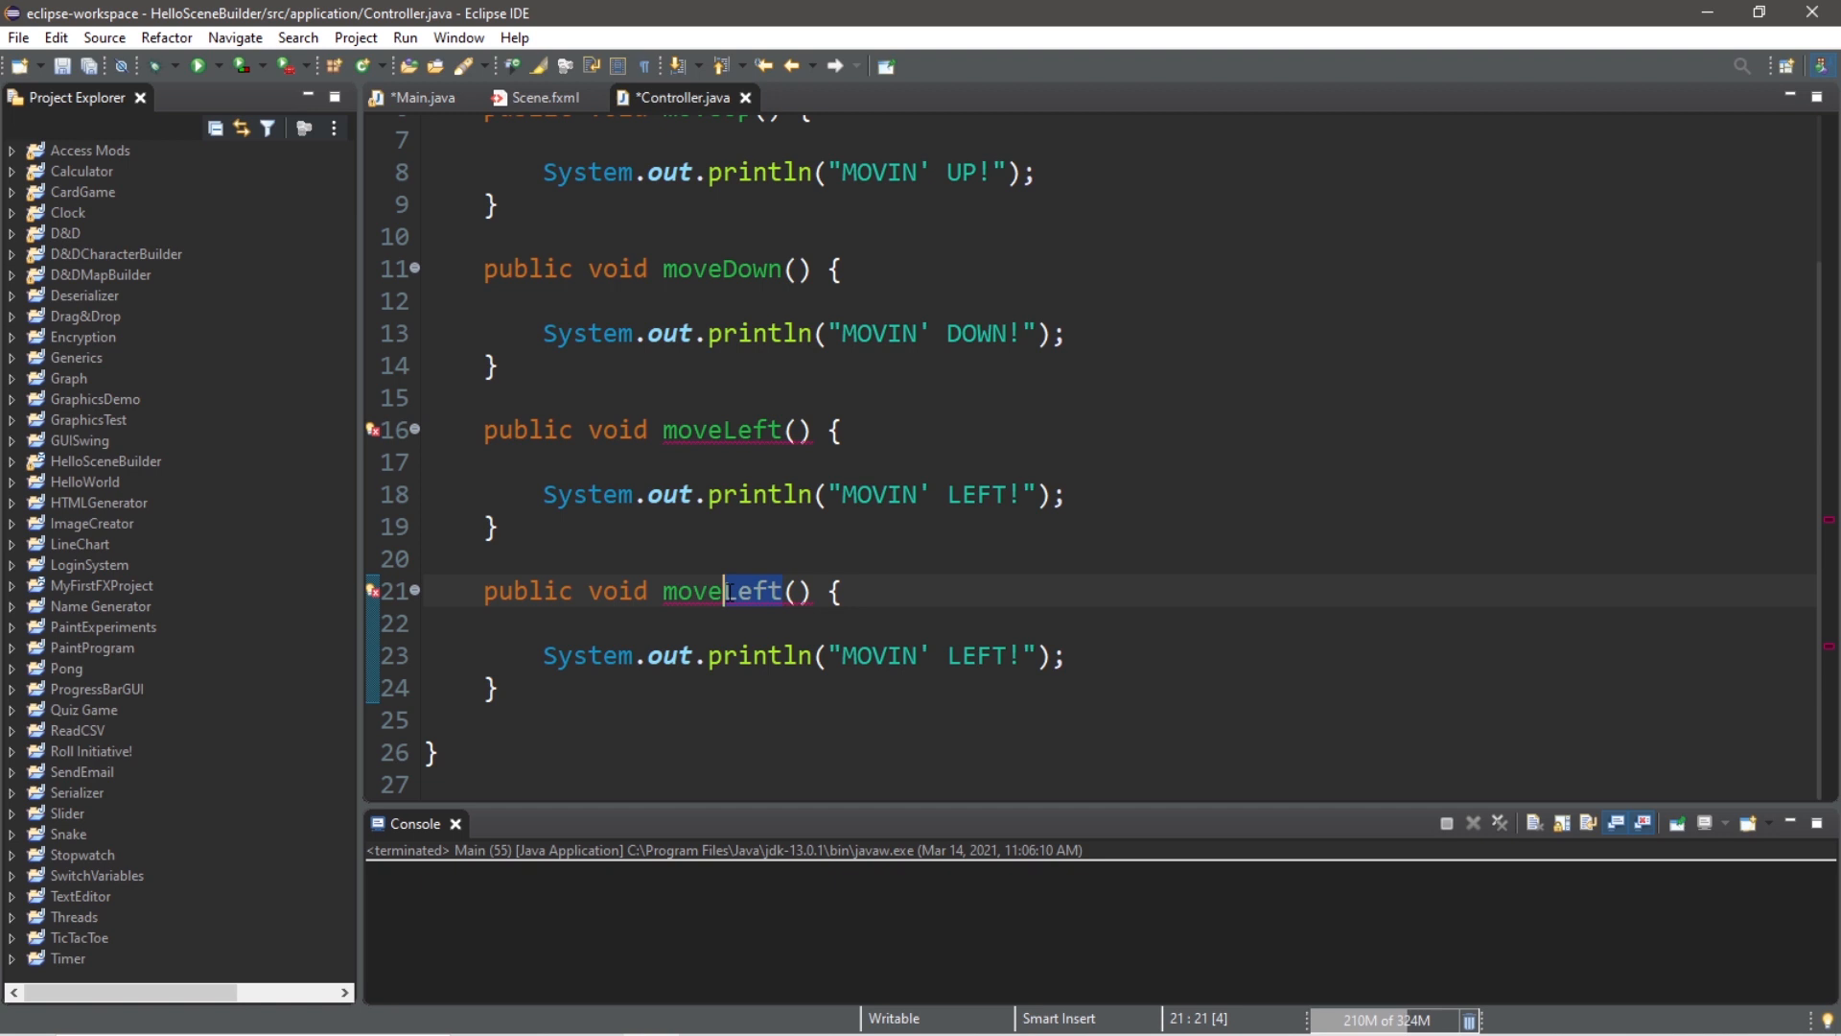
pyautogui.write('Right')
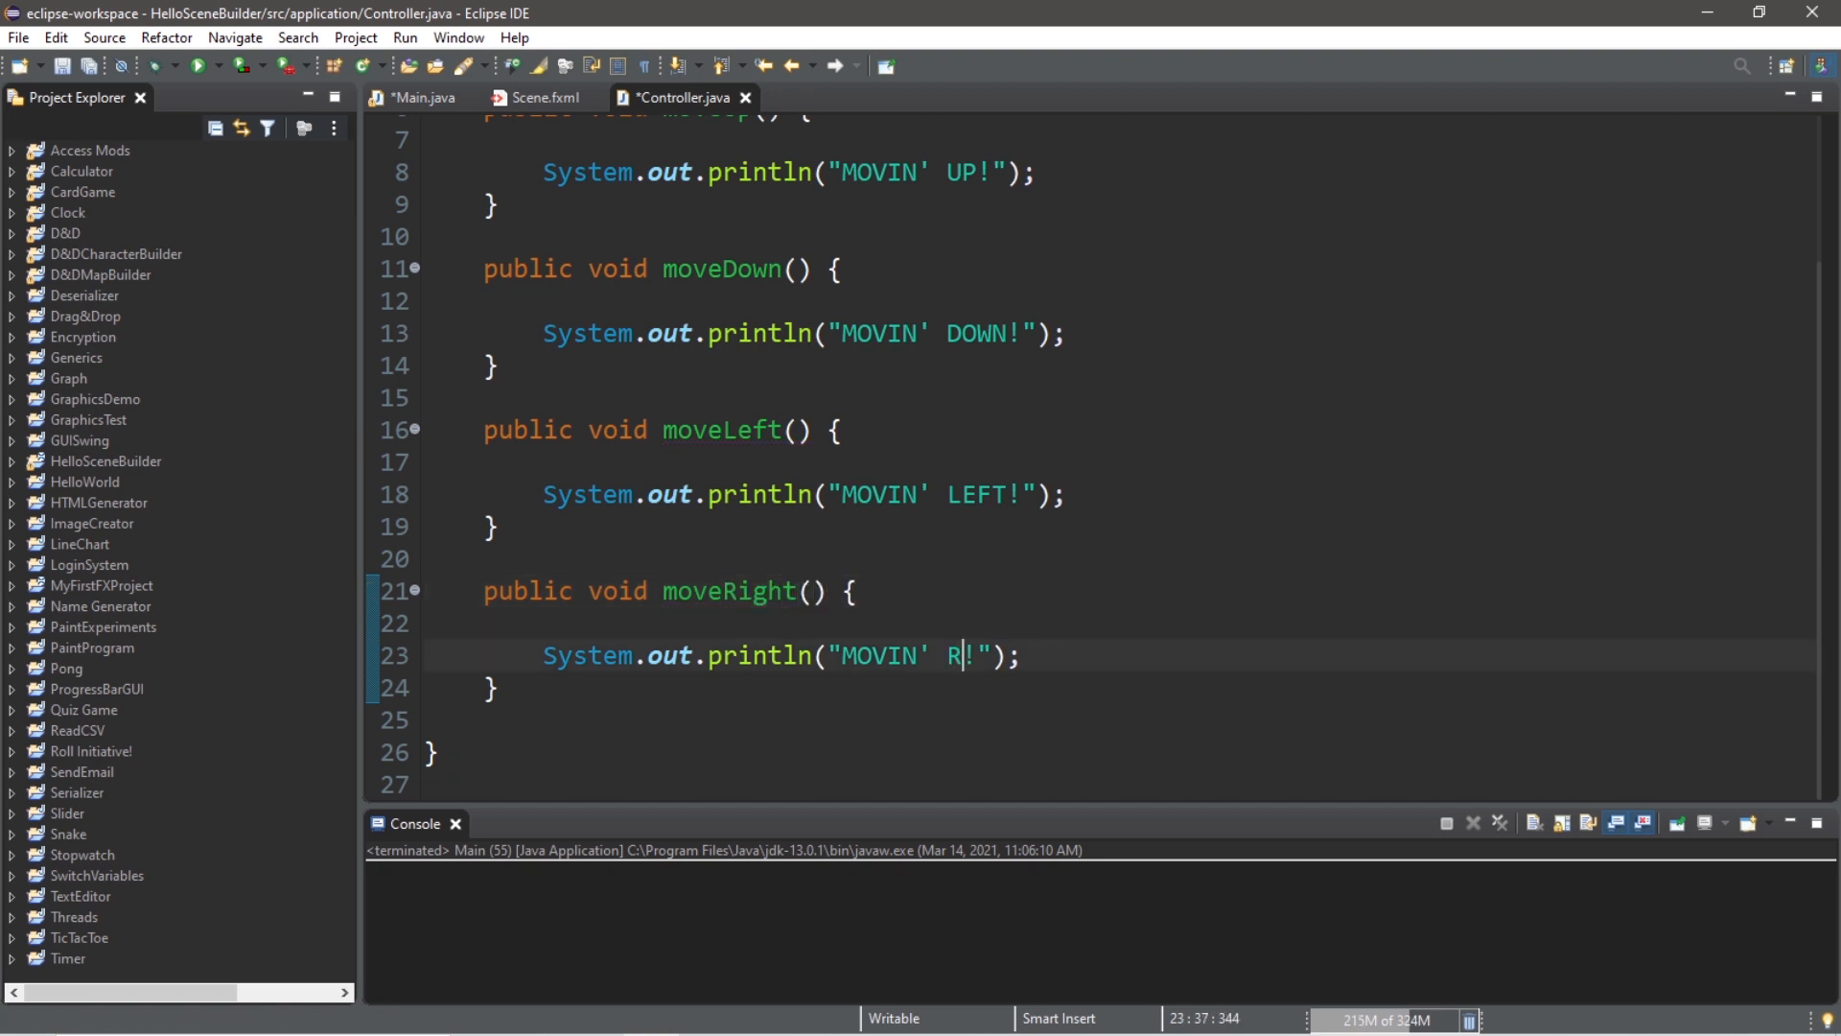
pyautogui.write('IGHT')
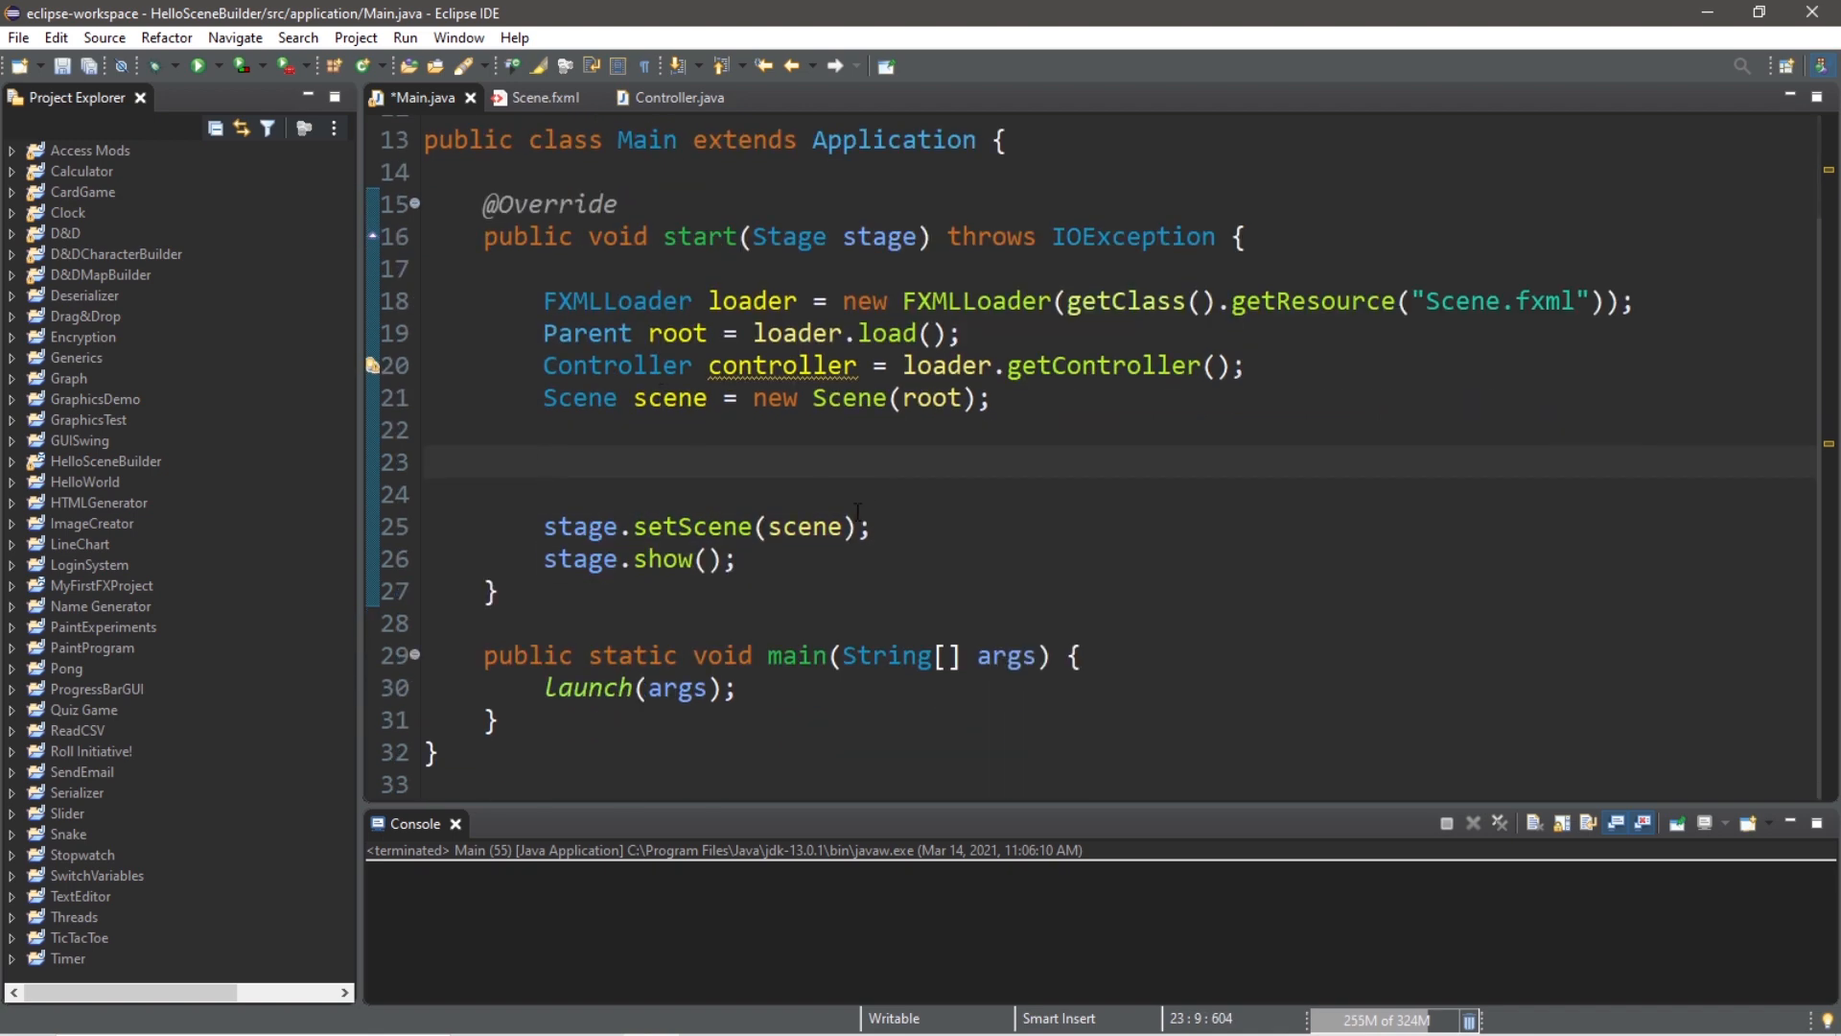
# Step: Add scene.setOnKeyPressed(new EventHandler<KeyEvent>()) with a generated handle method
pyautogui.write('scene')
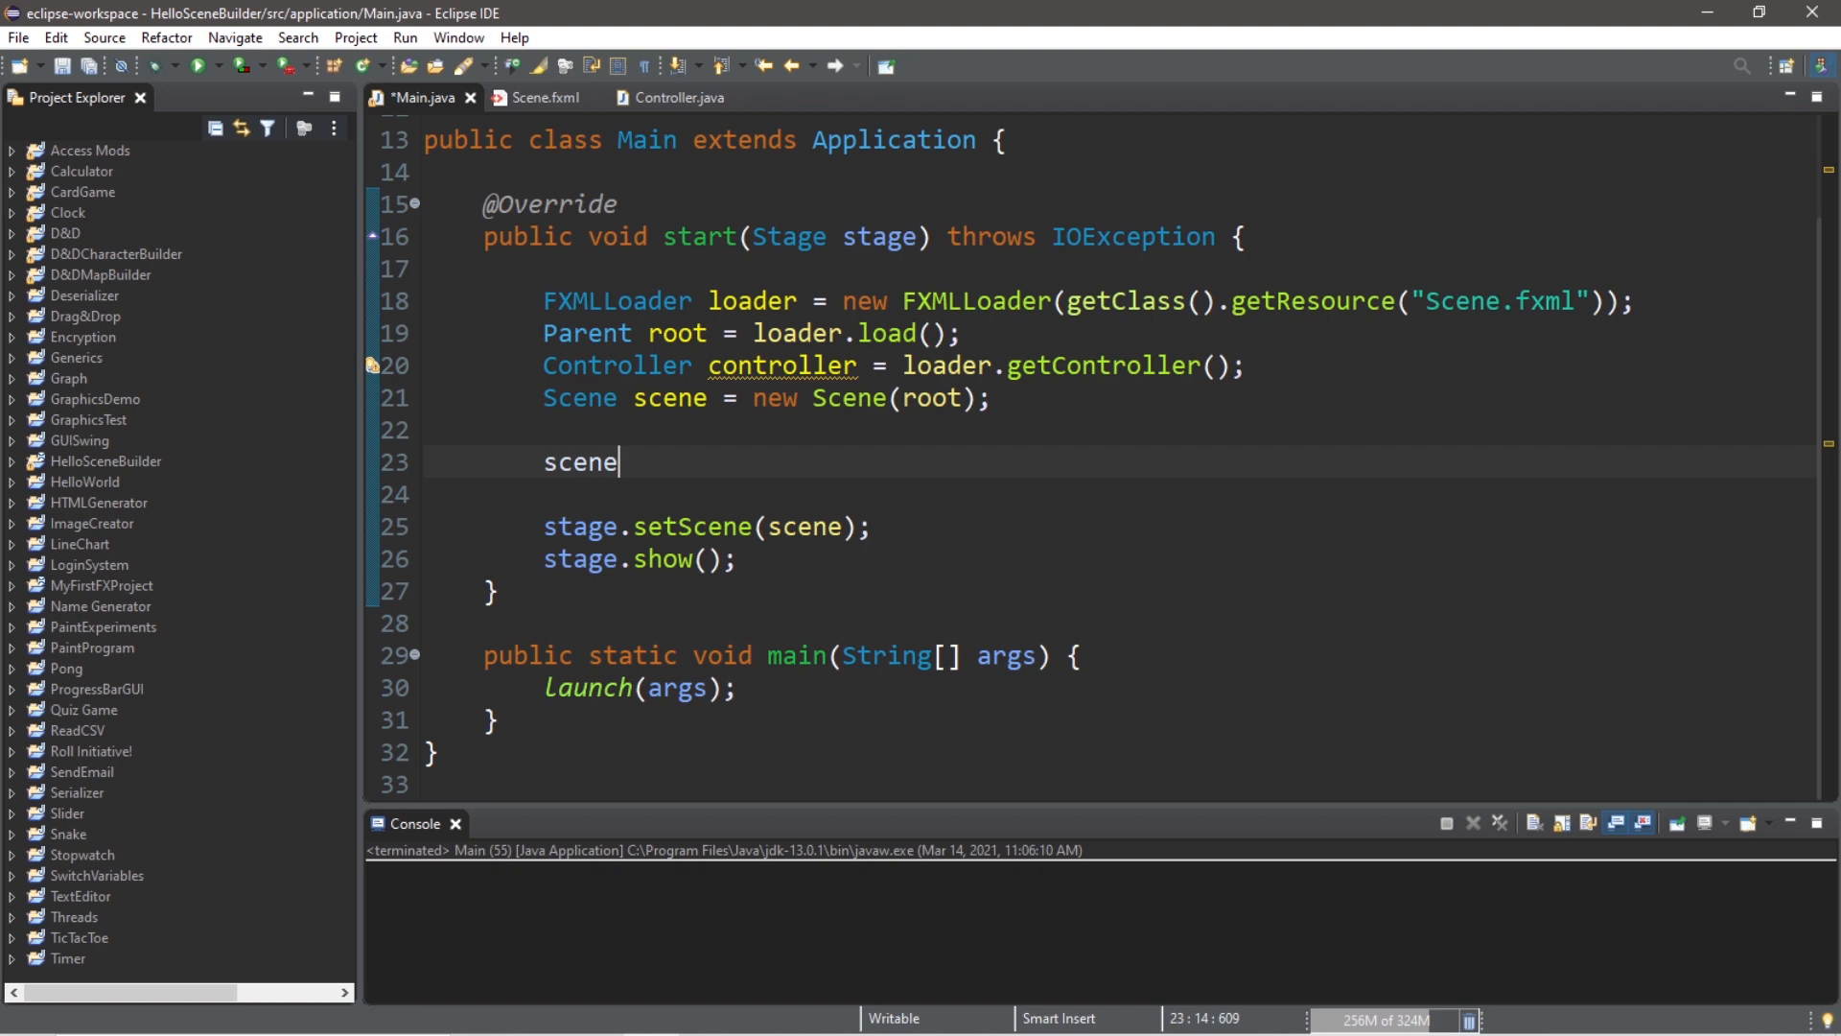
pyautogui.write('.')
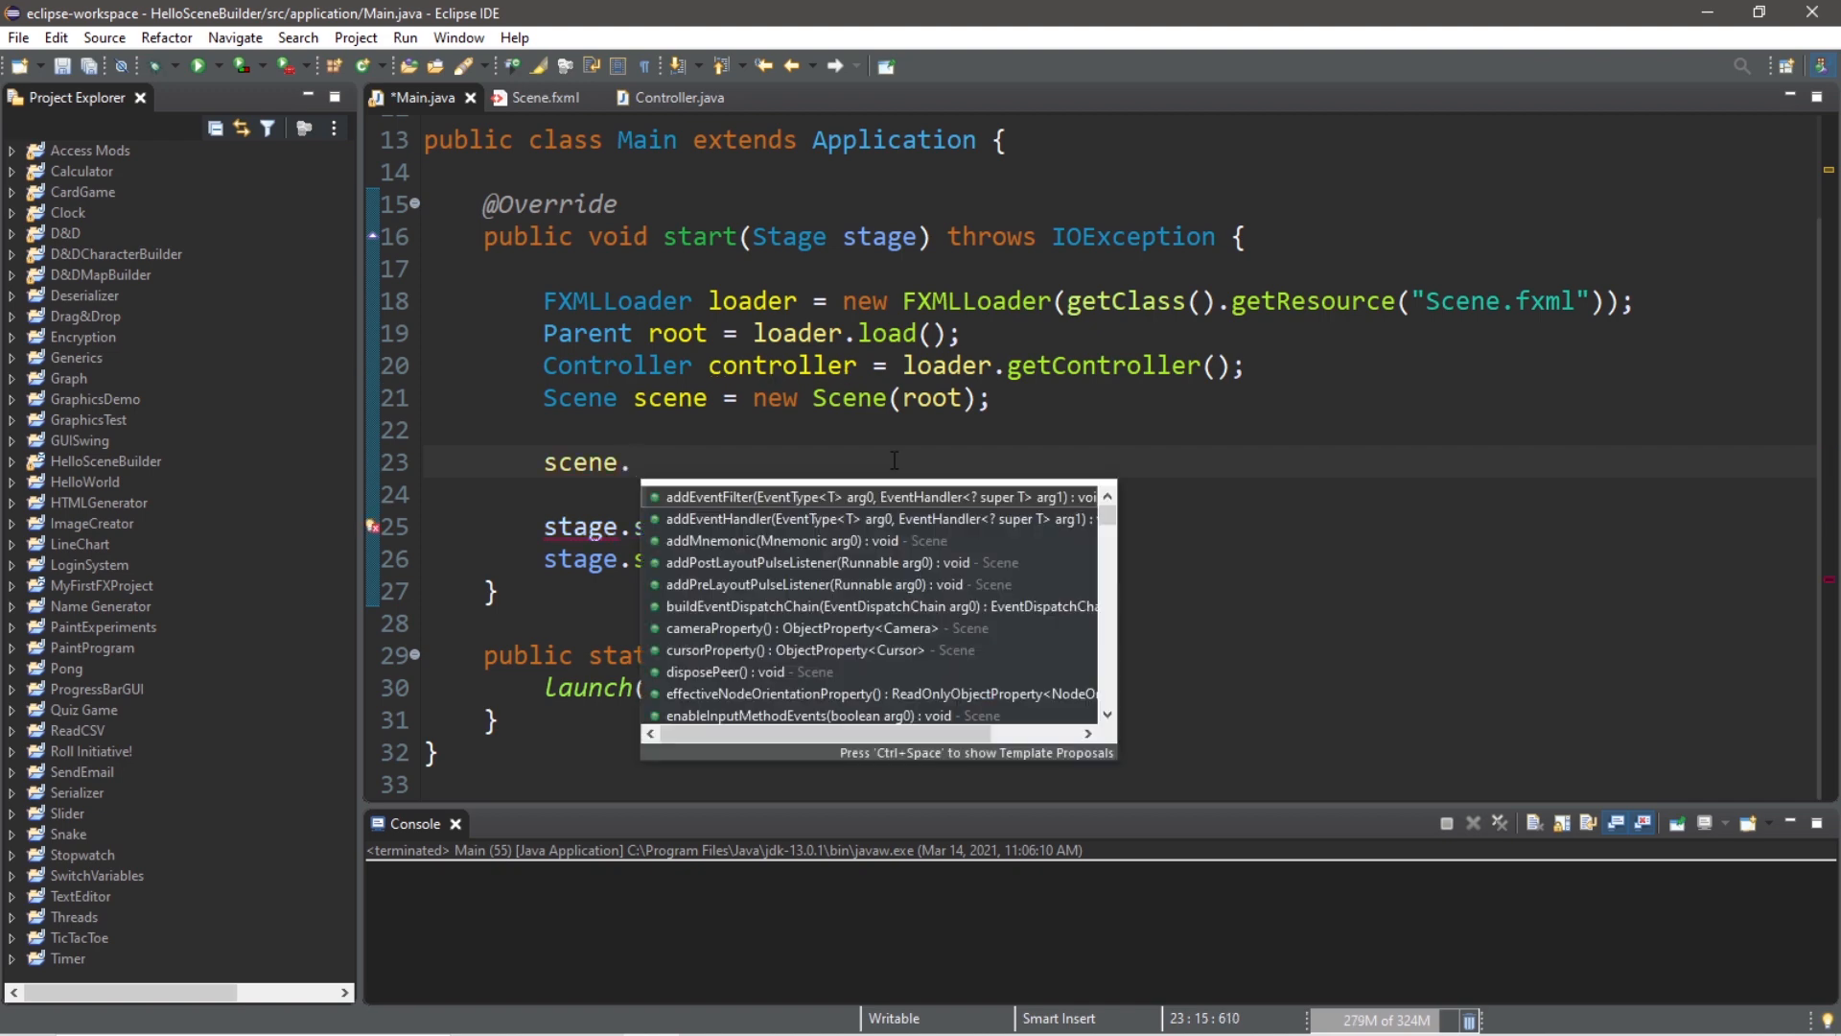
pyautogui.write('setOnK')
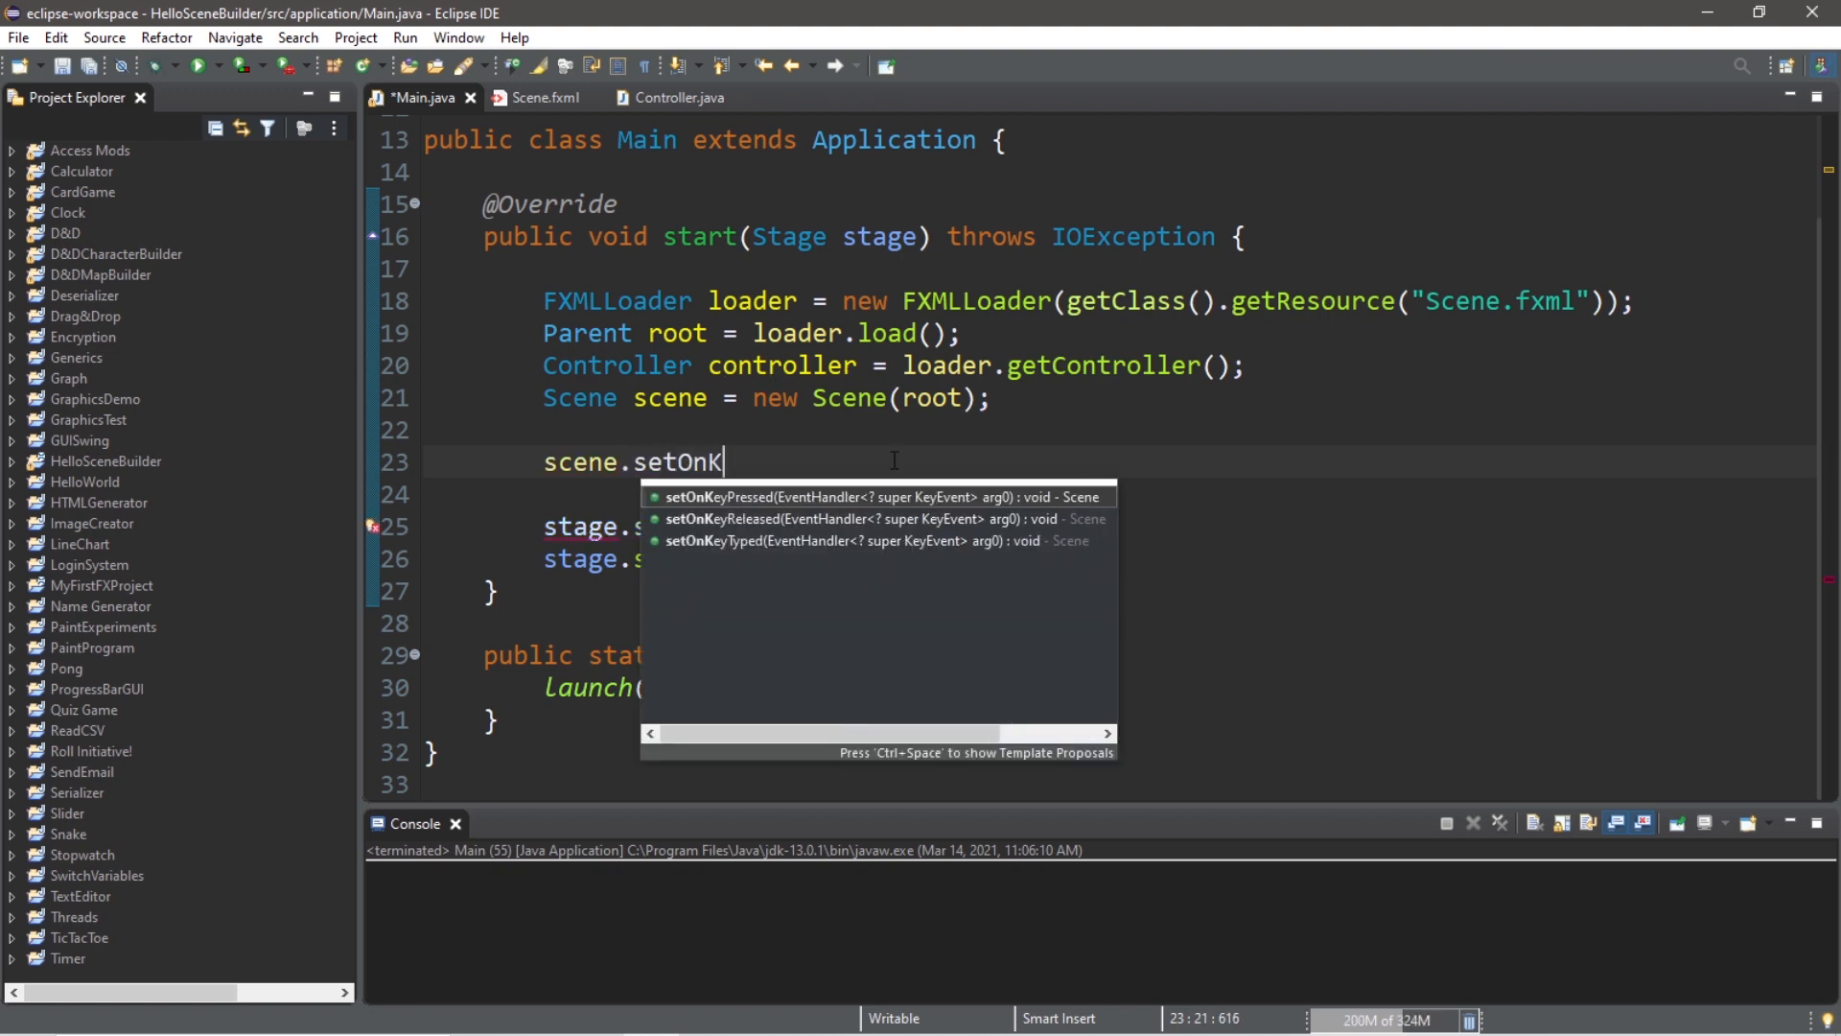
pyautogui.write('eyPressed(arg0);')
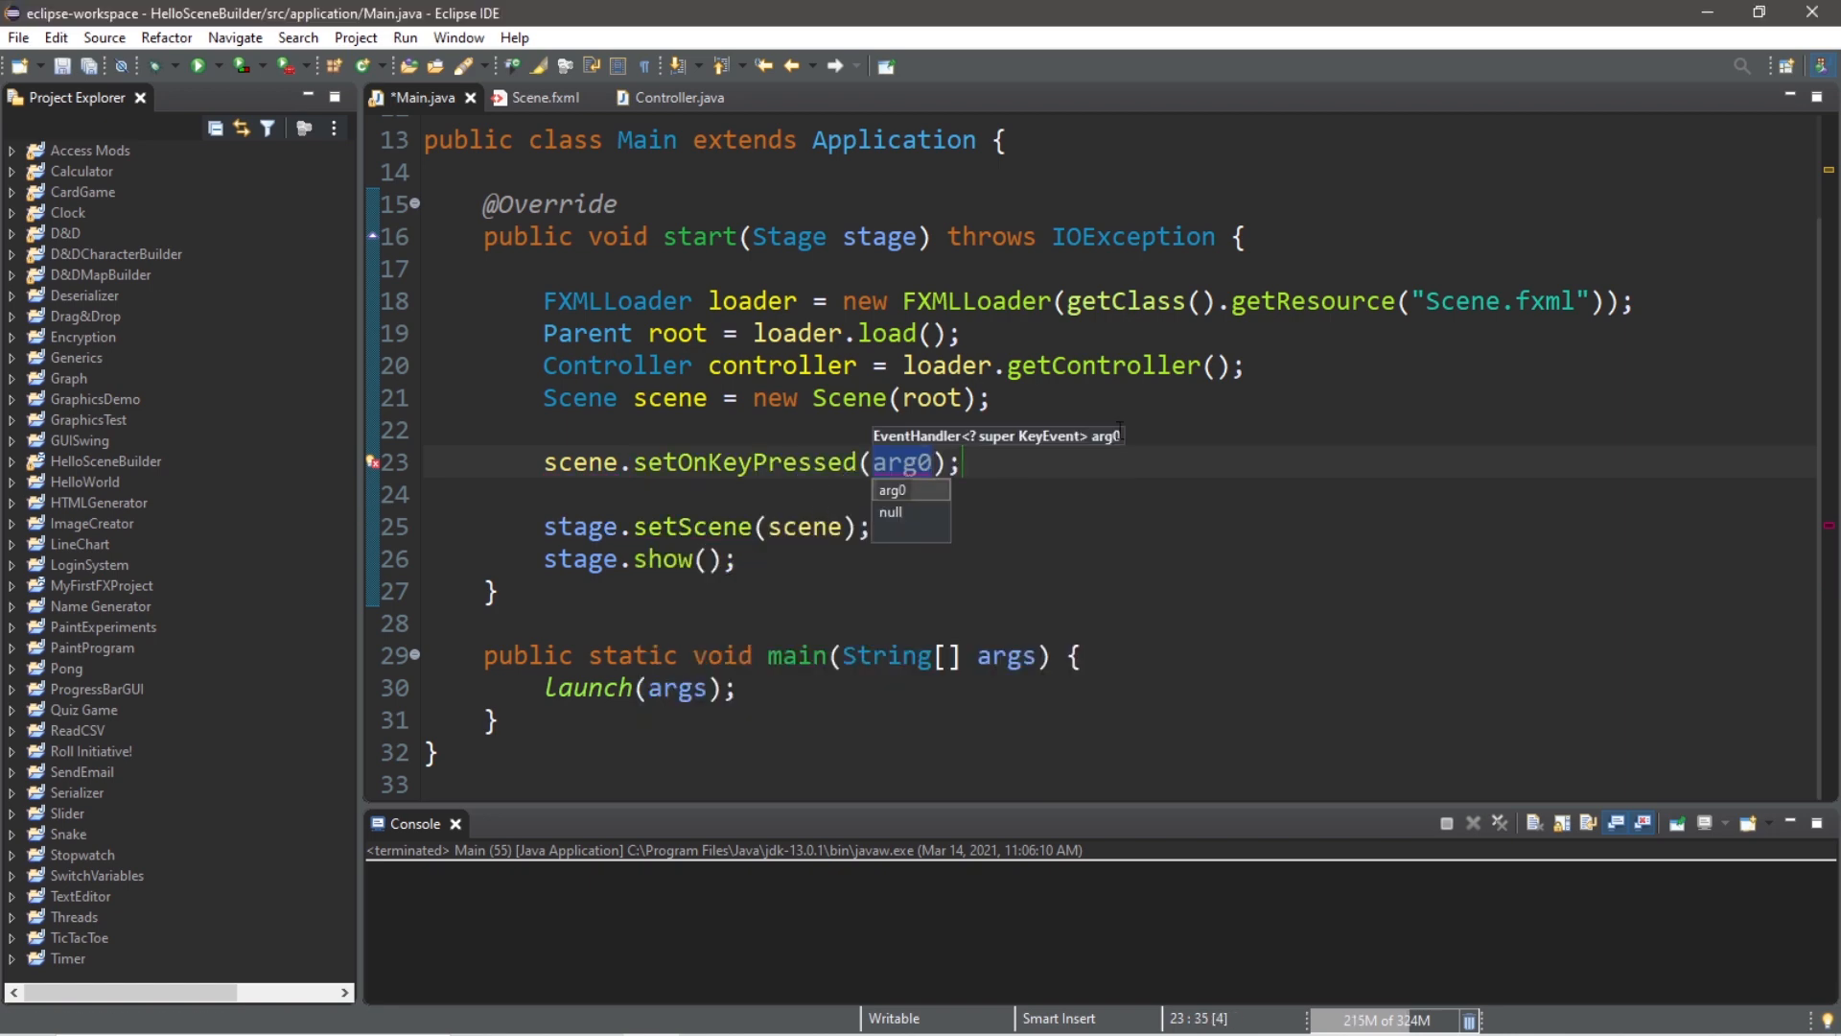
pyautogui.write('new EventH')
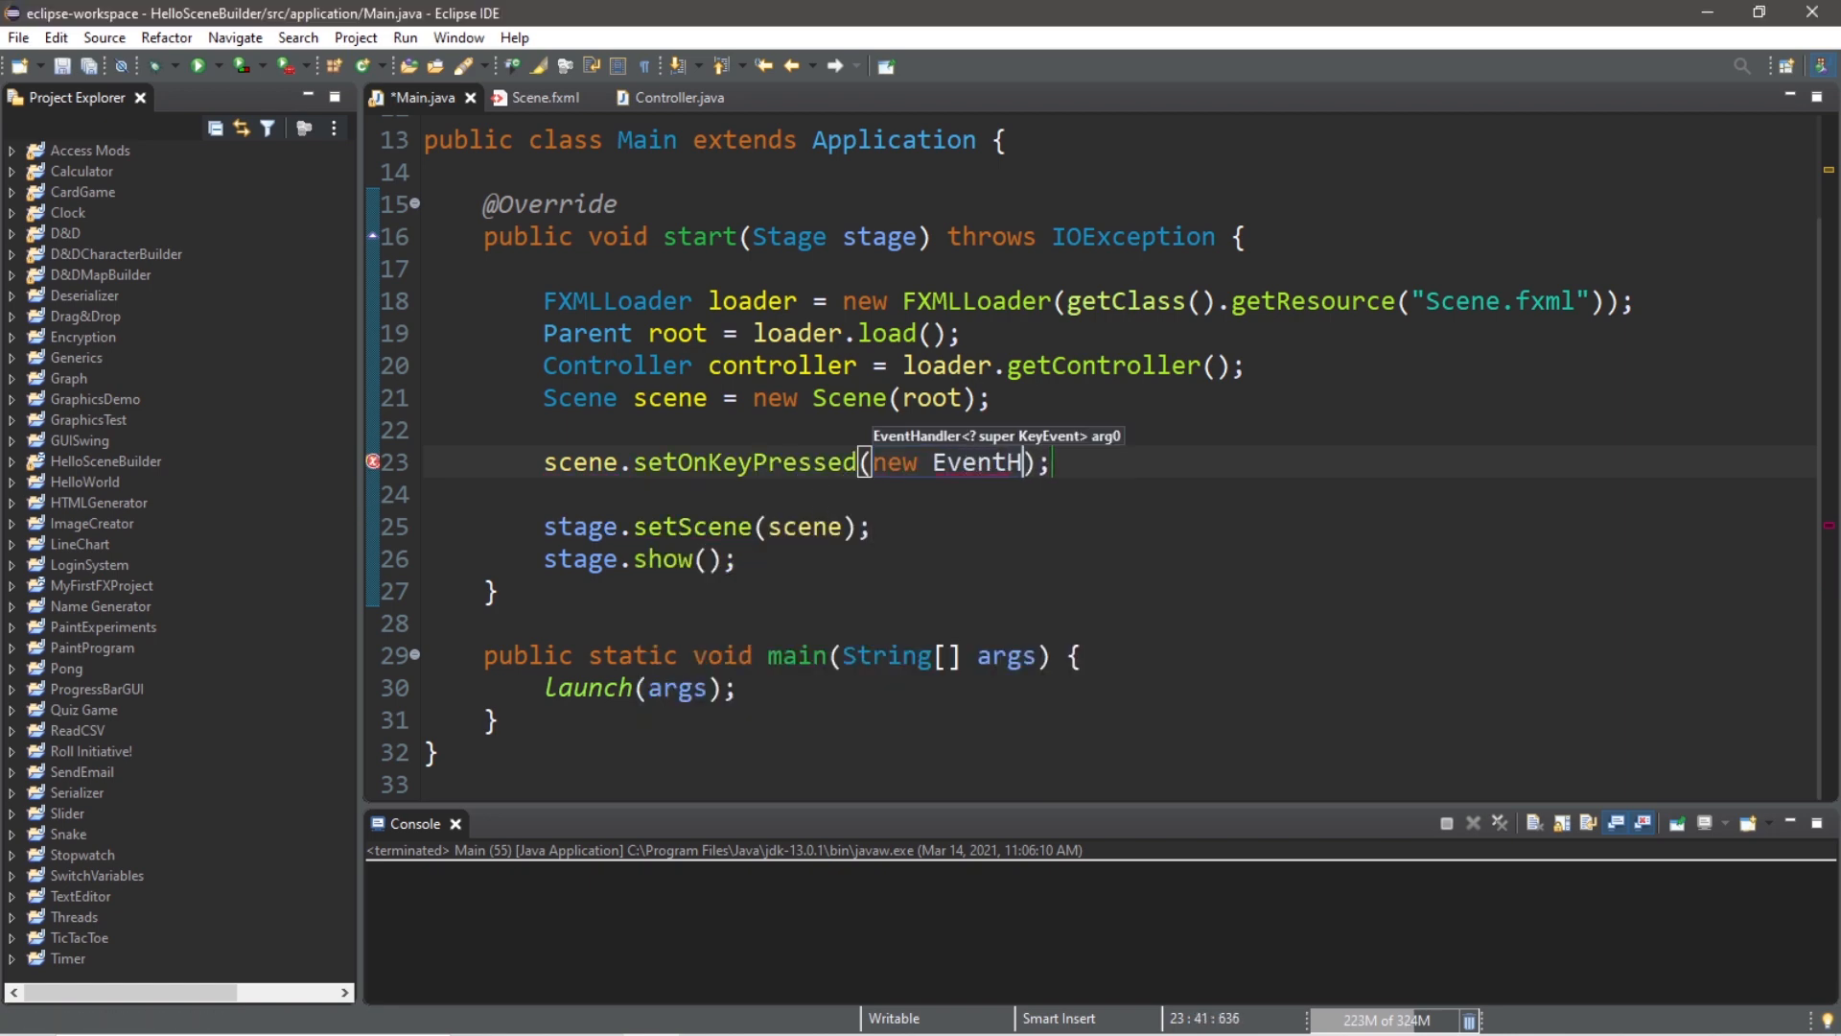
pyautogui.write('andler<>')
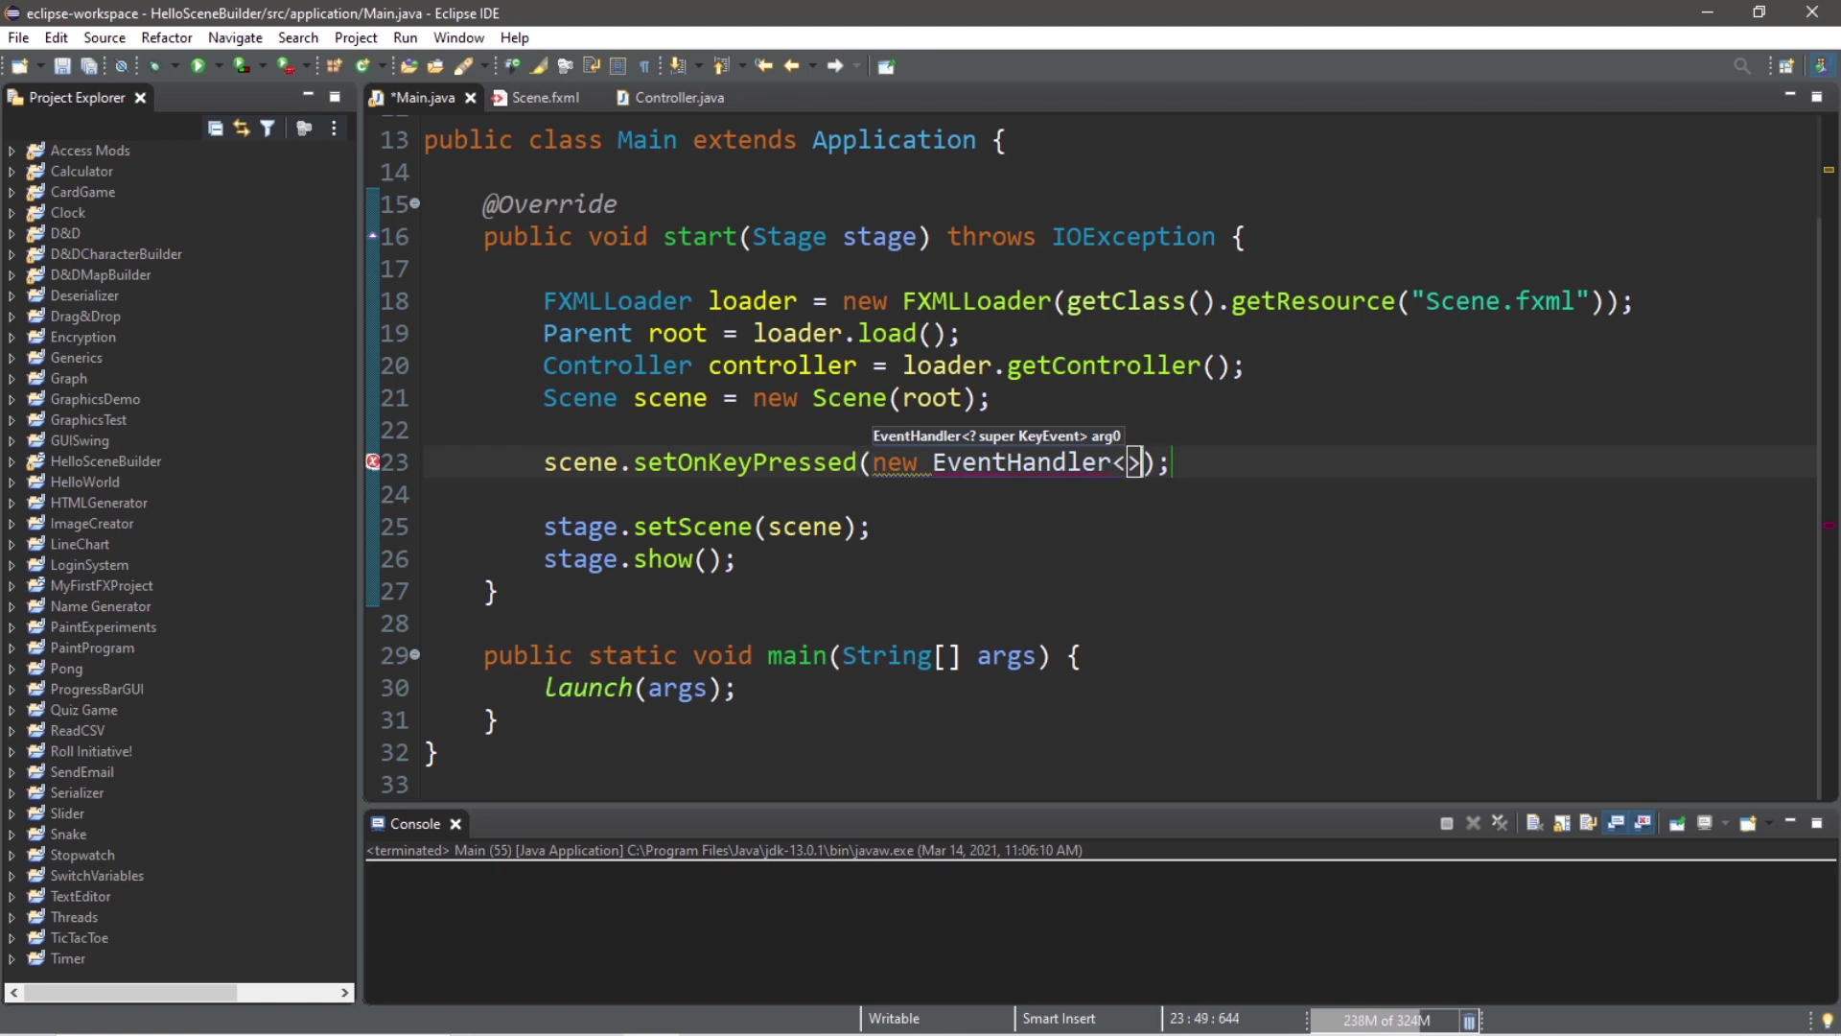
pyautogui.write('KeyEvent')
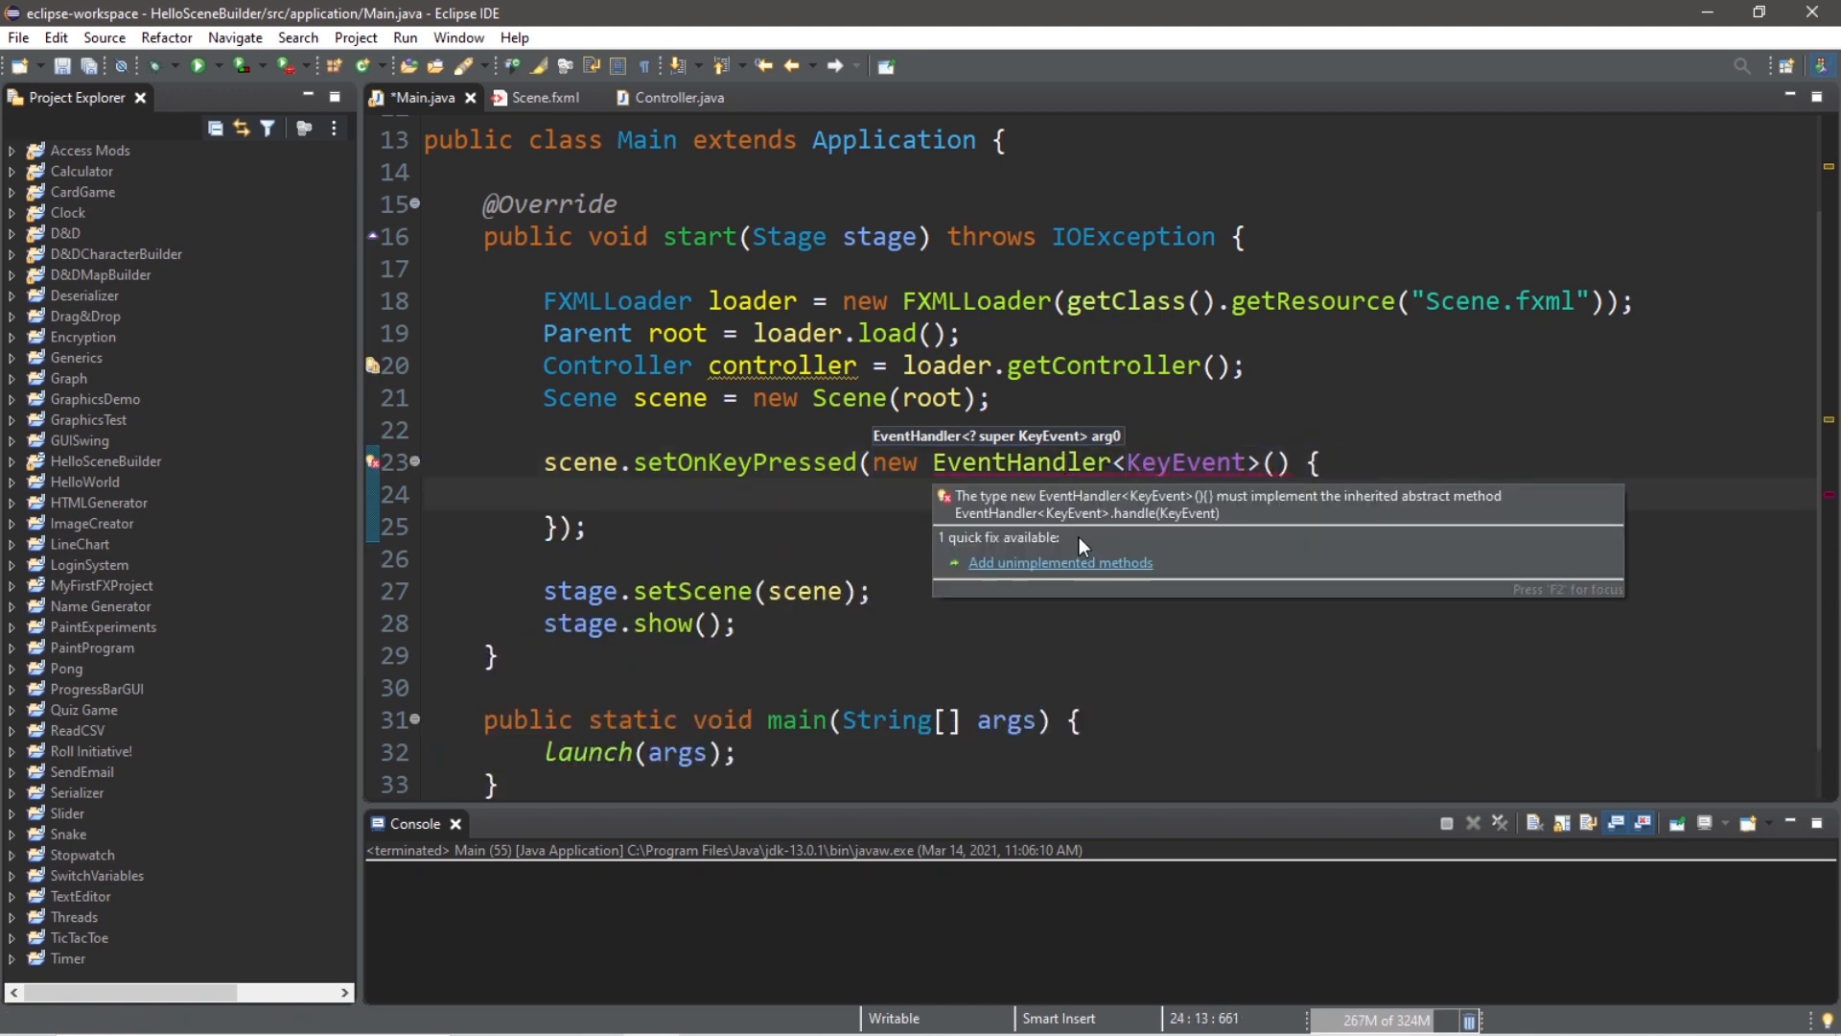
pyautogui.click(1060, 562)
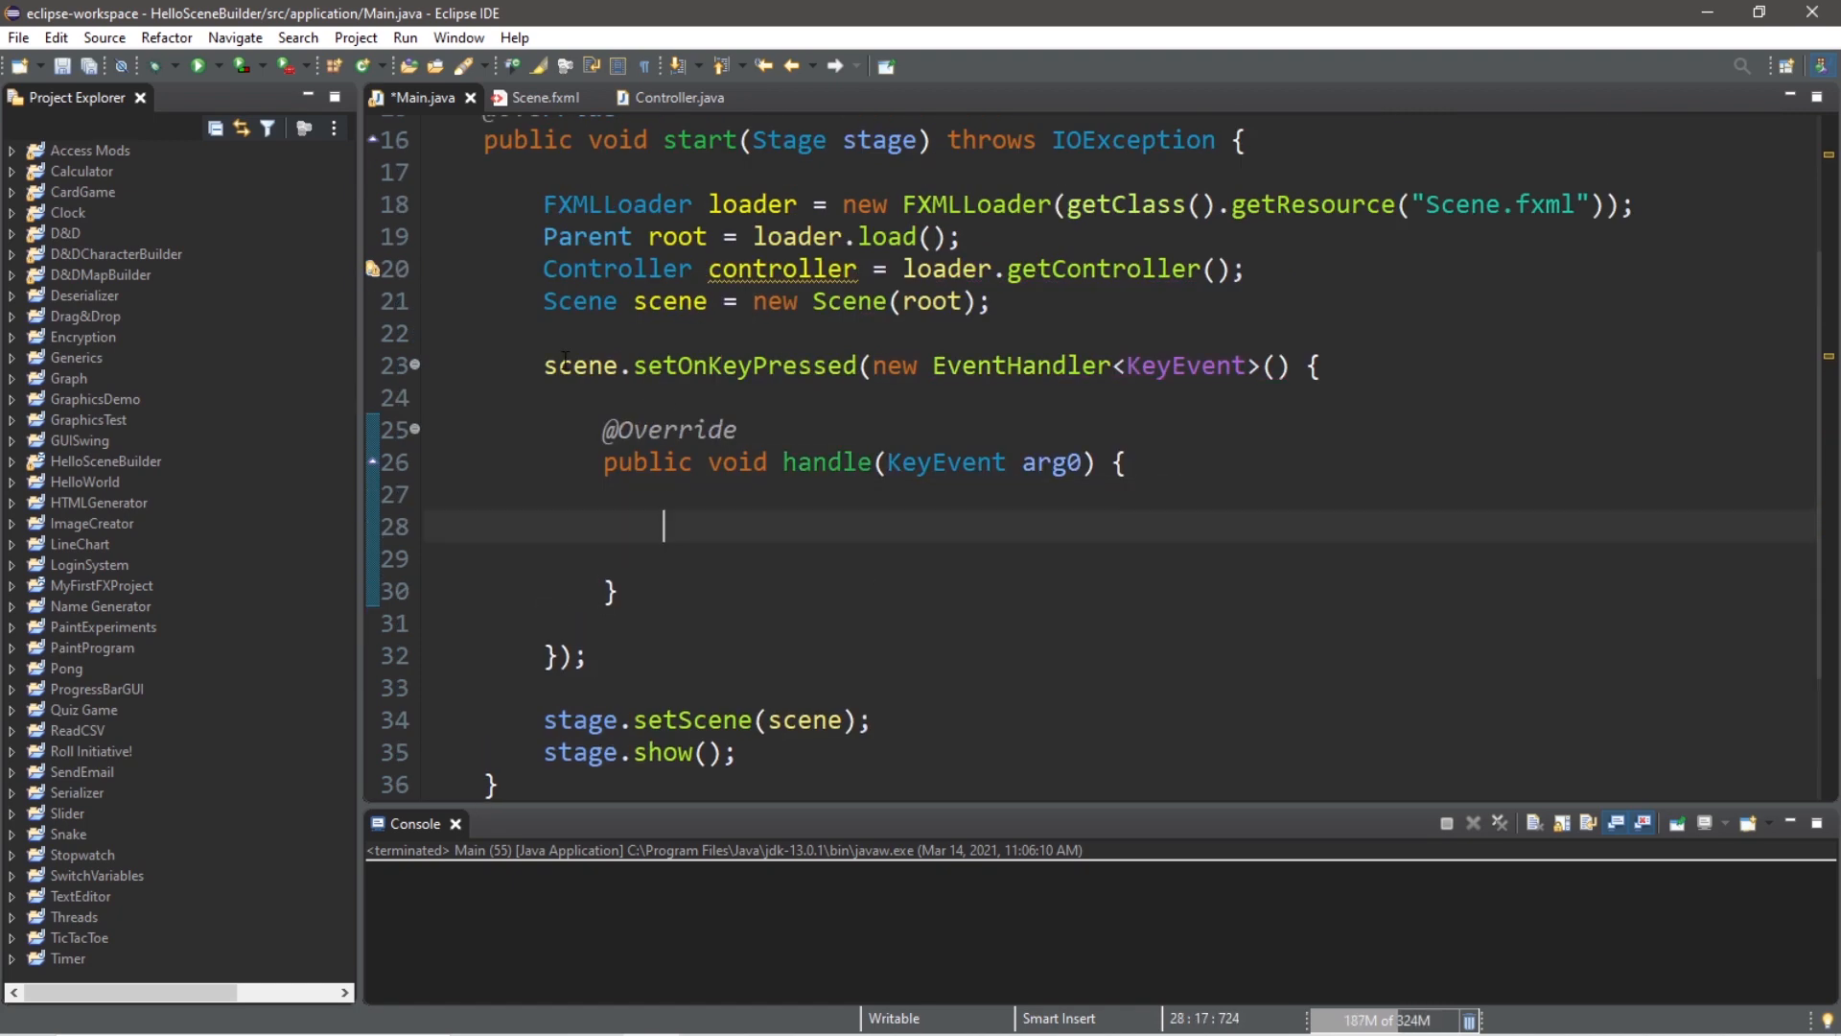
# Step: Rename the parameter to event, print event.getCode(), and run a test logging the key codes
pyautogui.doubleClick(825, 463)
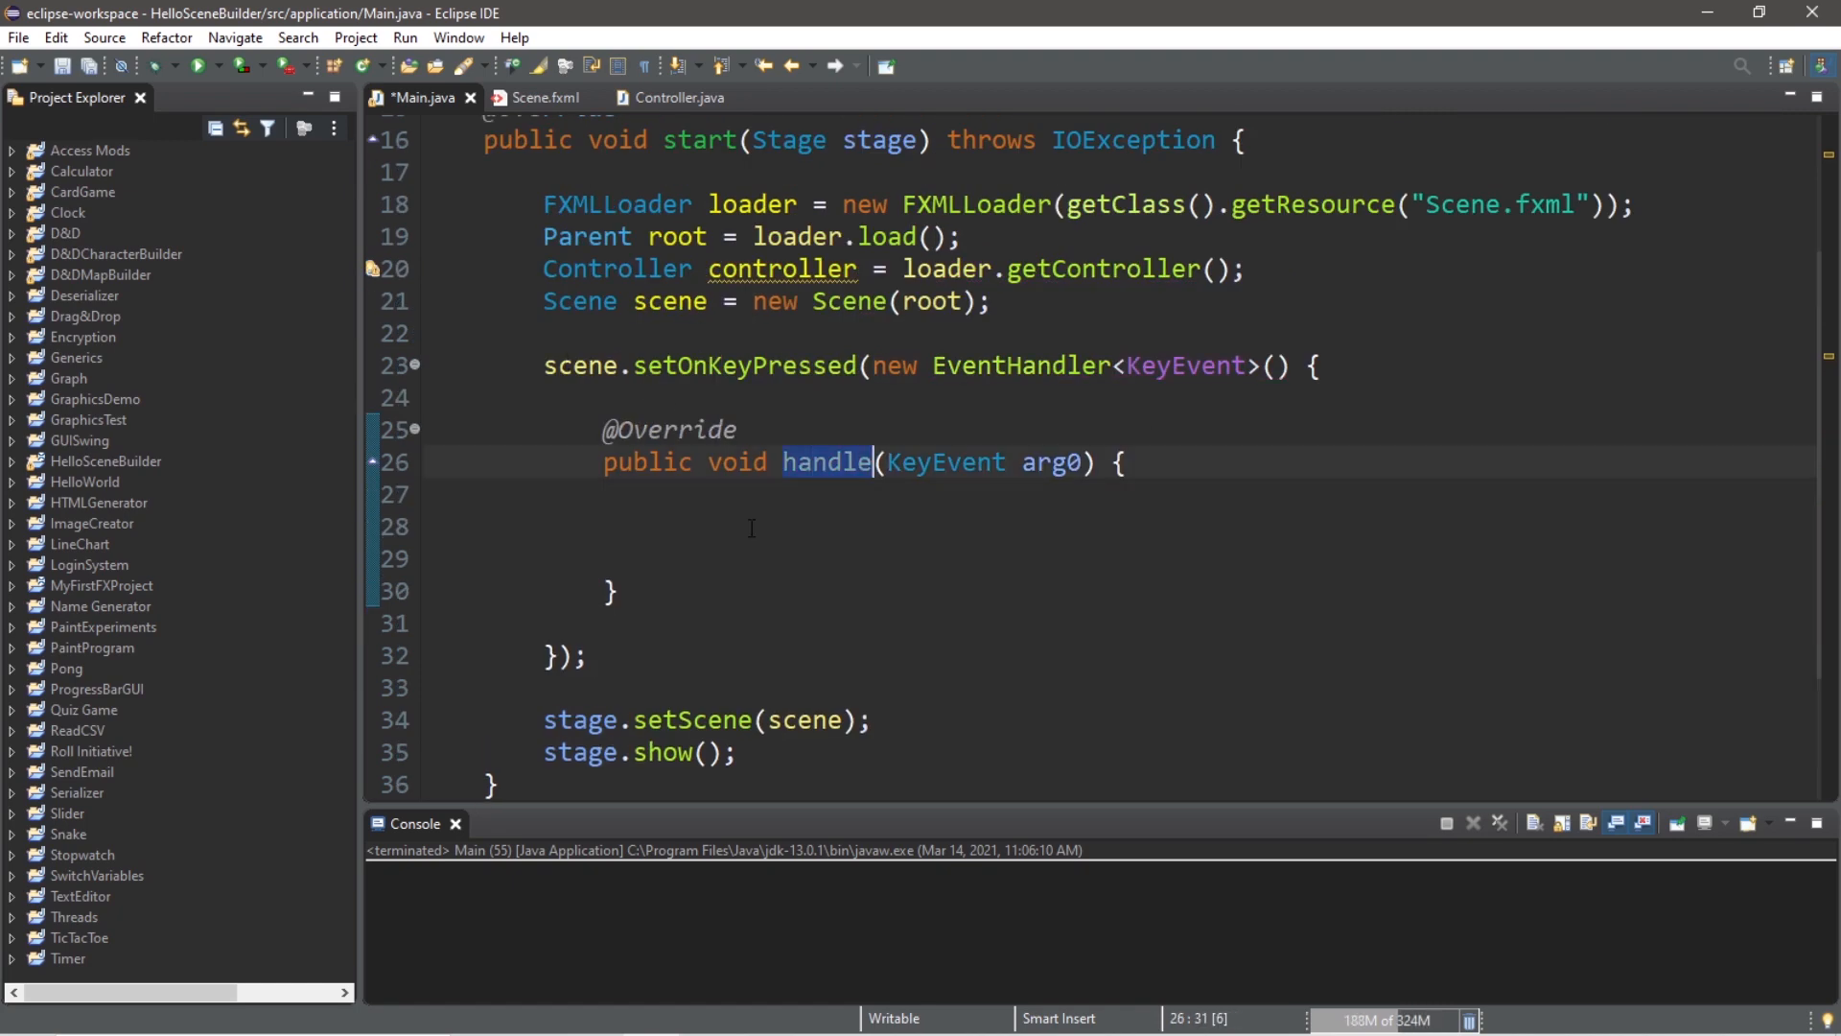
pyautogui.doubleClick(1051, 462)
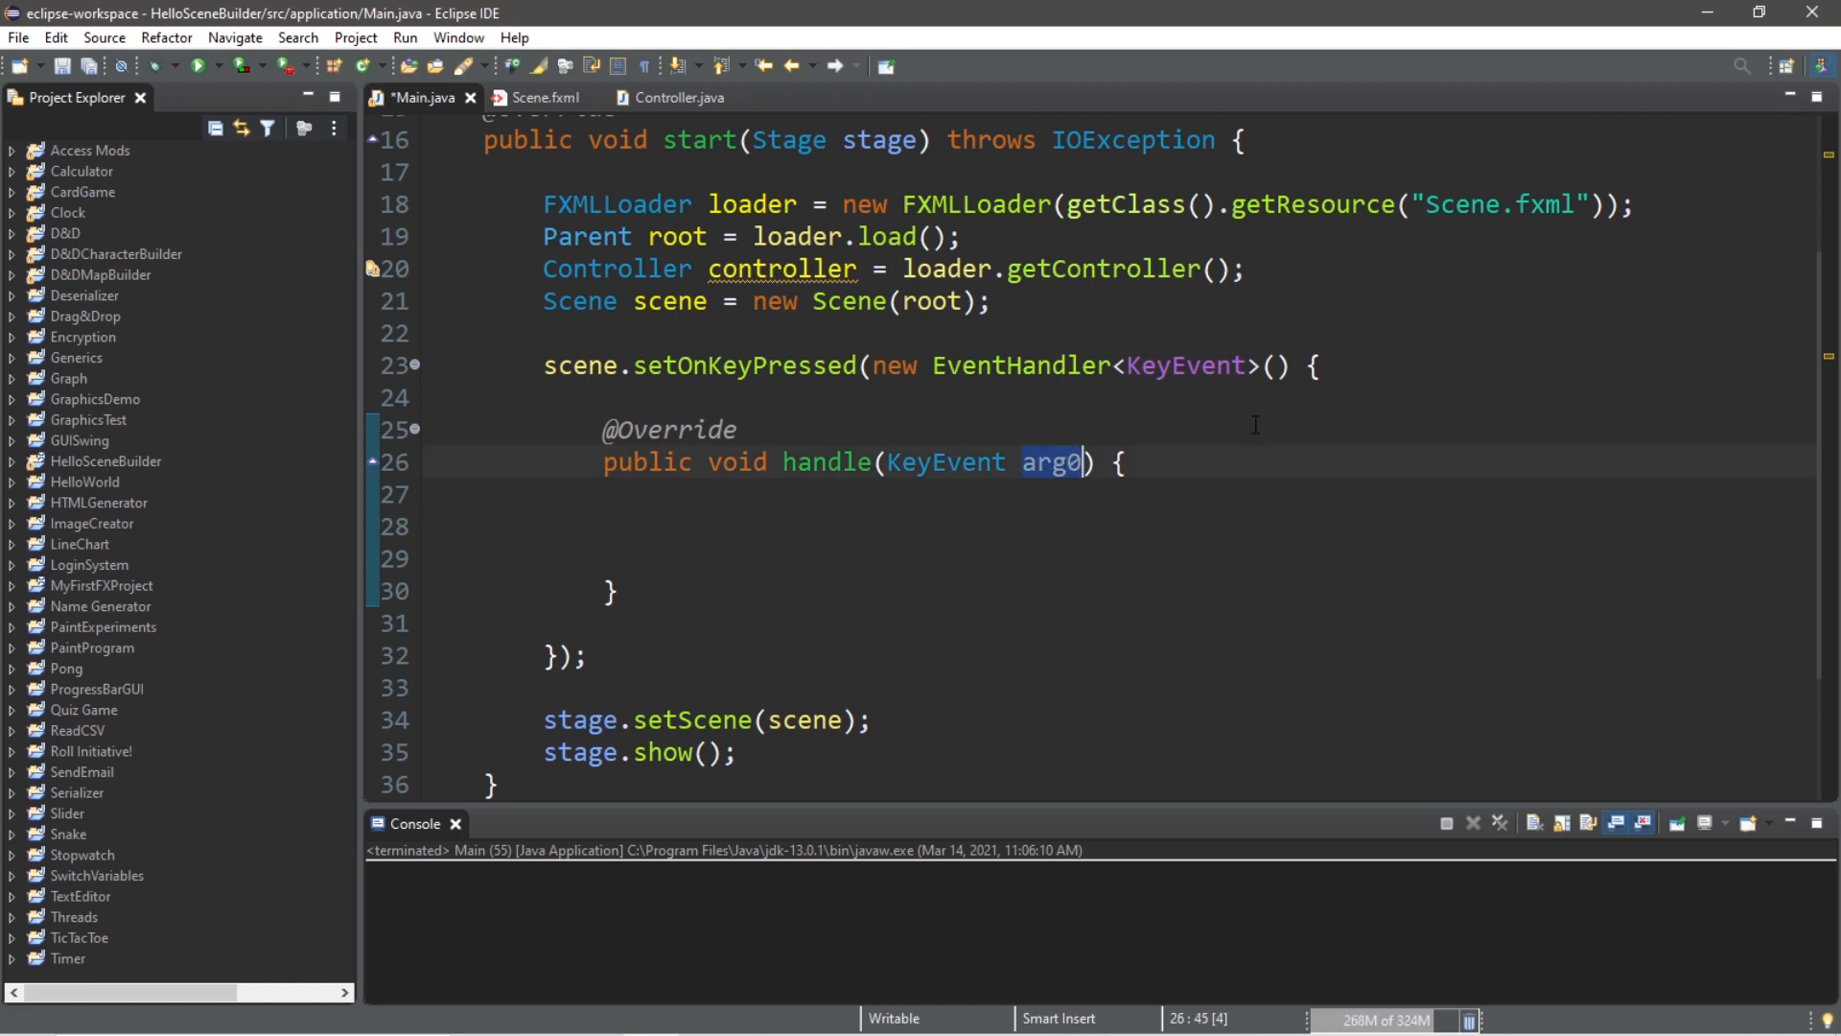
pyautogui.write('event')
pyautogui.click(1122, 525)
pyautogui.write('System.out.println();')
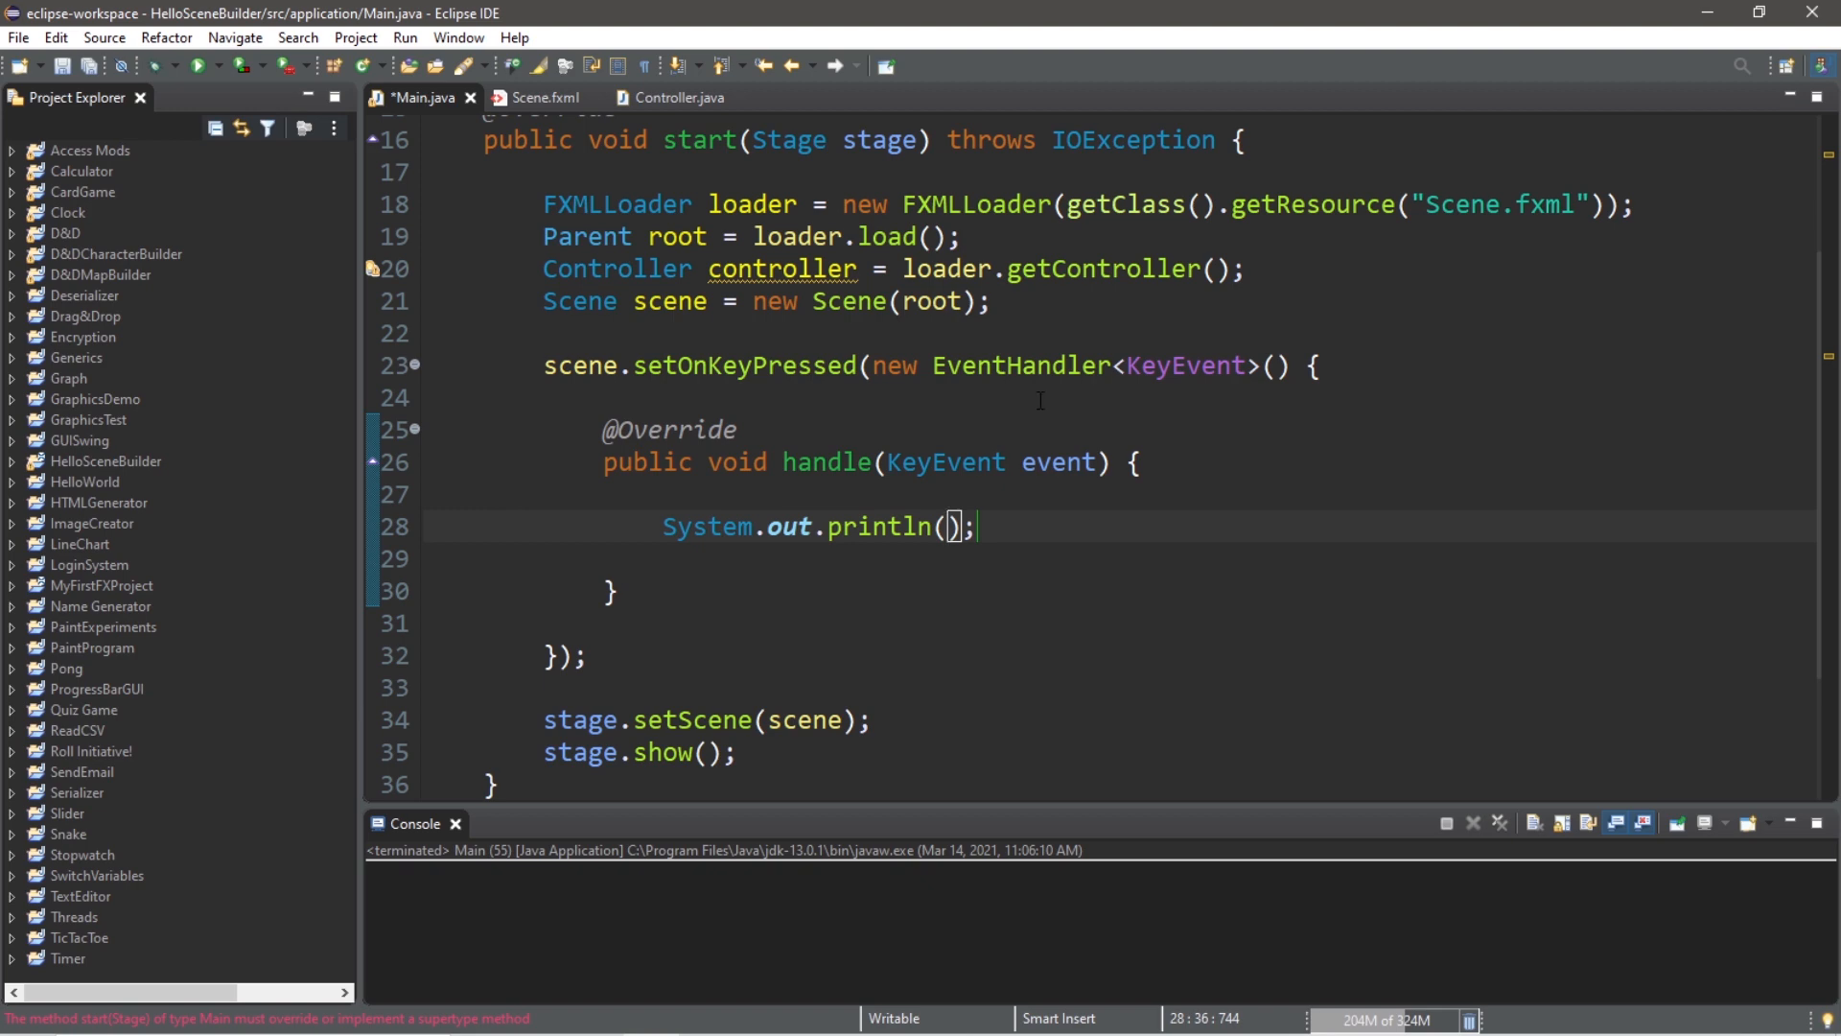
pyautogui.write('event')
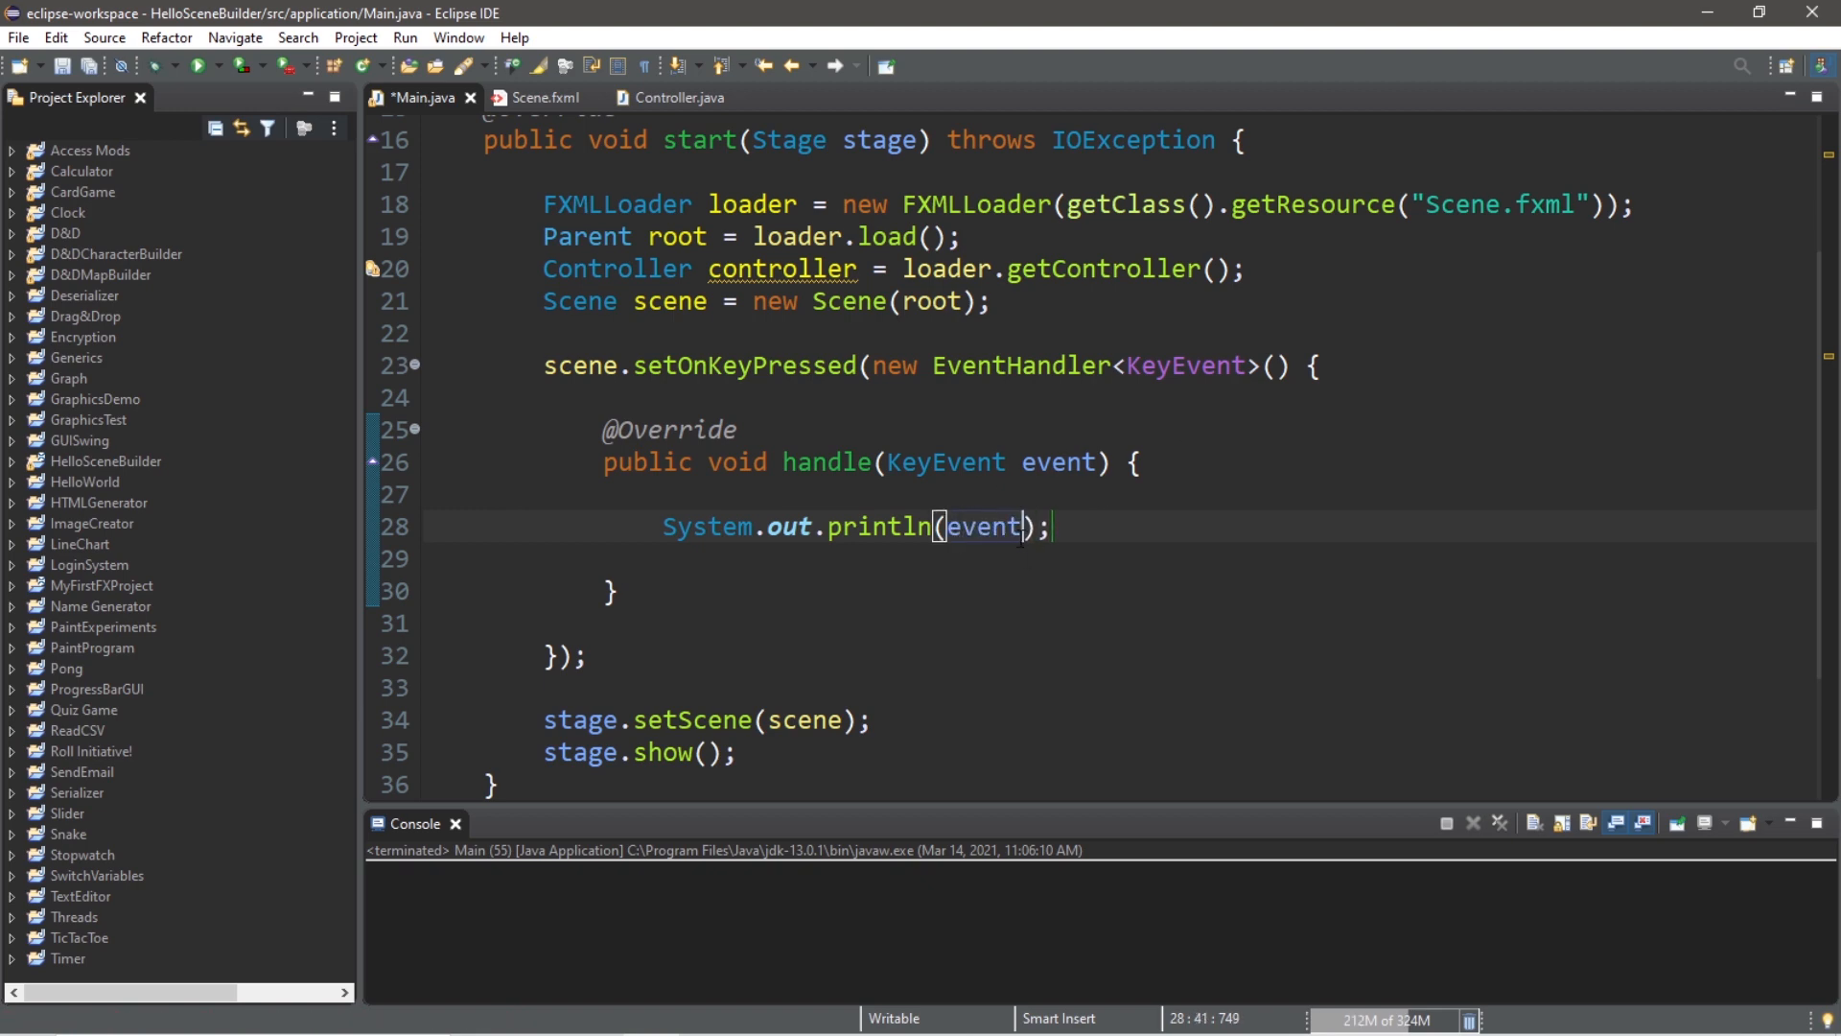
pyautogui.write('.getC')
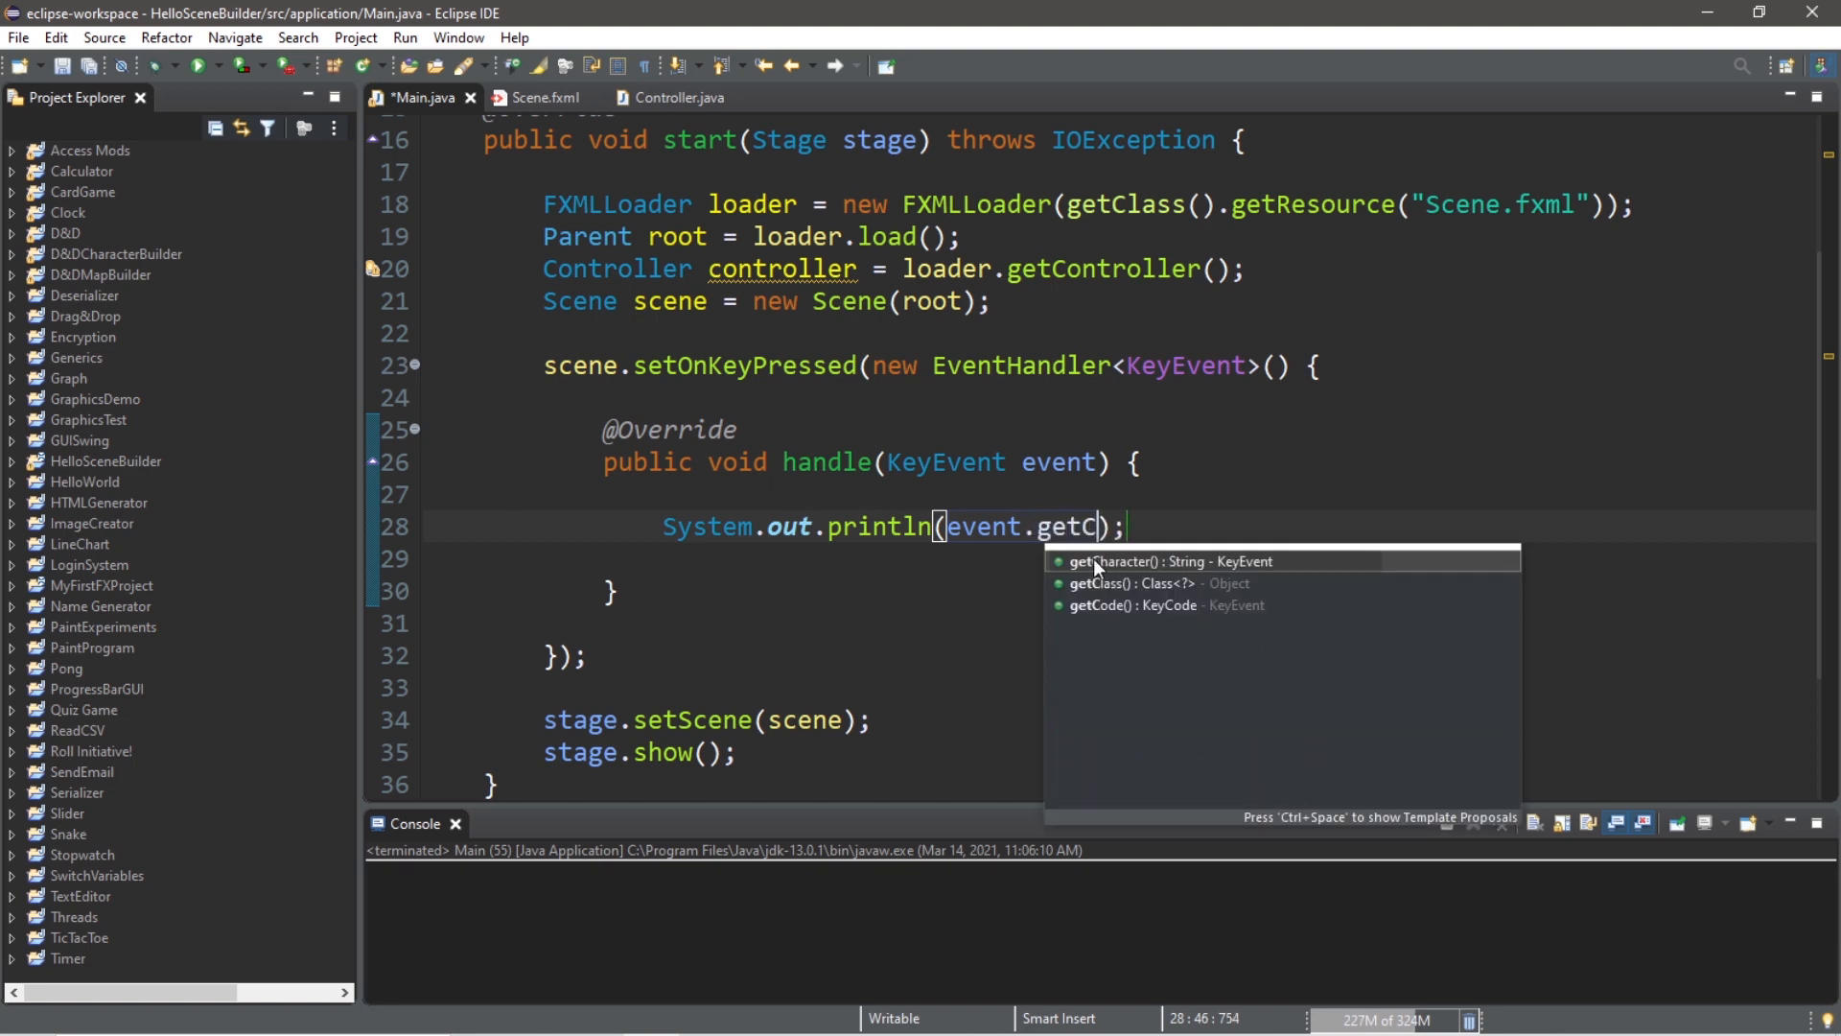
pyautogui.click(1134, 605)
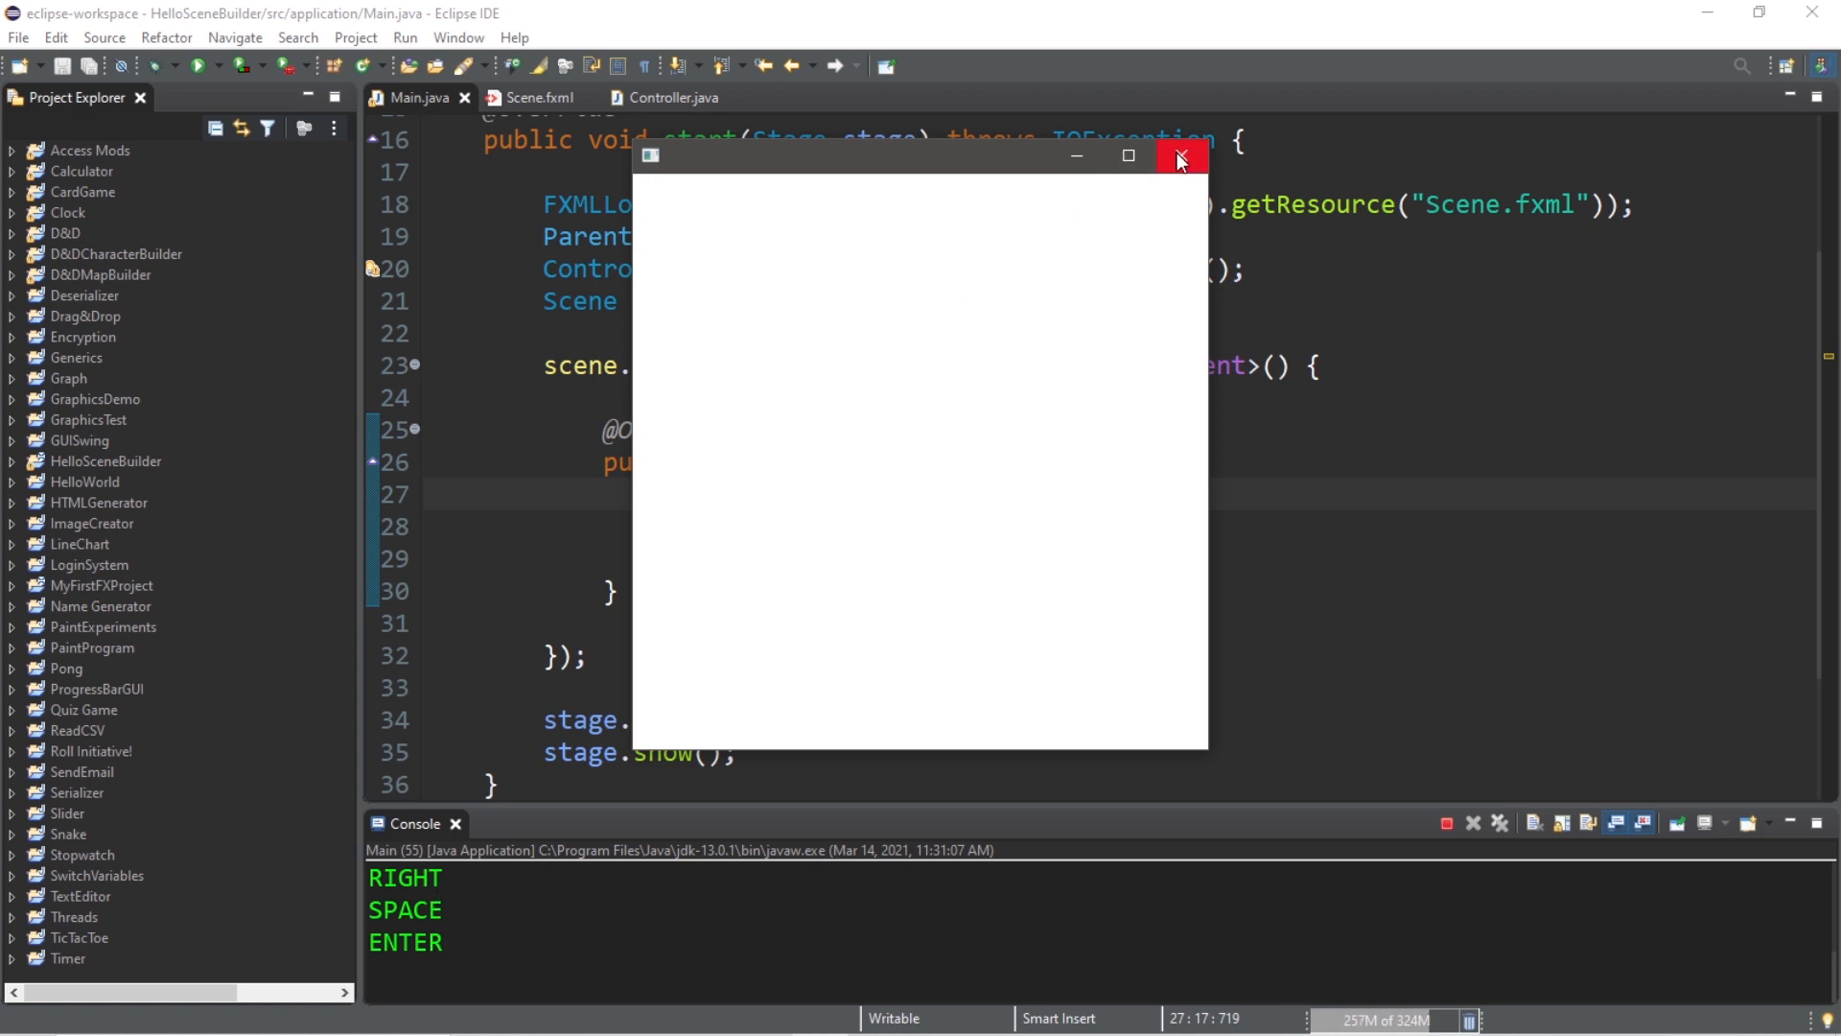
pyautogui.click(1181, 157)
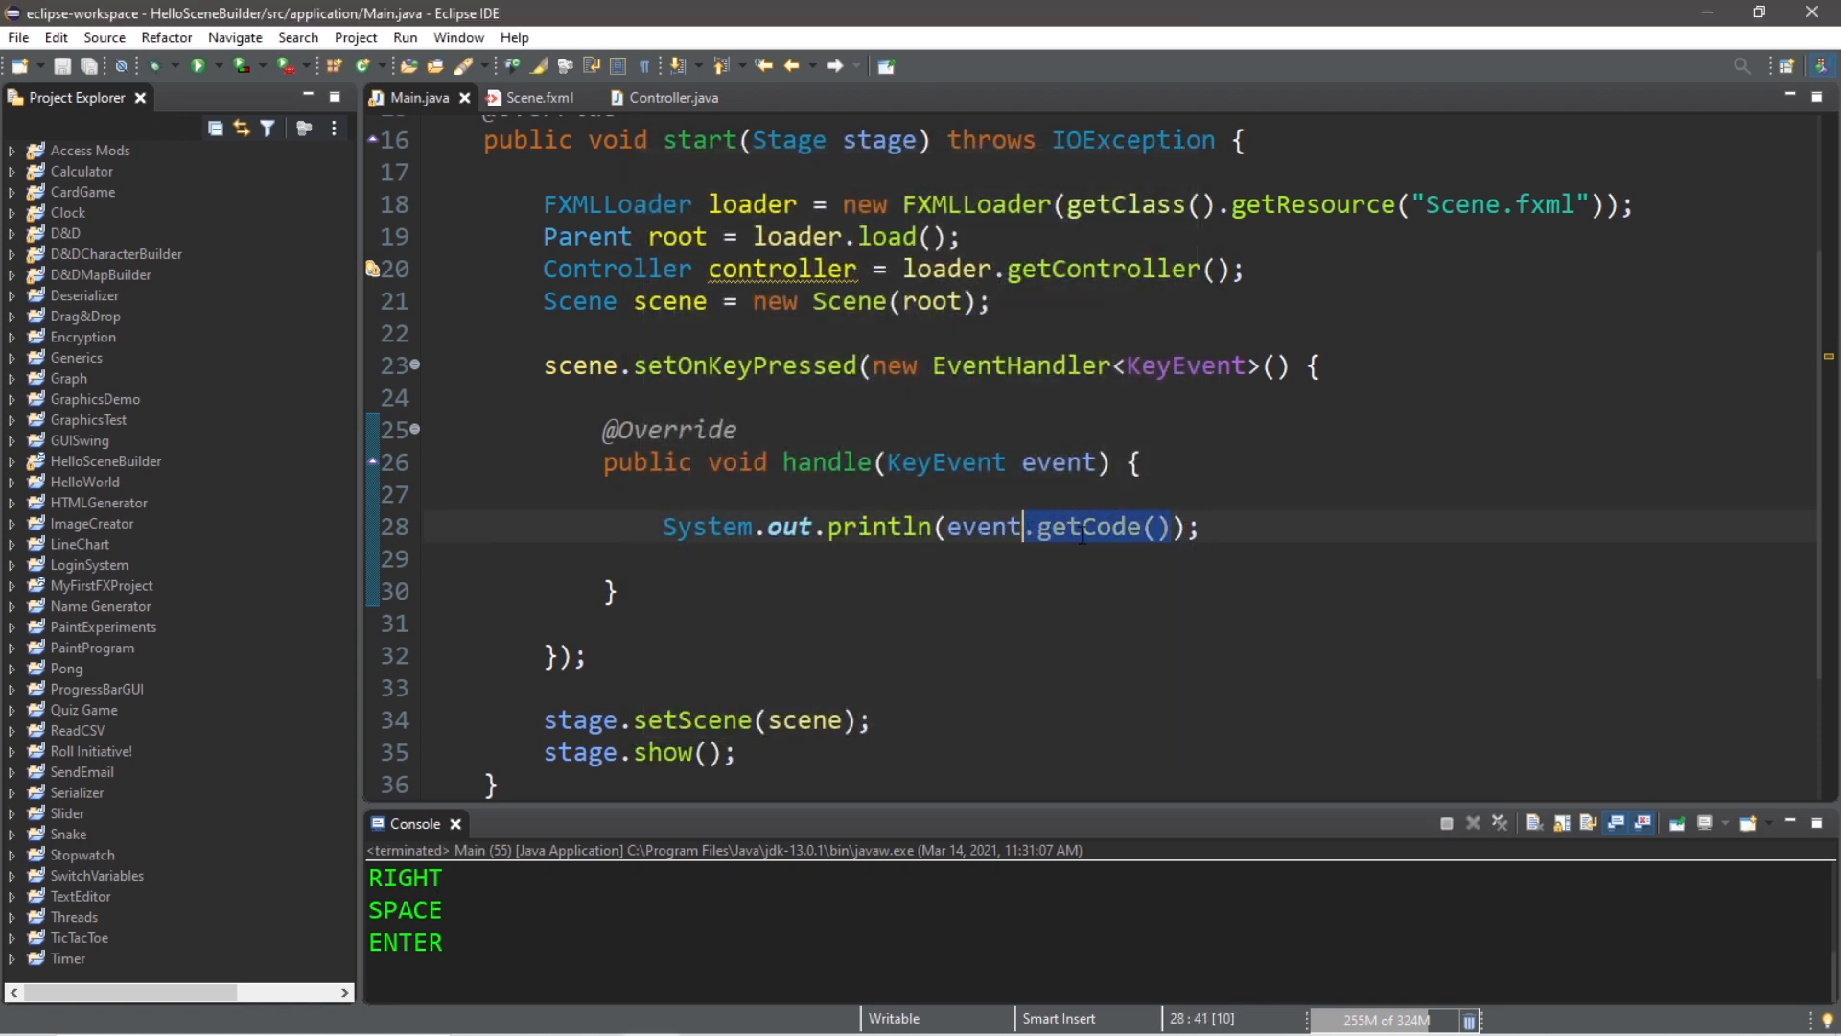
pyautogui.click(1231, 527)
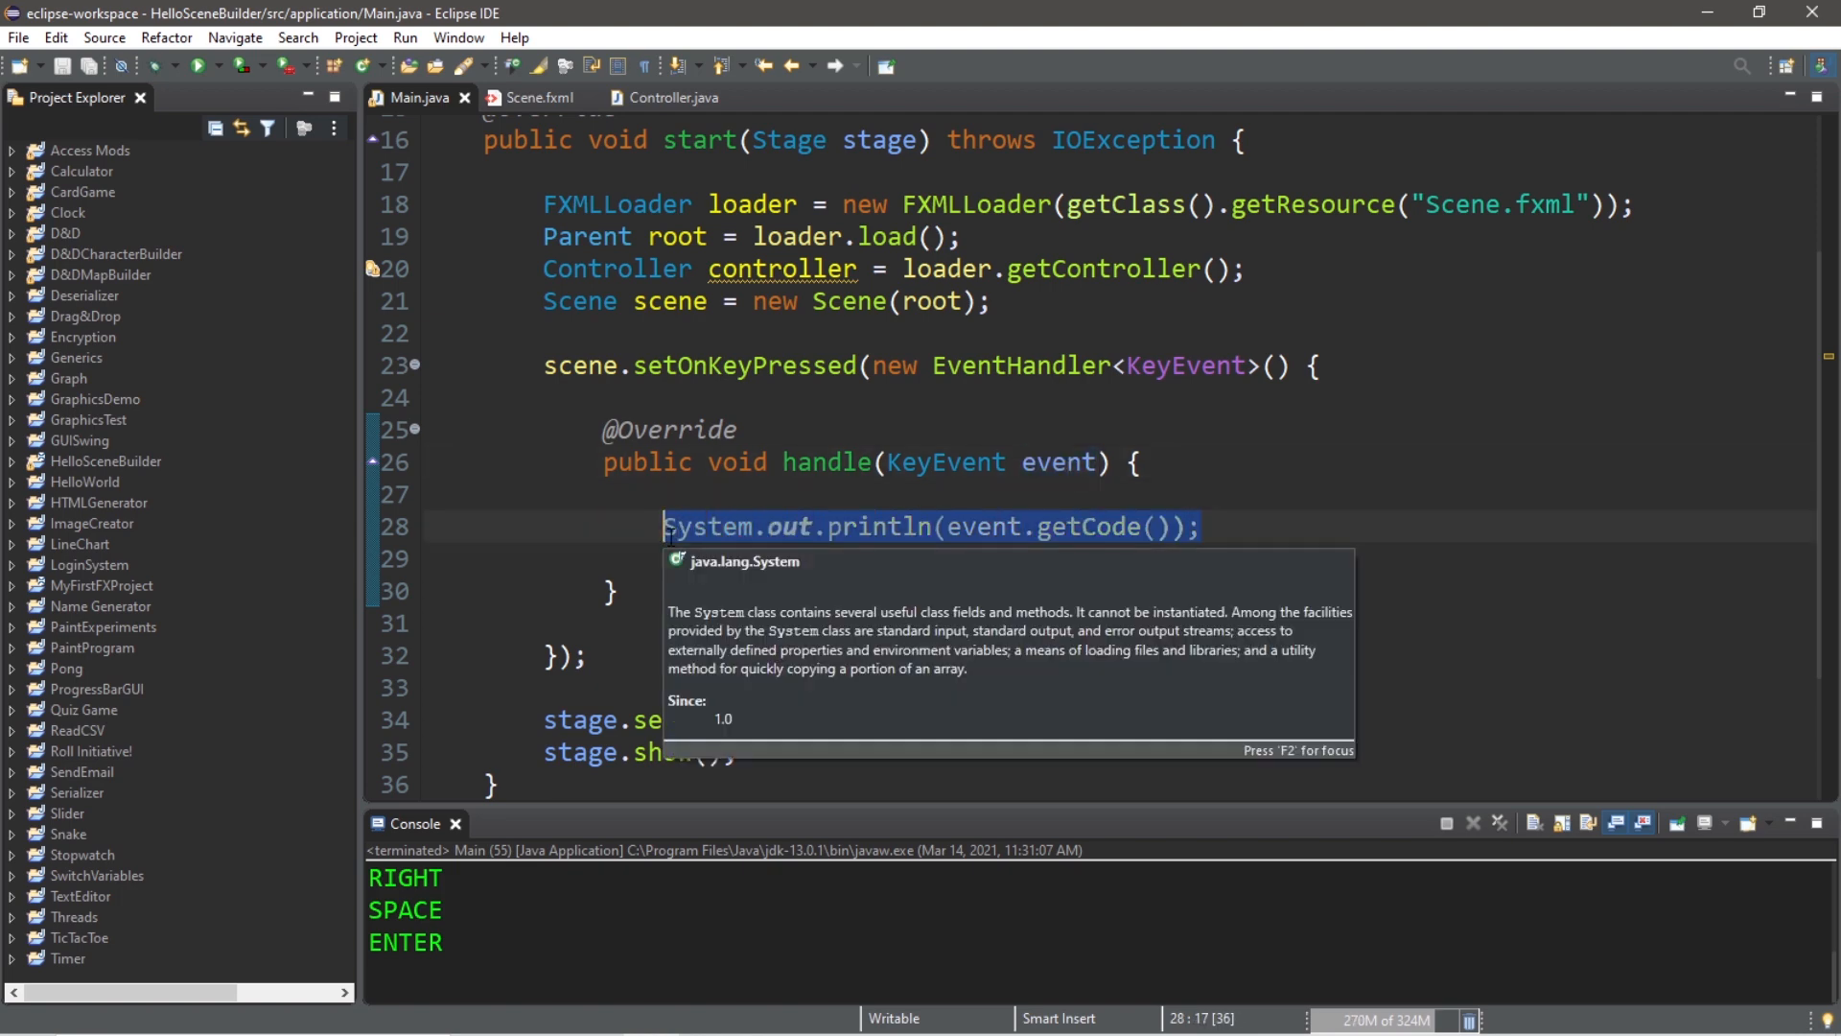
# Step: Replace the print statement with an empty switch(event.getCode()) { } block
pyautogui.press('Delete')
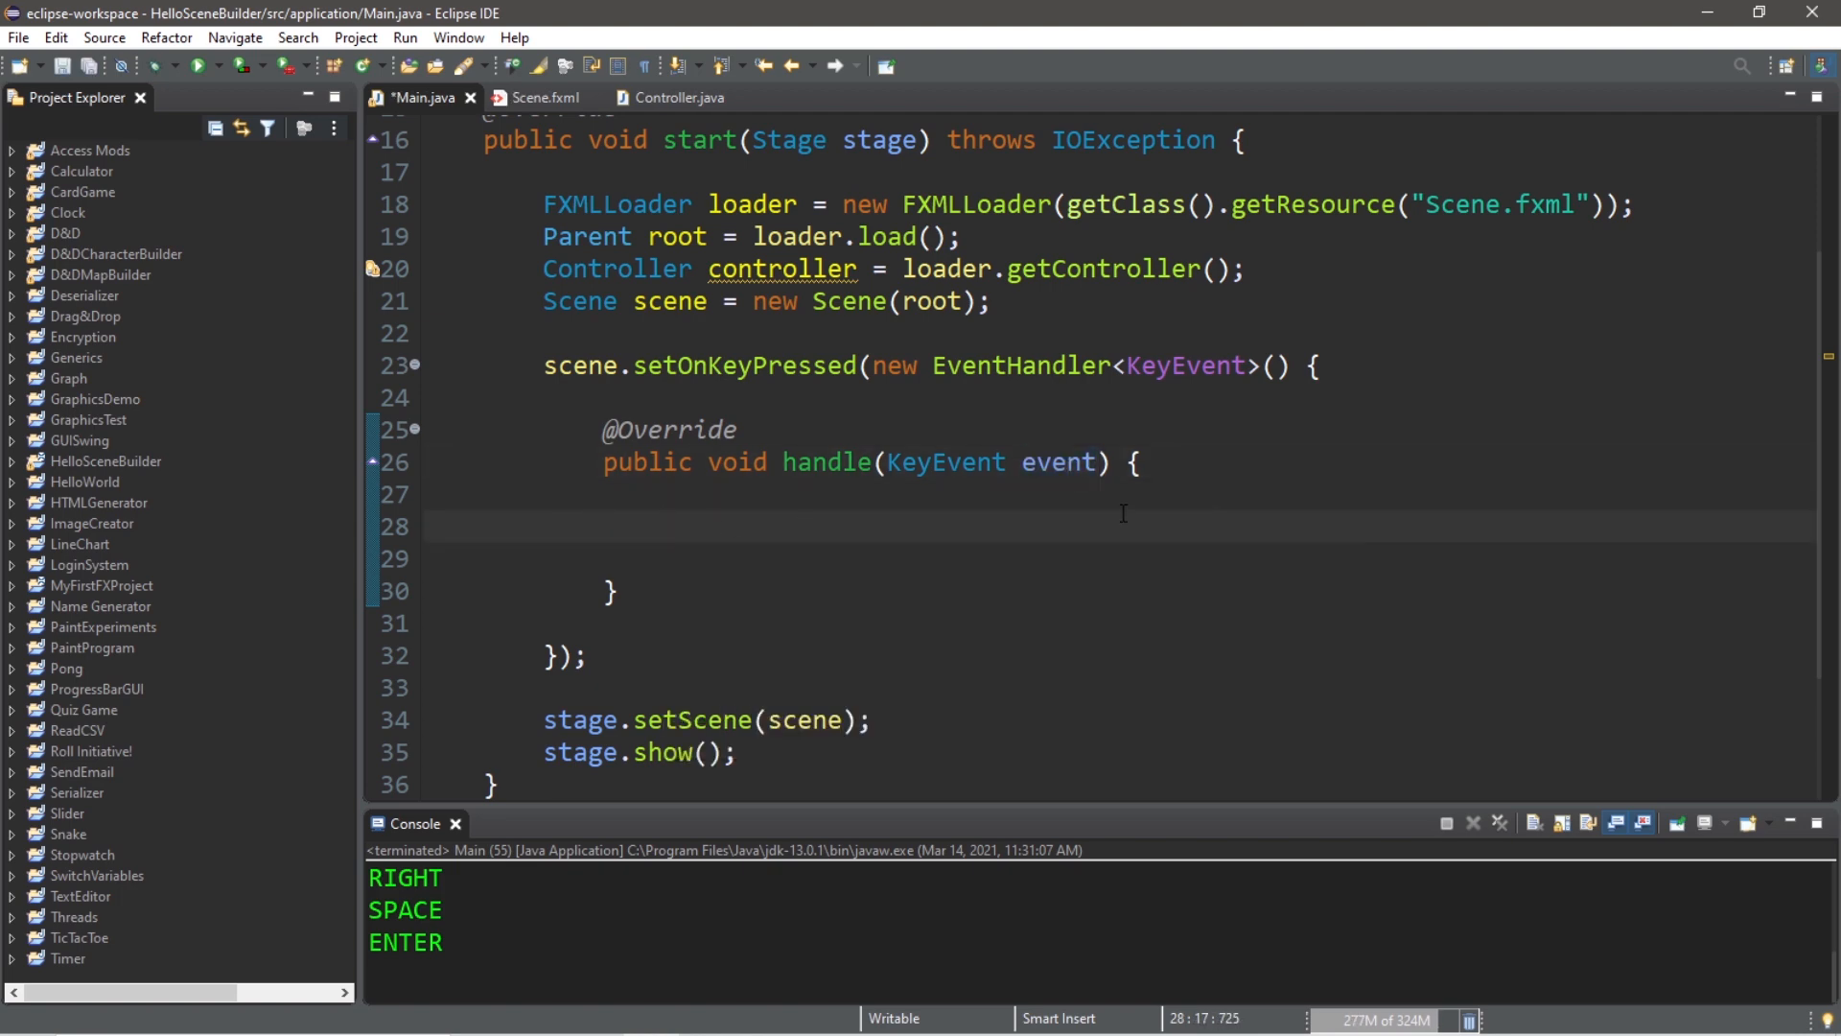
pyautogui.write('sw')
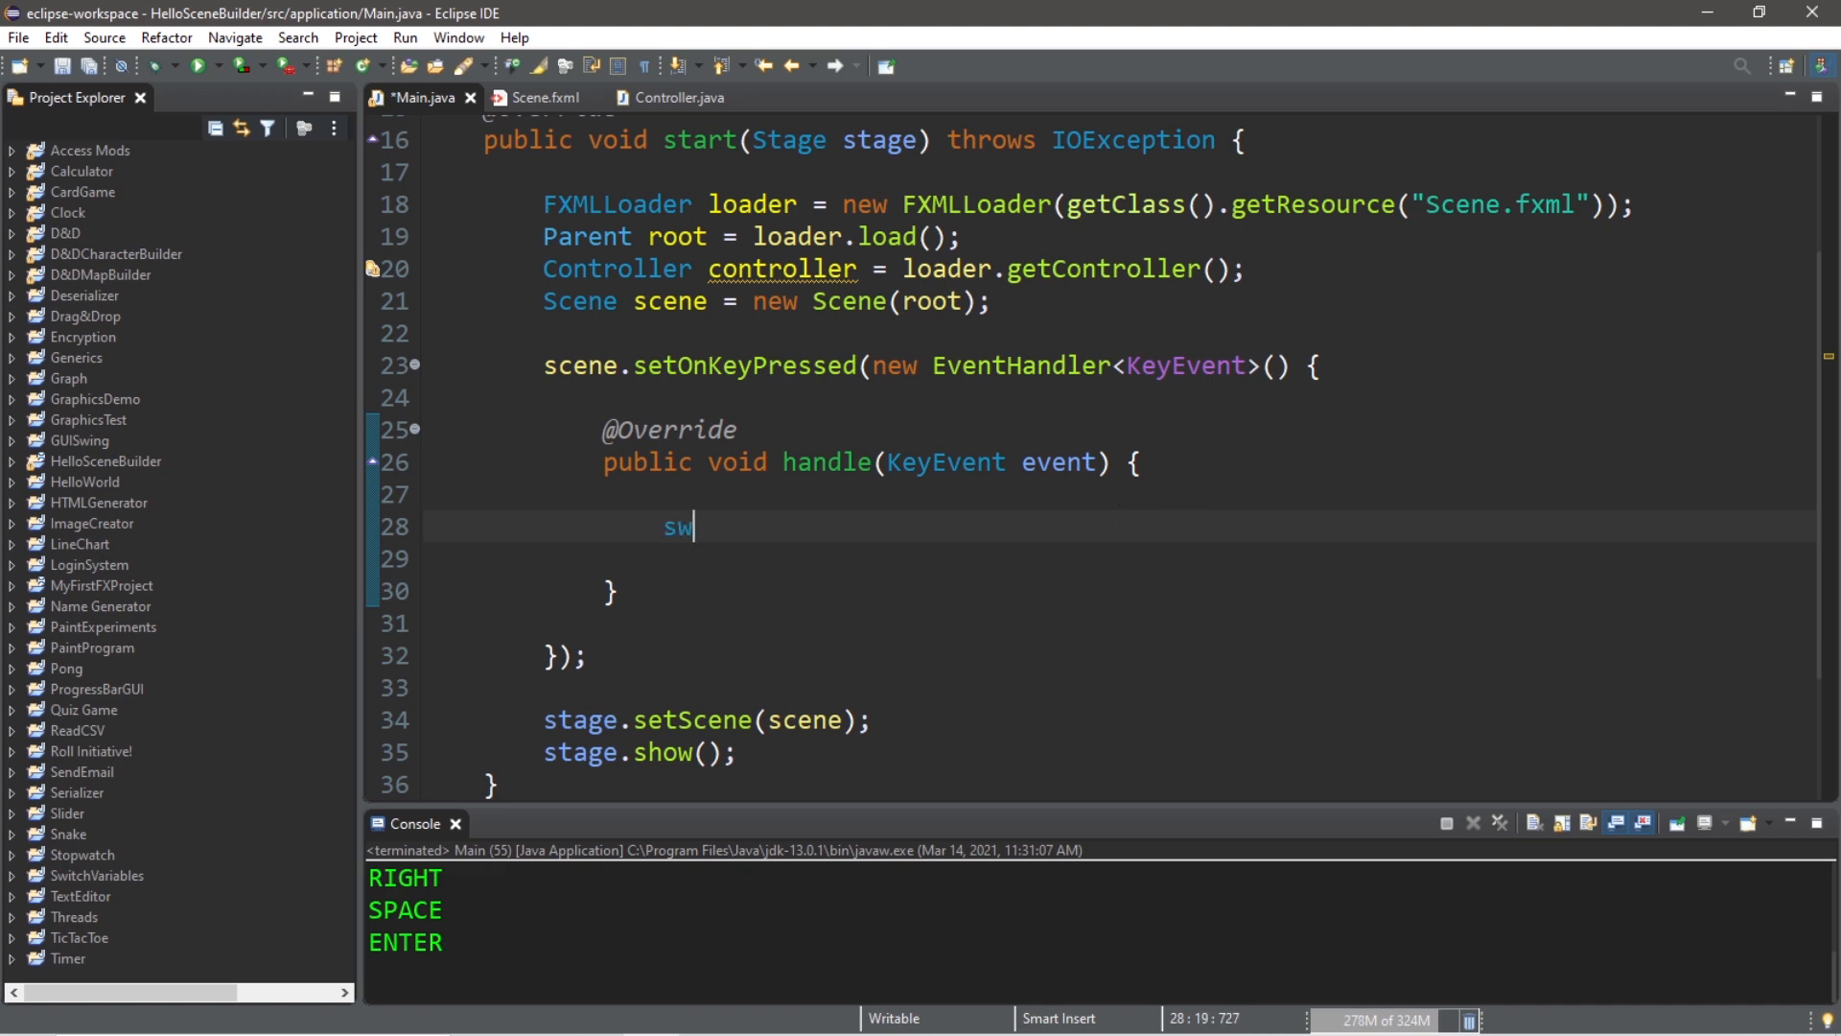
pyautogui.write('itc')
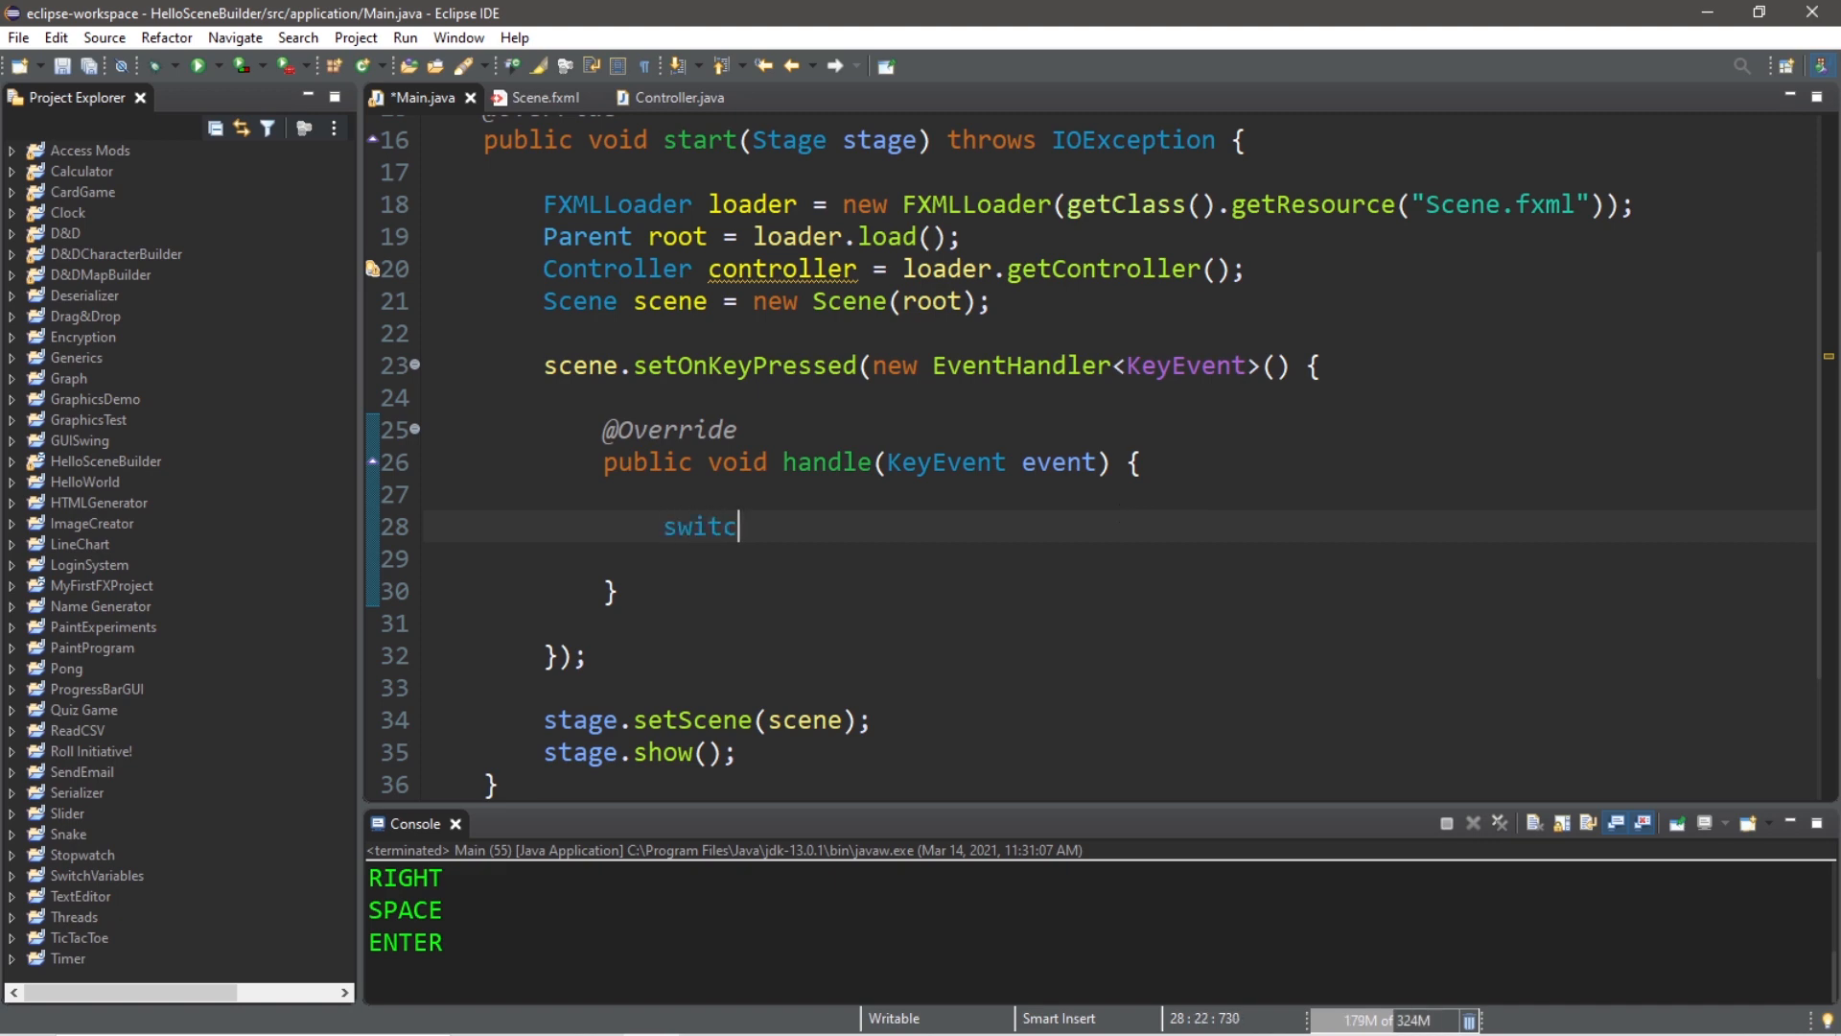
pyautogui.write('h(event.getCode(')
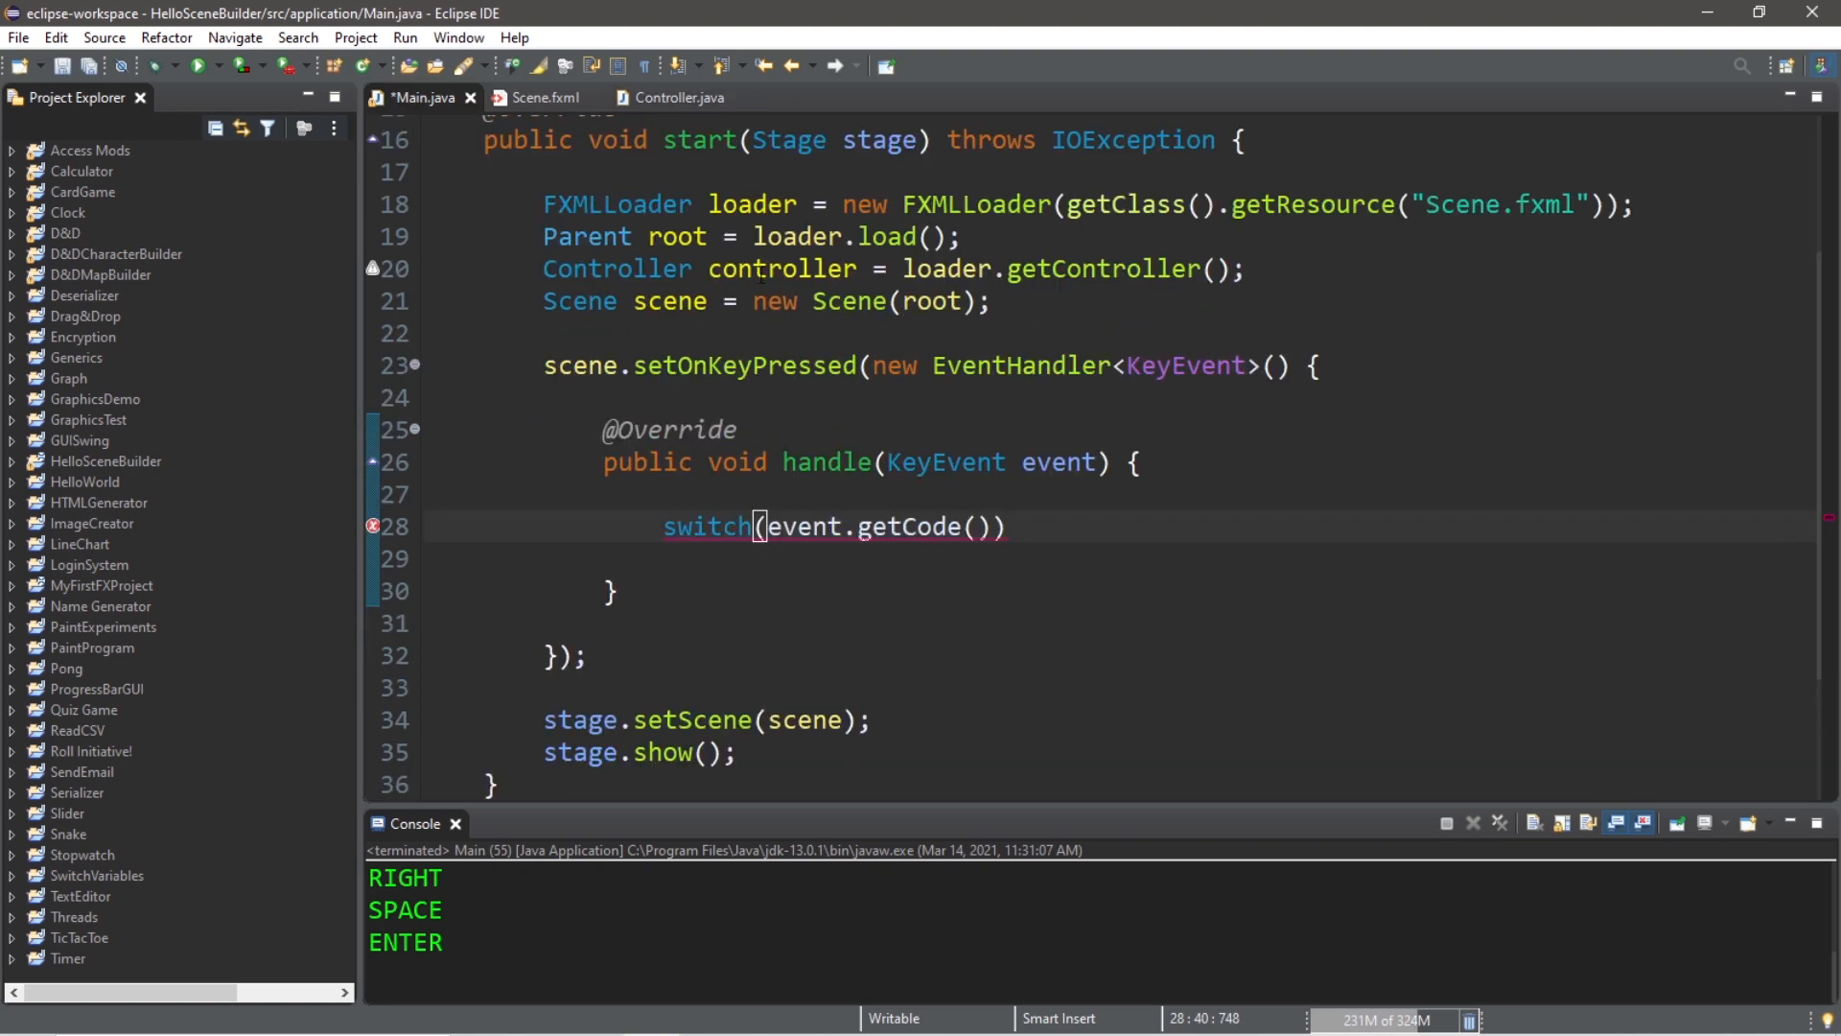
pyautogui.doubleClick(781, 268)
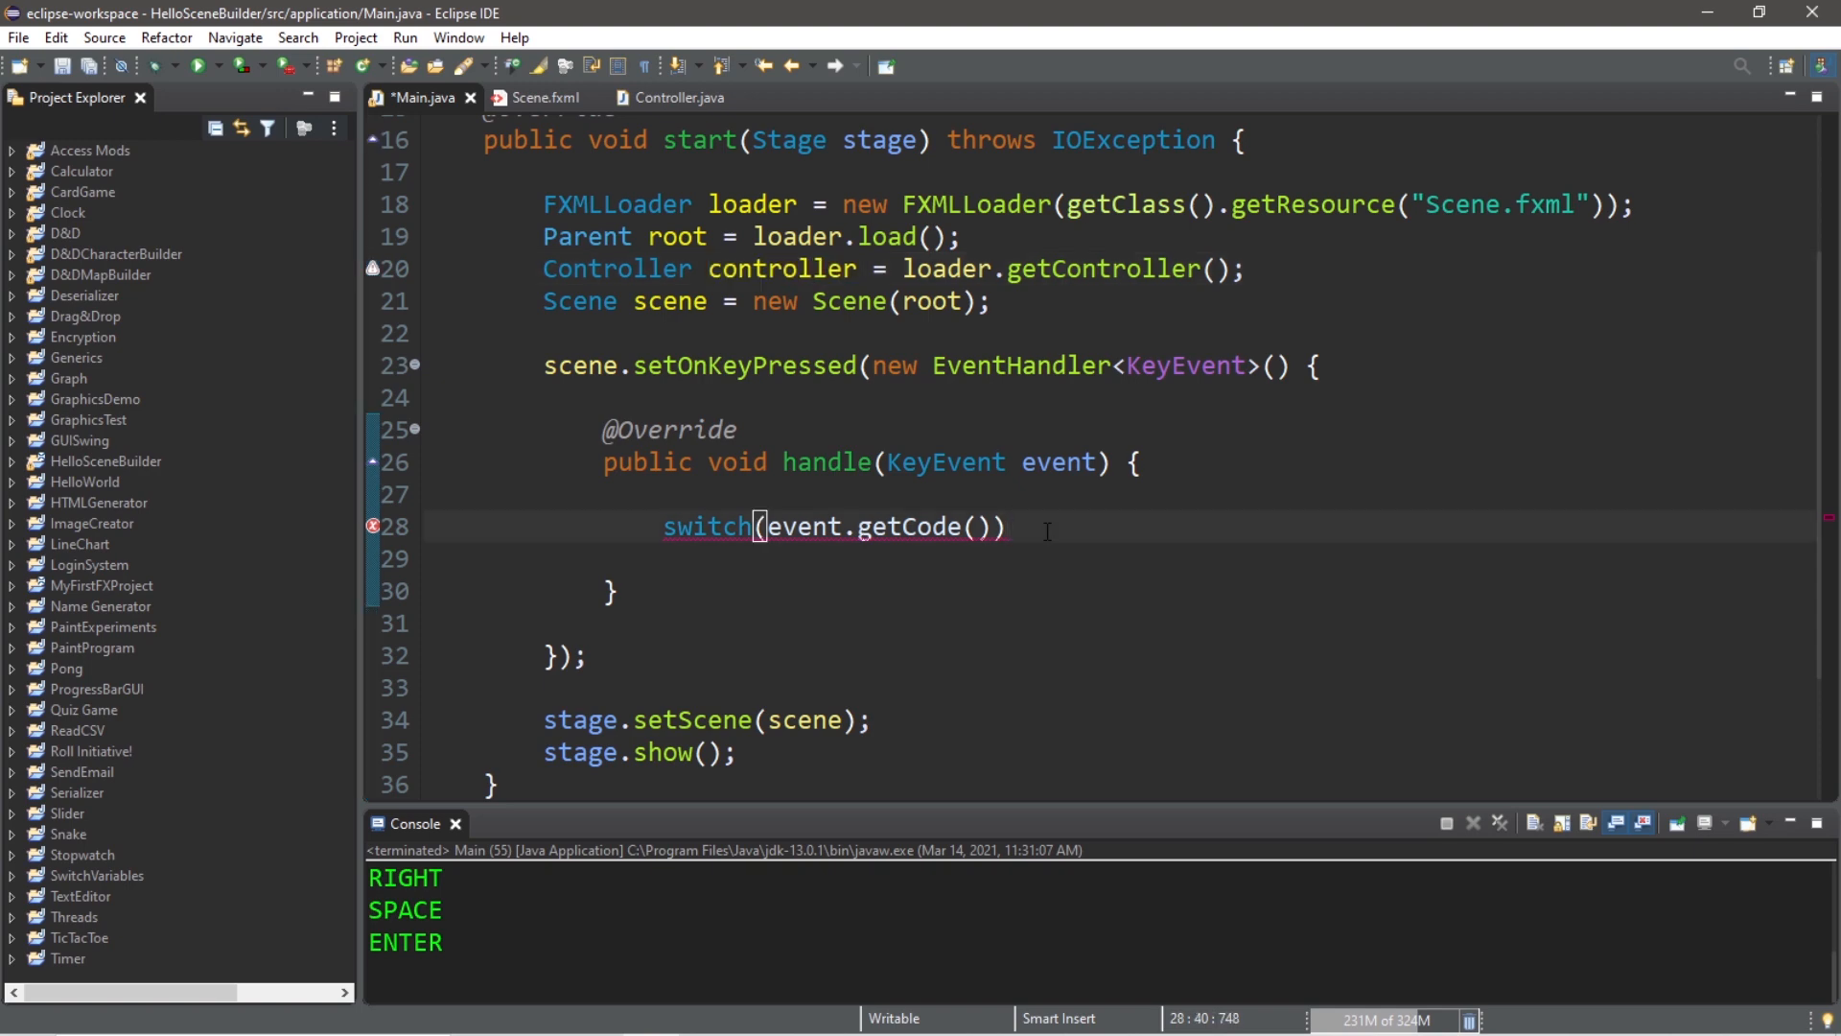
pyautogui.click(671, 98)
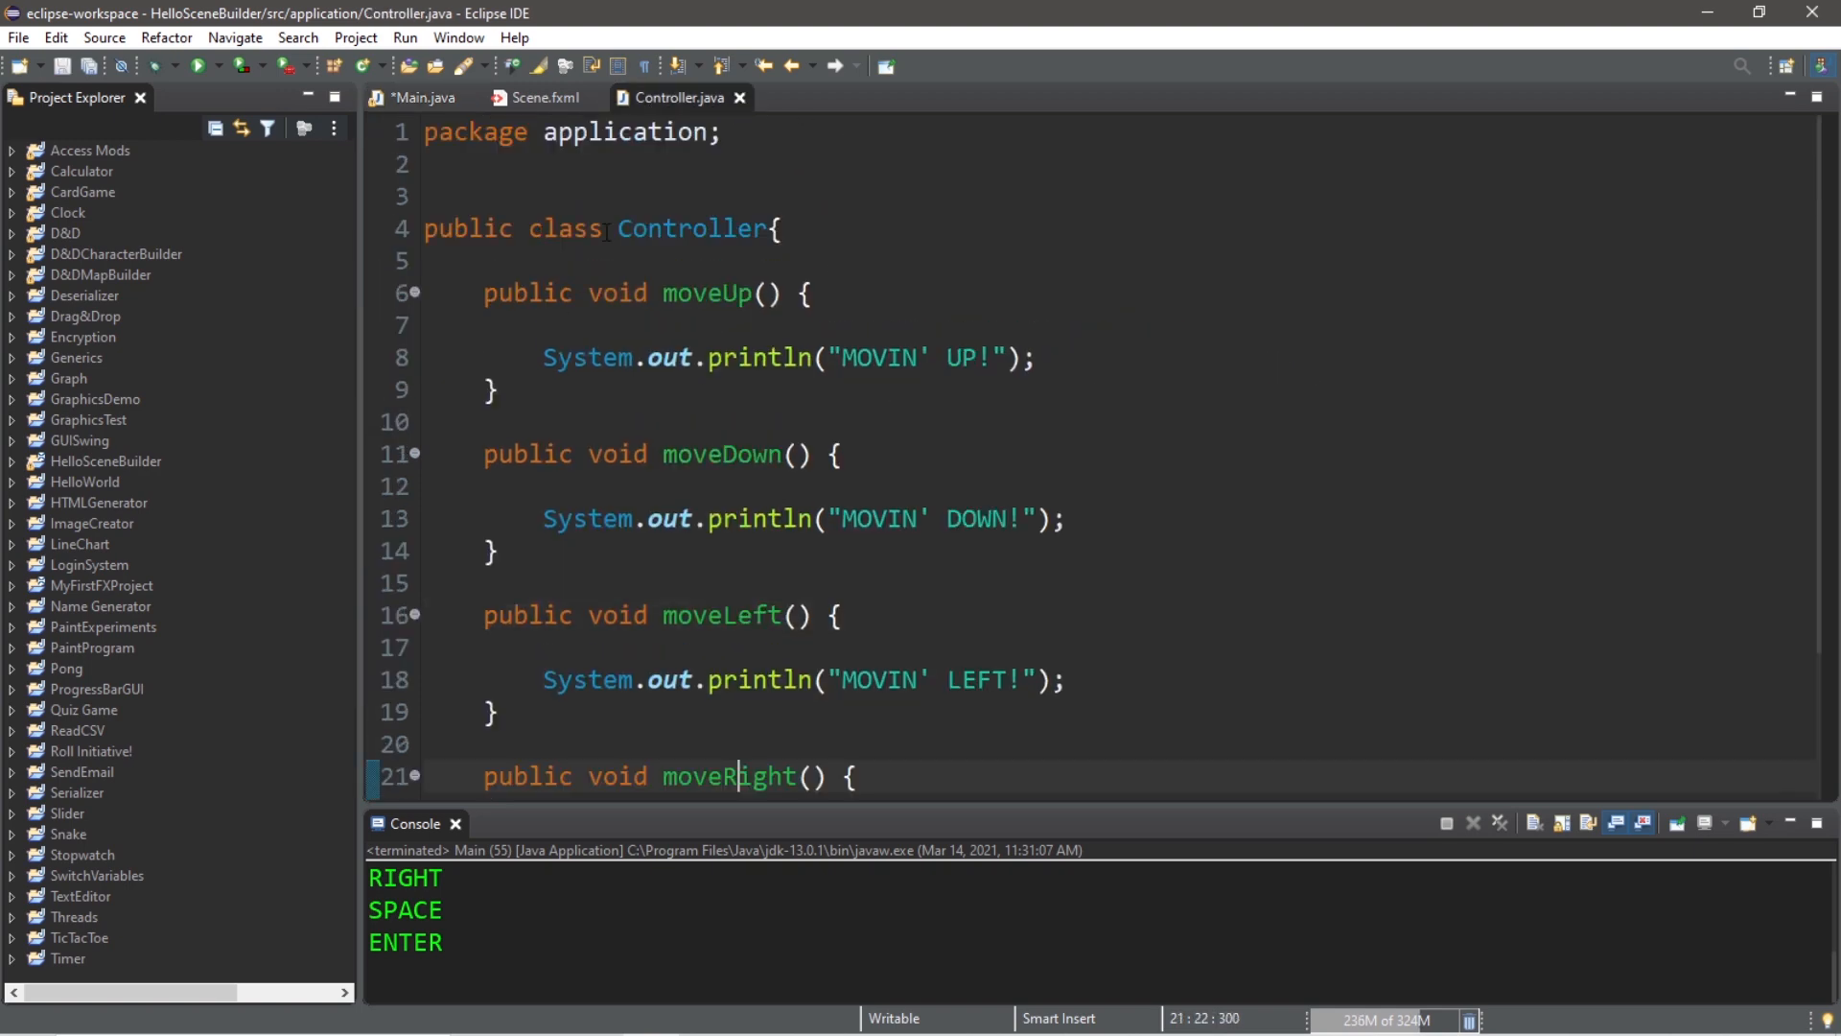
pyautogui.click(422, 98)
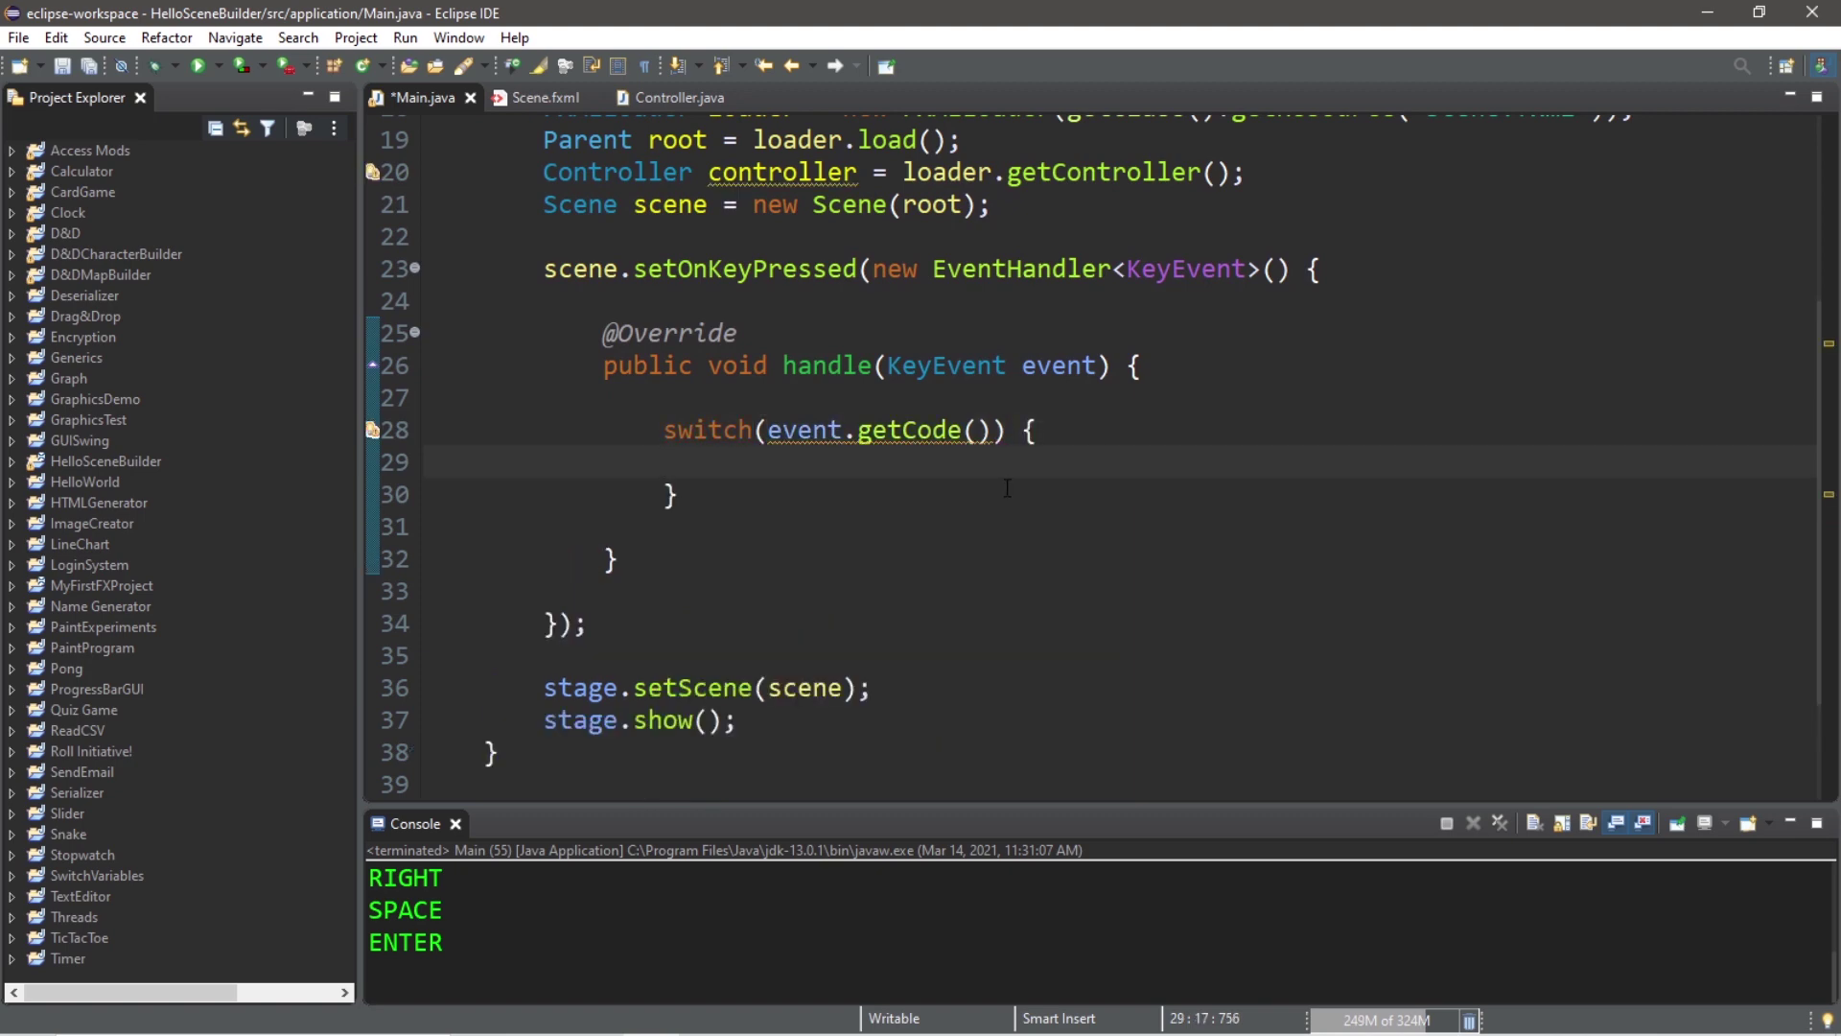
# Step: Add case UP: controller.moveUp(); break; using content assist
pyautogui.click(725, 462)
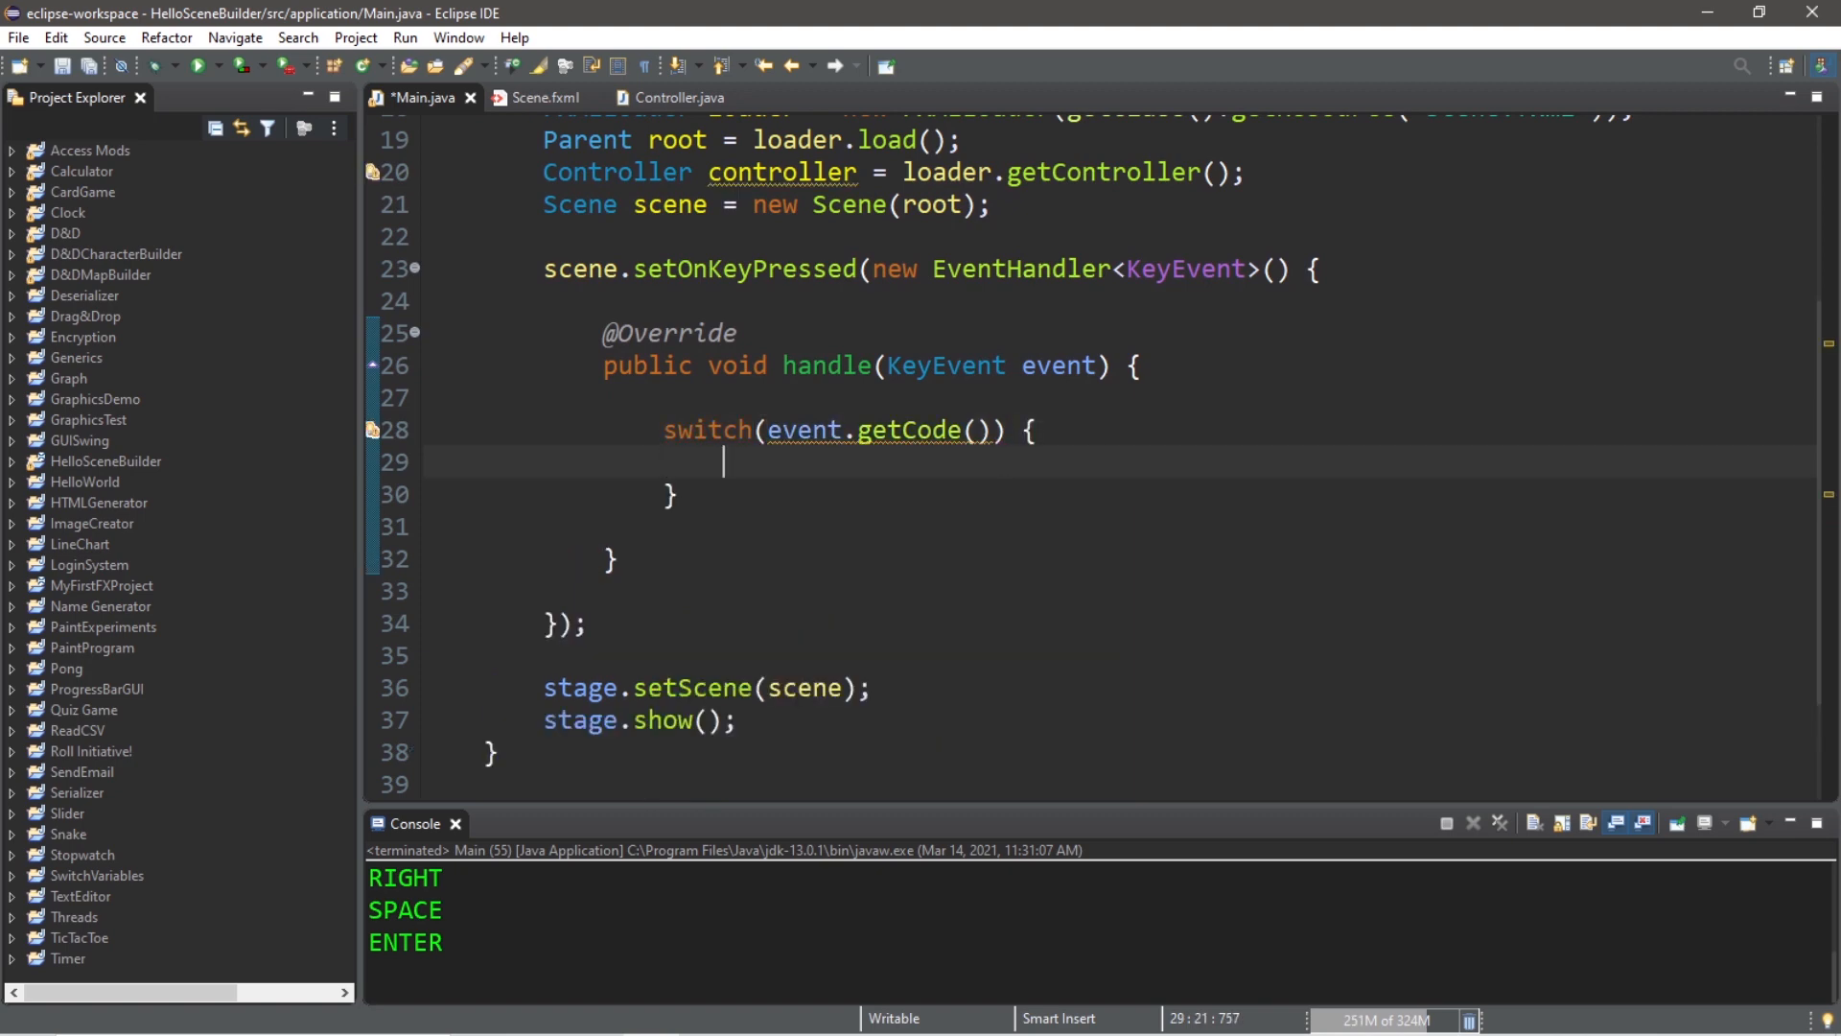
pyautogui.write('case U')
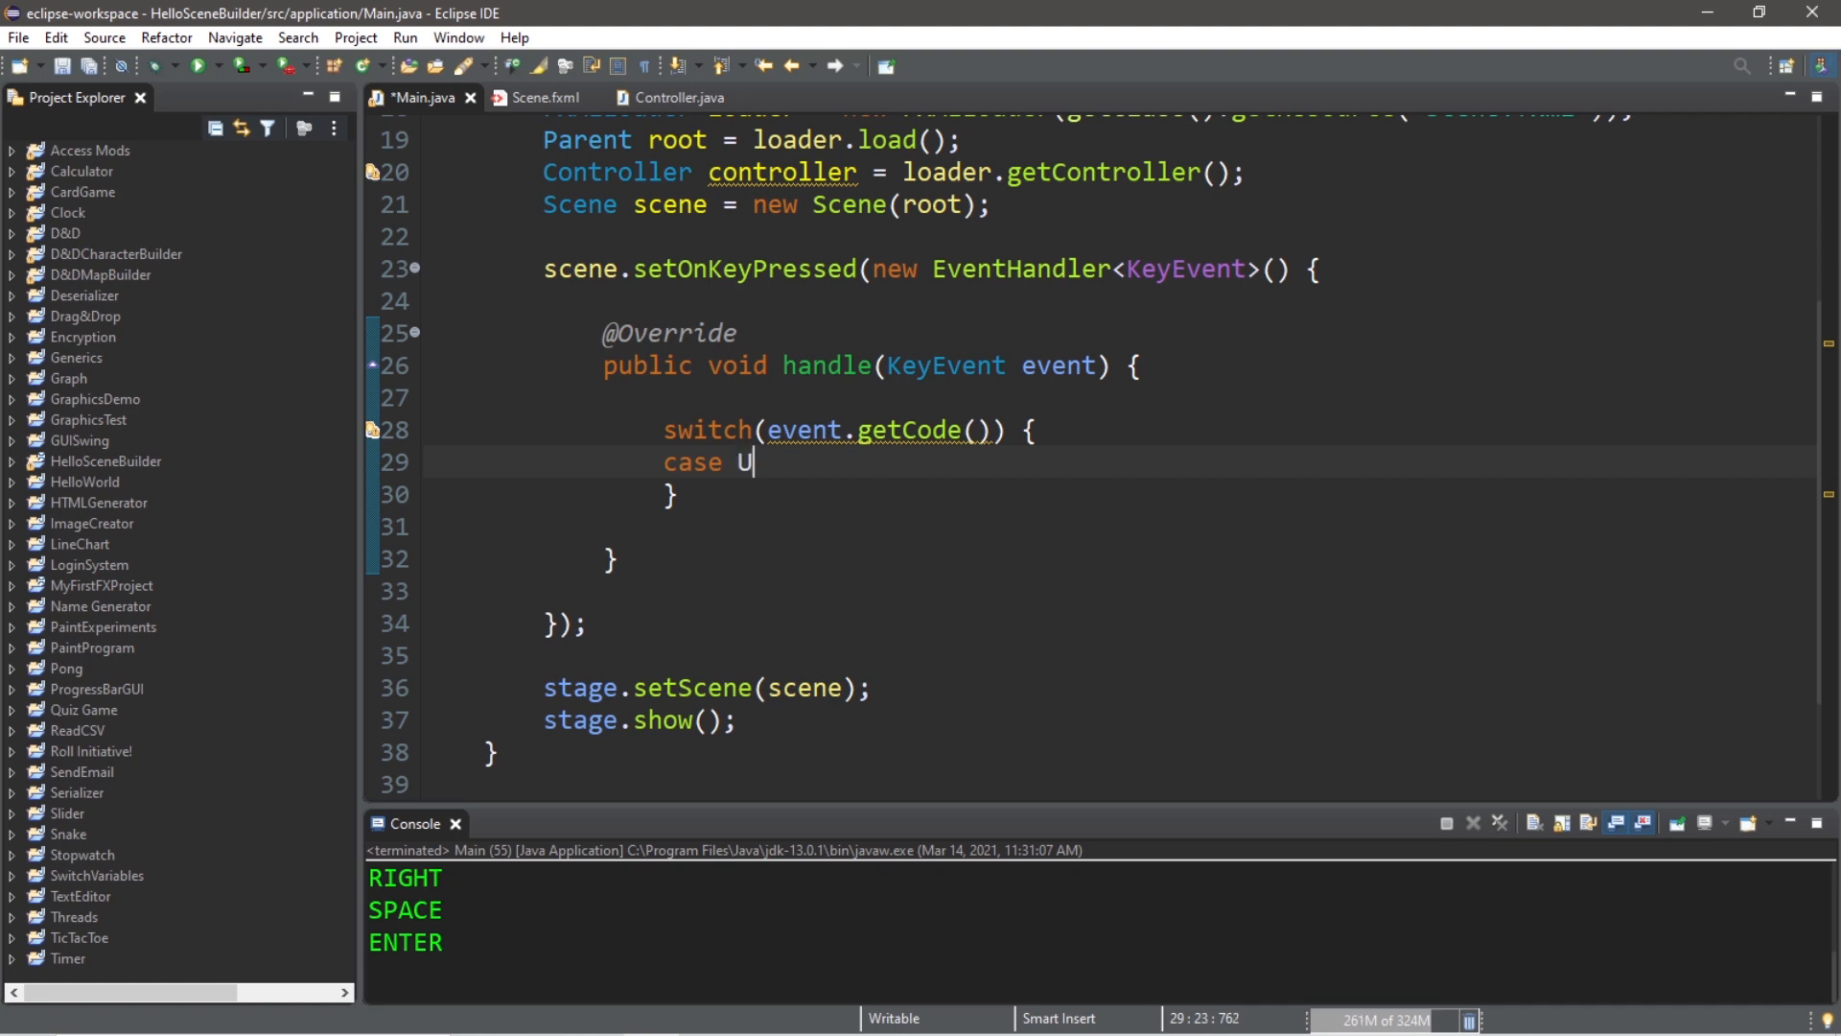
pyautogui.write('P')
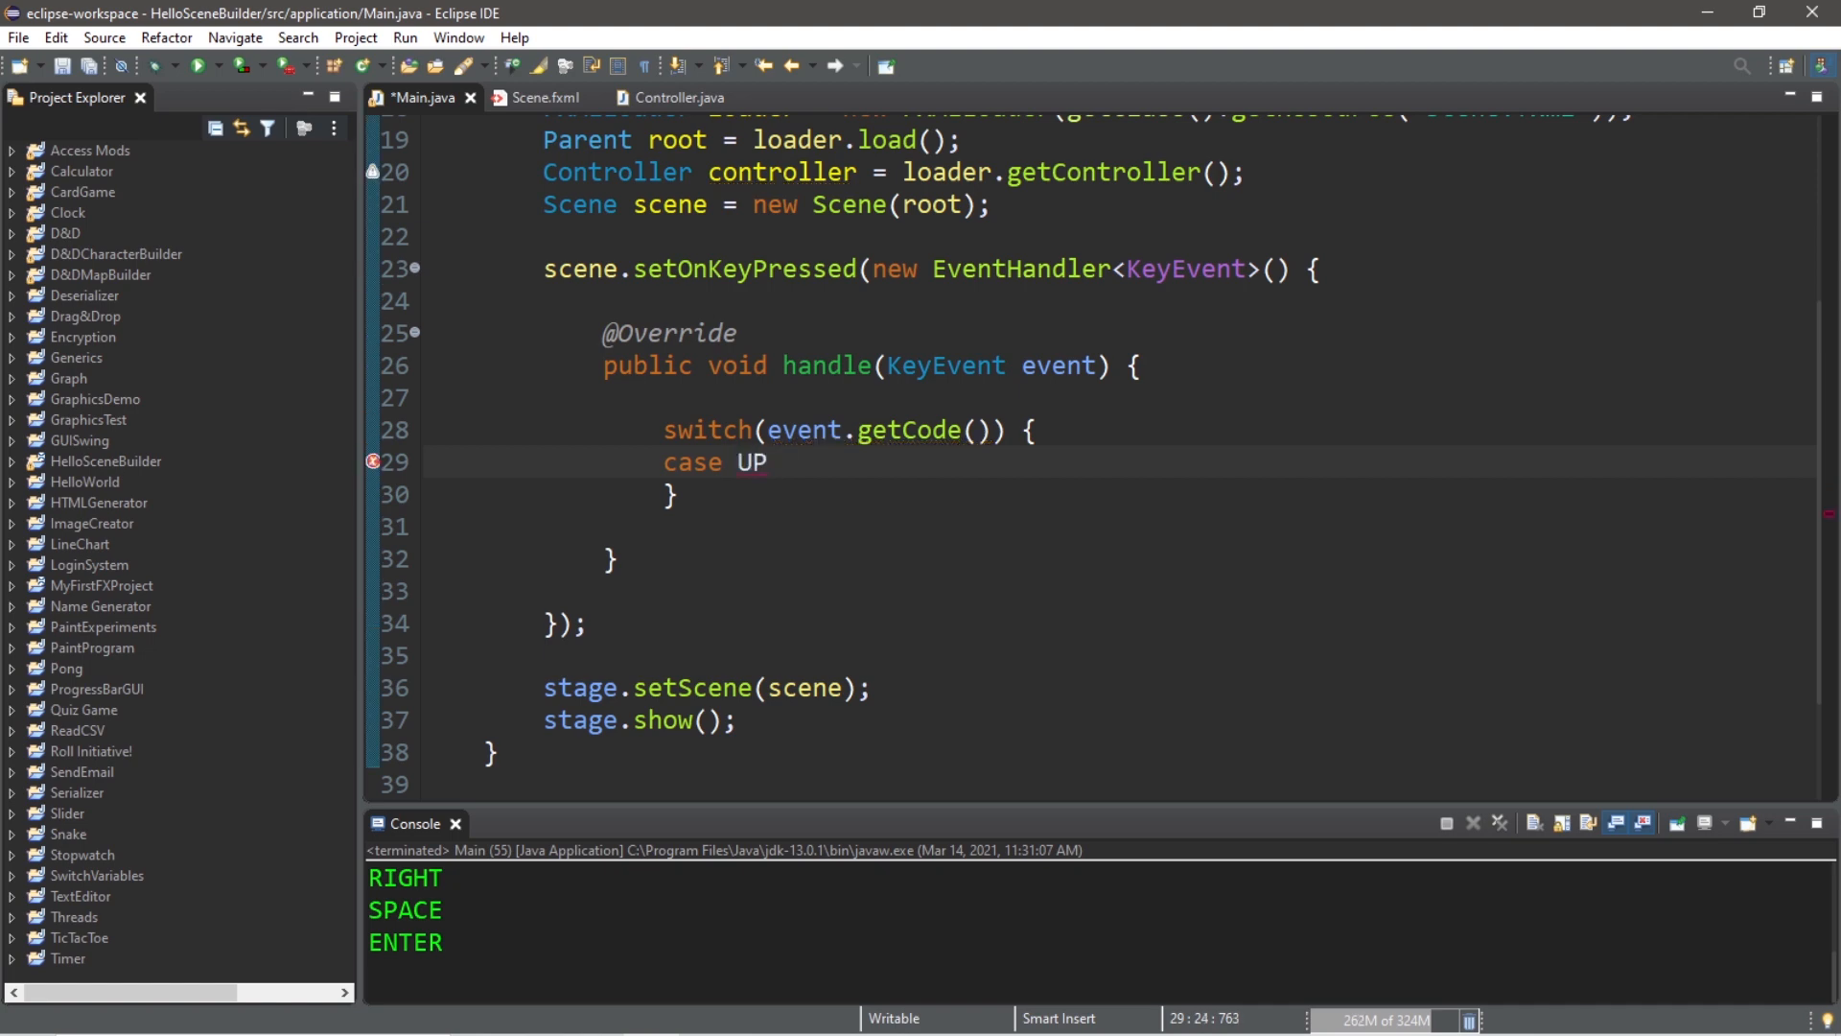
pyautogui.write(':')
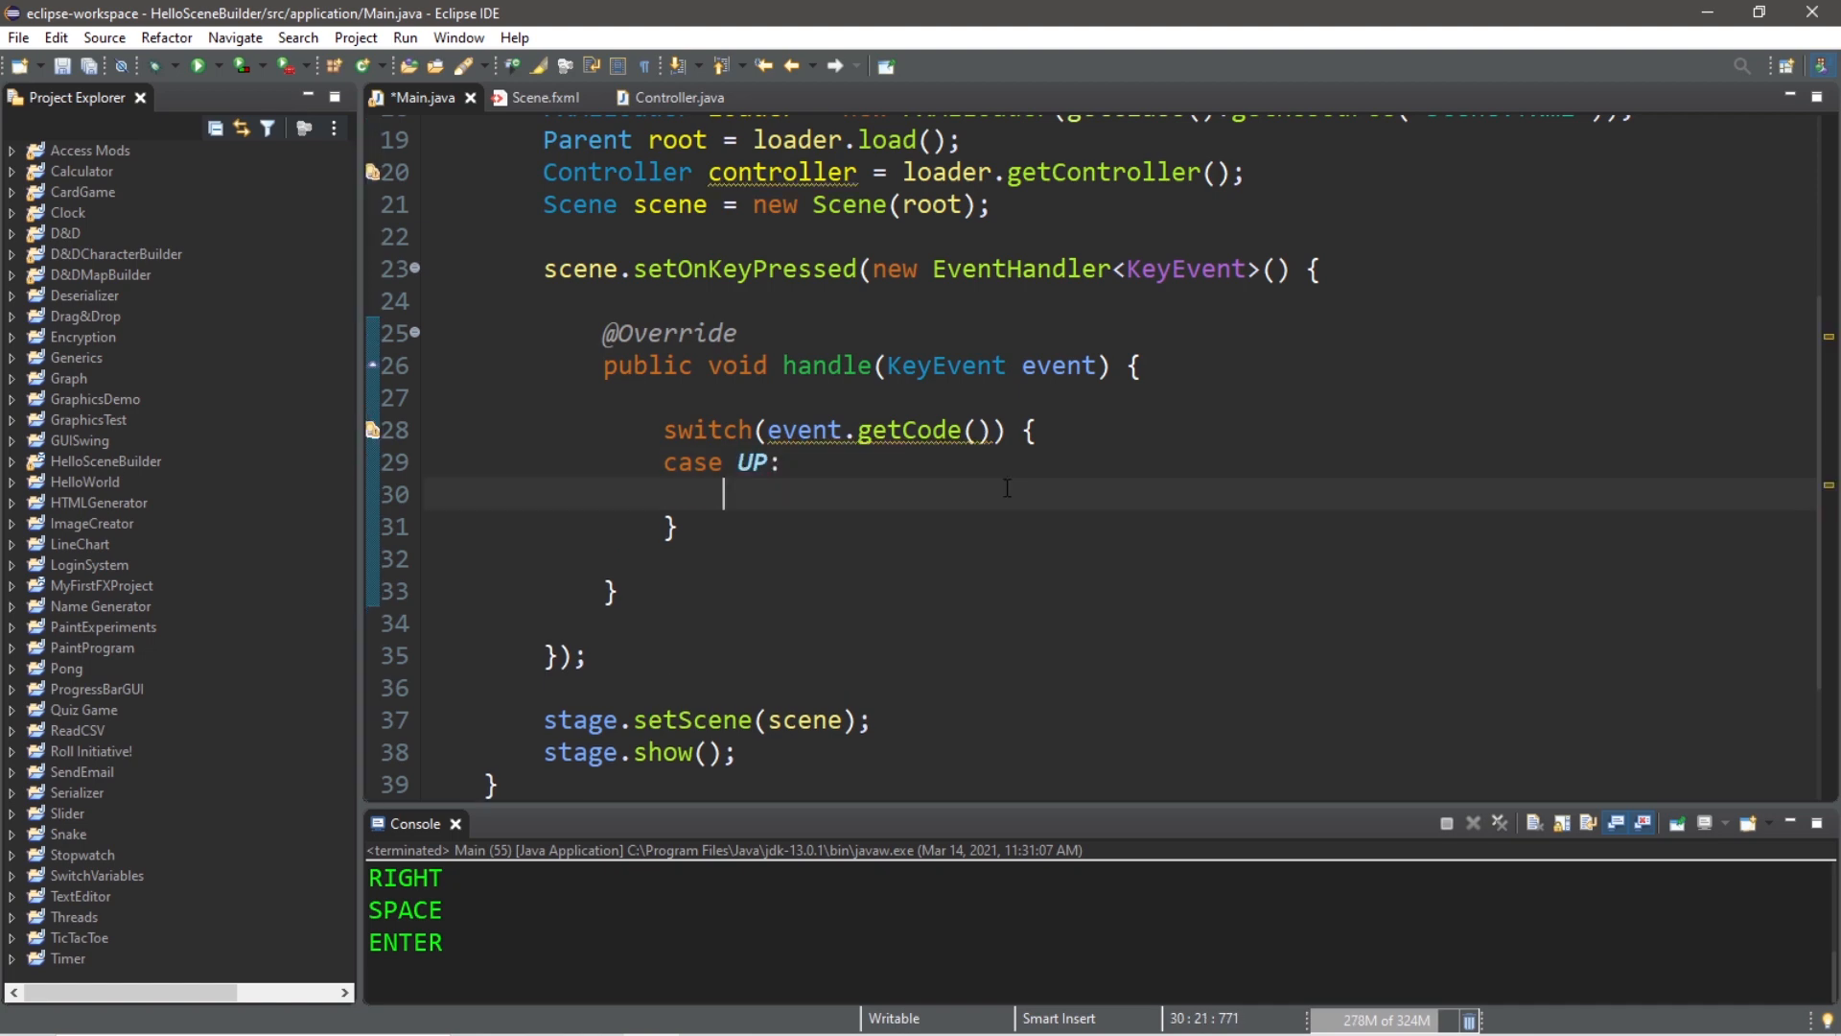
pyautogui.write('controller.')
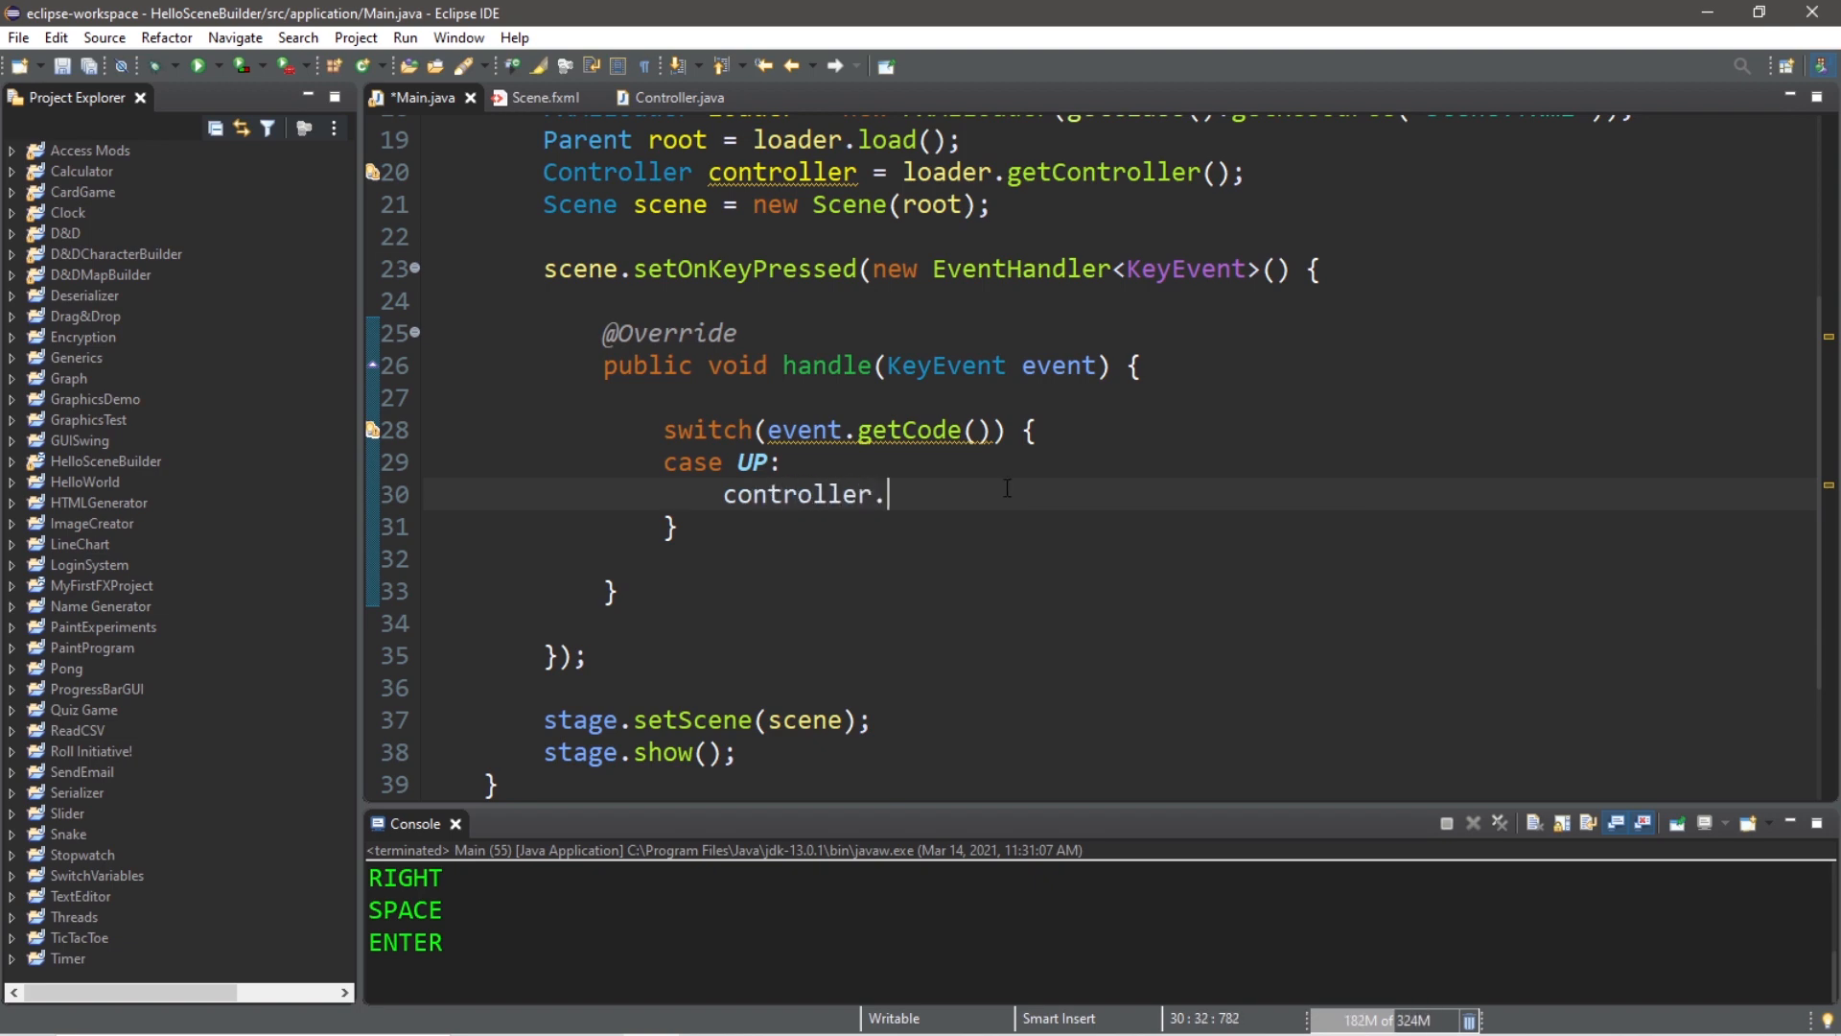
pyautogui.press('ctrl+space')
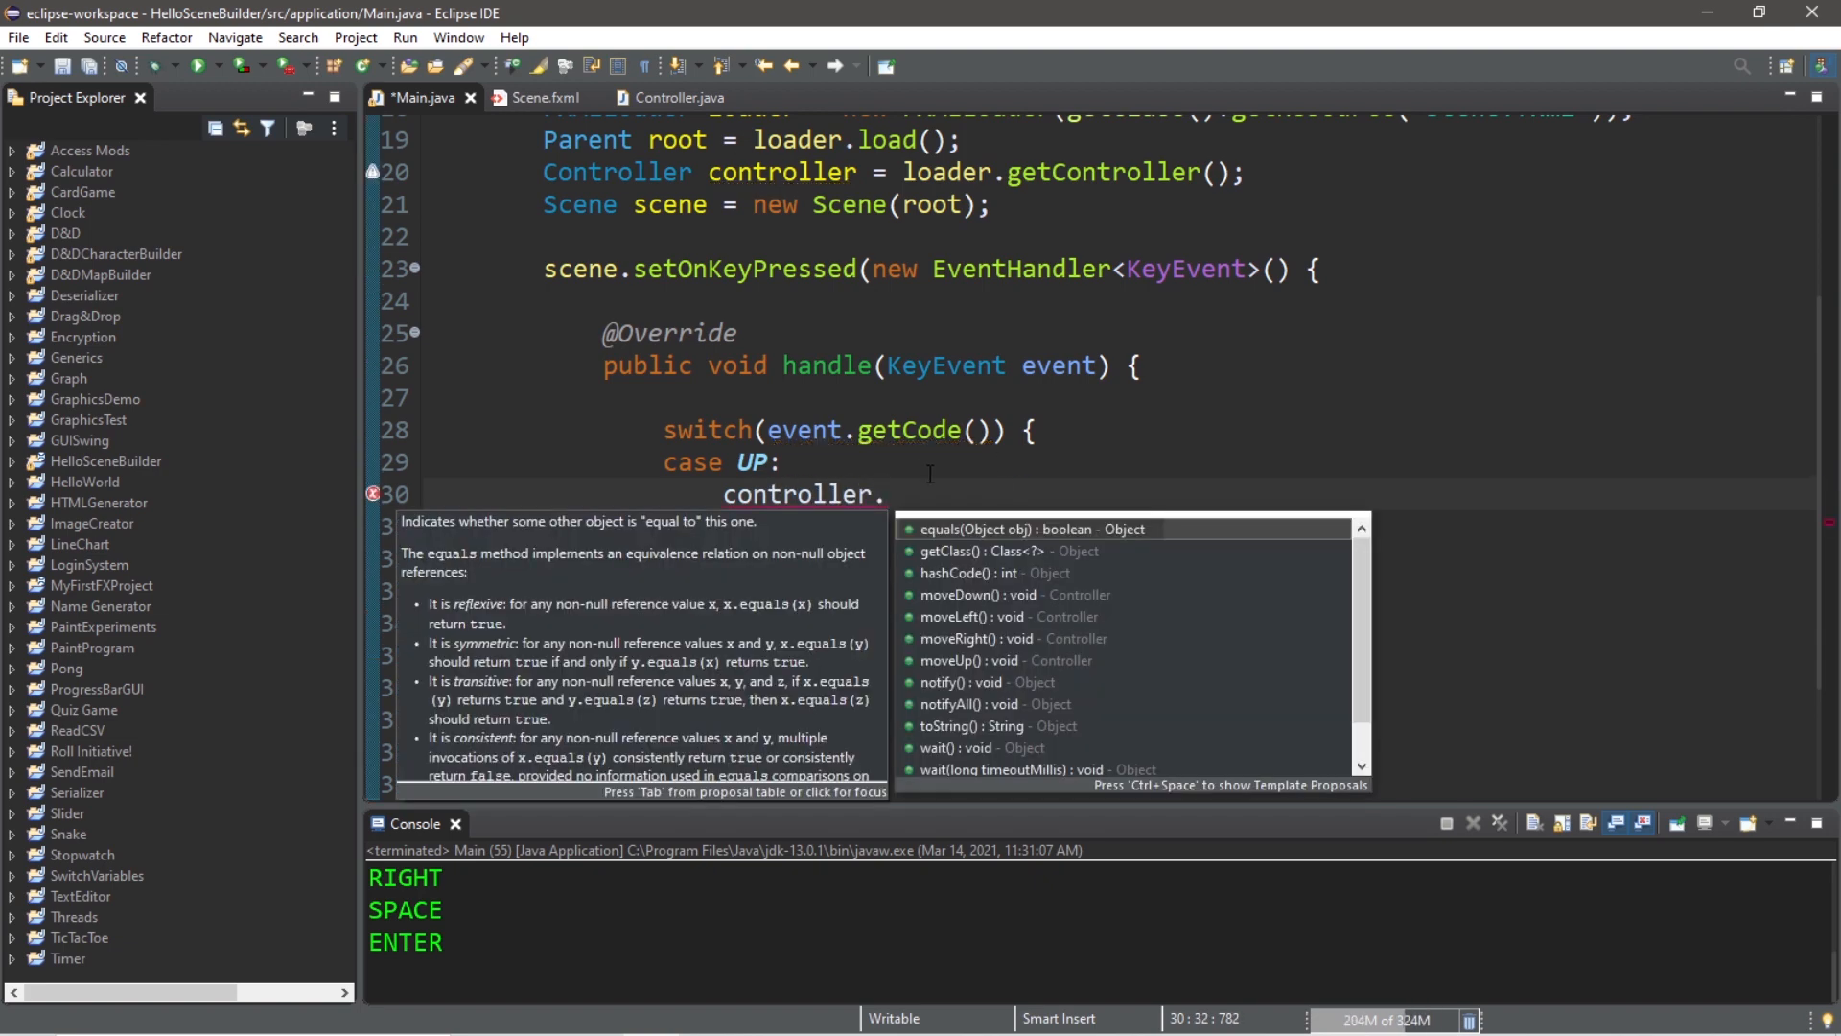
pyautogui.write('mo')
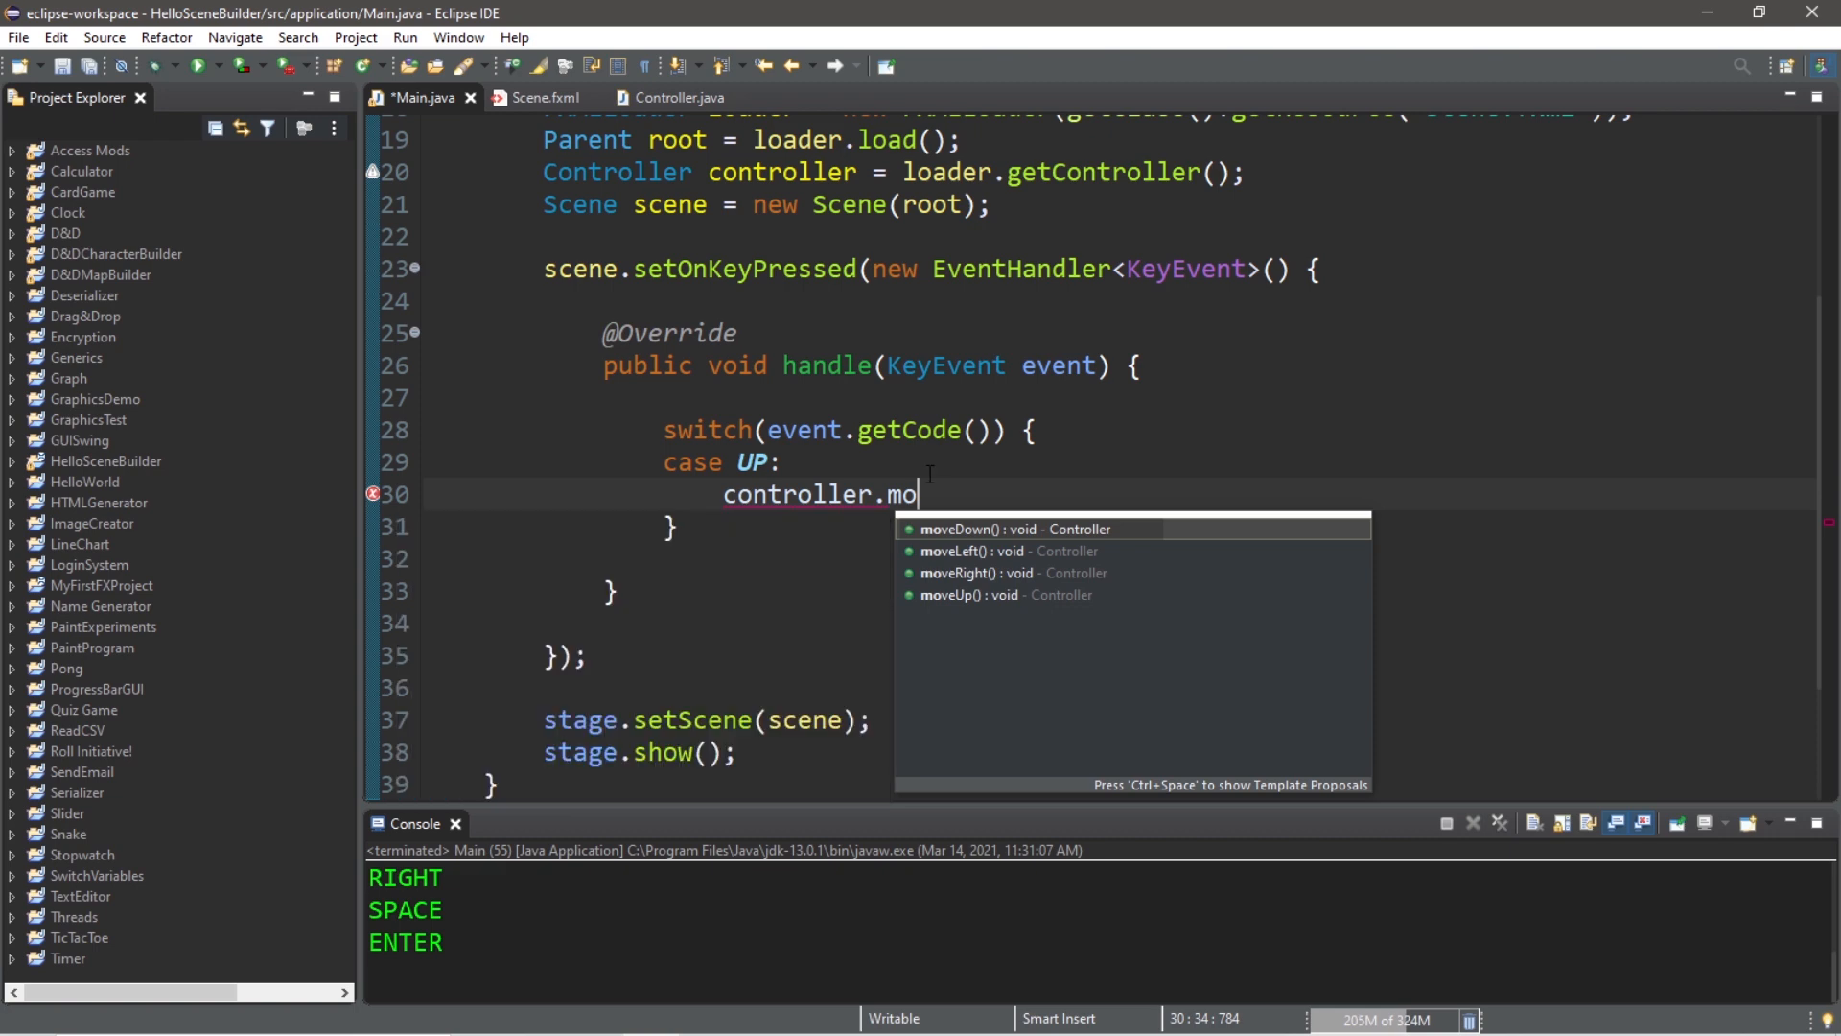
pyautogui.click(994, 594)
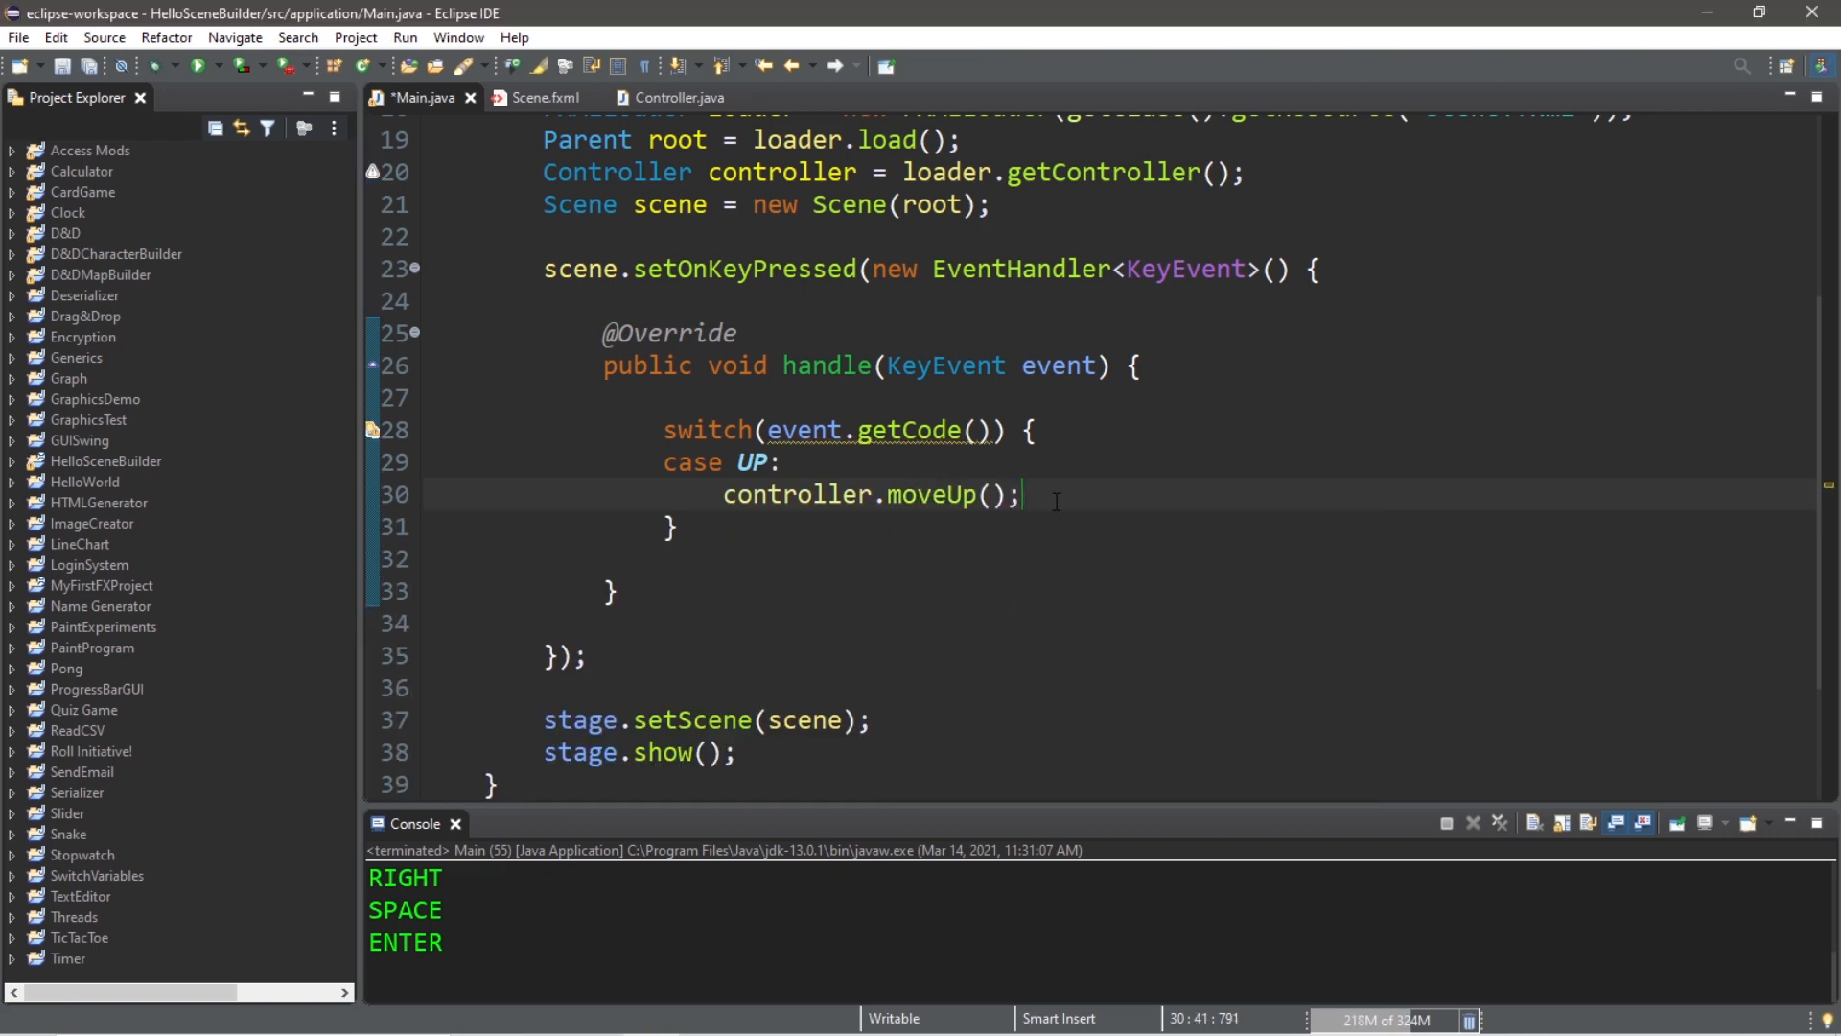
pyautogui.write('break;')
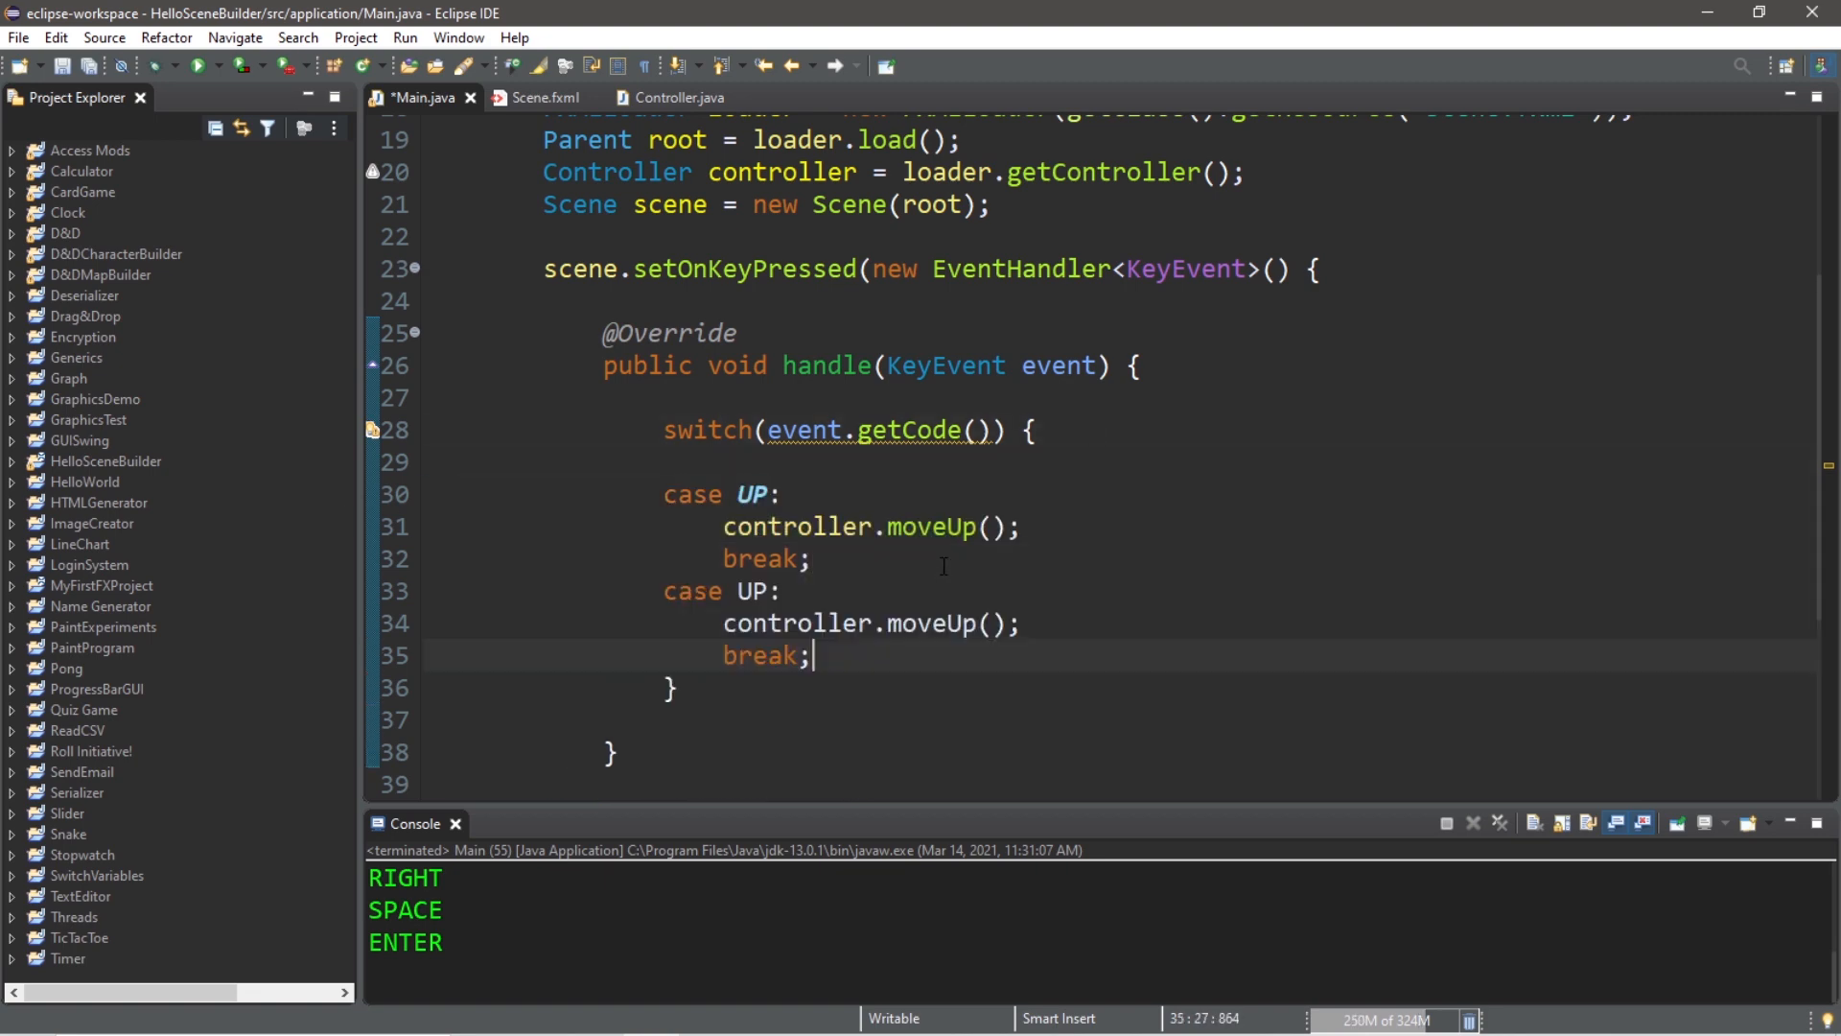
# Step: Duplicate the case for DOWN, LEFT and RIGHT calling moveDown, moveLeft and moveRight
pyautogui.doubleClick(756, 591)
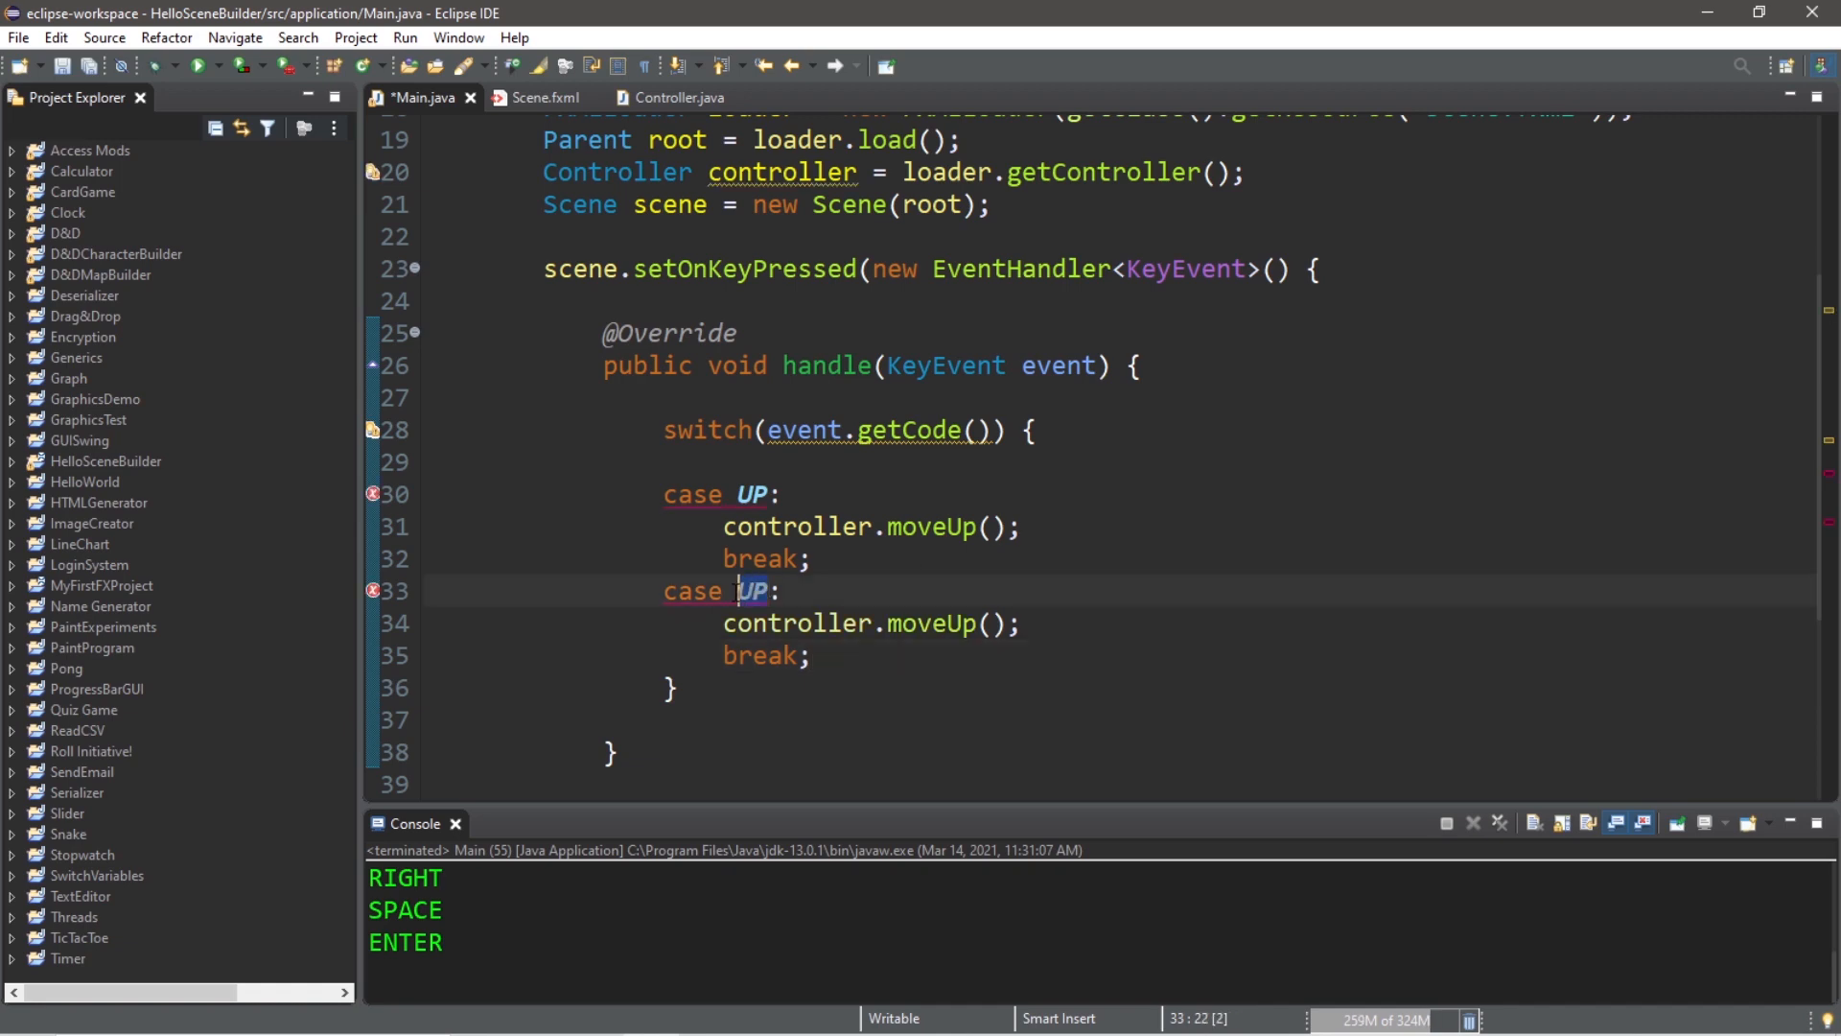
pyautogui.write('DOWN')
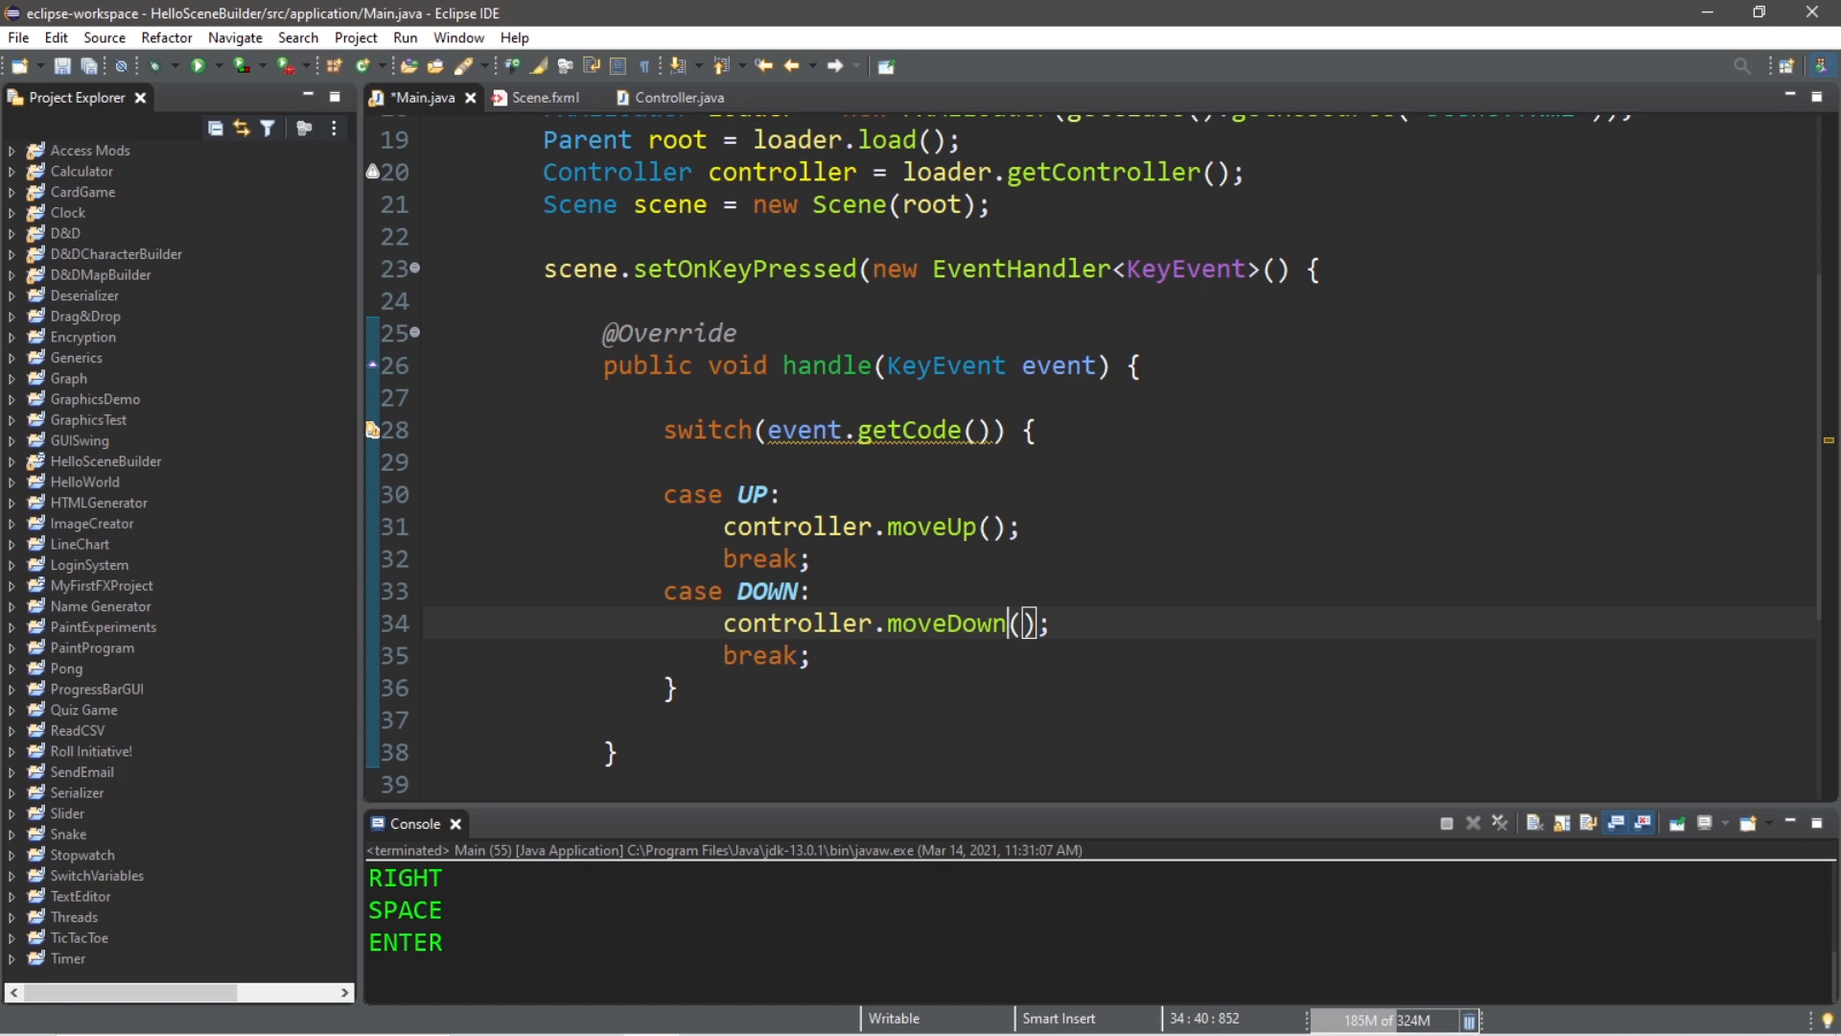
pyautogui.write('case UP:')
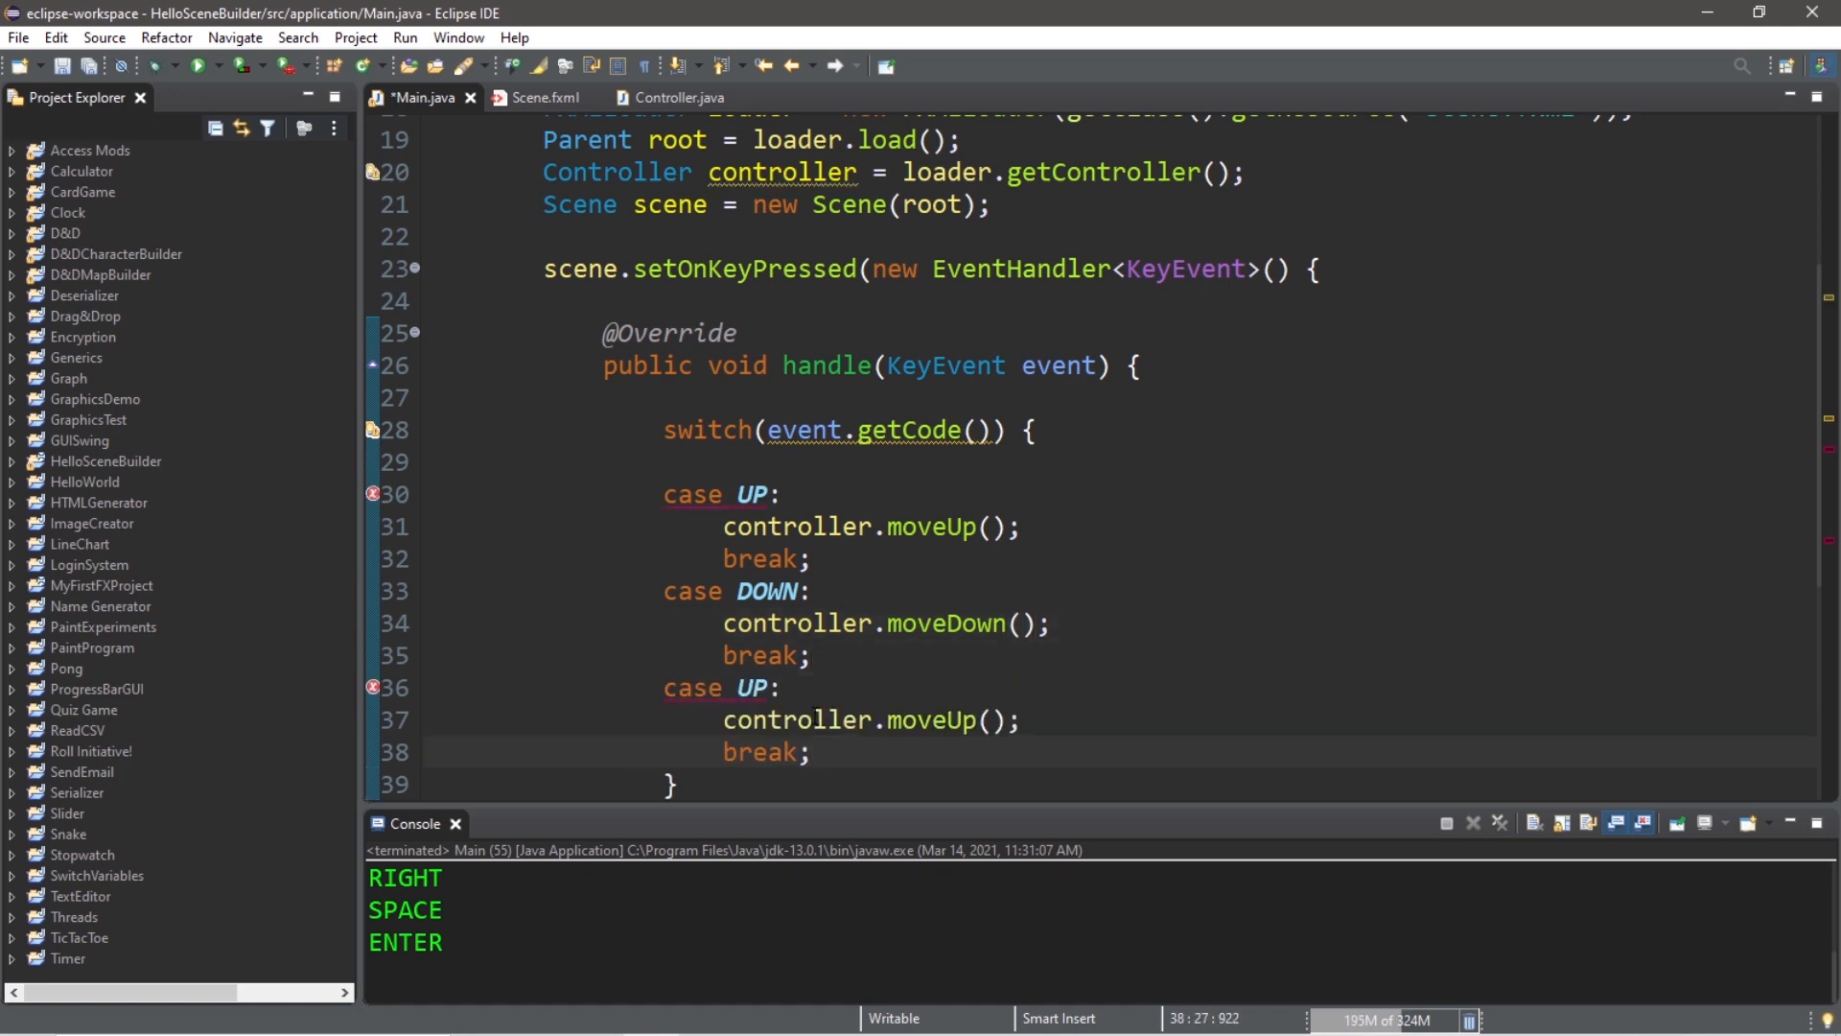
pyautogui.write('LEFT')
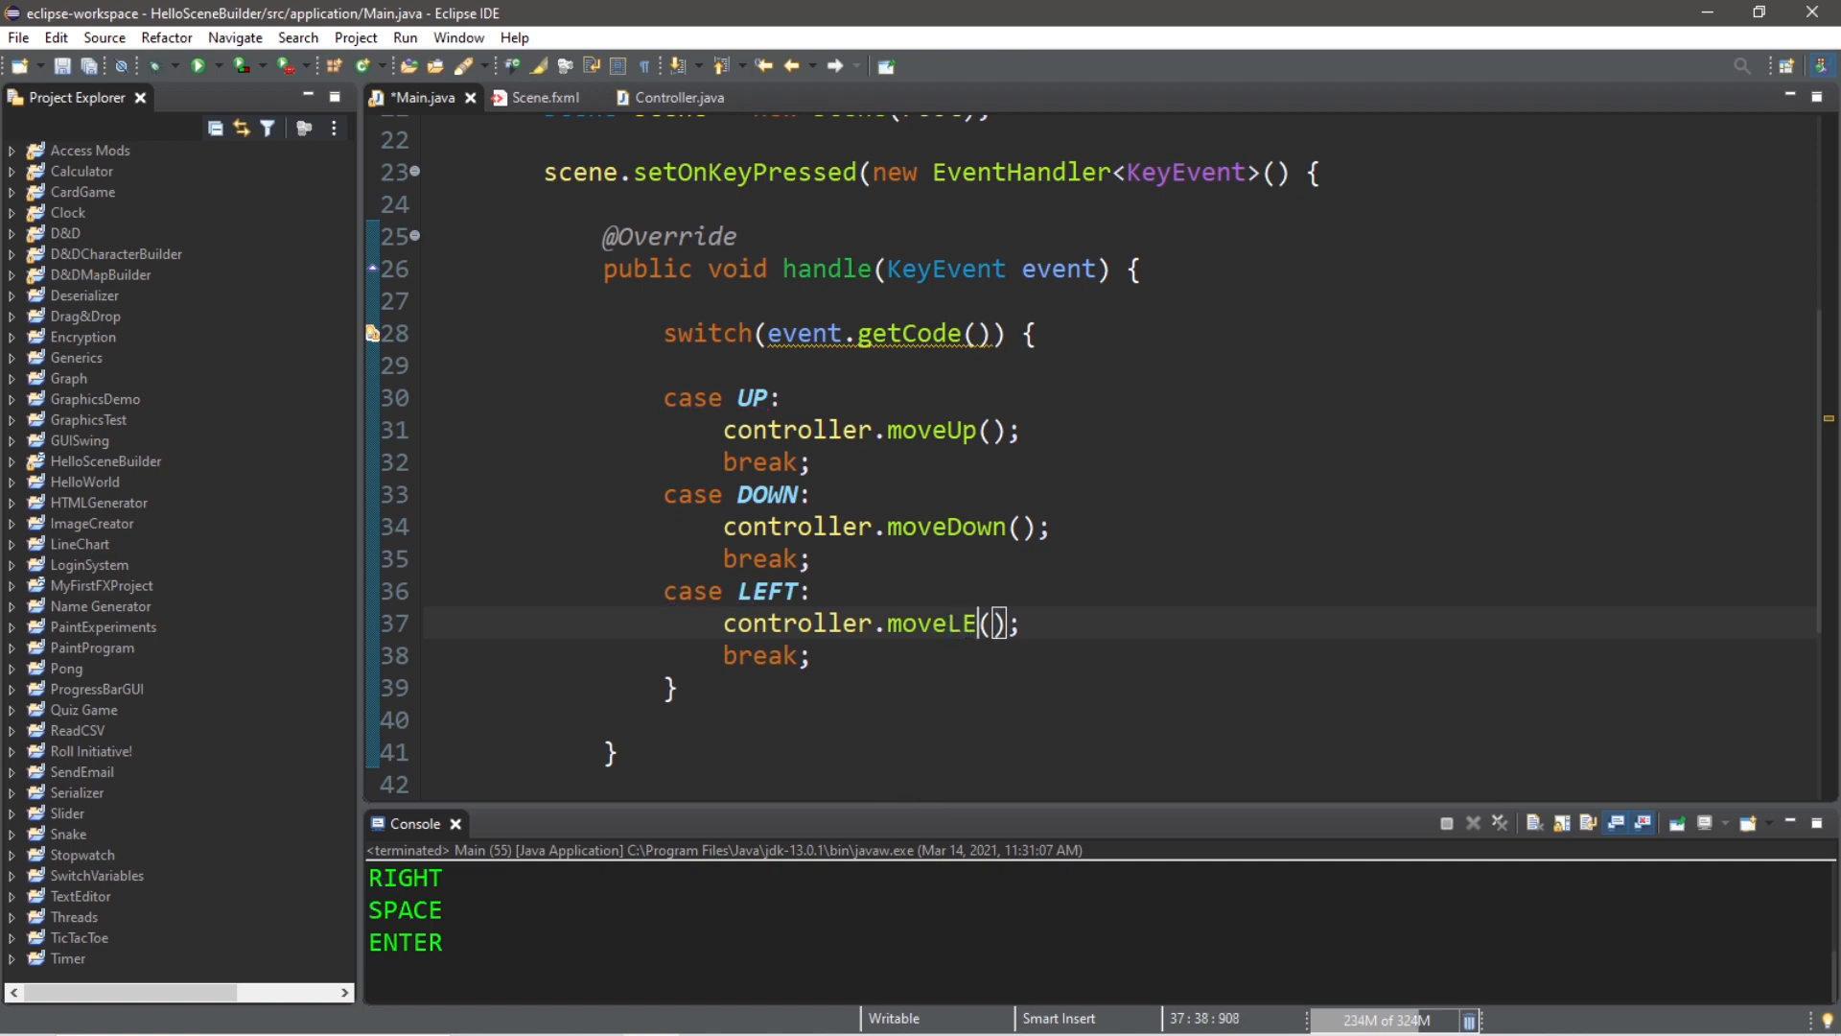
pyautogui.write('ft')
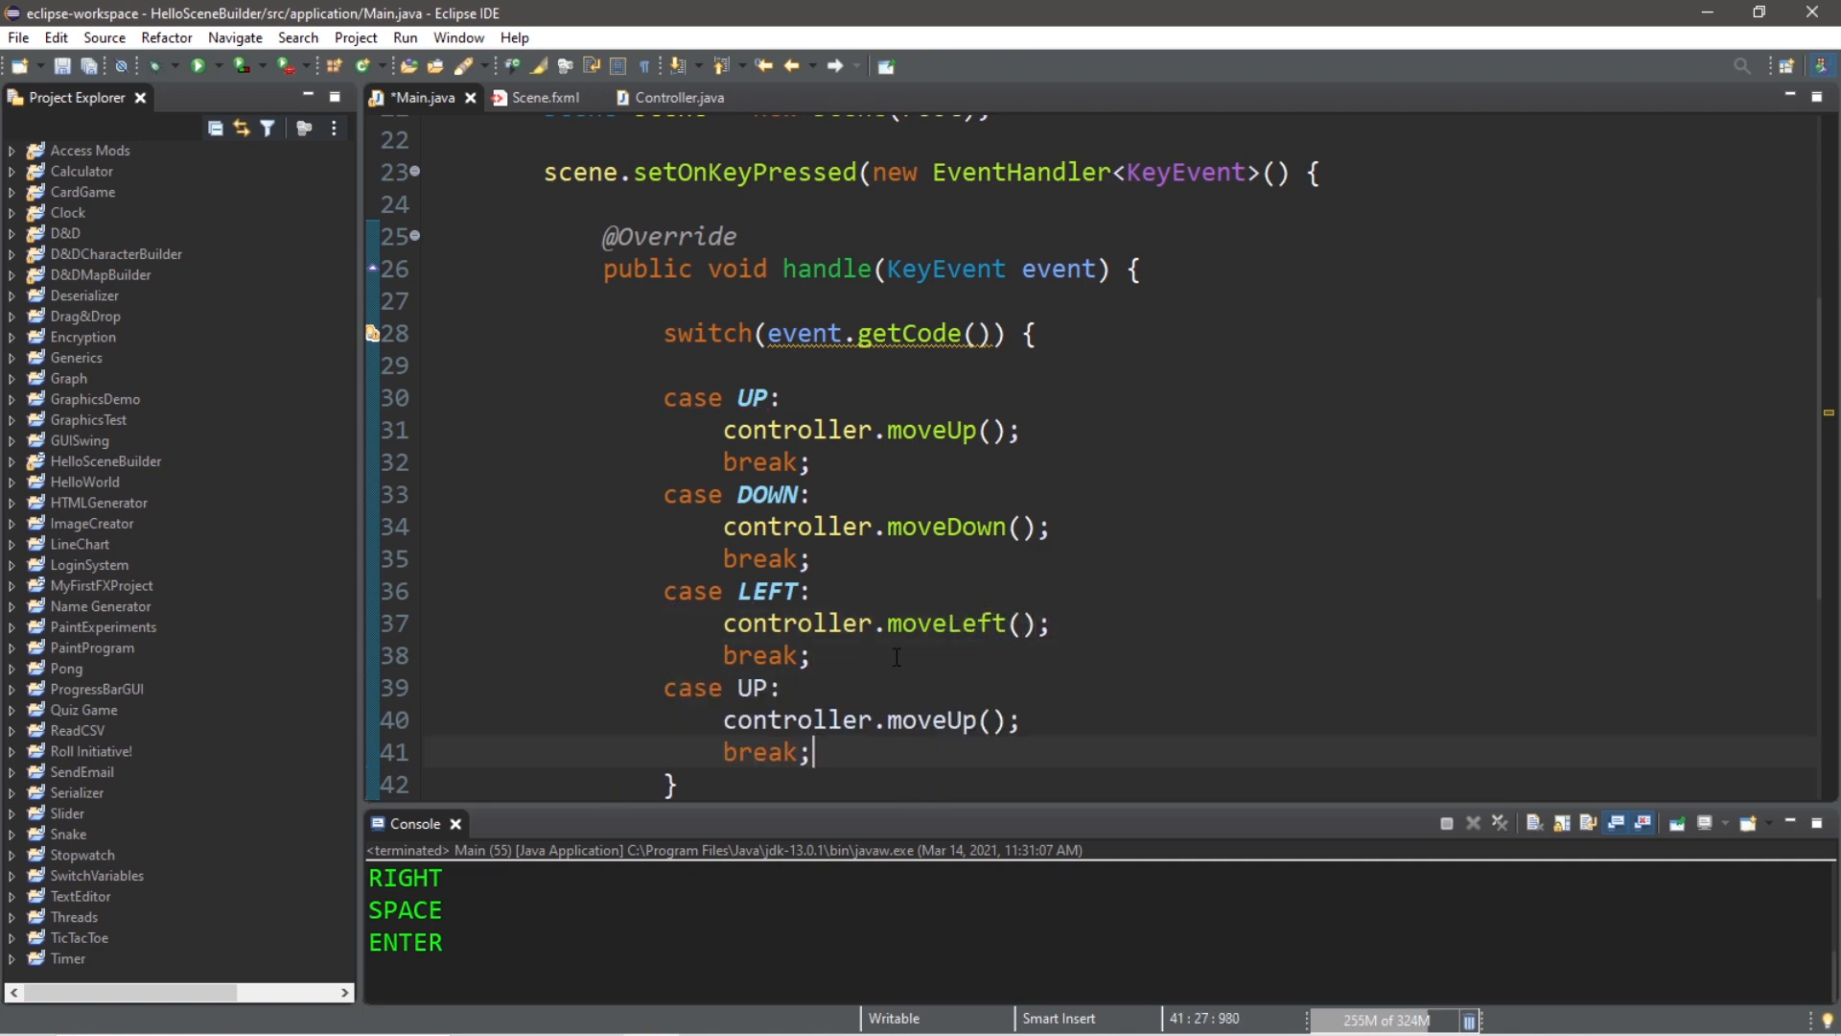
pyautogui.doubleClick(754, 686)
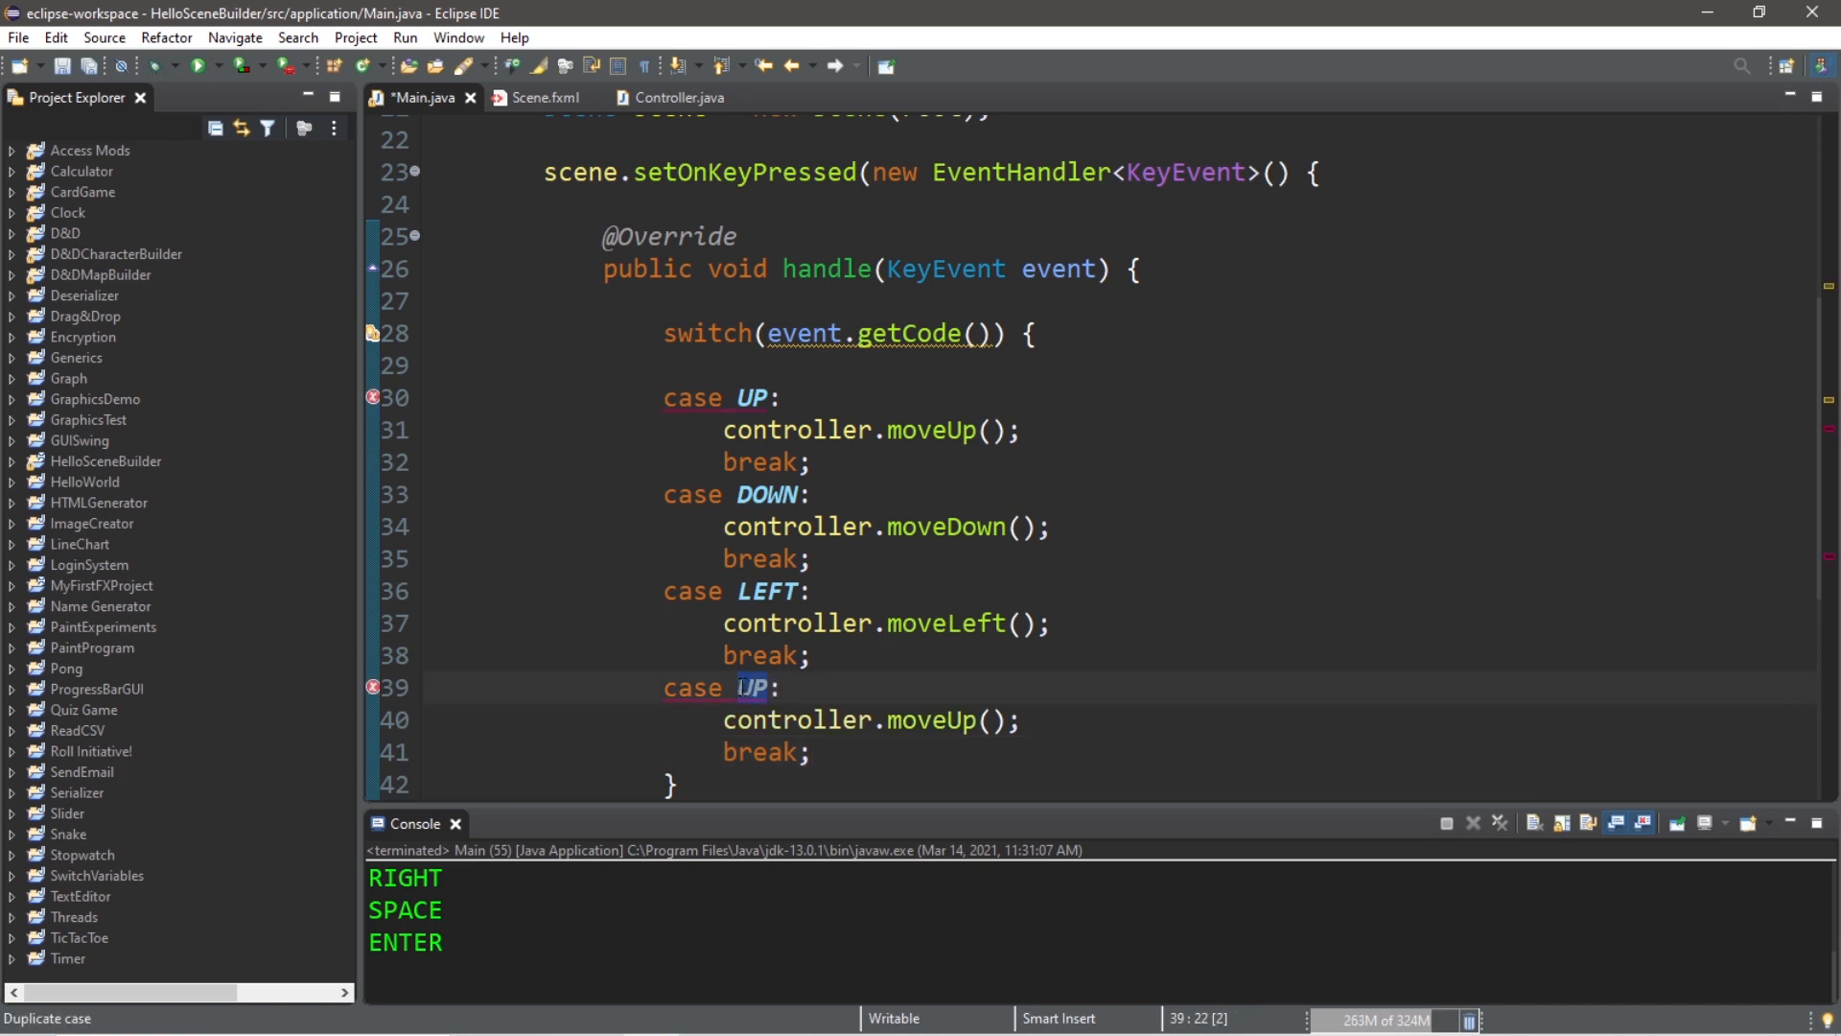
pyautogui.write('RIGHT')
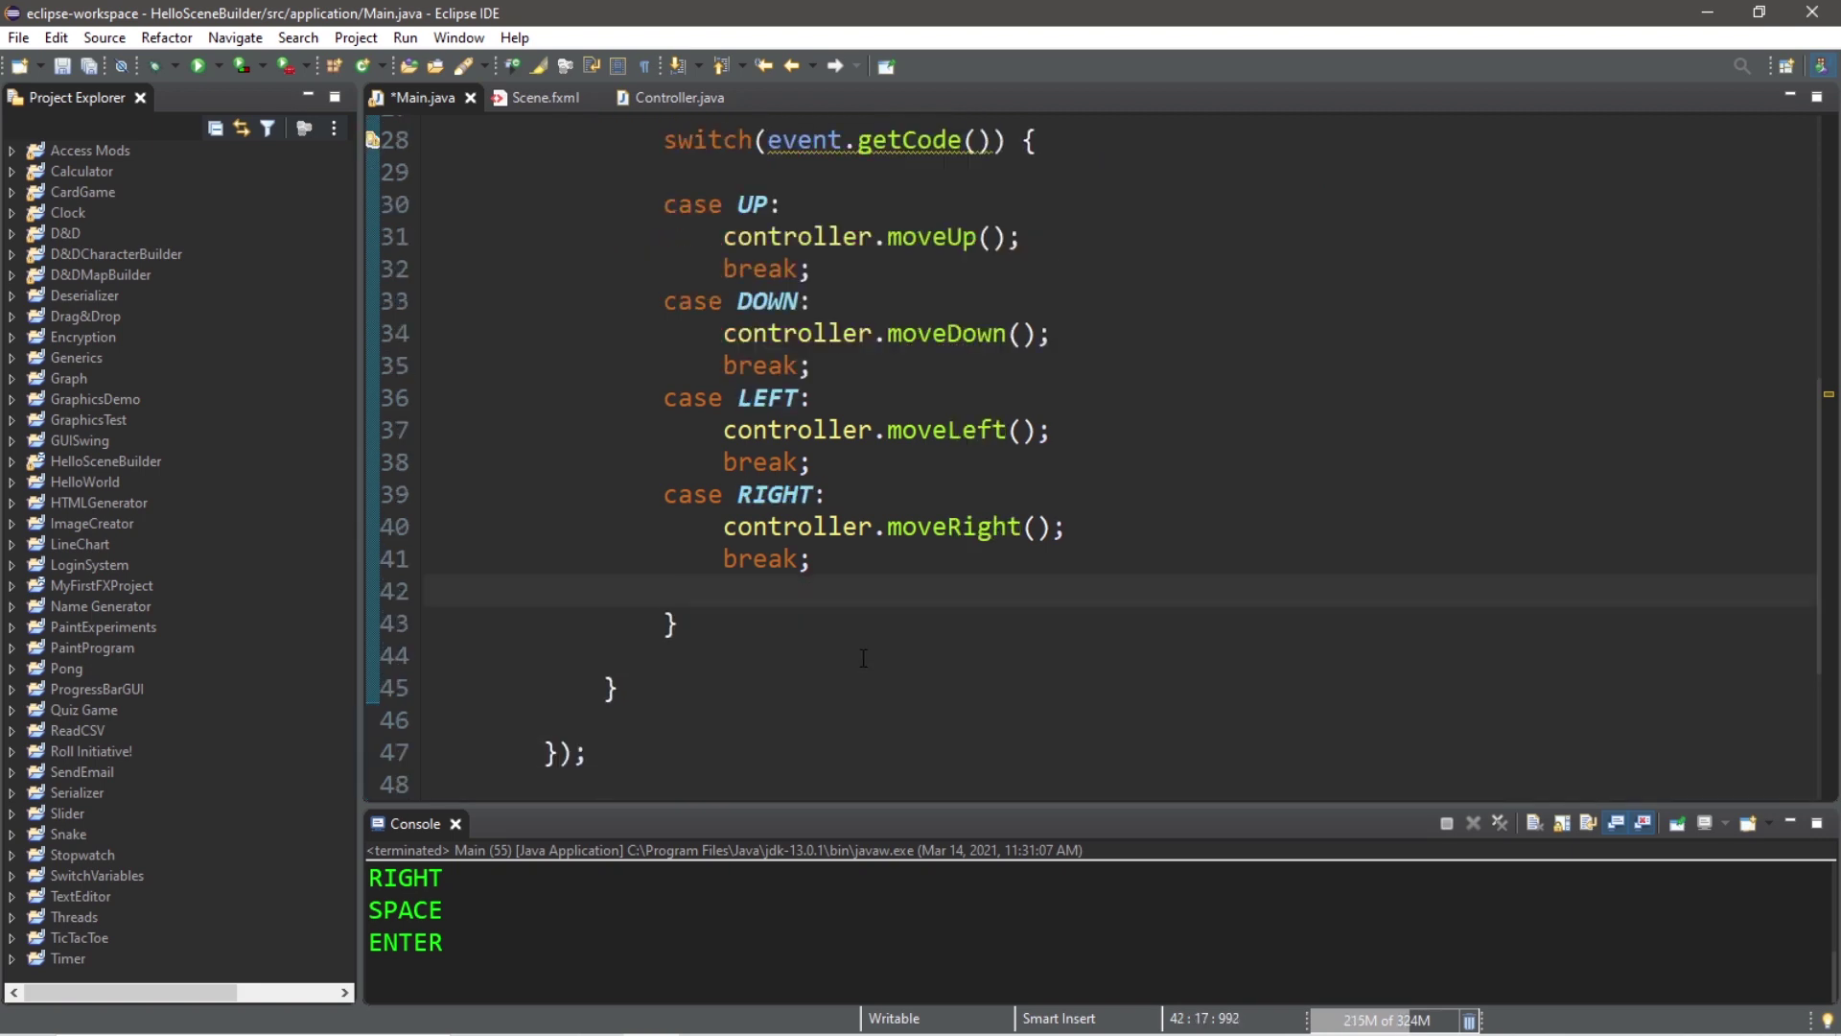
# Step: Add default: break; to the switch and run the app to log all four MOVIN' messages
pyautogui.write('default:')
pyautogui.write('break;')
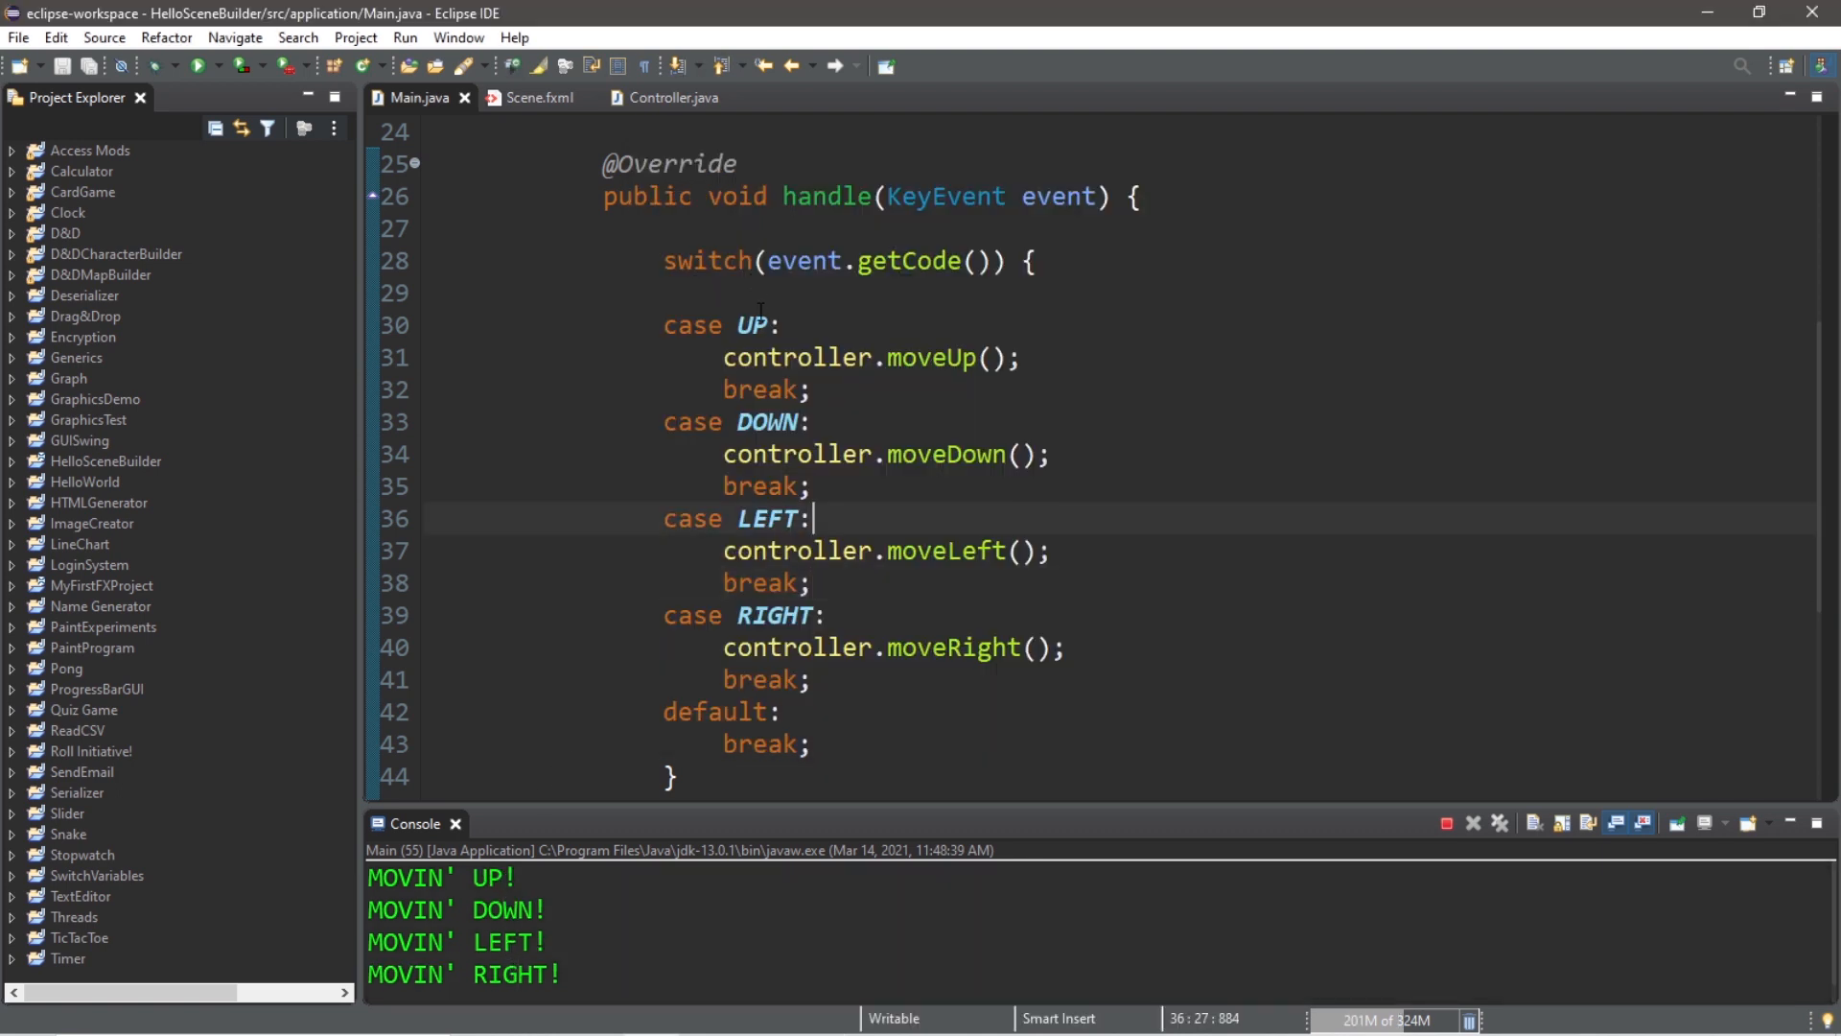
# Step: Change the case constants UP, DOWN, LEFT, RIGHT to W, S, A, D and save
pyautogui.doubleClick(752, 325)
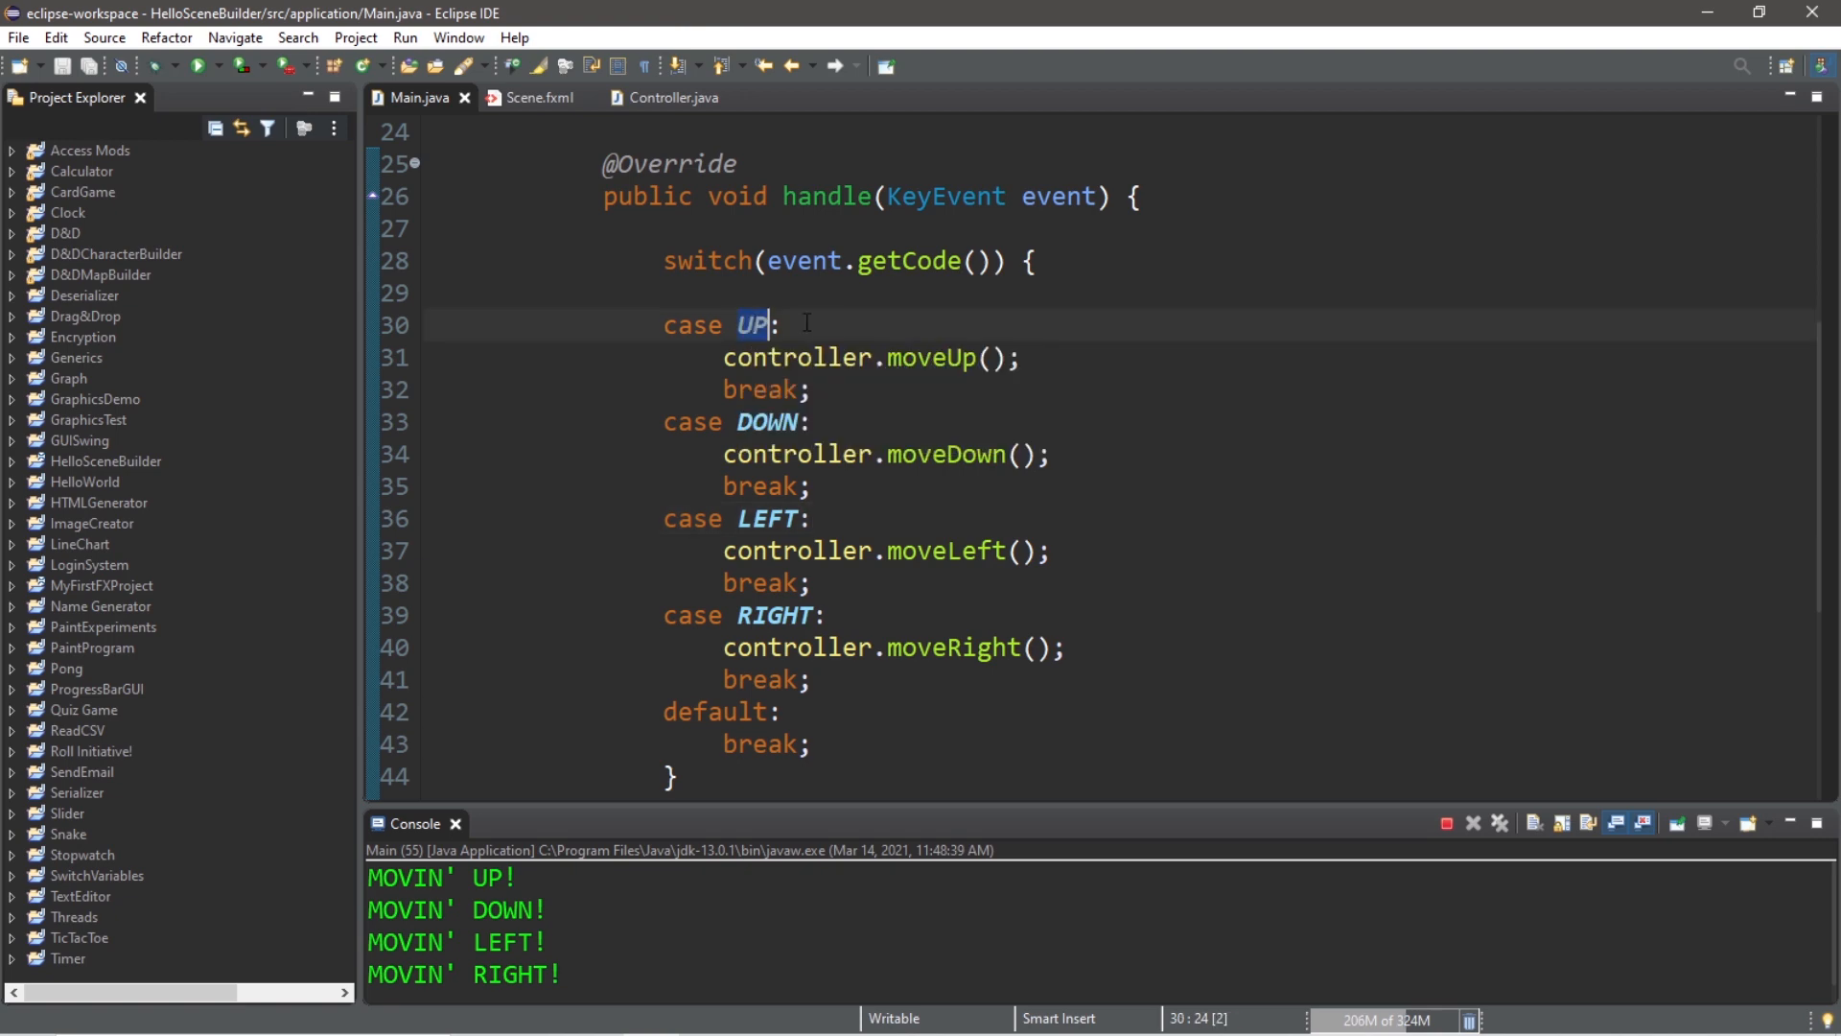
pyautogui.write('W')
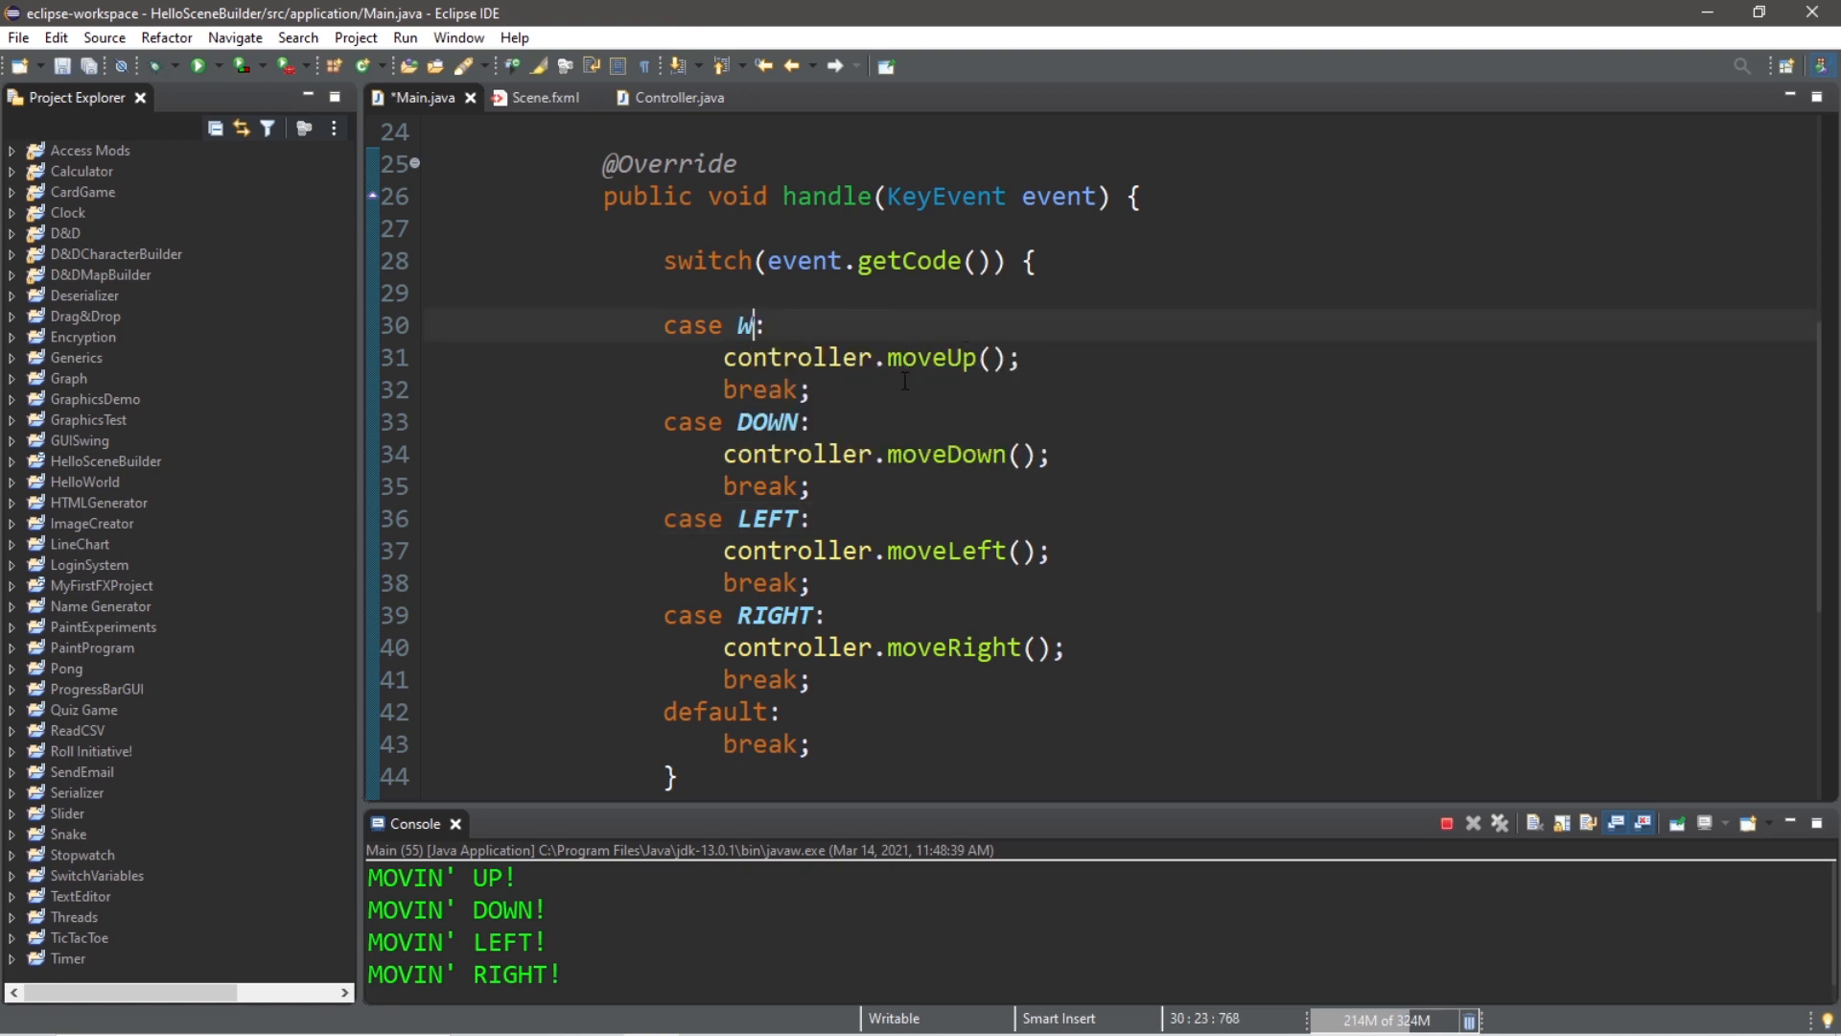
pyautogui.doubleClick(765, 422)
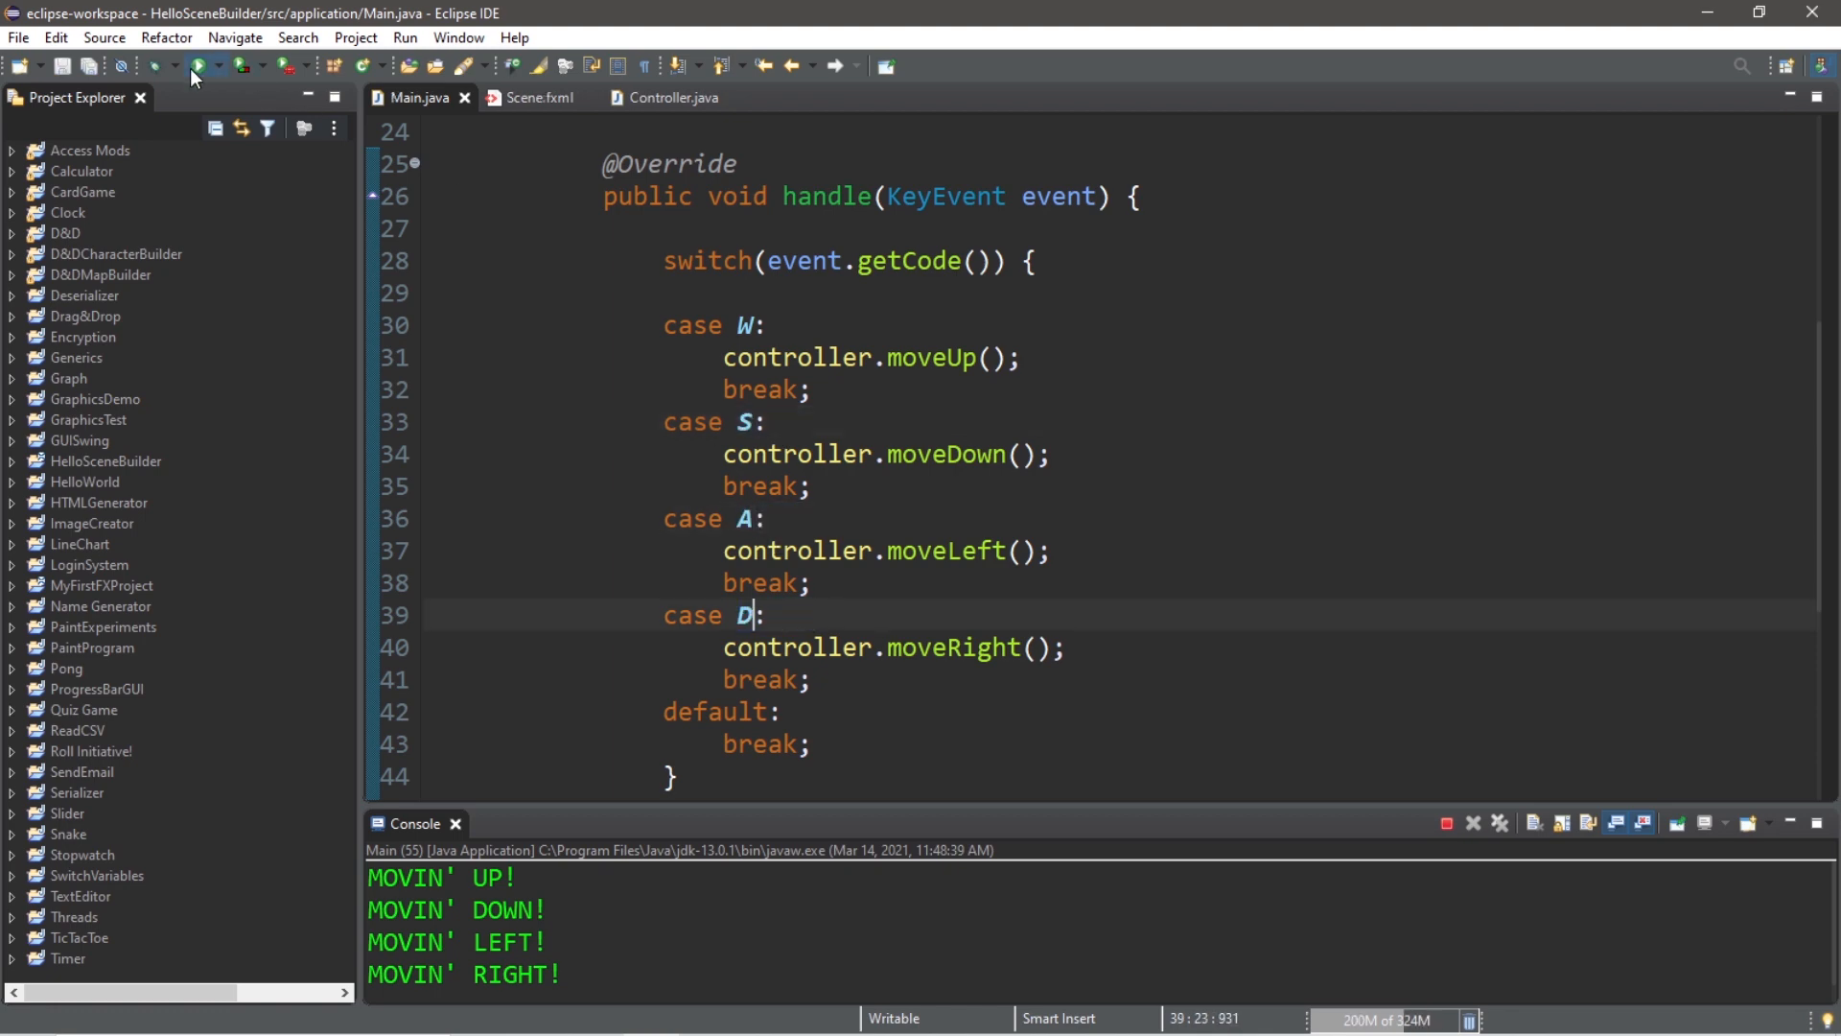
pyautogui.click(196, 66)
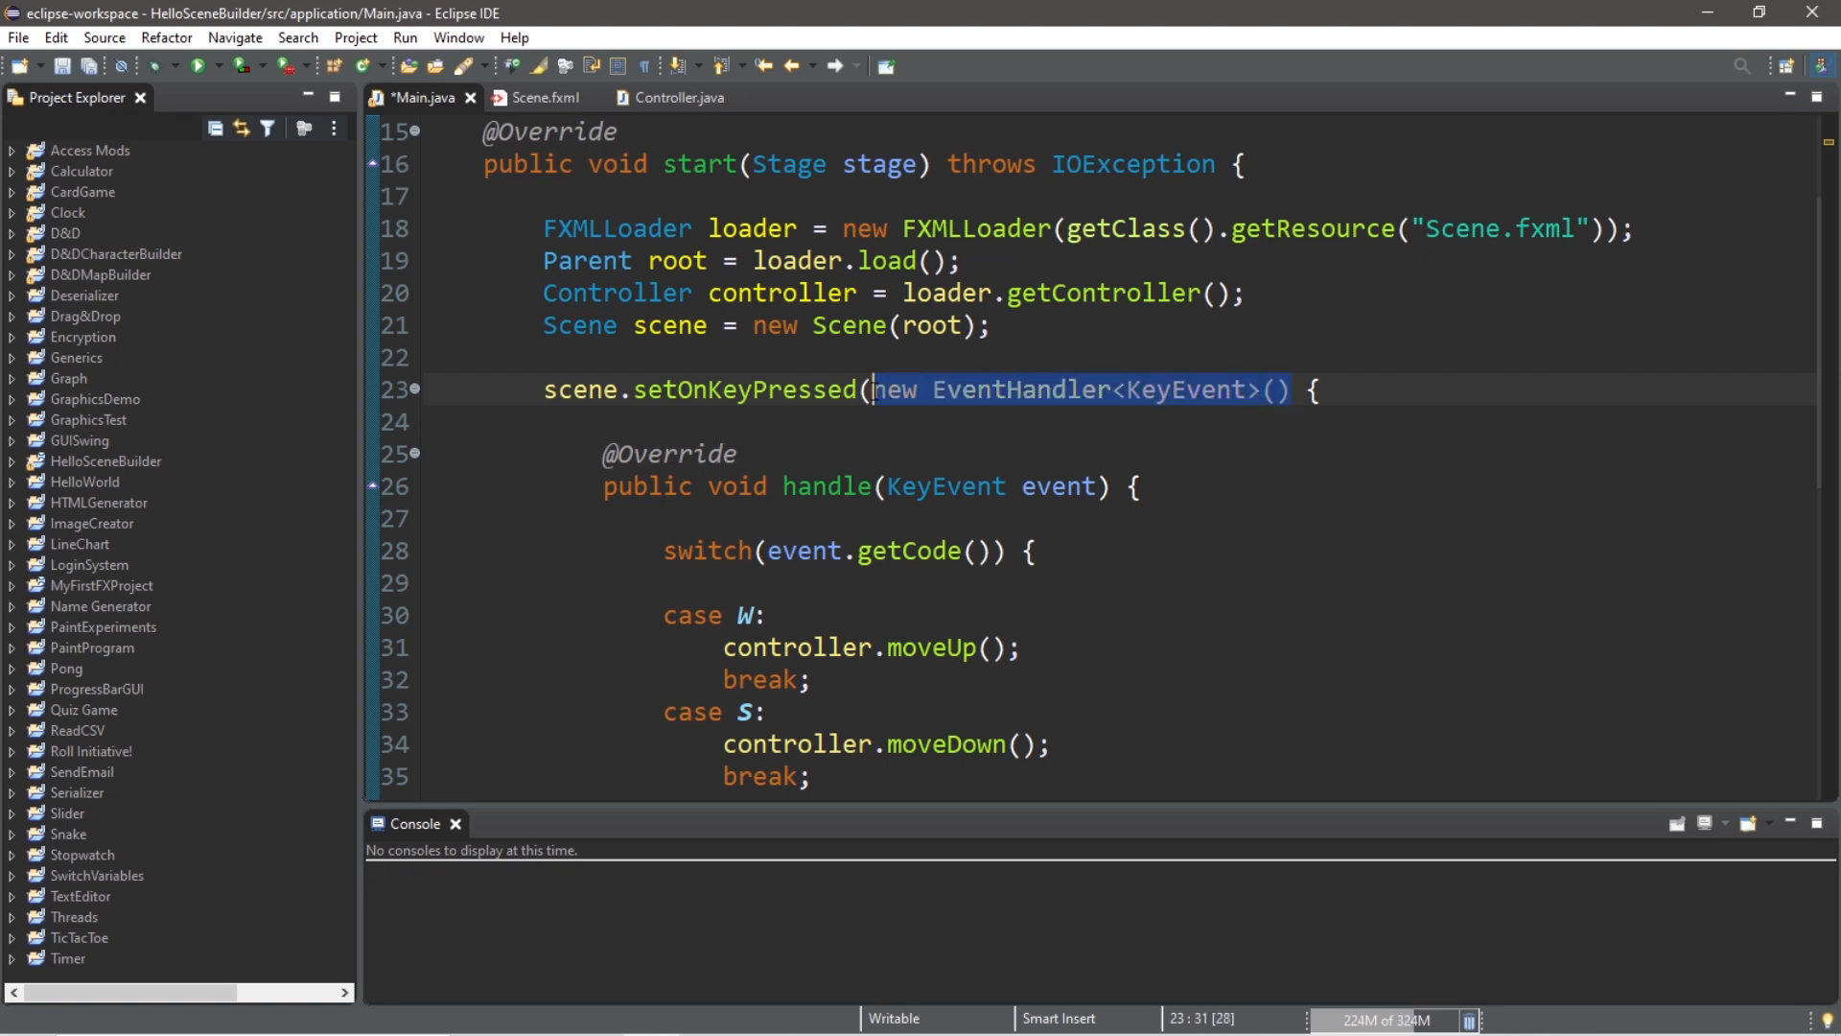
# Step: Delete the anonymous EventHandler header and begin a lambda 'event -' before reverting
pyautogui.press('Delete')
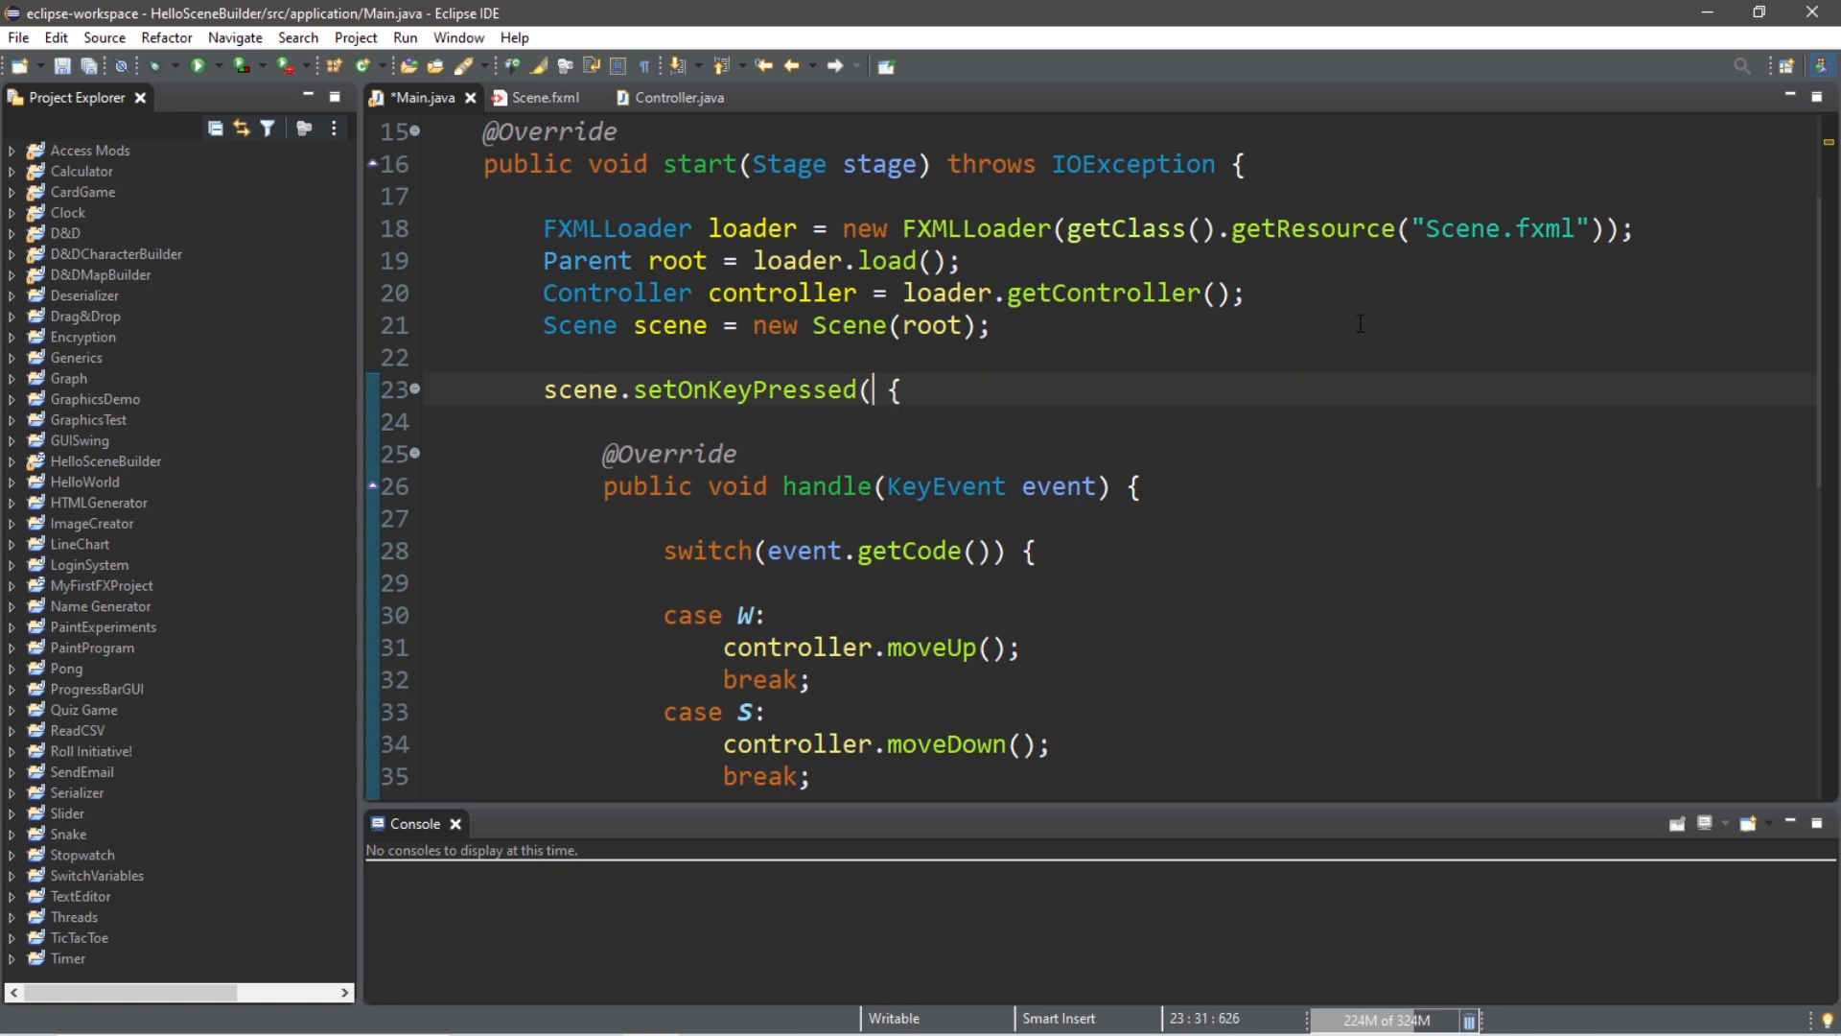
pyautogui.write('event -')
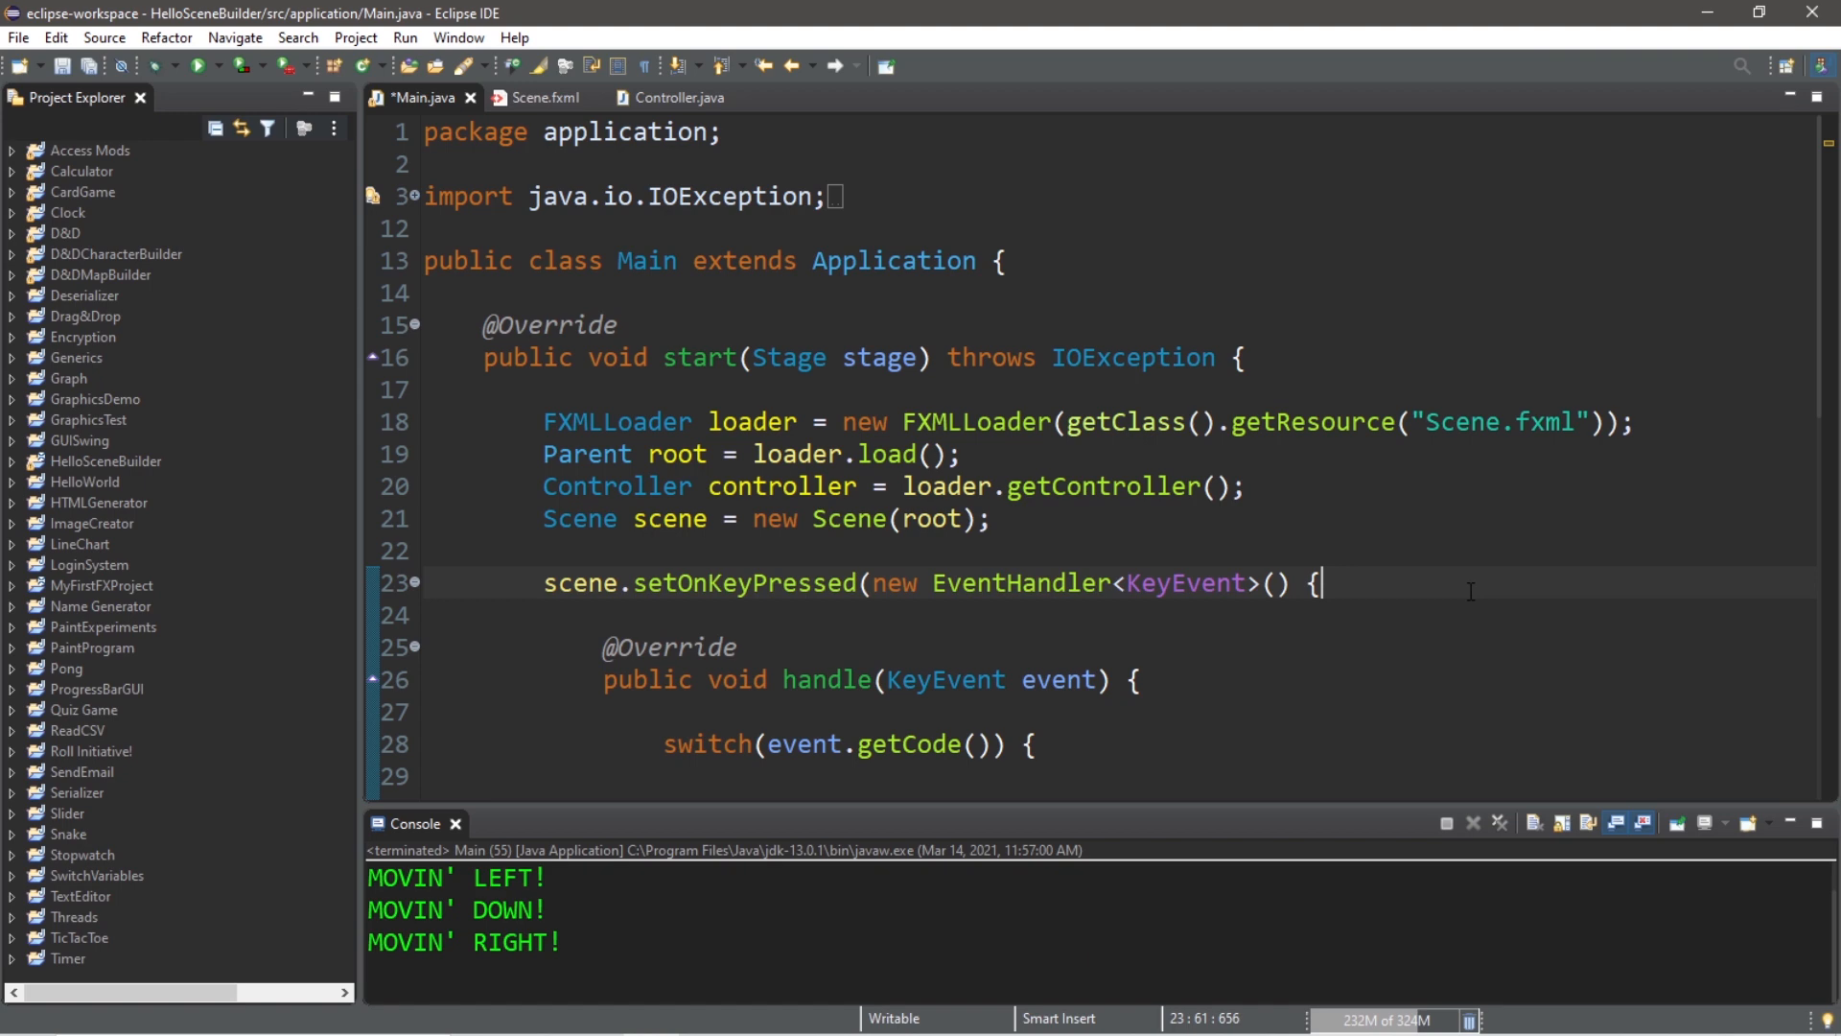
pyautogui.doubleClick(1018, 583)
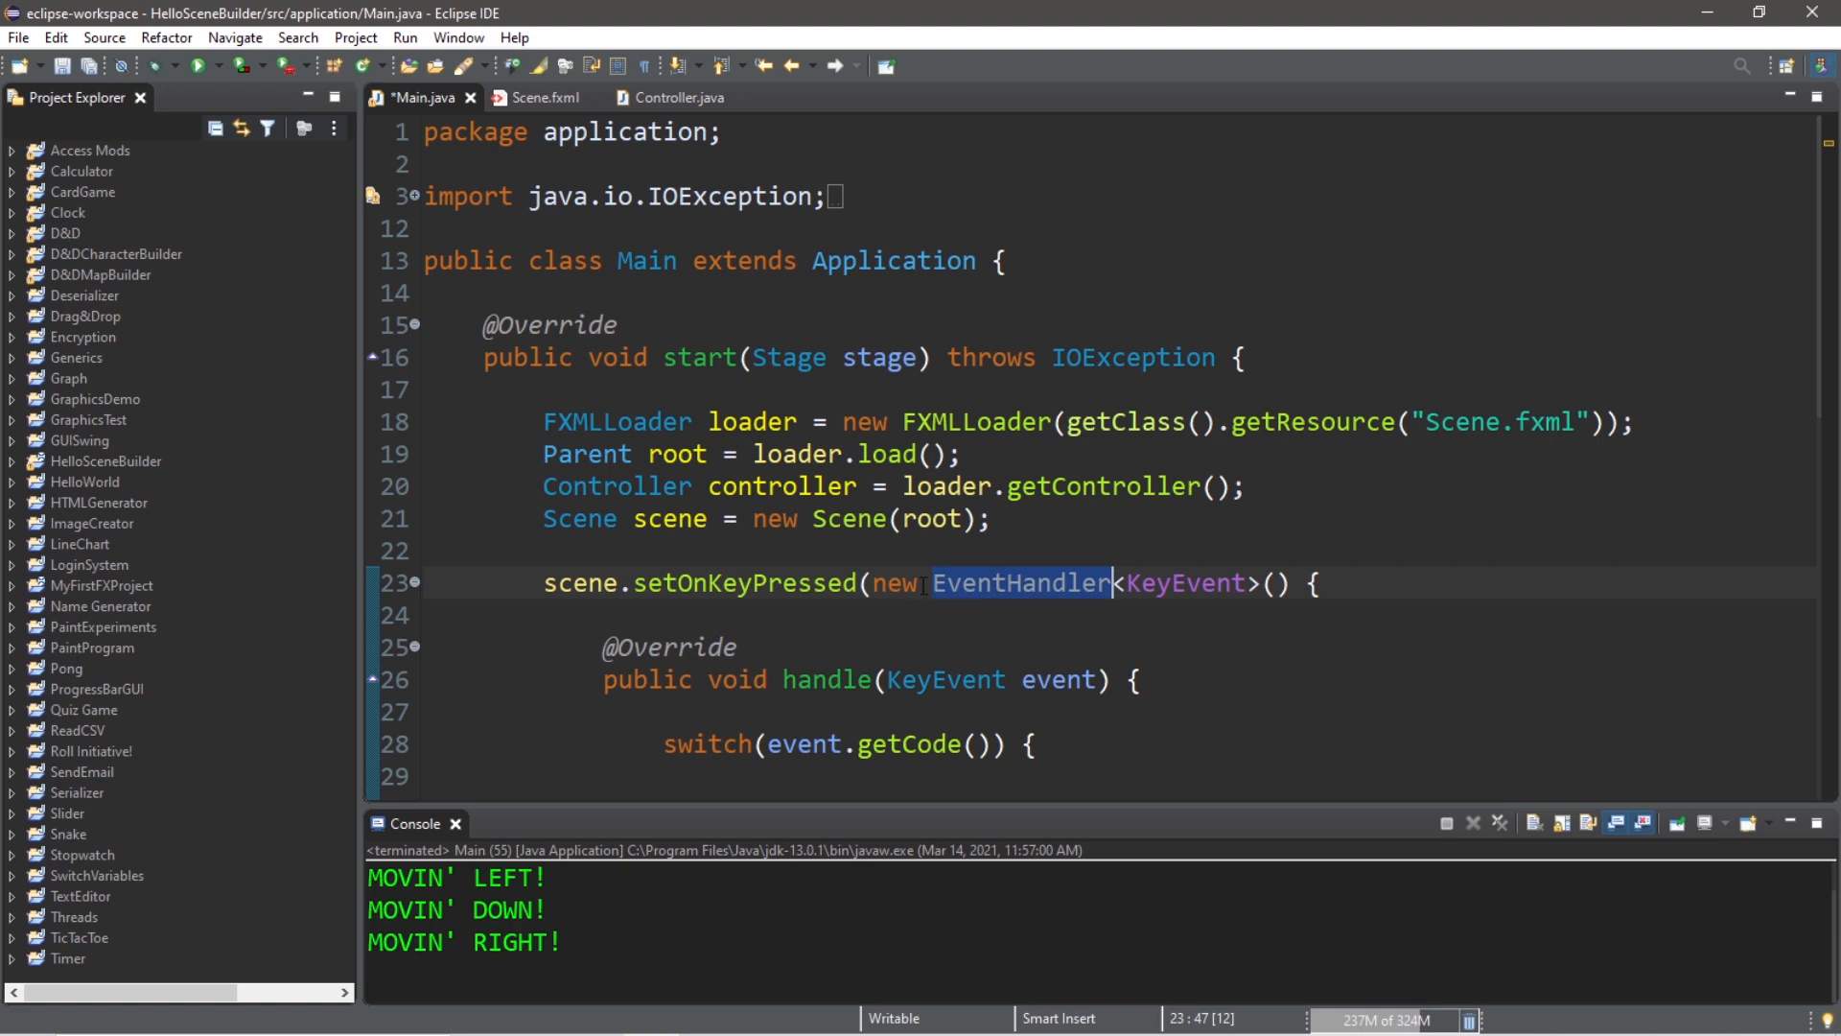
pyautogui.doubleClick(580, 583)
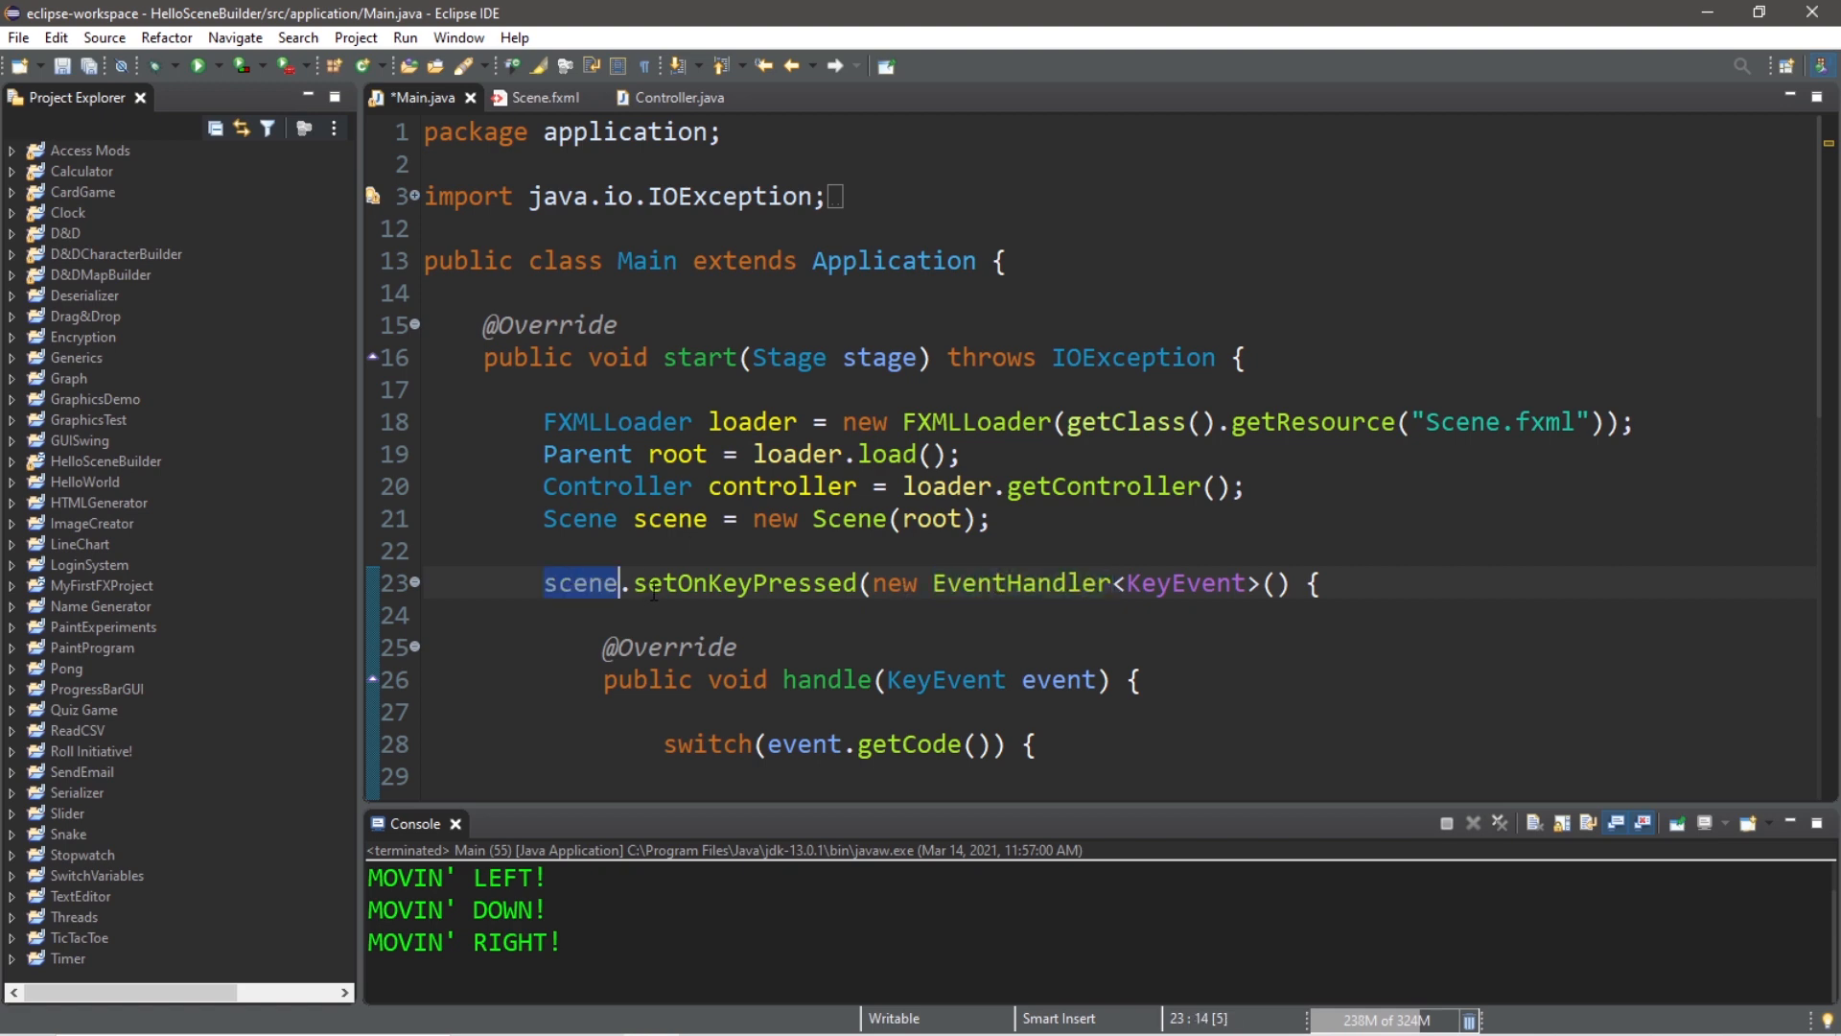
pyautogui.click(665, 583)
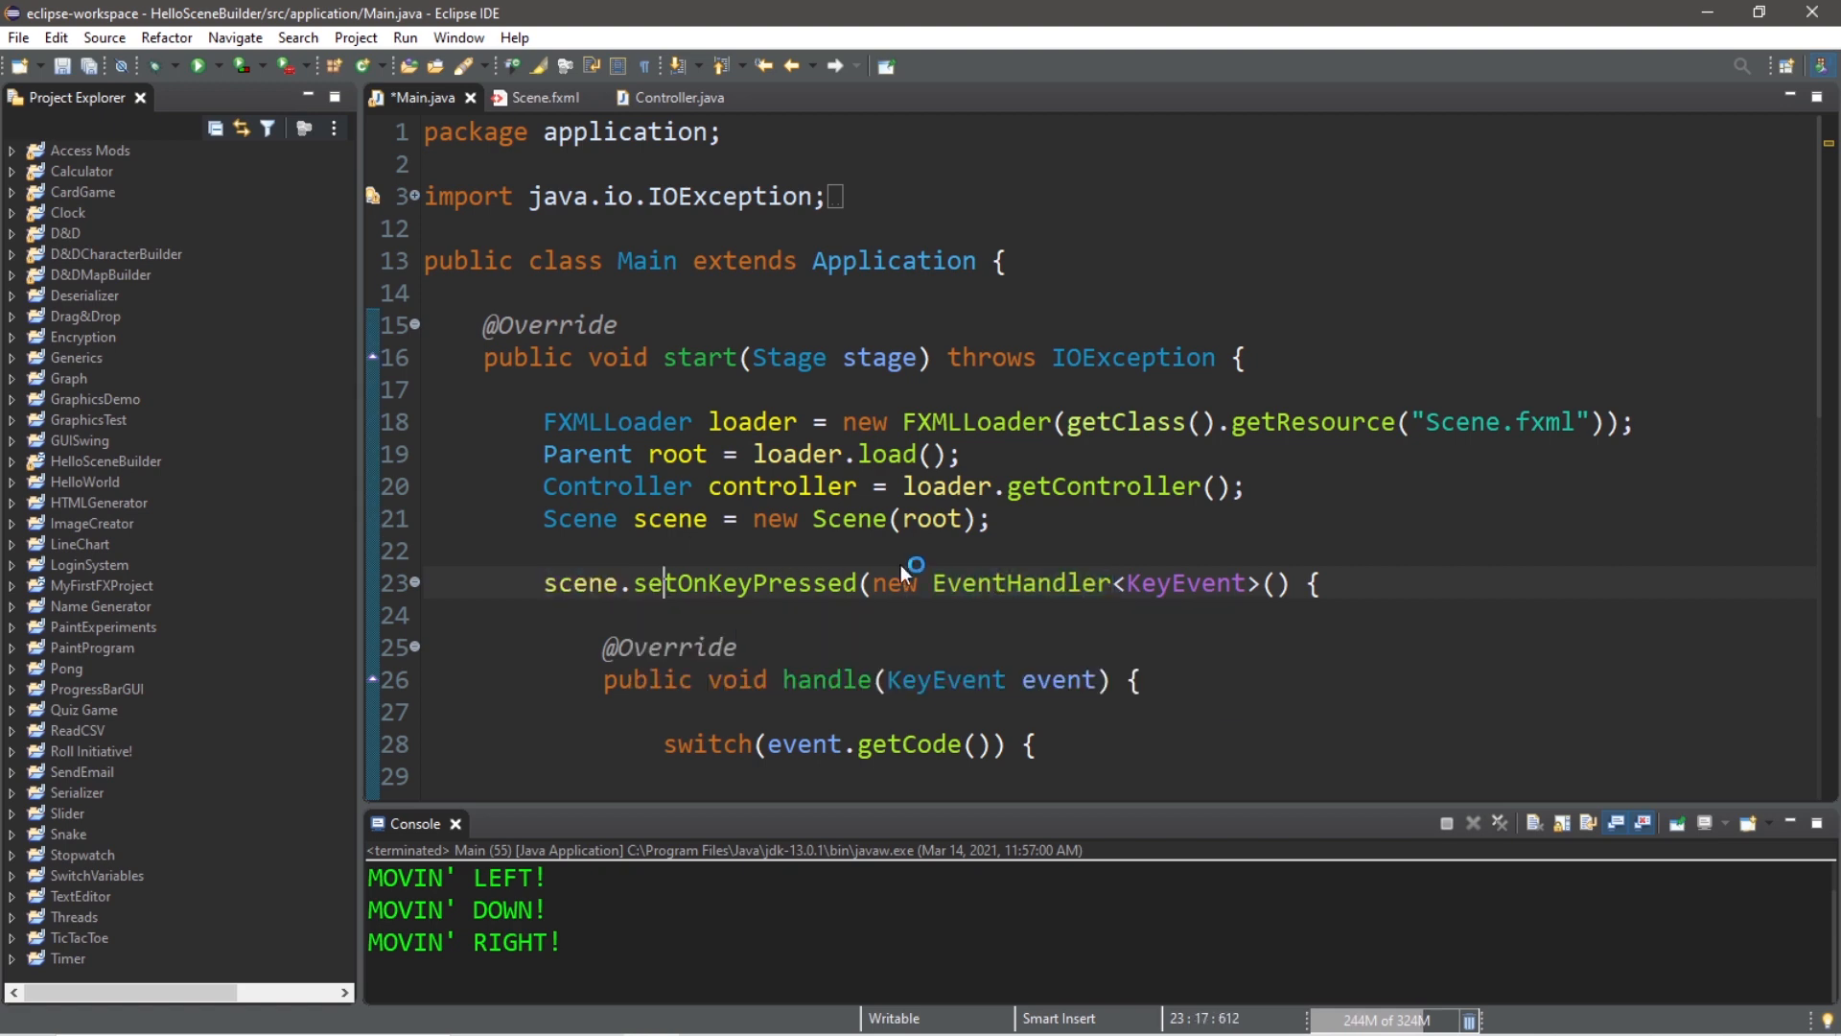